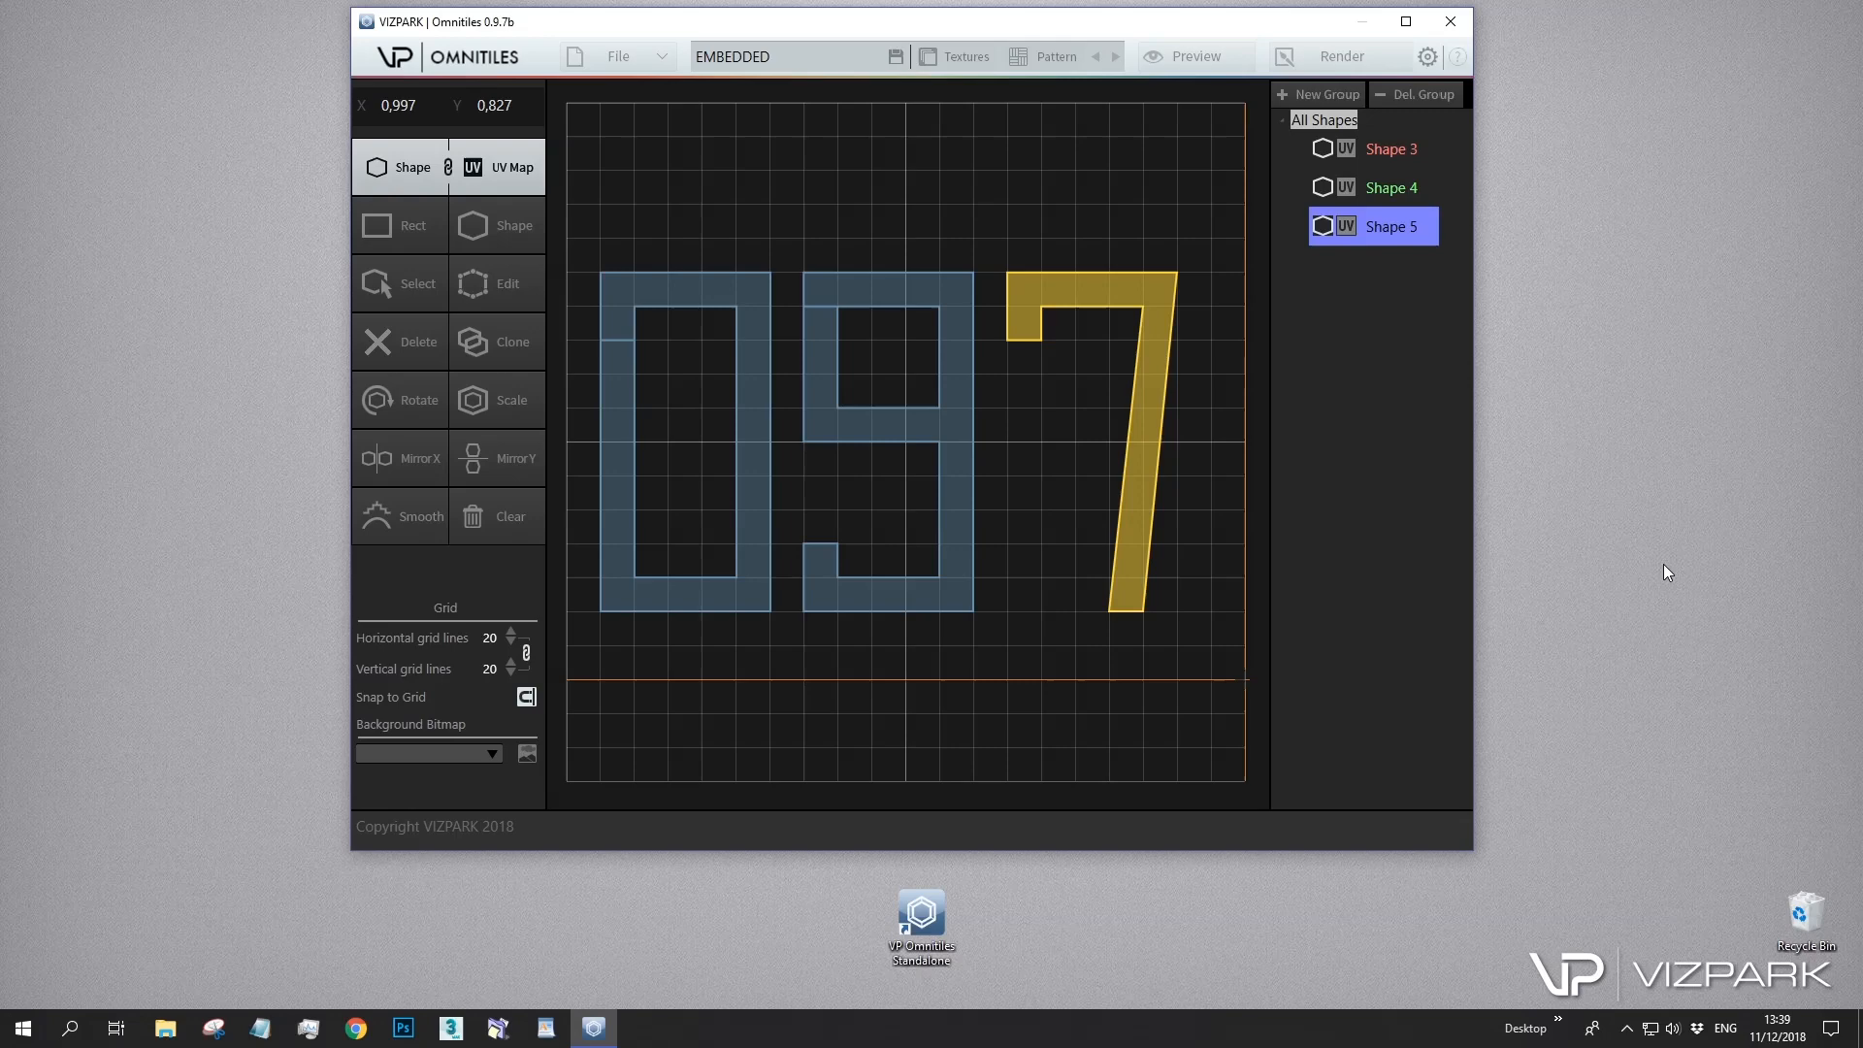
mouse_move(1529, 531)
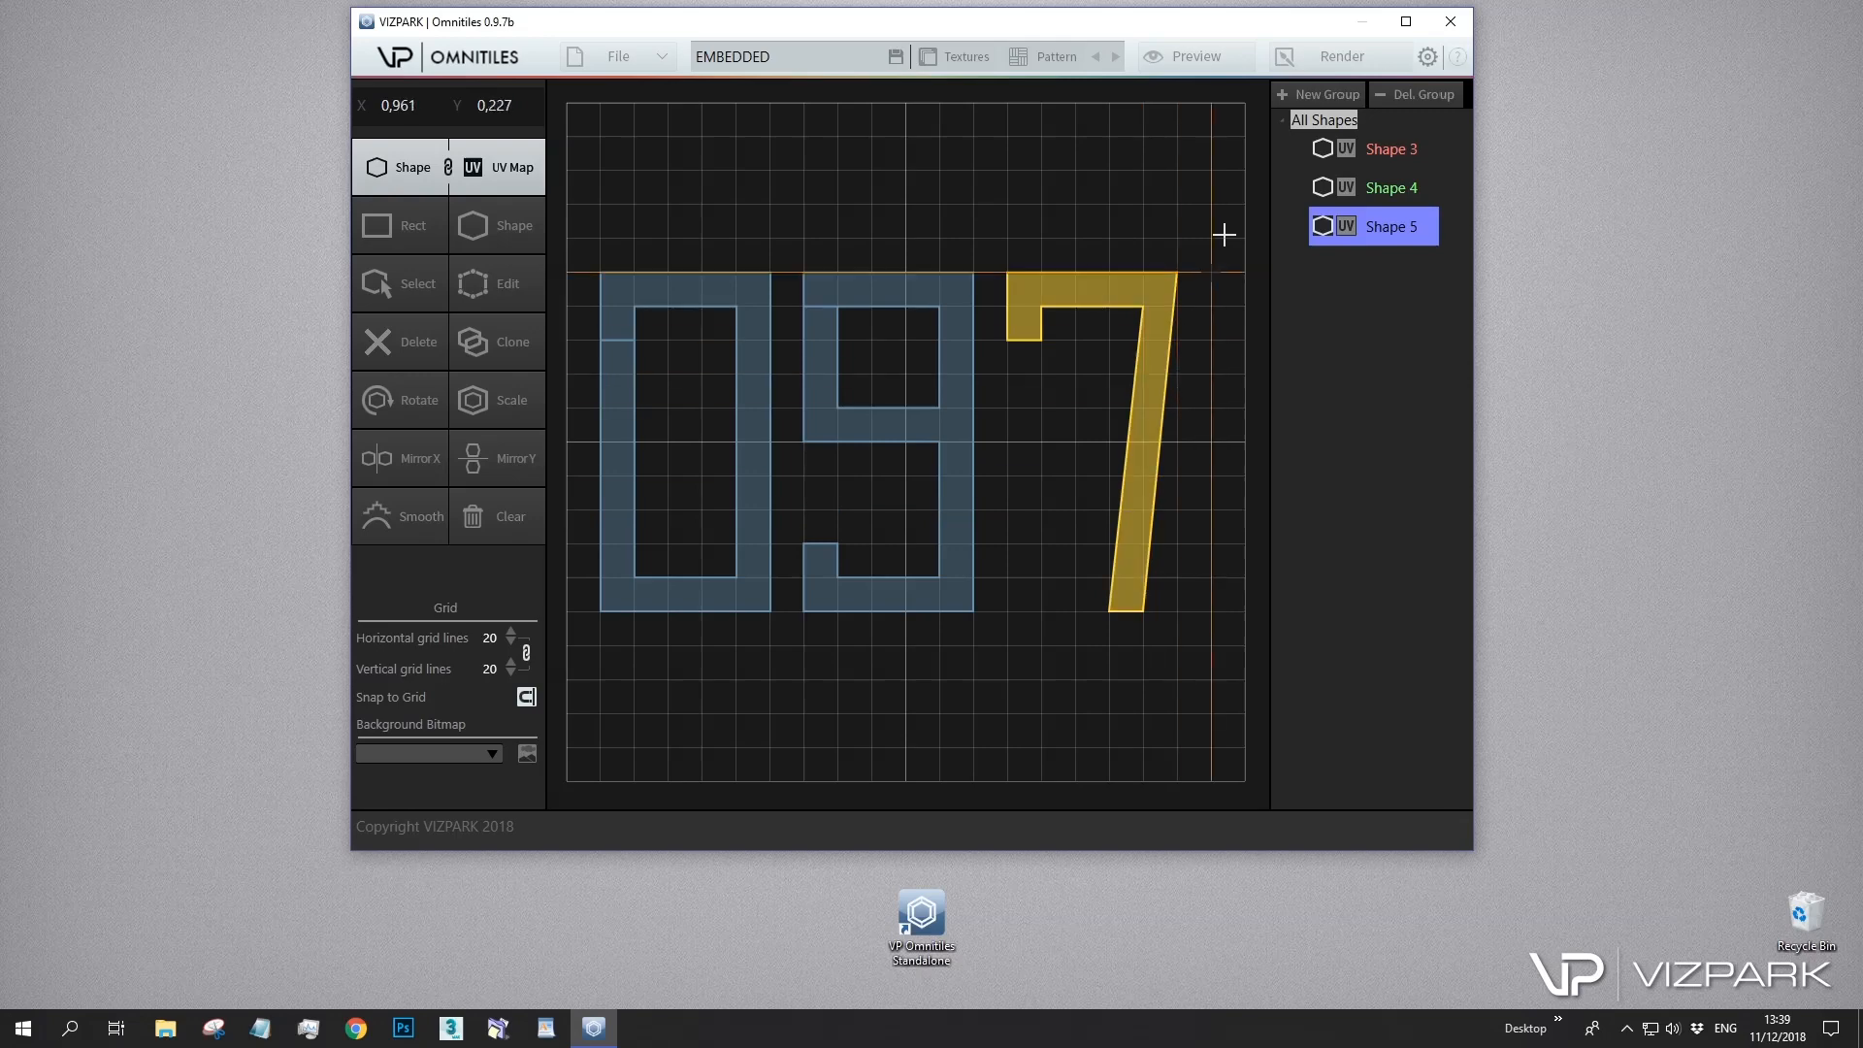
mouse_move(1255, 27)
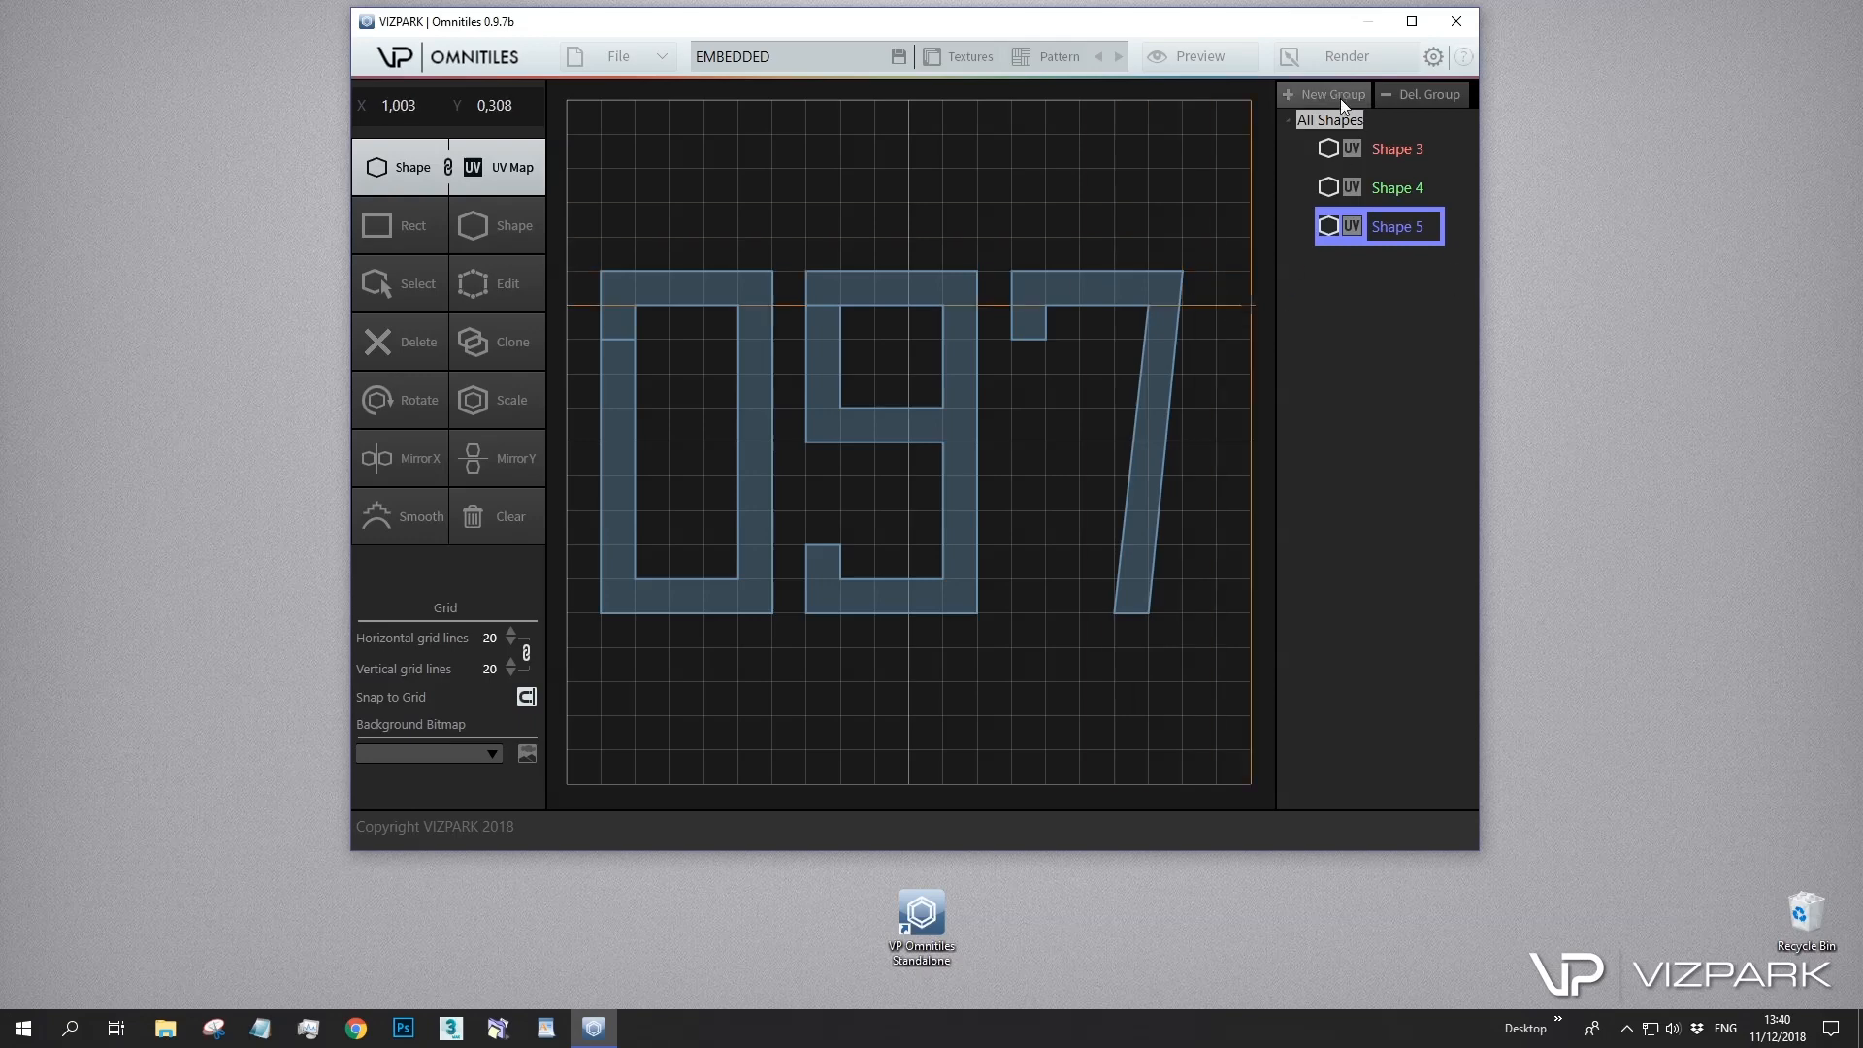
mouse_move(1200, 56)
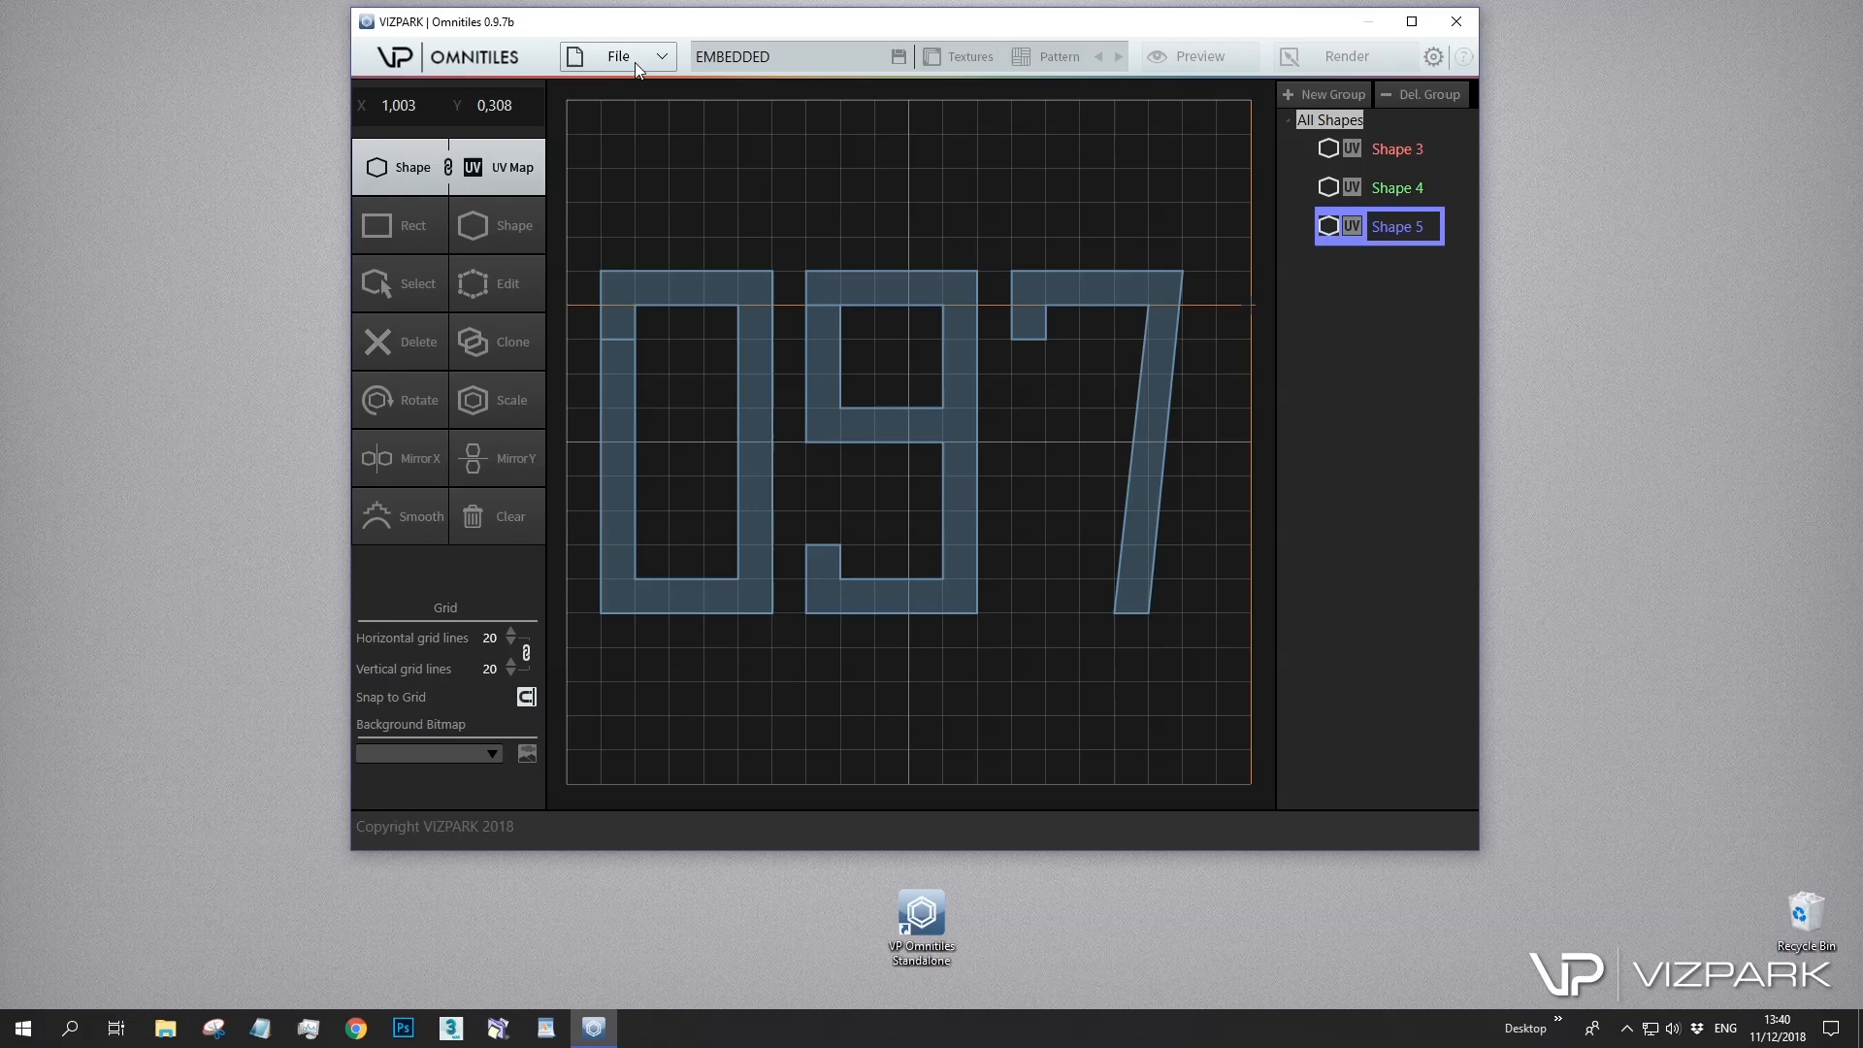
Load the Bathroom tiles mediterranean.vop full preset, replacing the shapes with diagonal square tiles
click(617, 56)
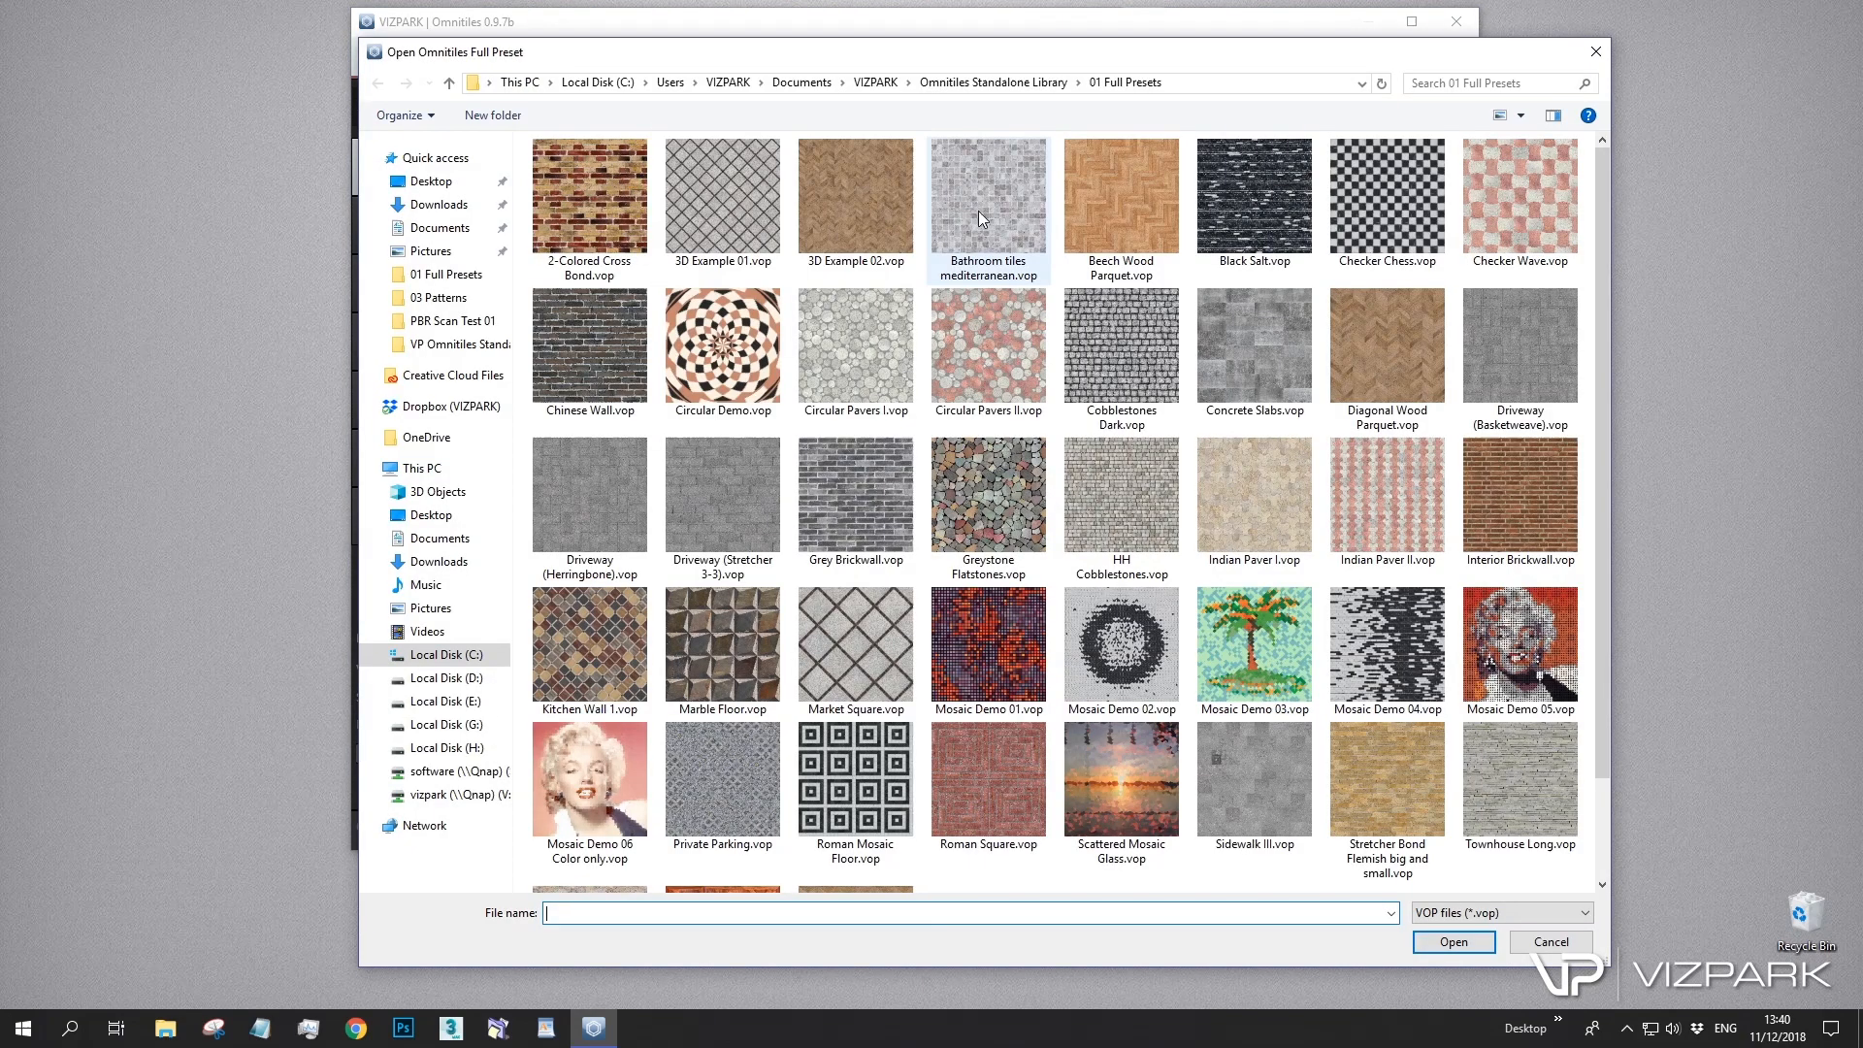
click(1549, 941)
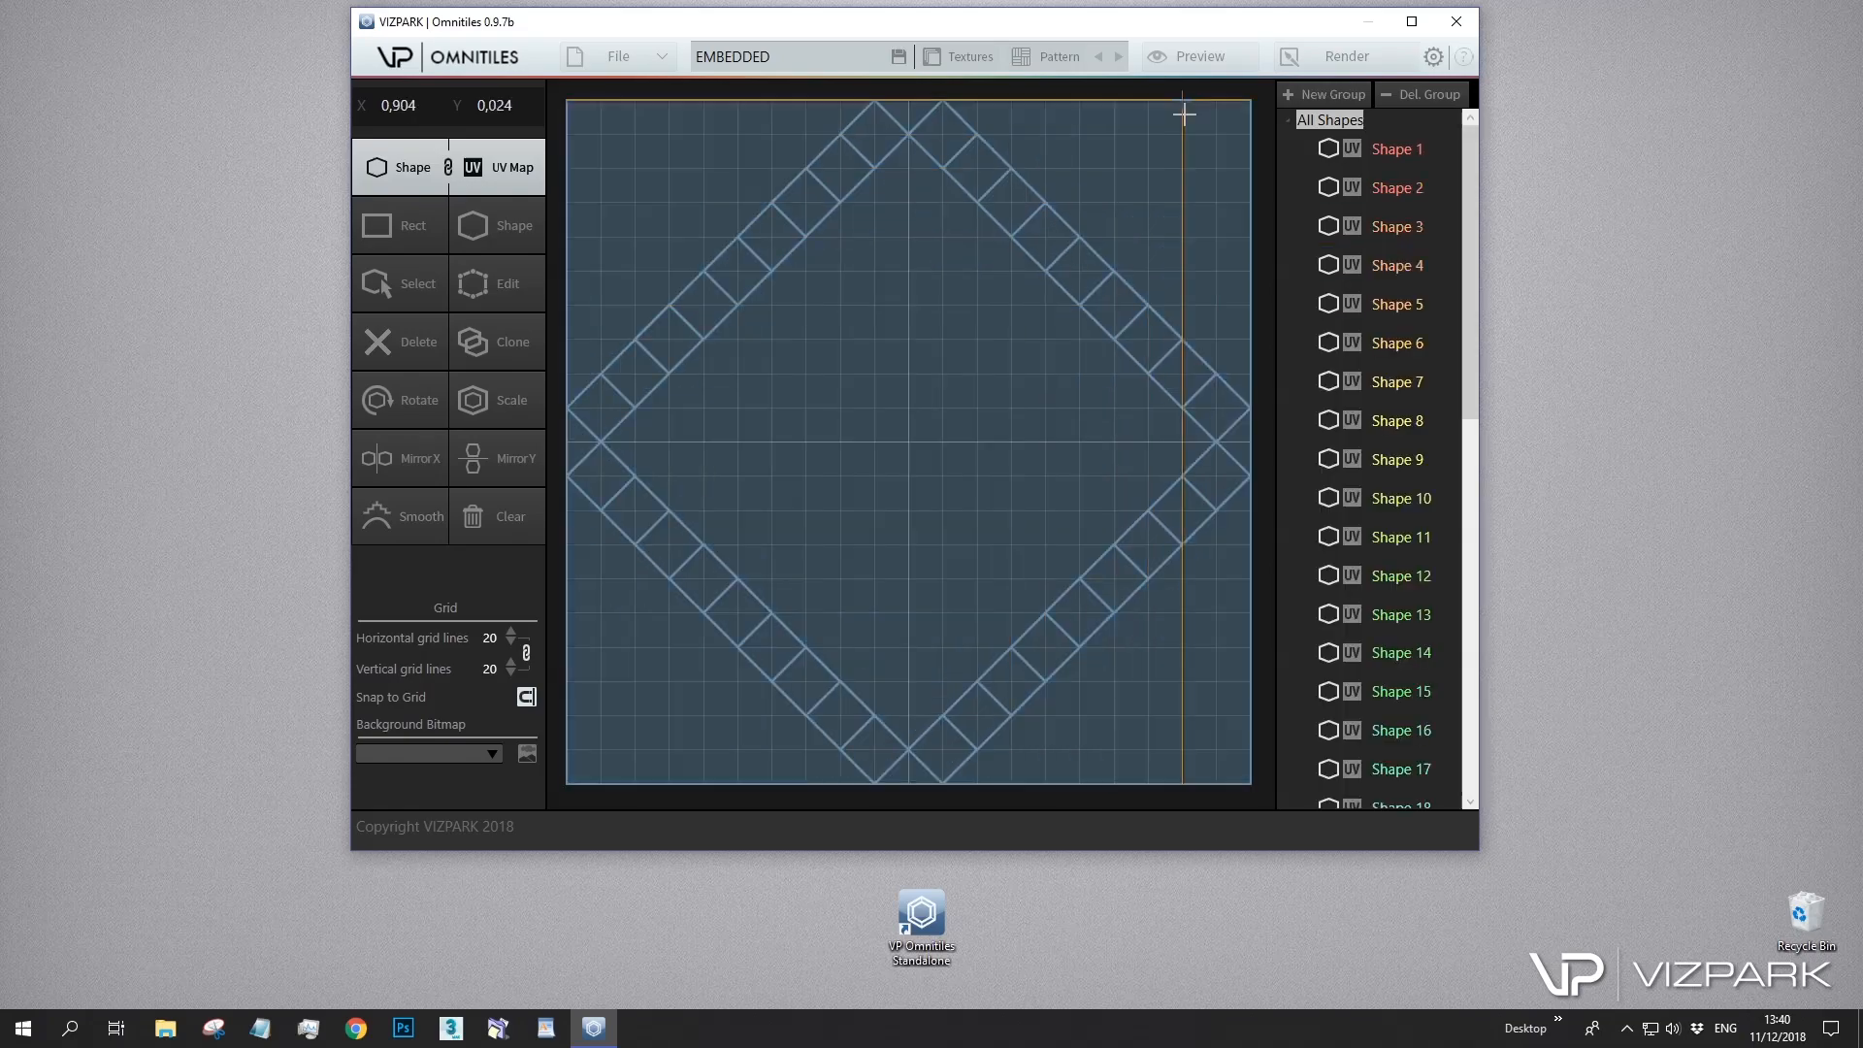
Show the real-time 3D preview, trying plane and cube before settling on the sphere, with the editor beside it
click(1197, 57)
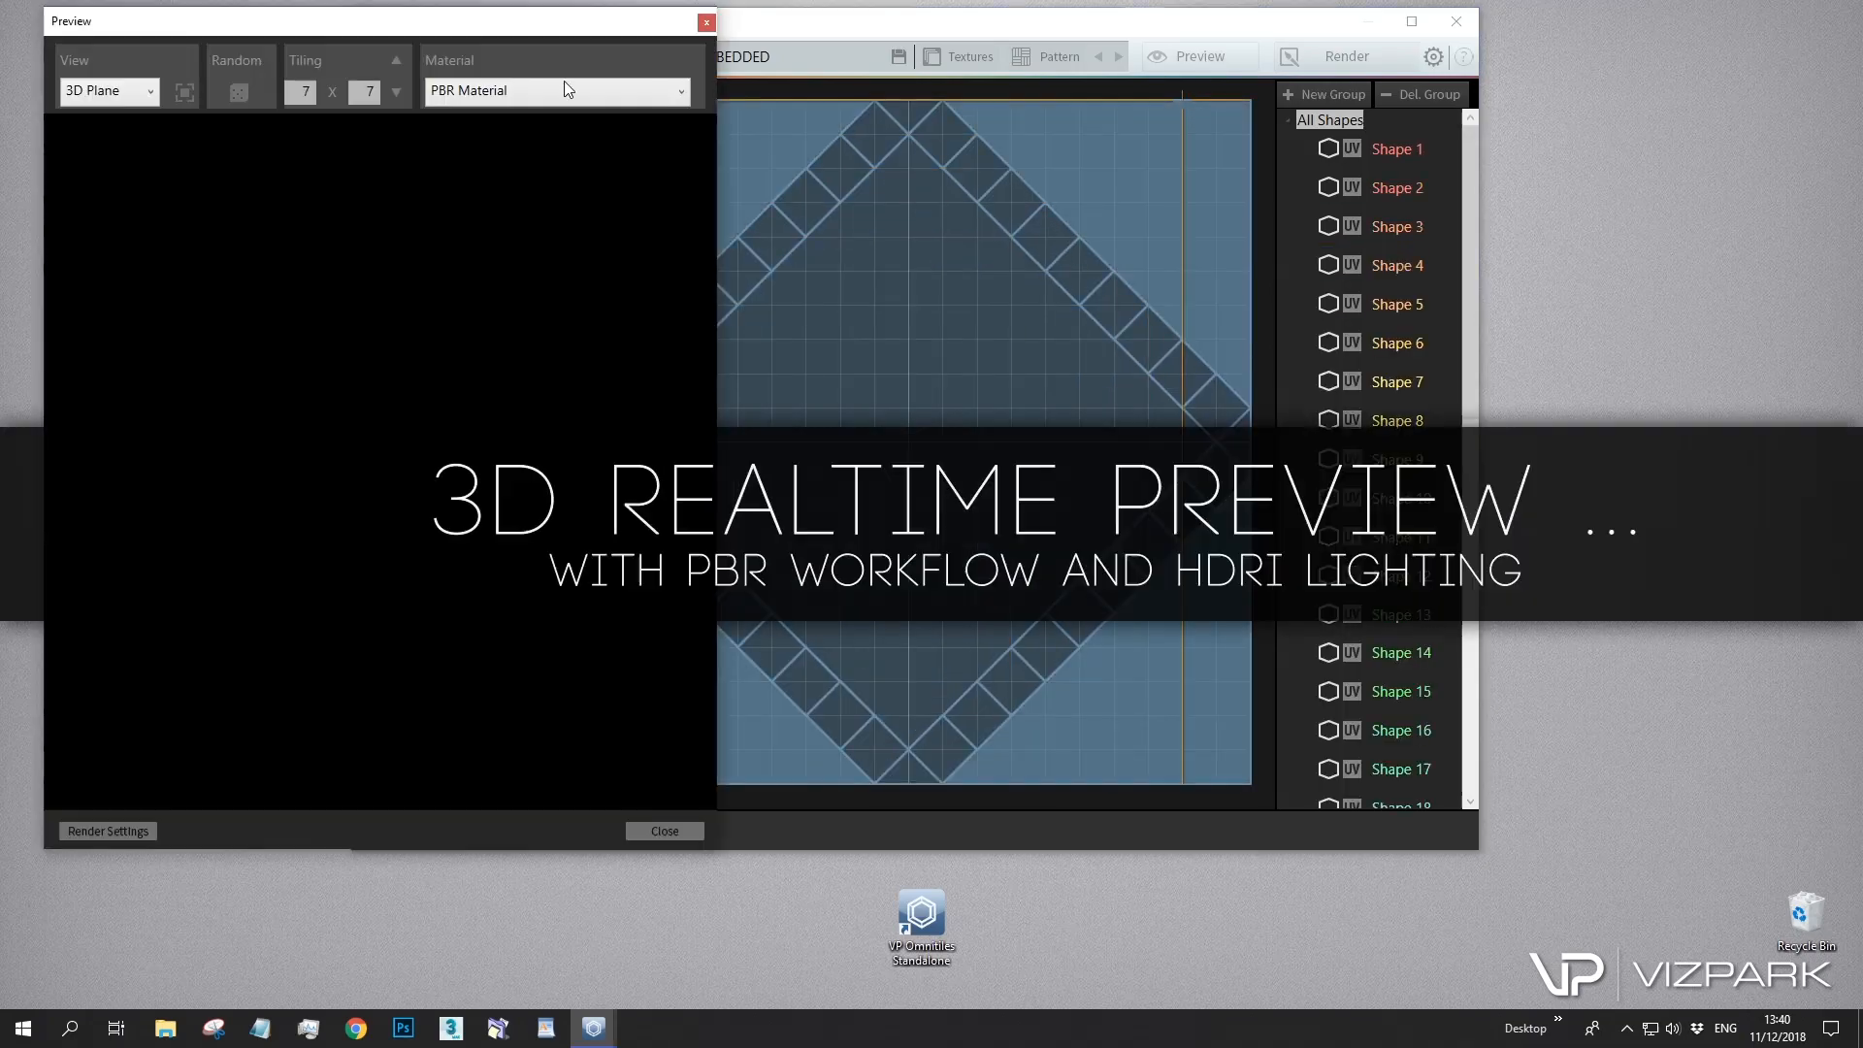
click(109, 91)
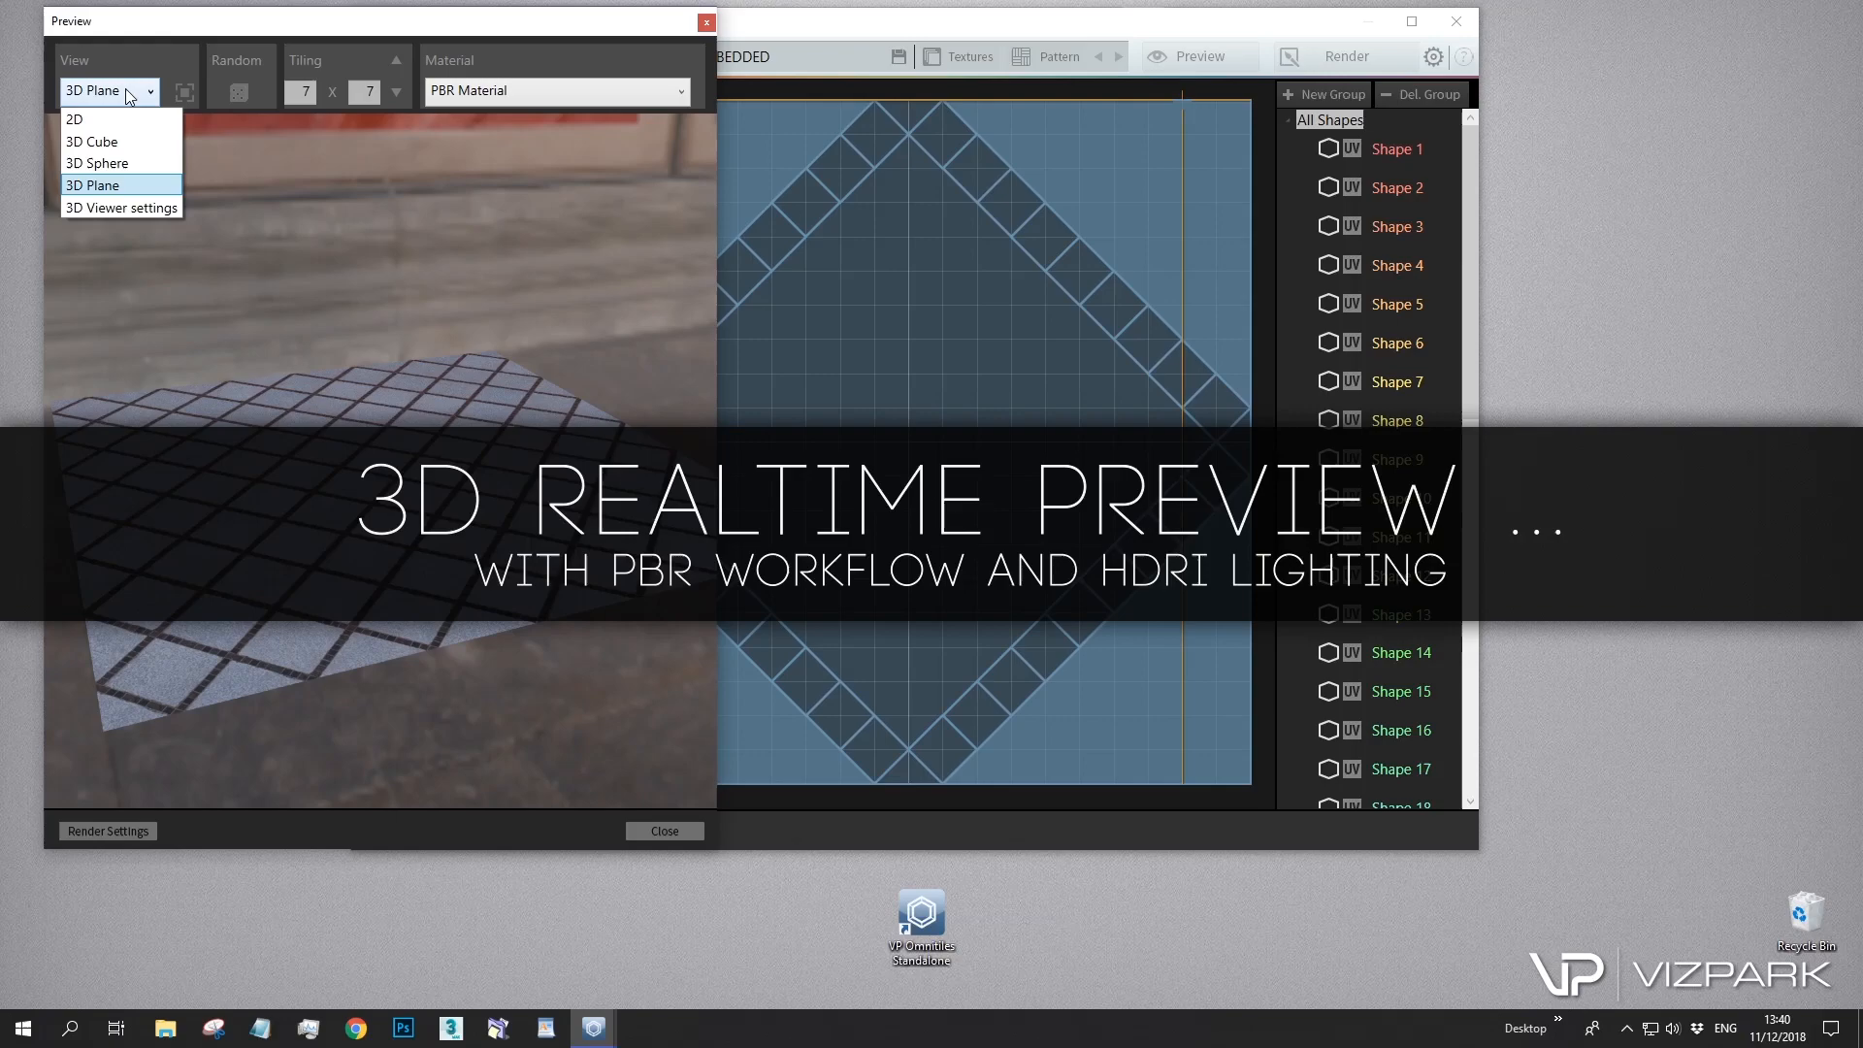
click(91, 187)
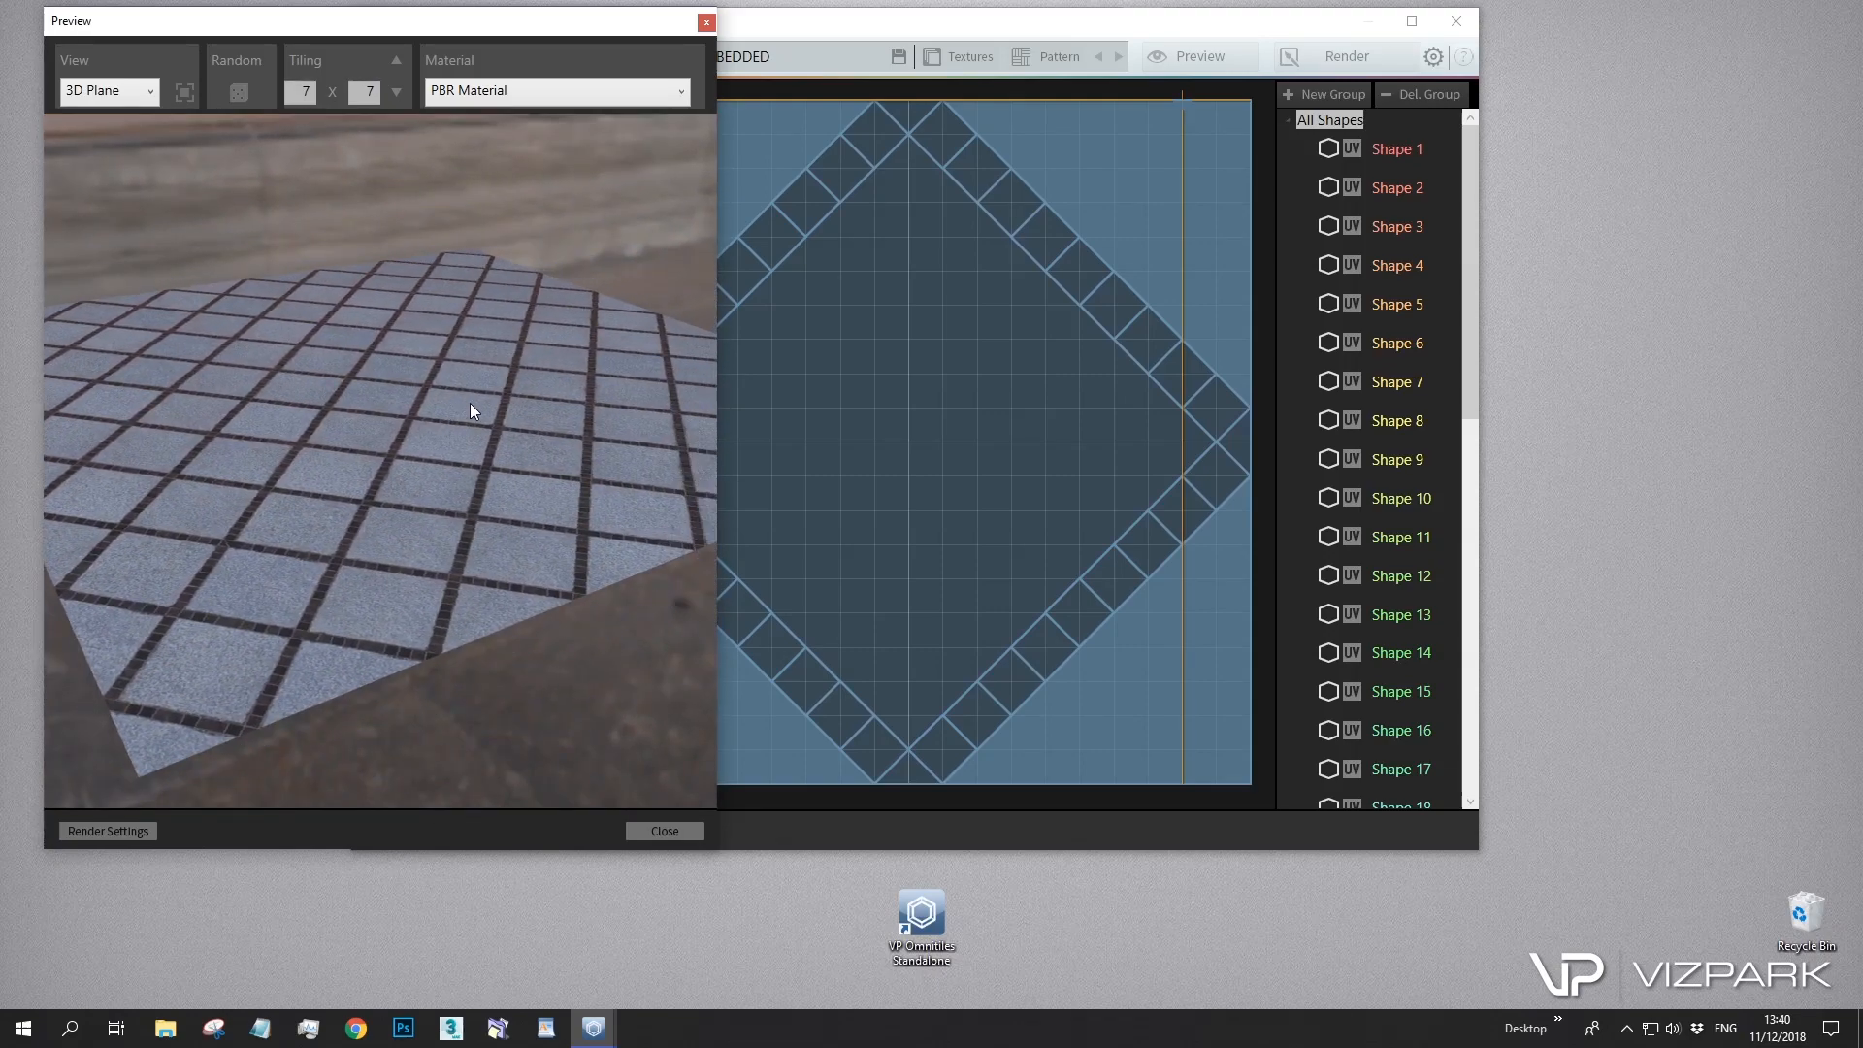
click(107, 91)
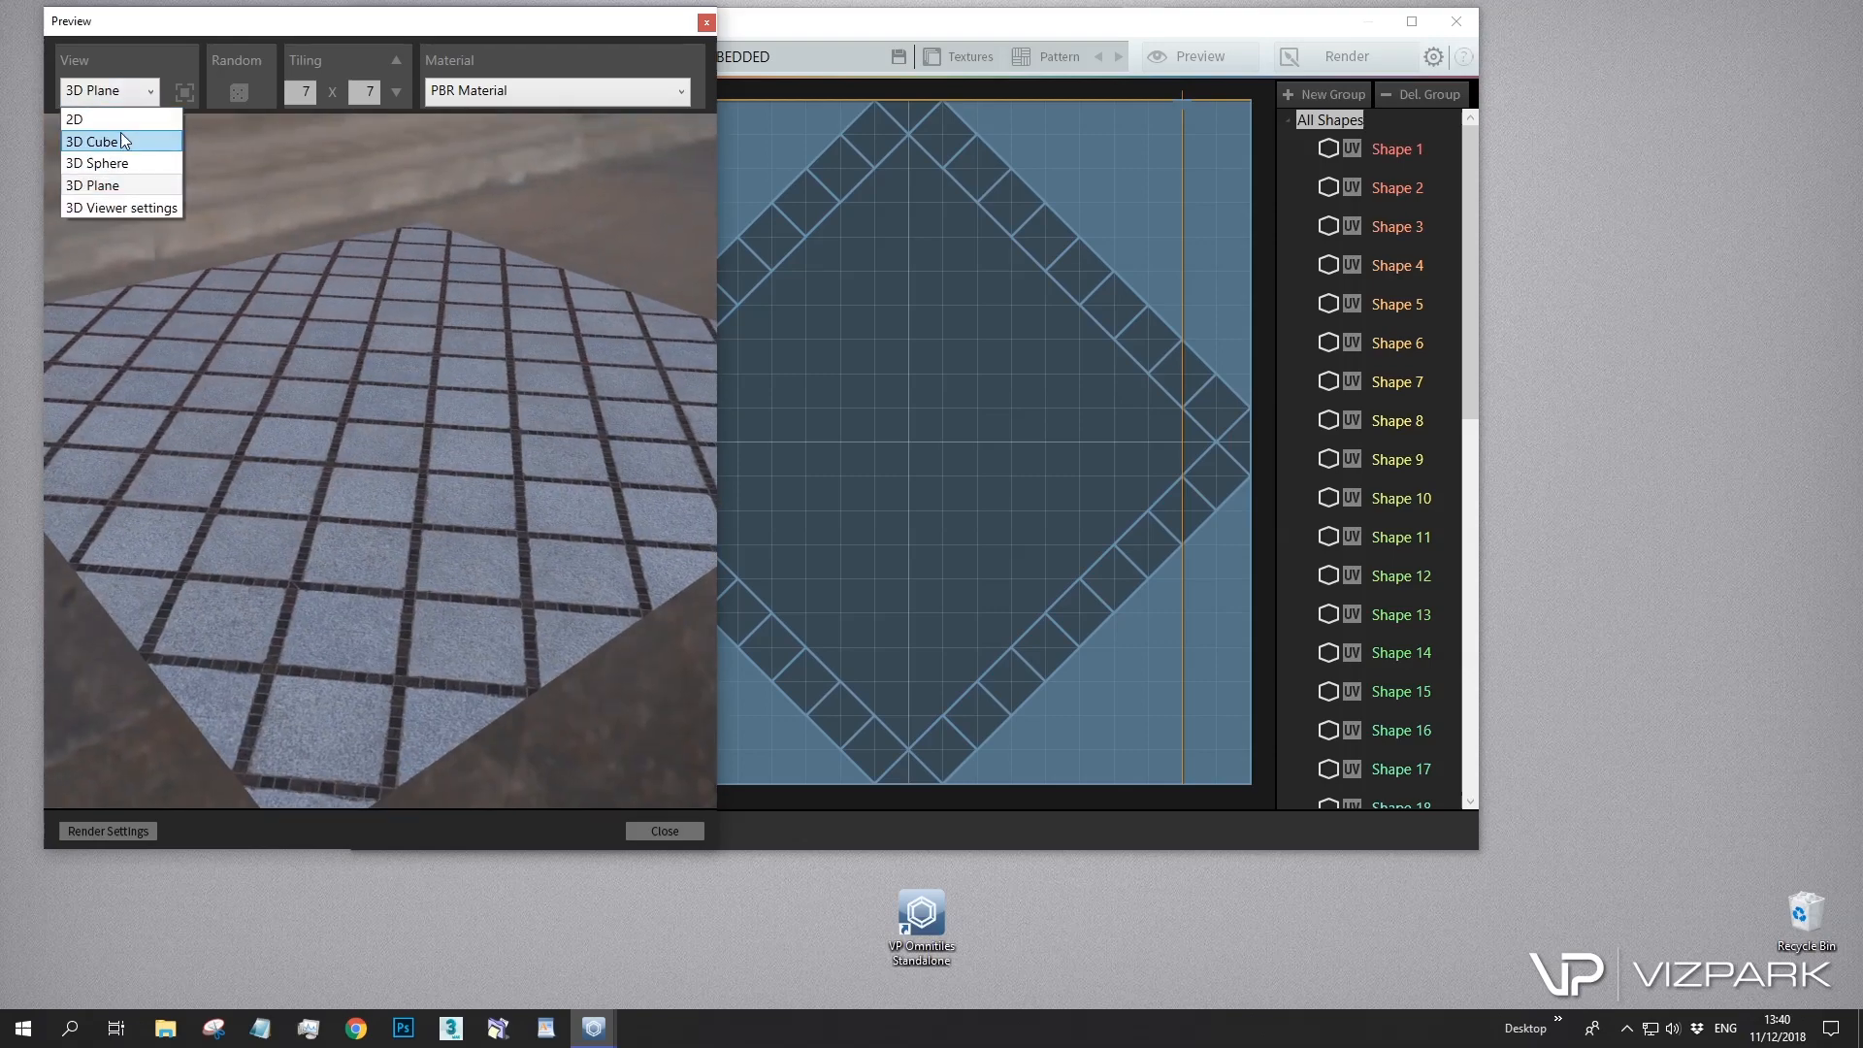
click(97, 139)
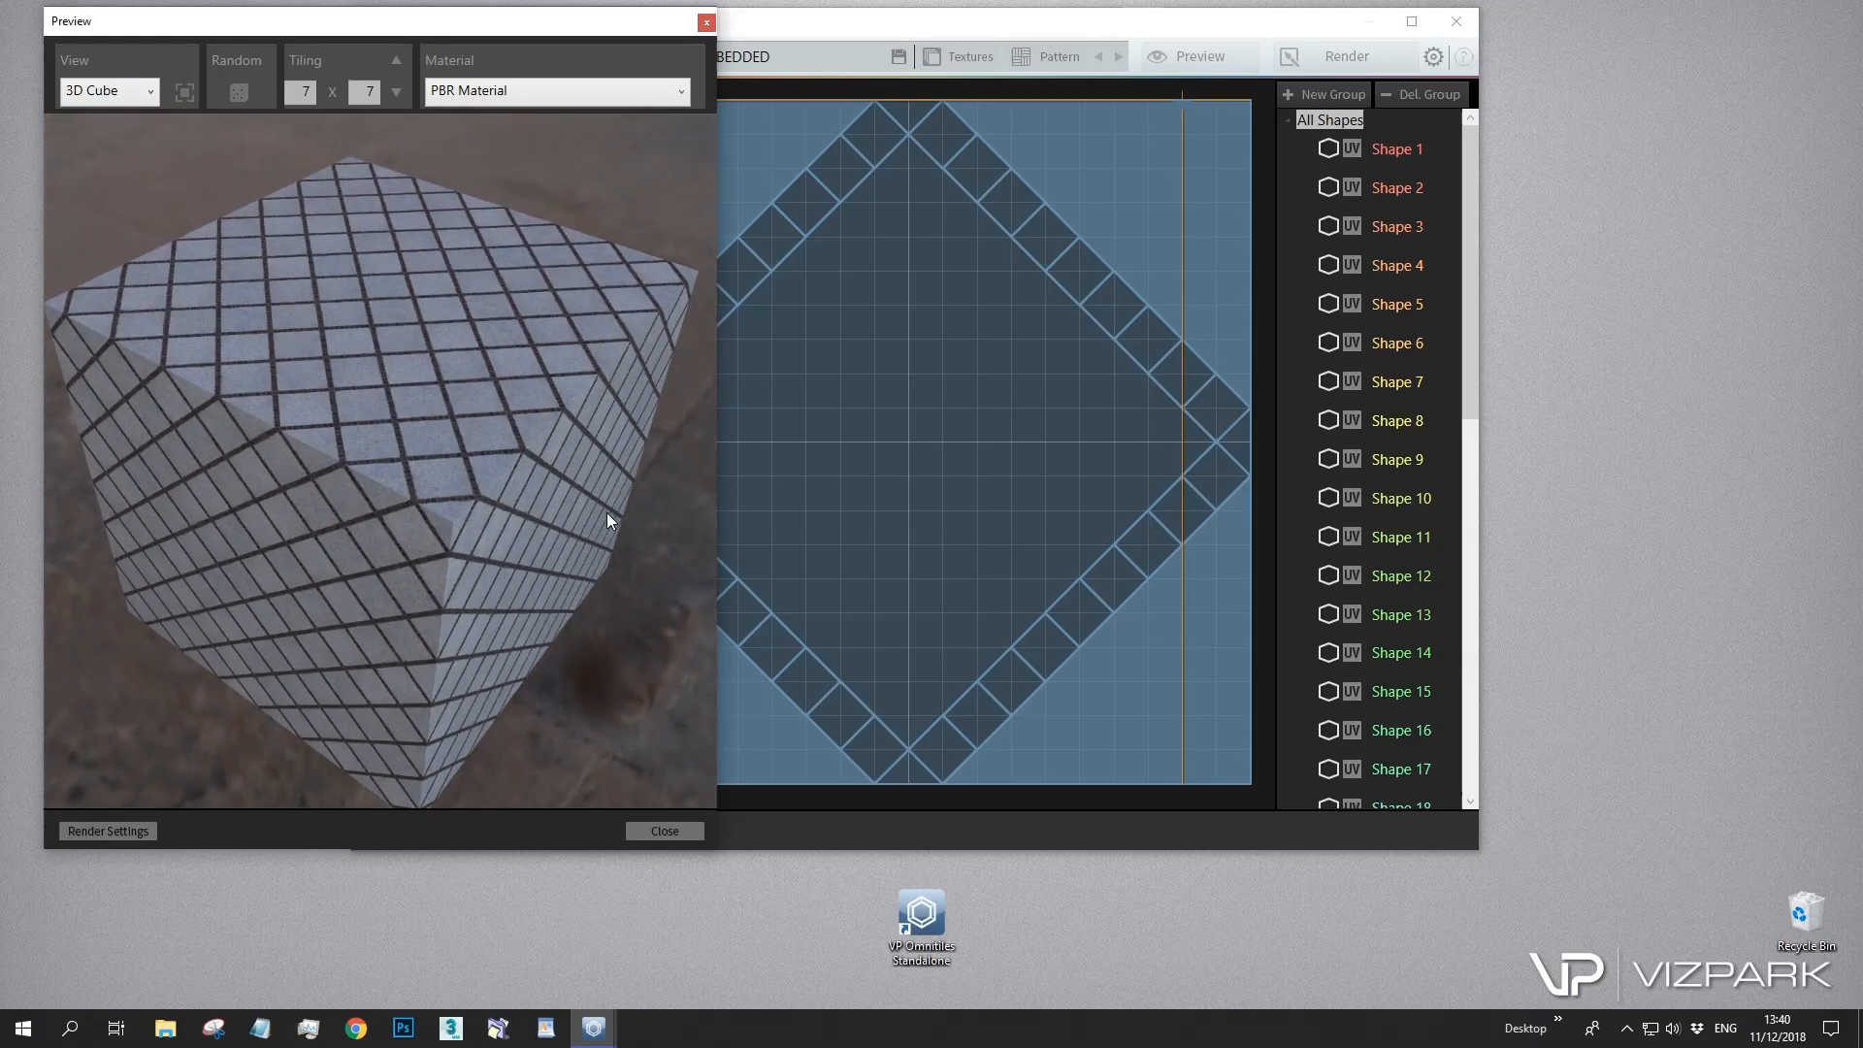
click(107, 91)
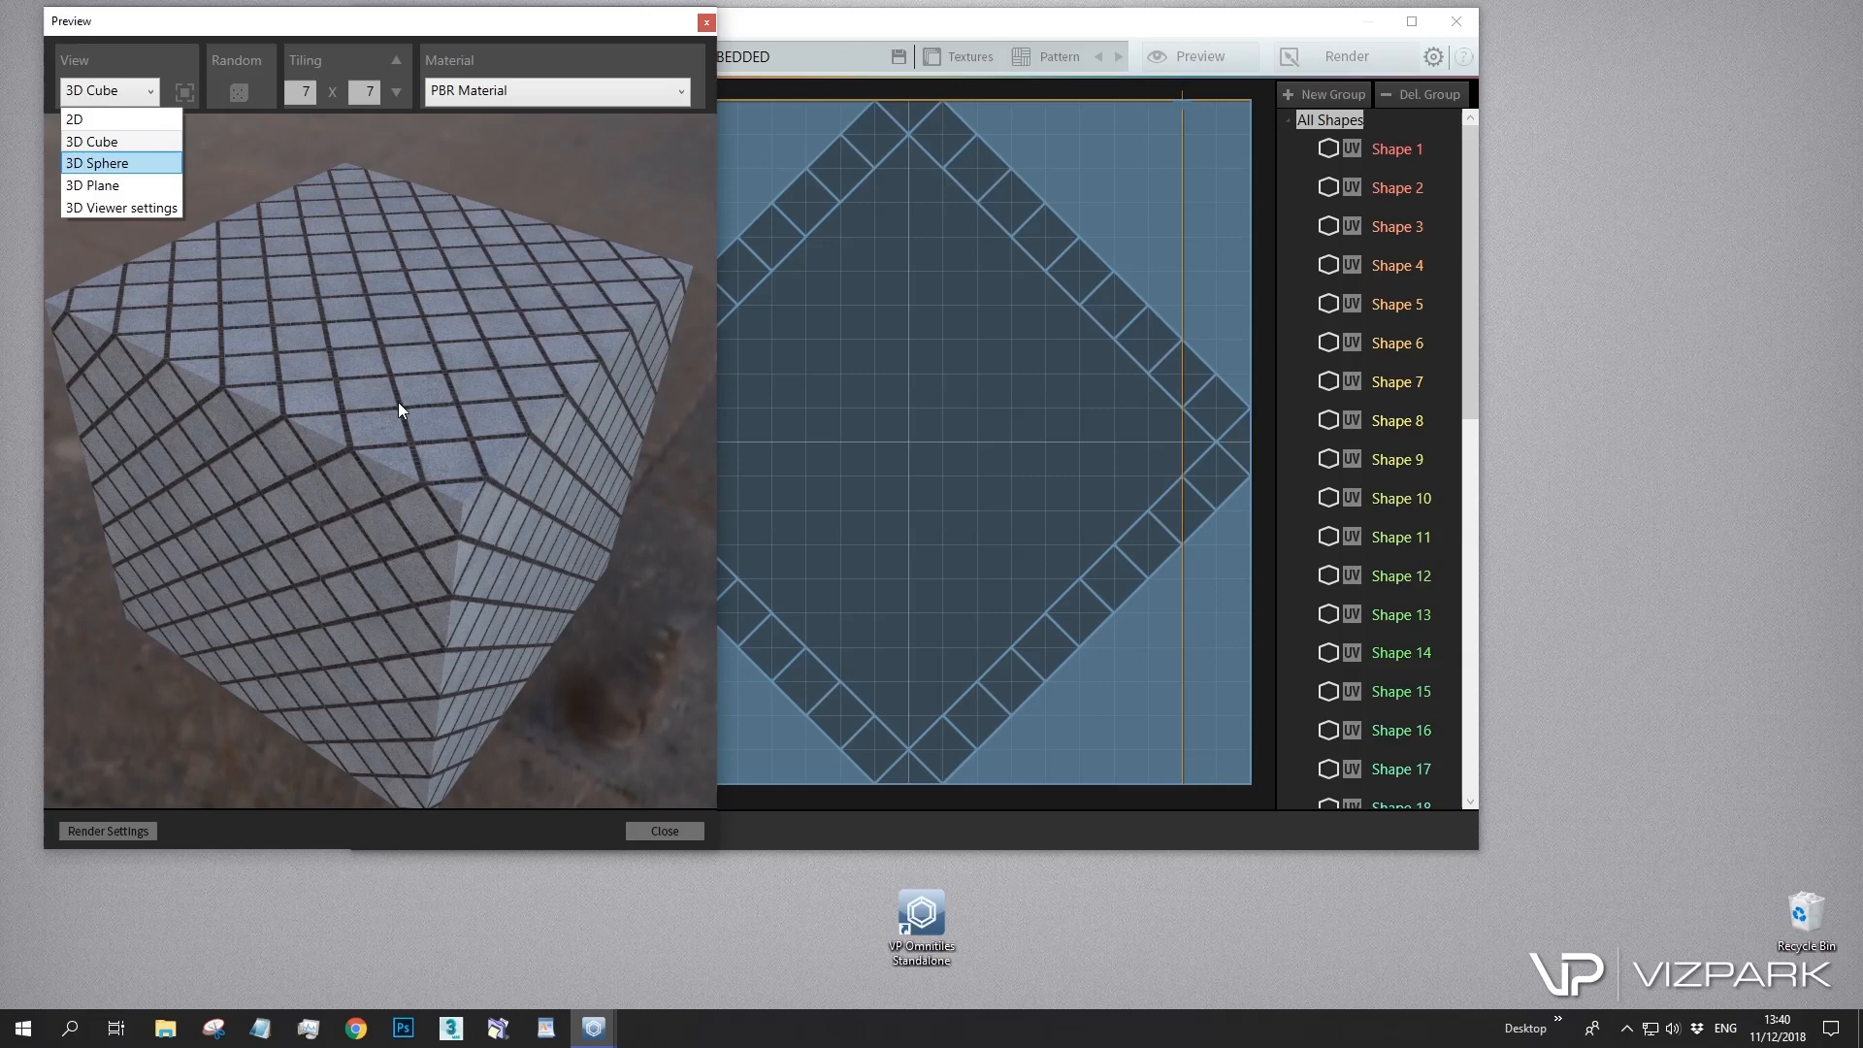
click(97, 164)
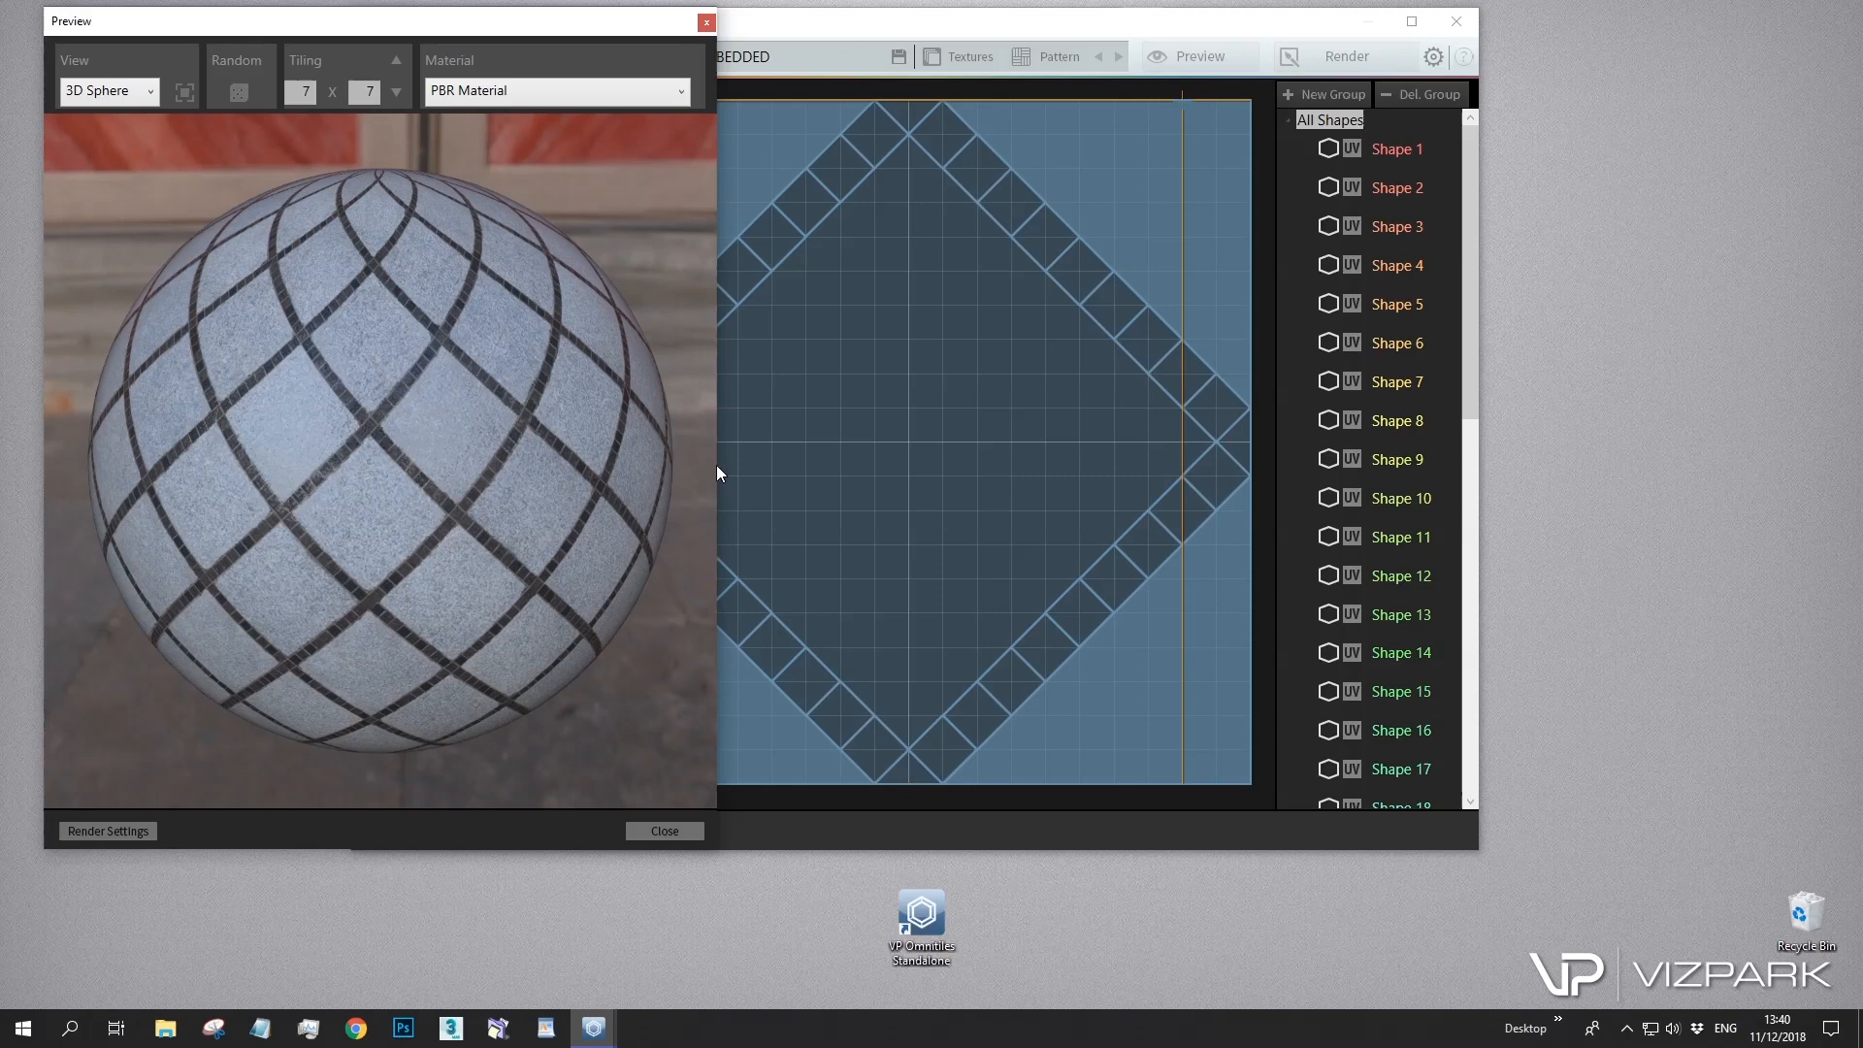
drag(712, 475, 766, 487)
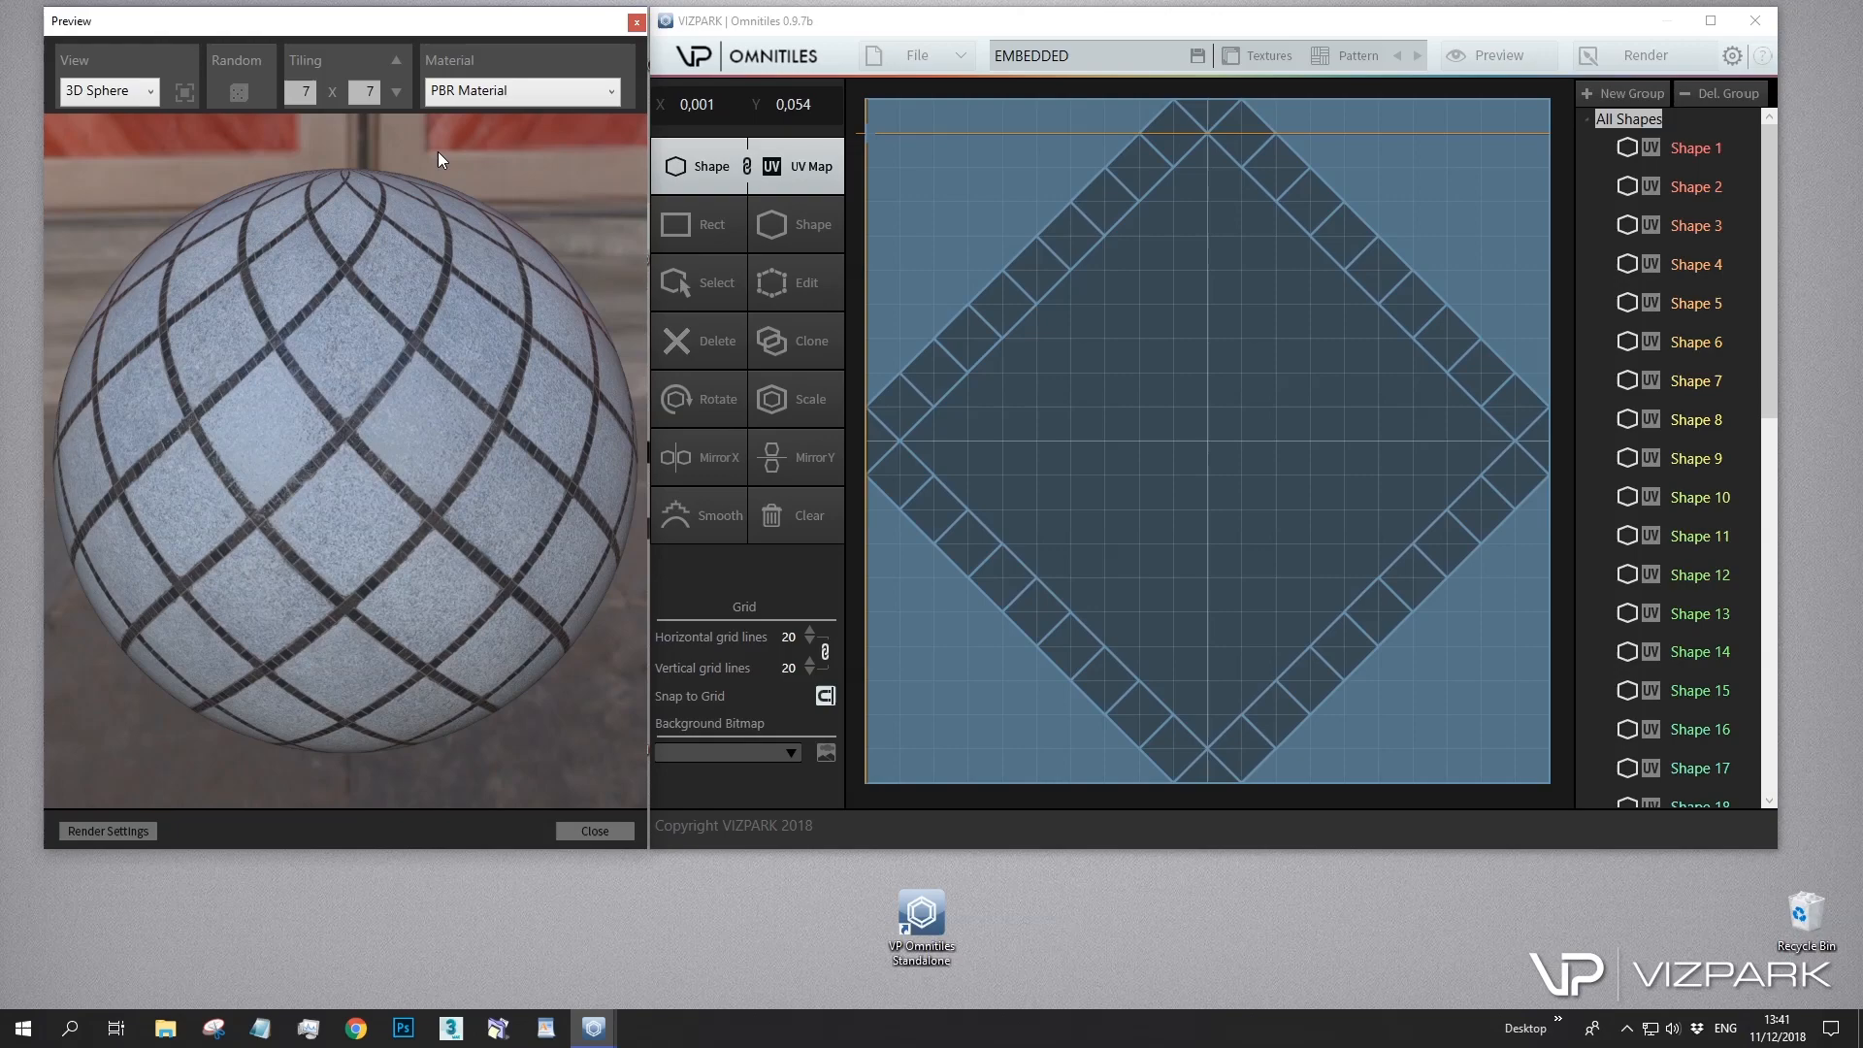
mouse_move(446, 422)
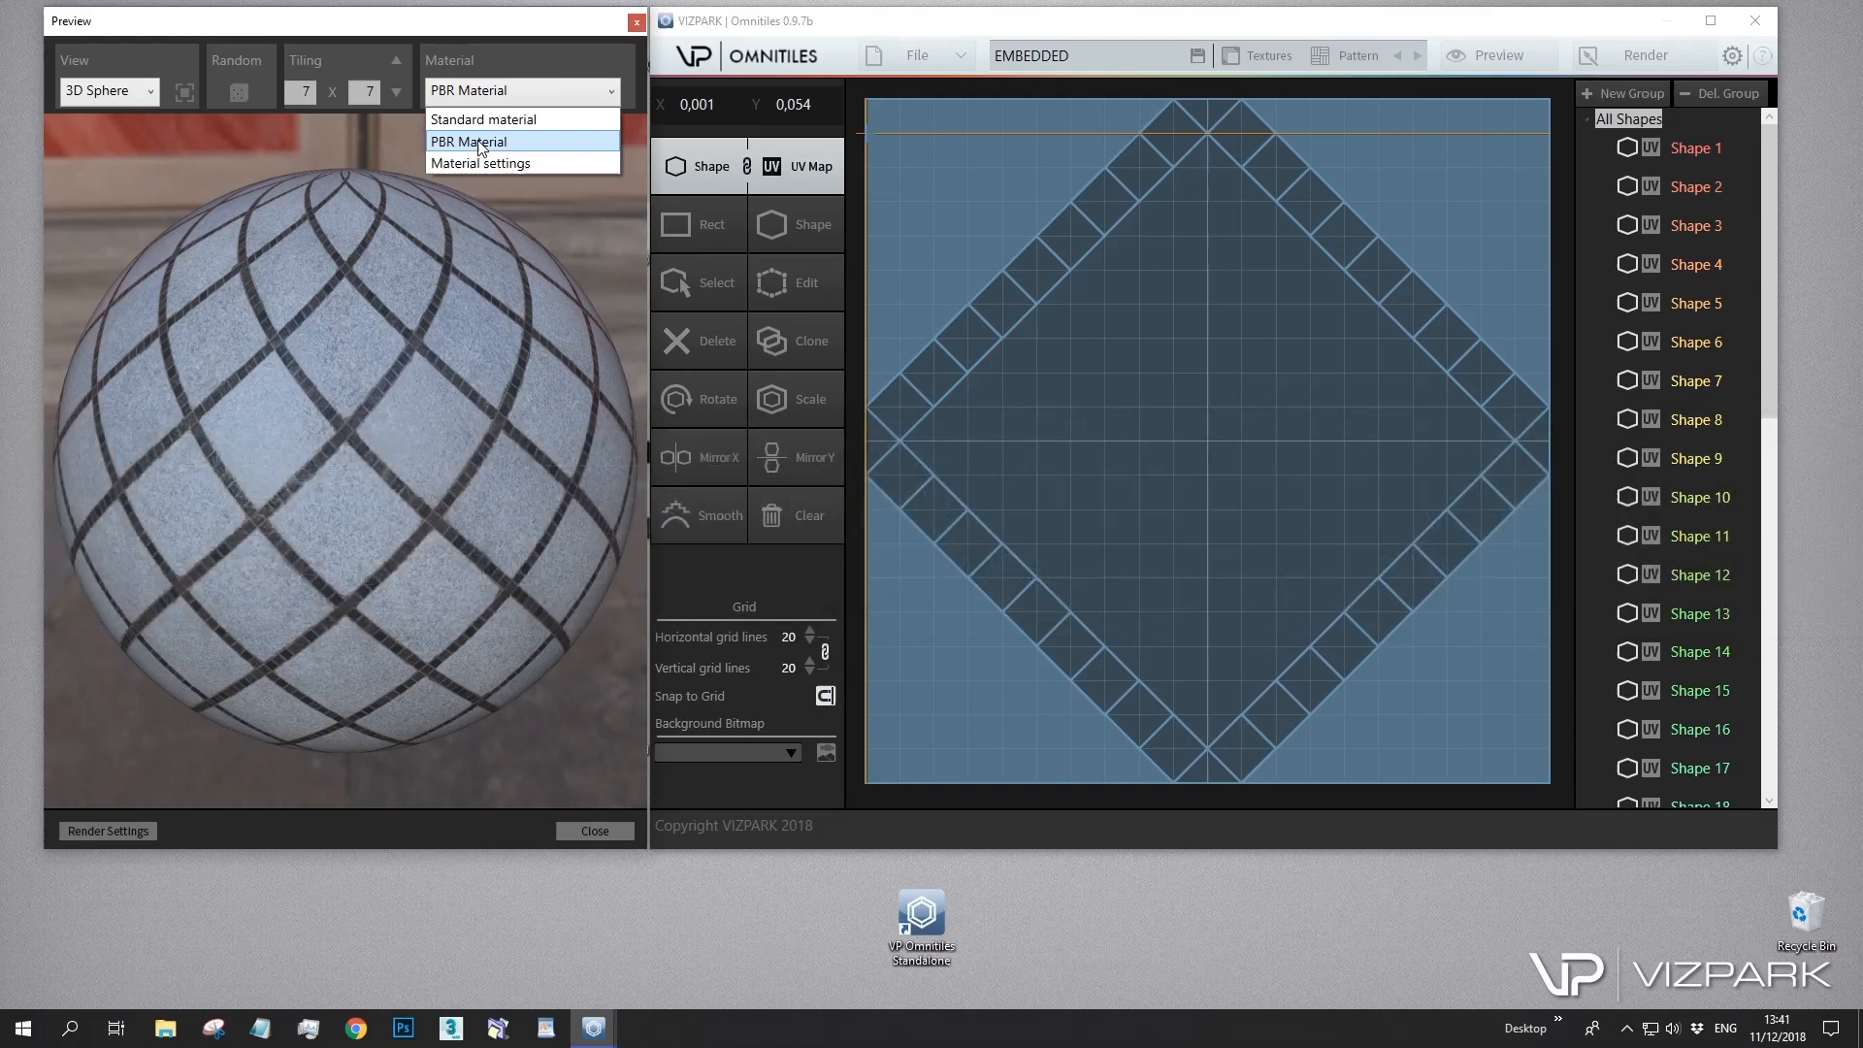
mouse_move(479, 152)
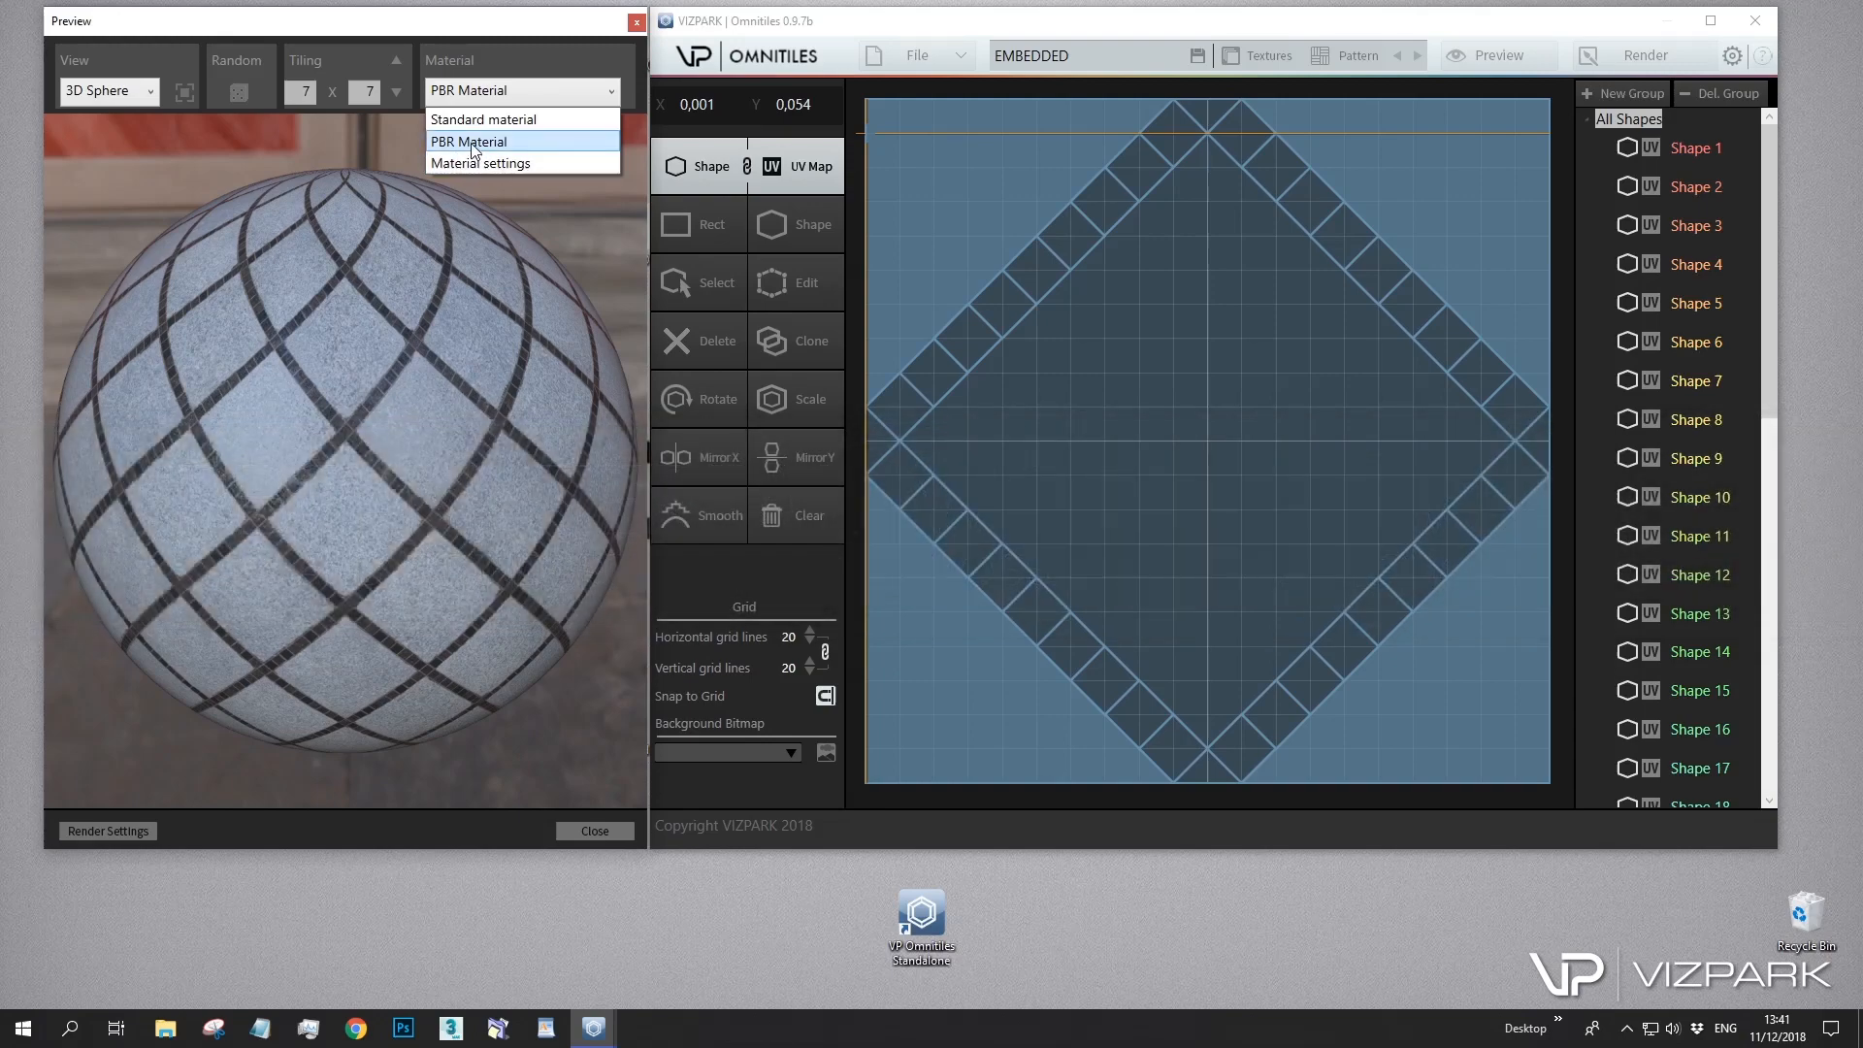
Switch the sphere preview to the Standard material and review the Standard and PBR Material Setup parameters
click(483, 118)
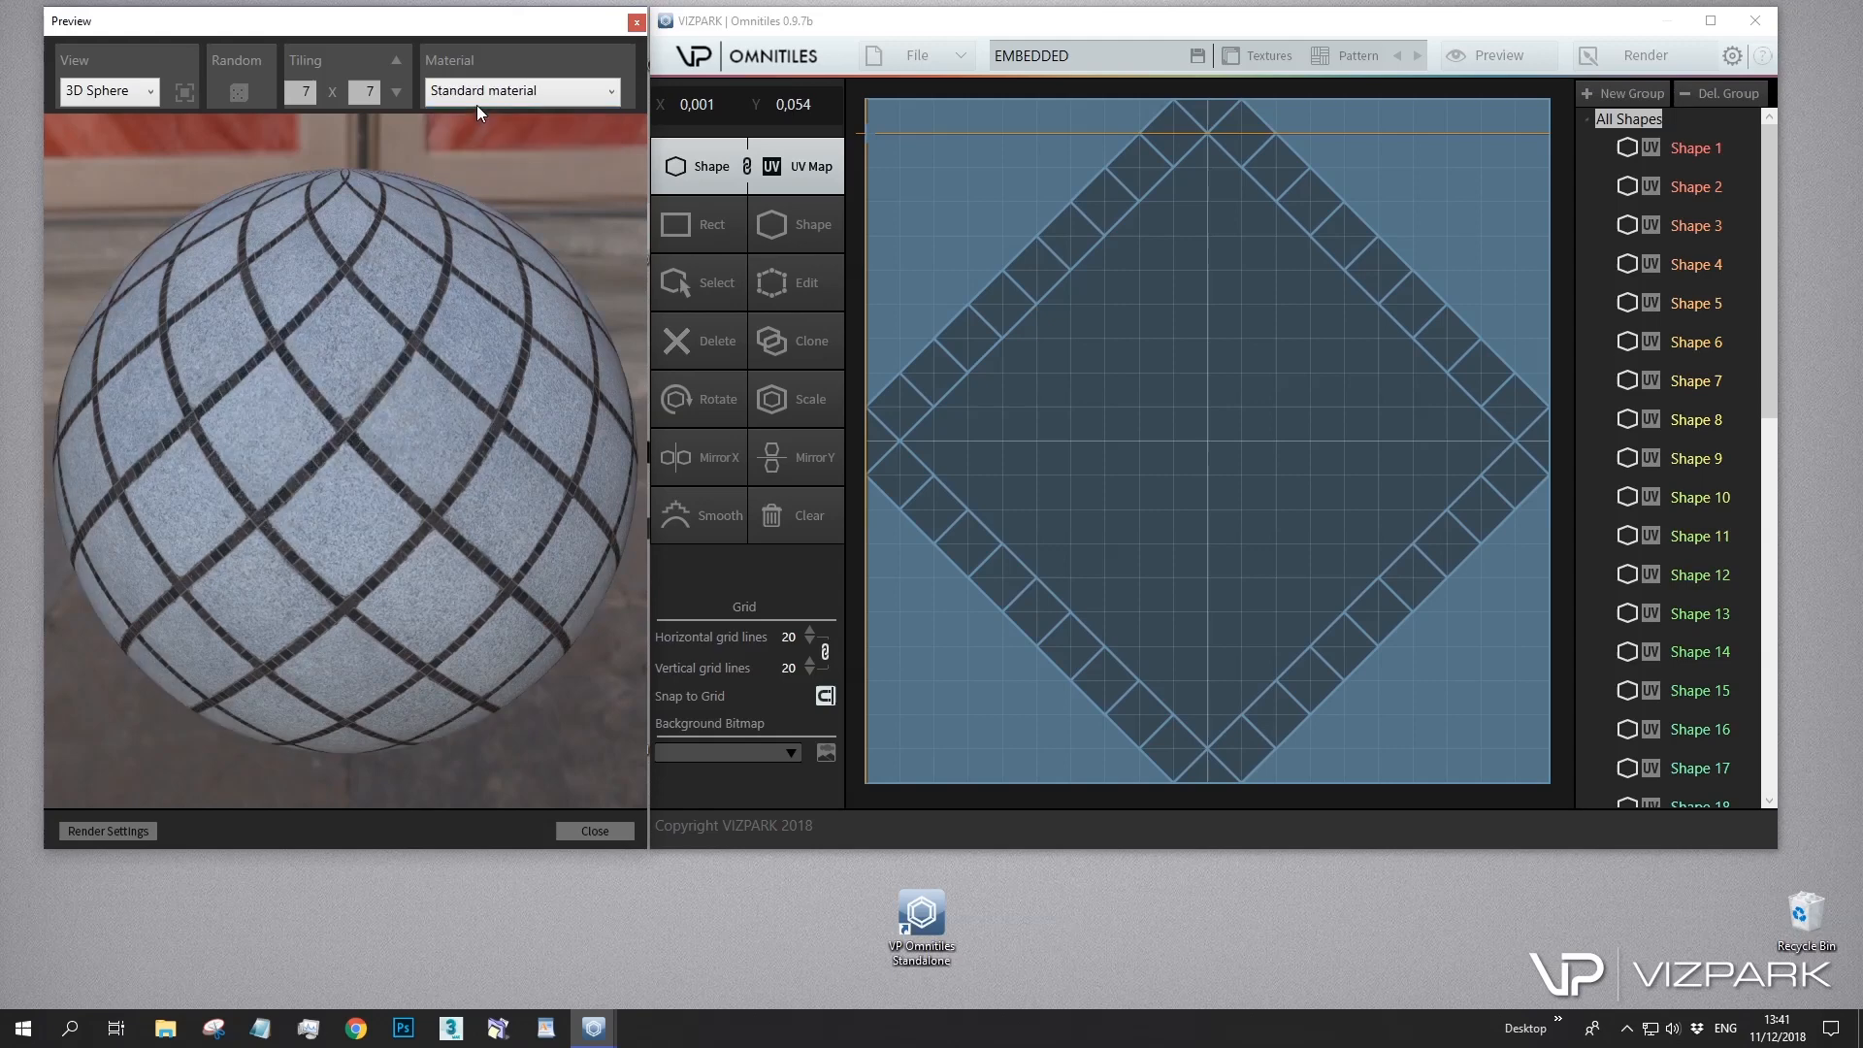
click(522, 92)
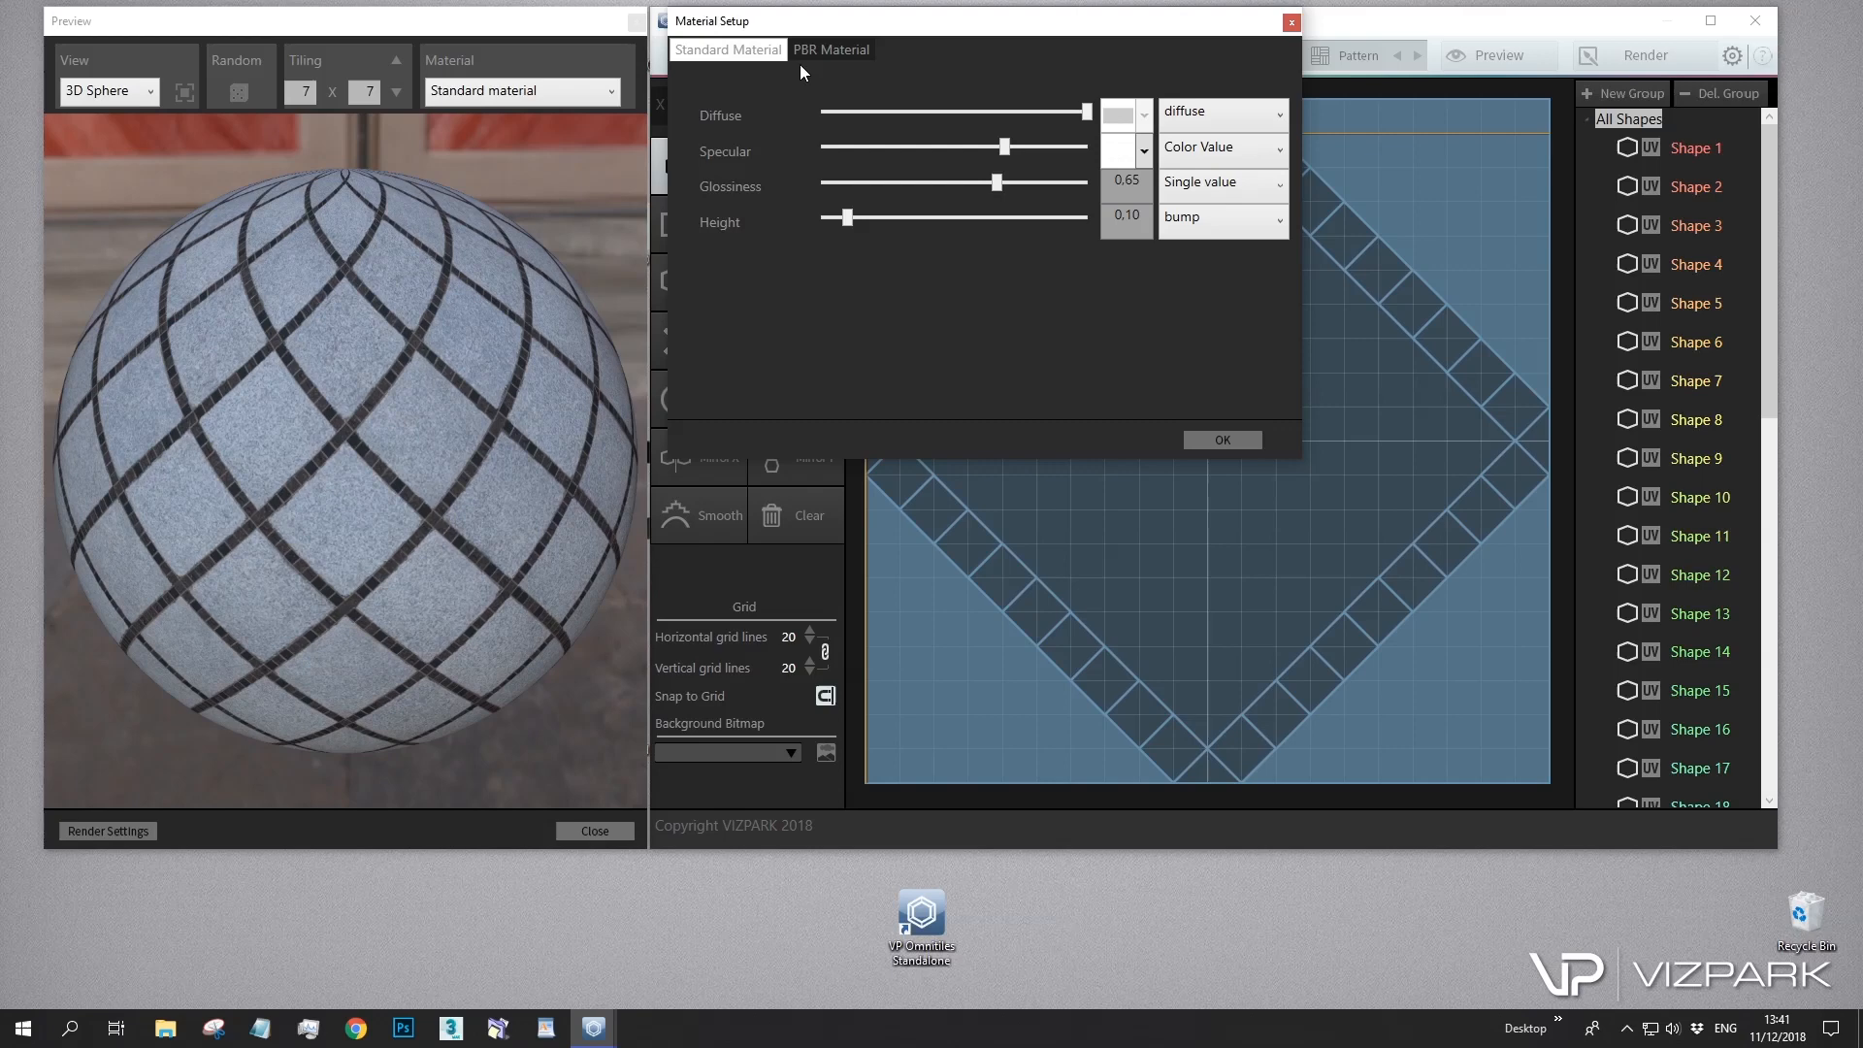
click(833, 51)
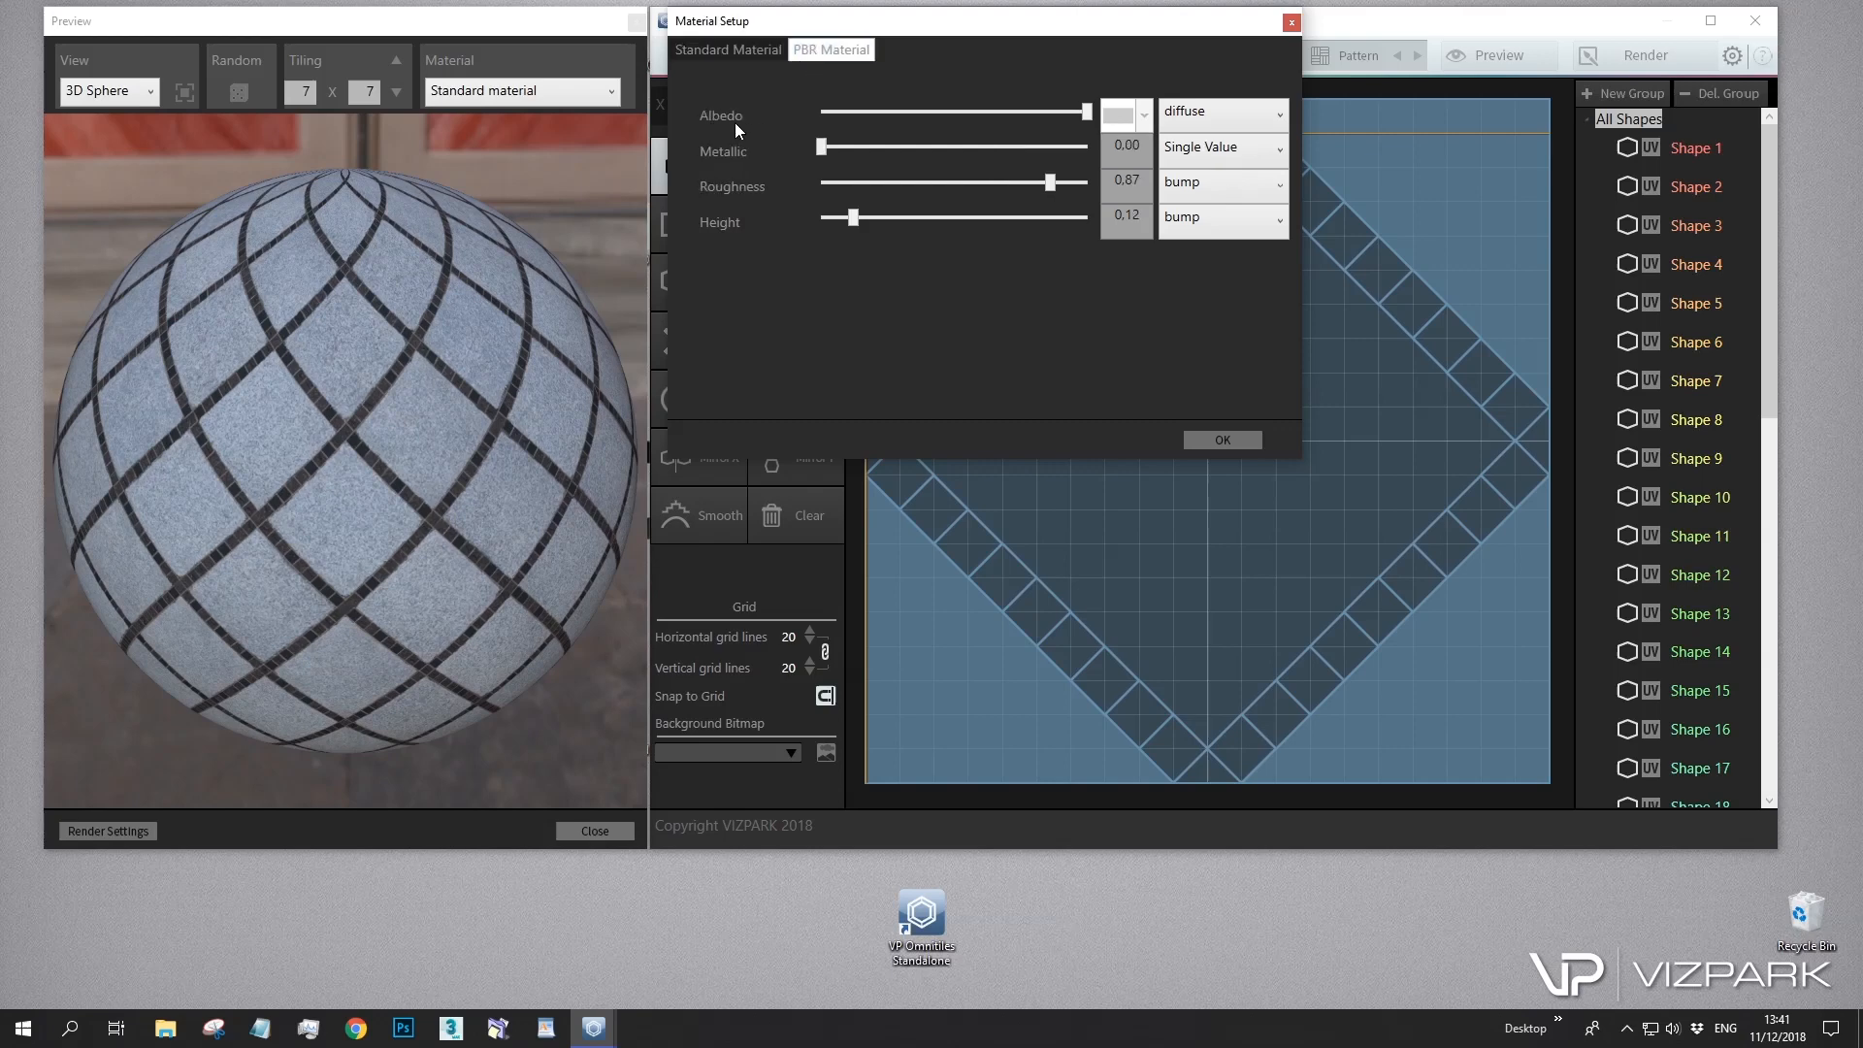
mouse_move(747, 202)
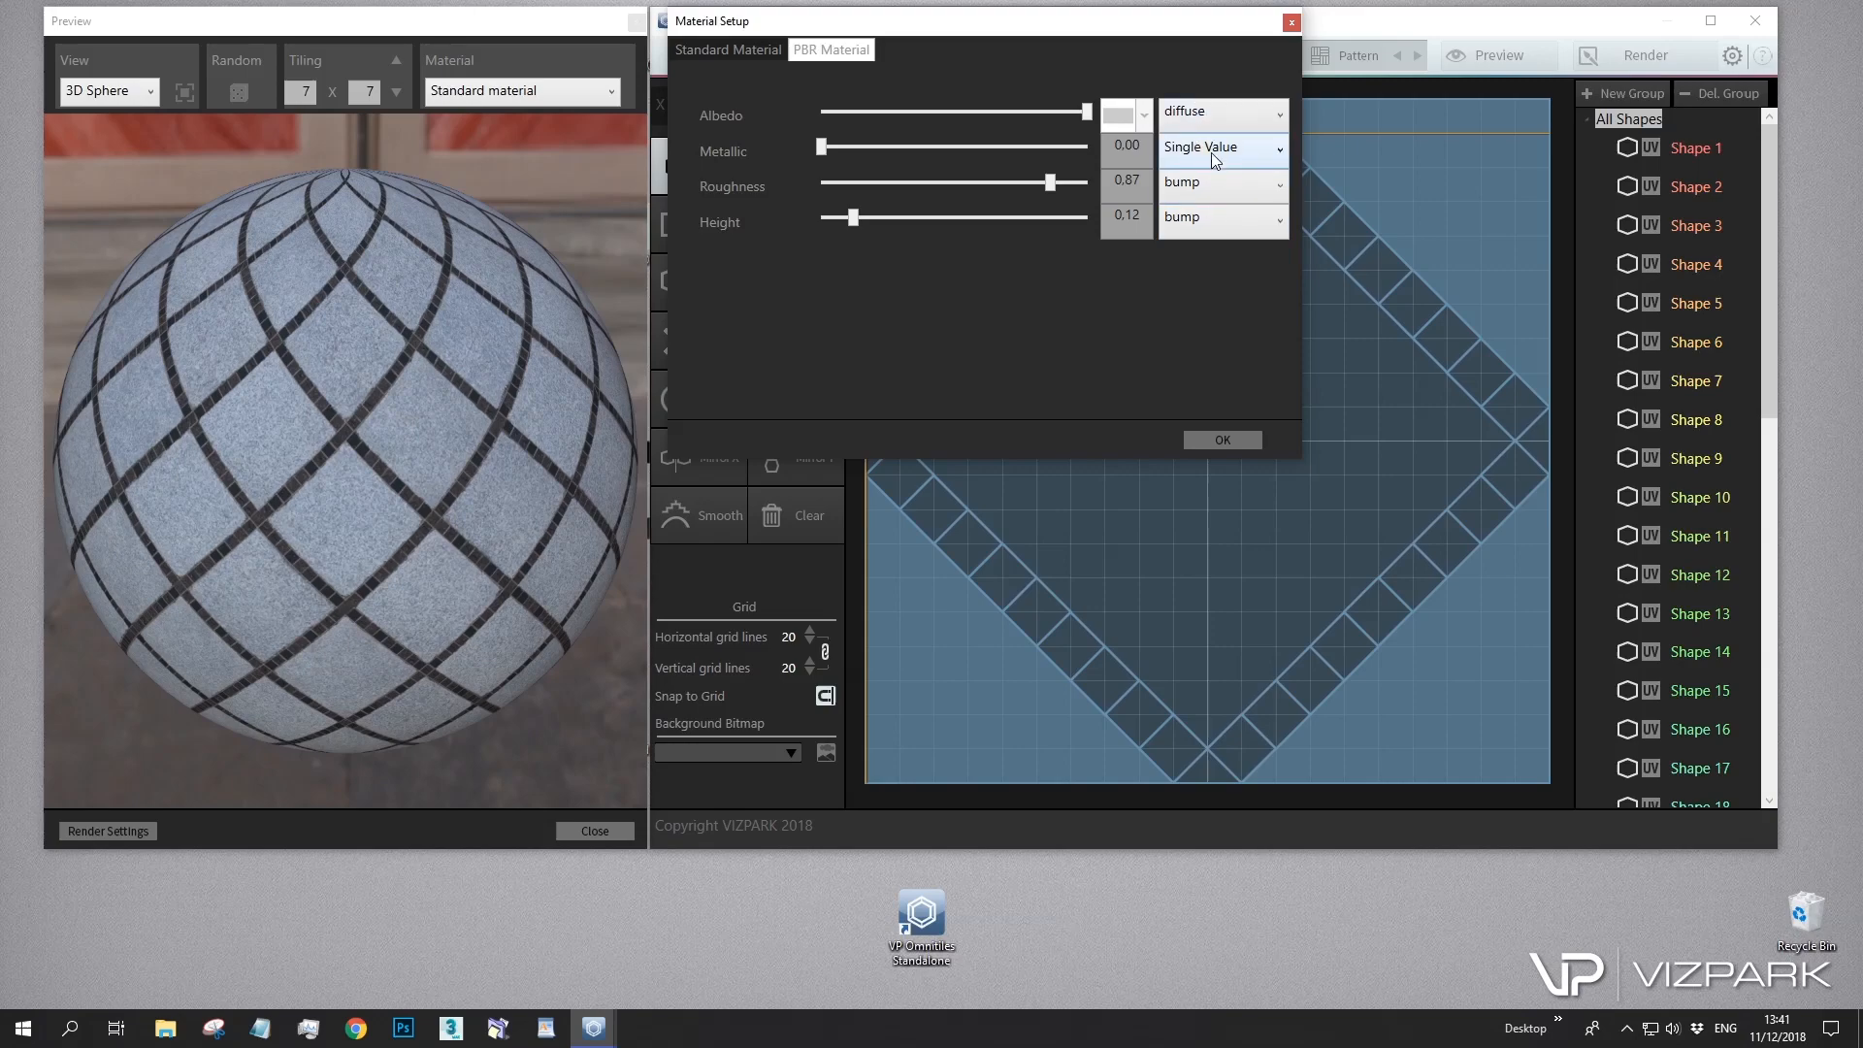
click(1221, 440)
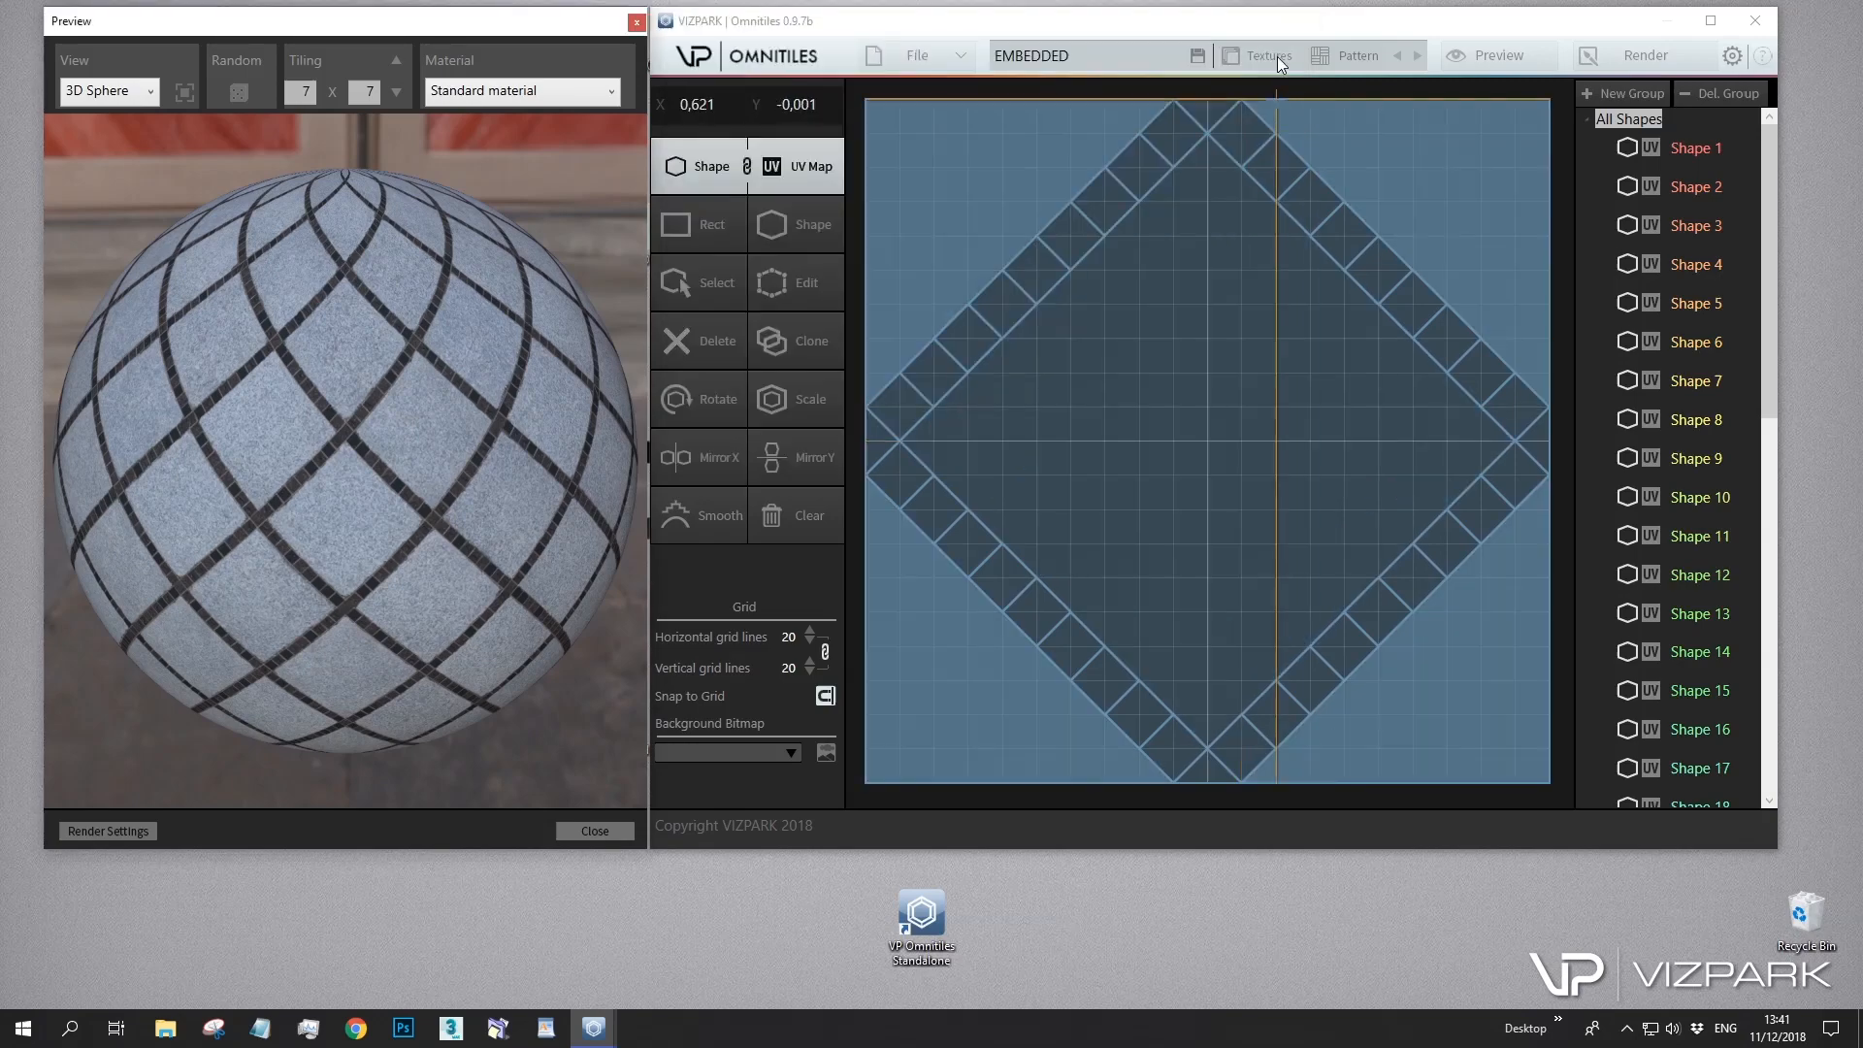
click(1269, 54)
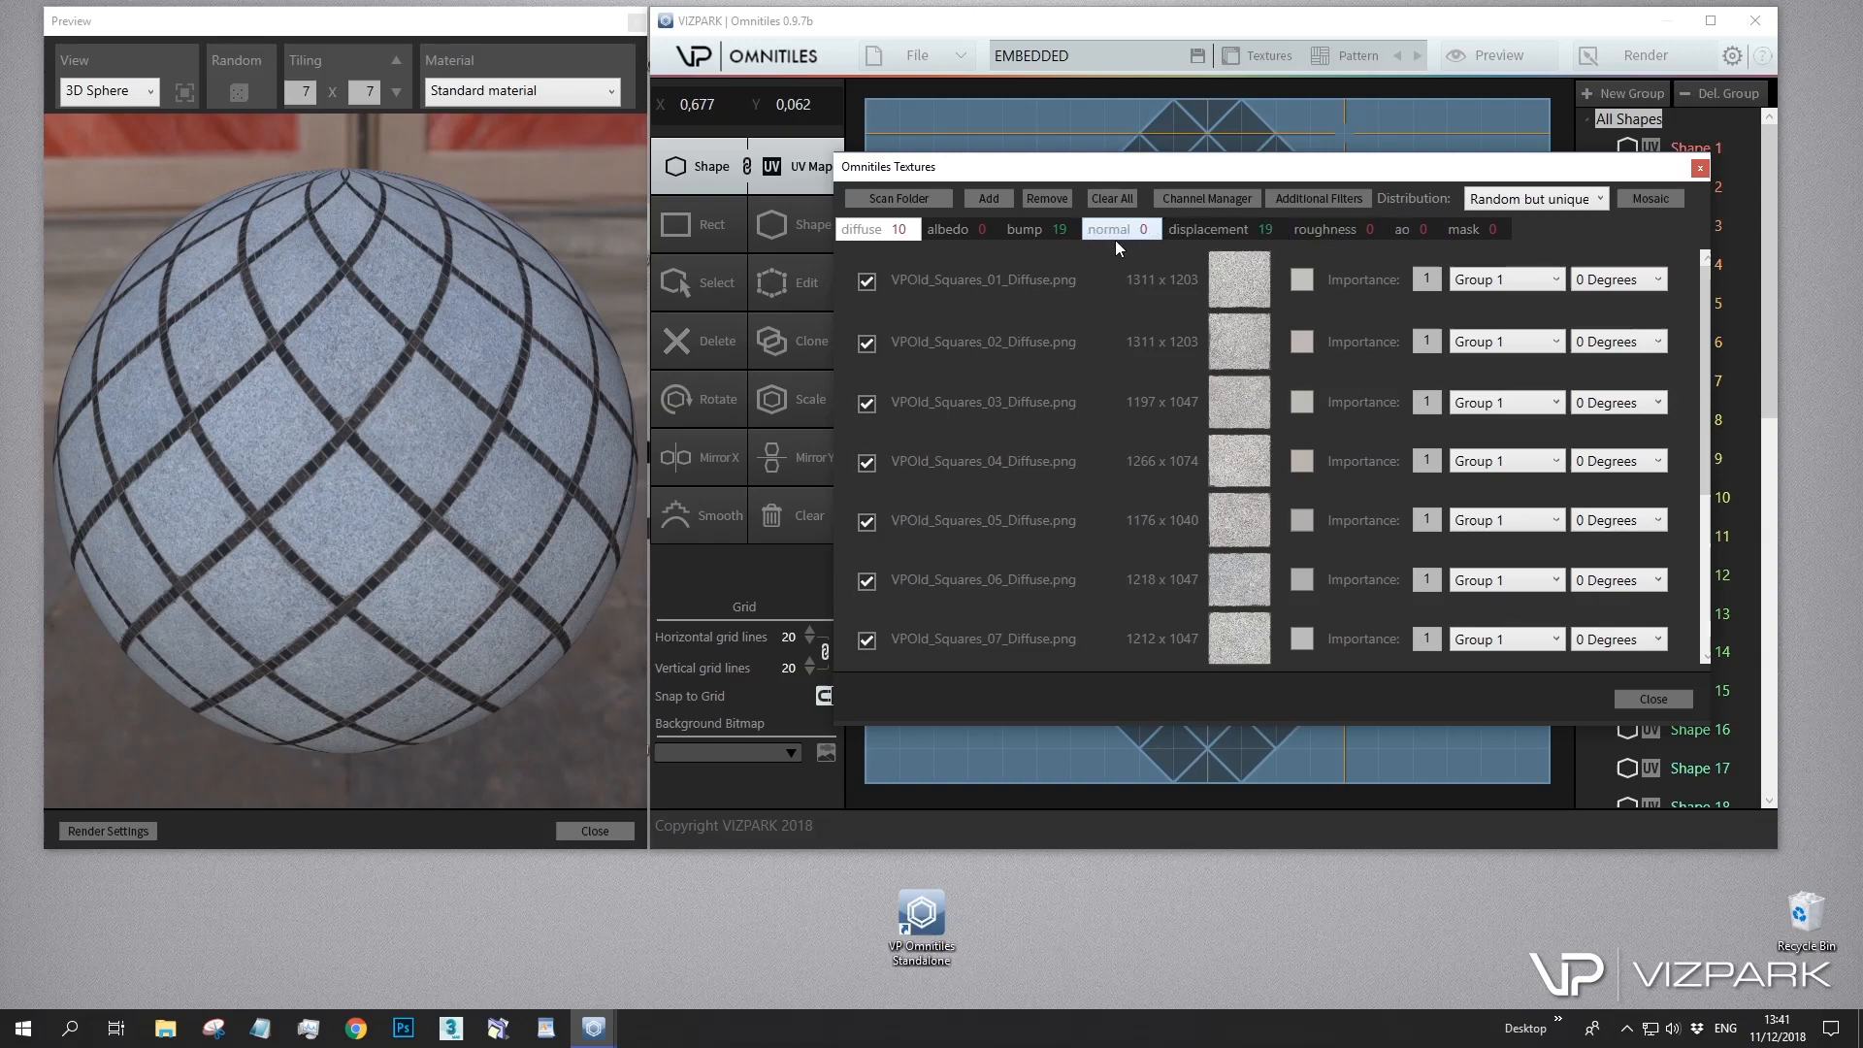
click(1211, 229)
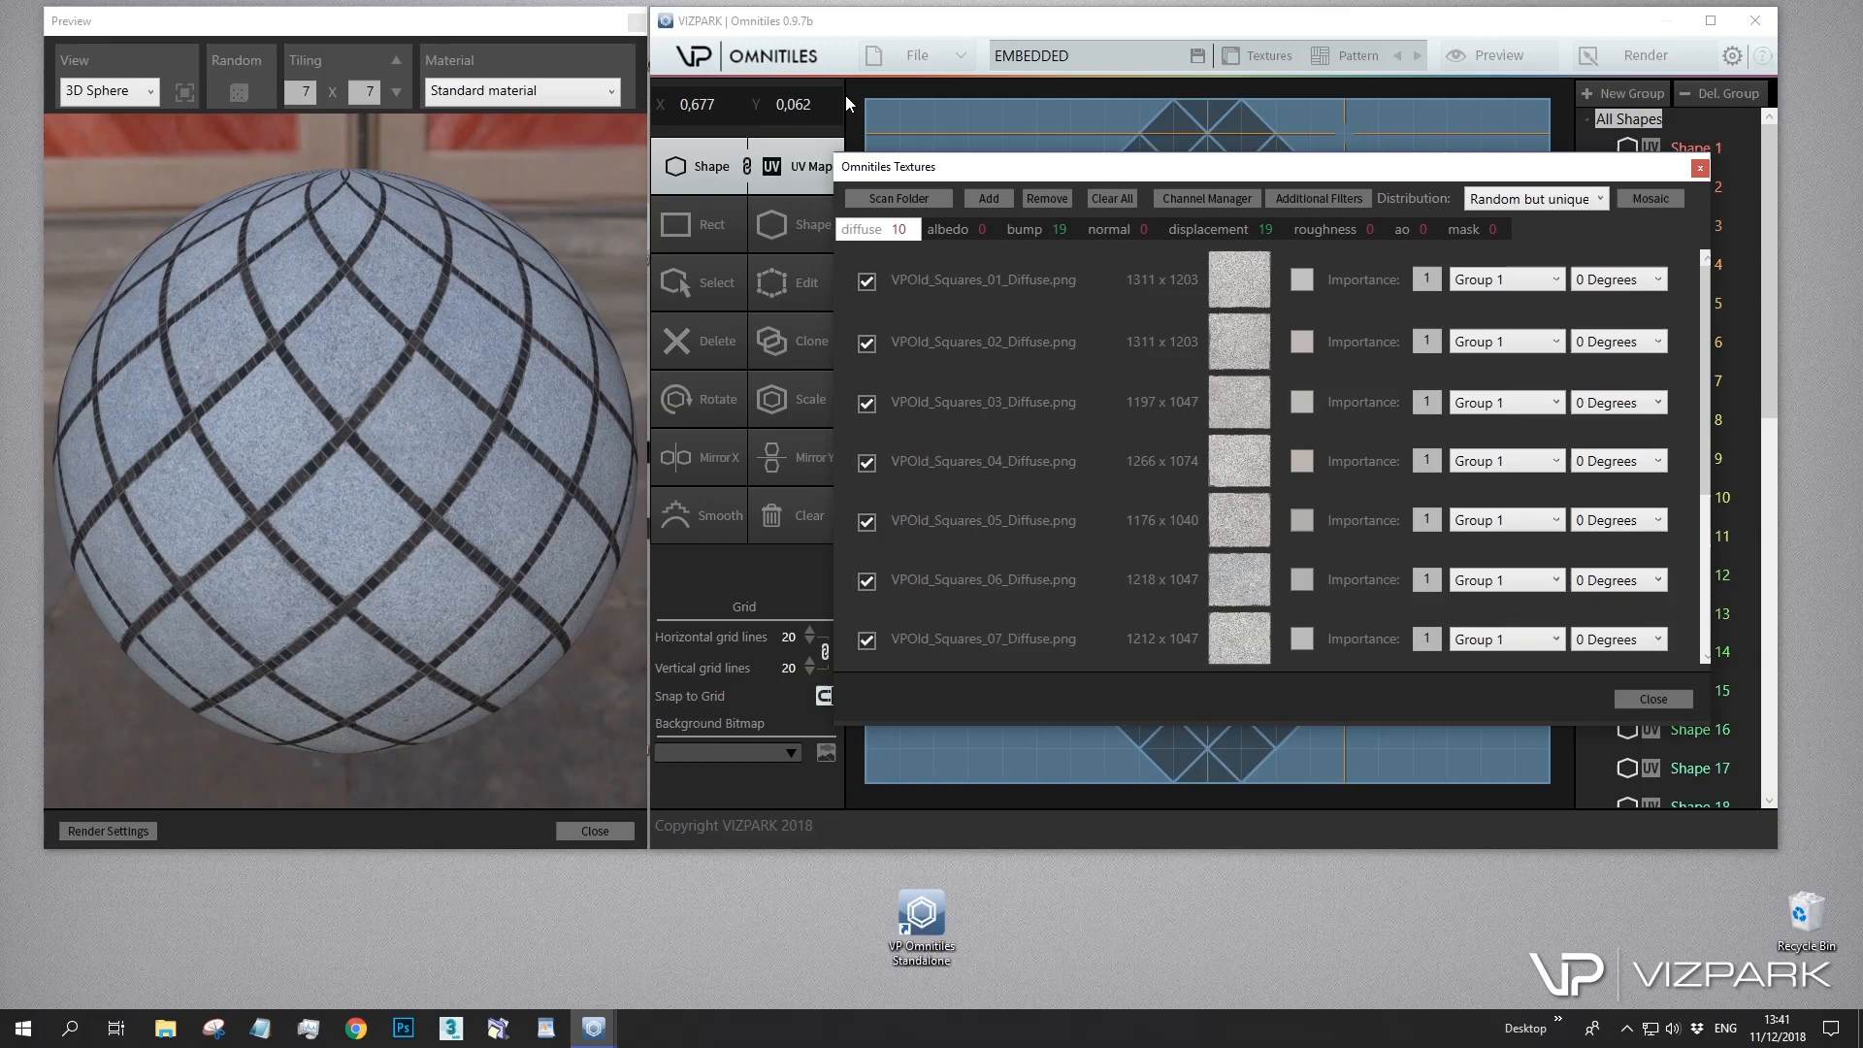
click(1649, 698)
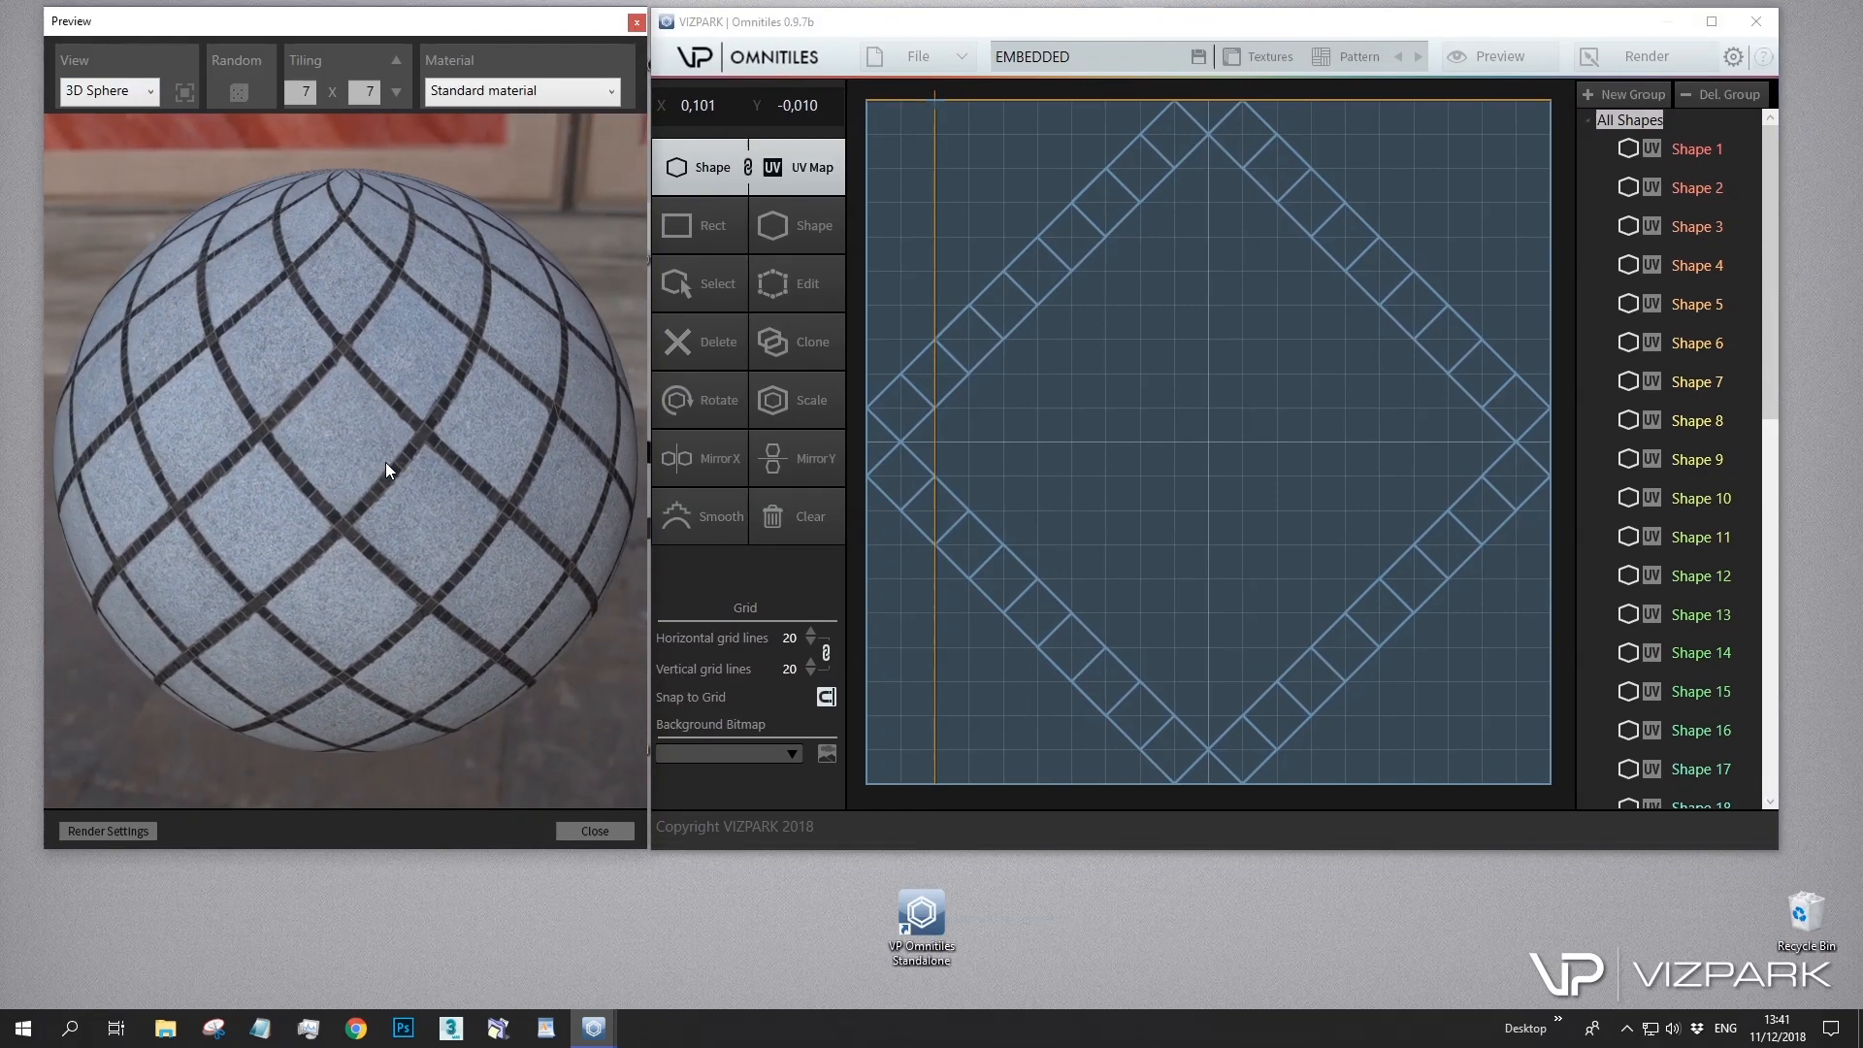
In Preview 3D Setup, try the Castle and Cloudy HDRIs before returning the lighting to HDRi Old Museum
click(150, 92)
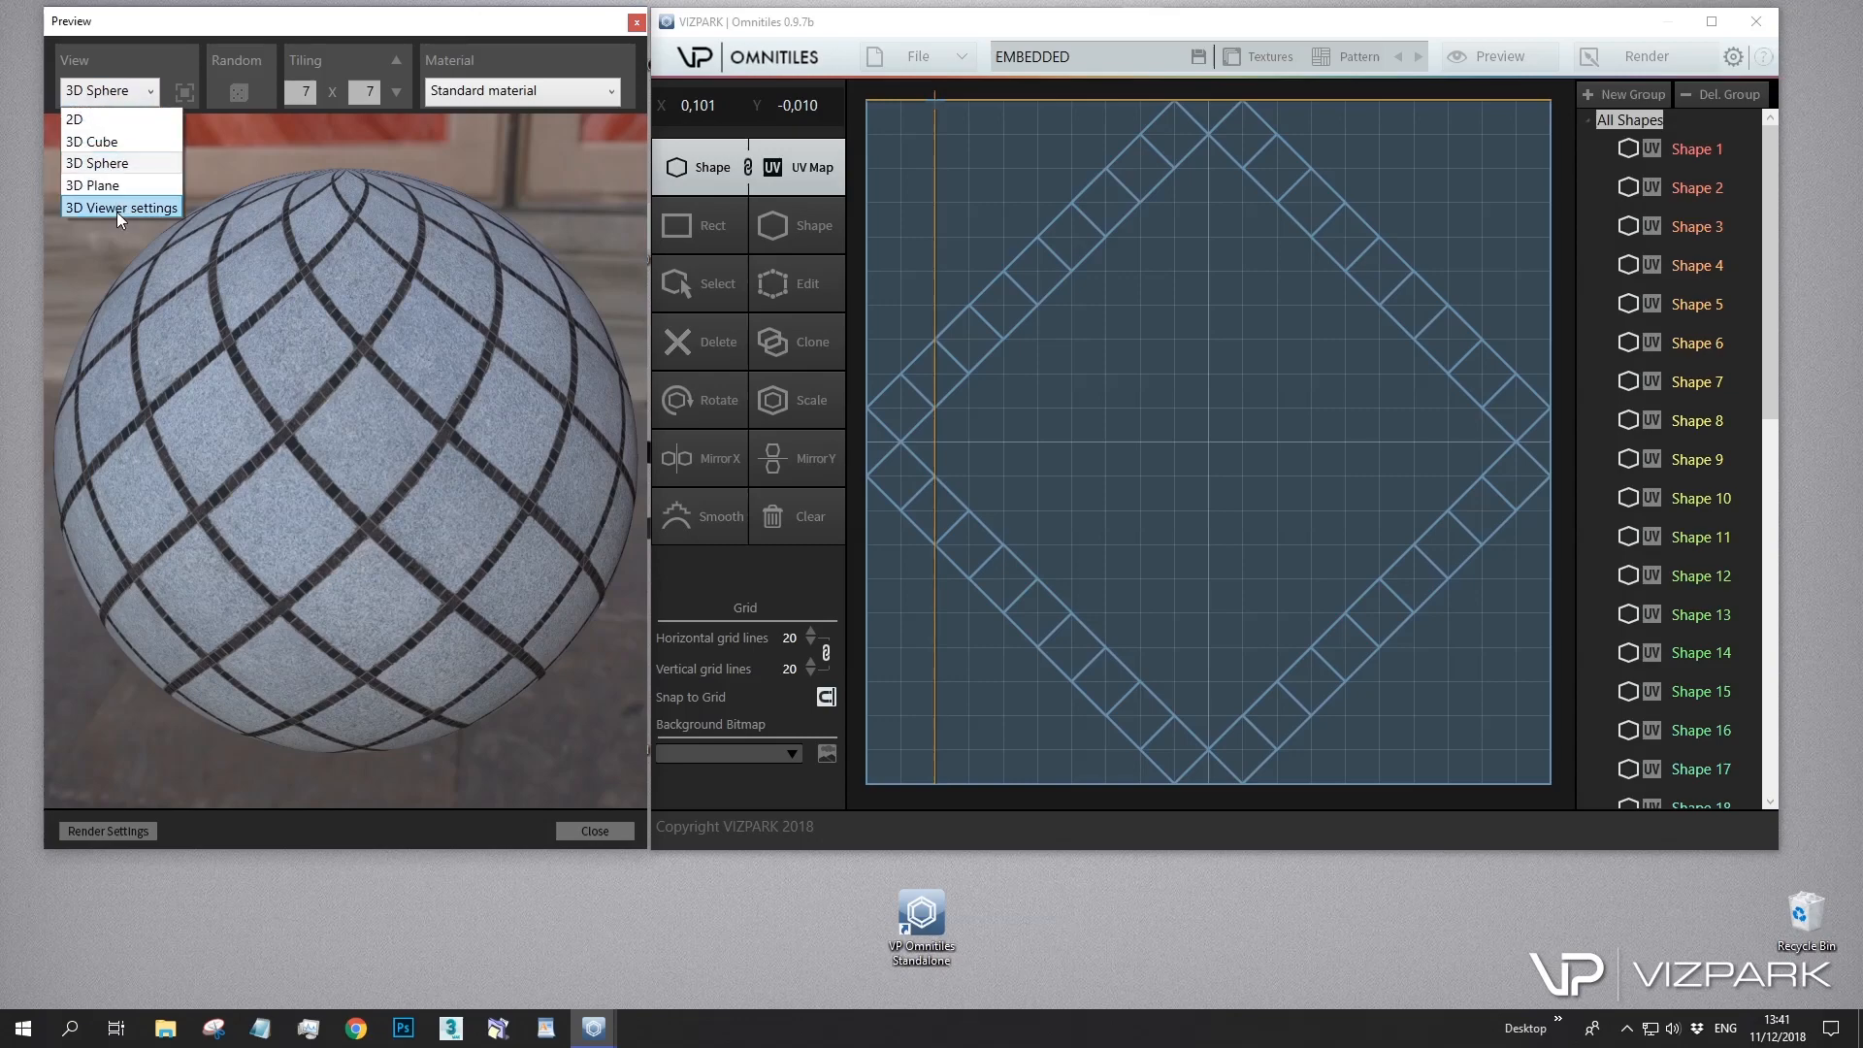
click(119, 208)
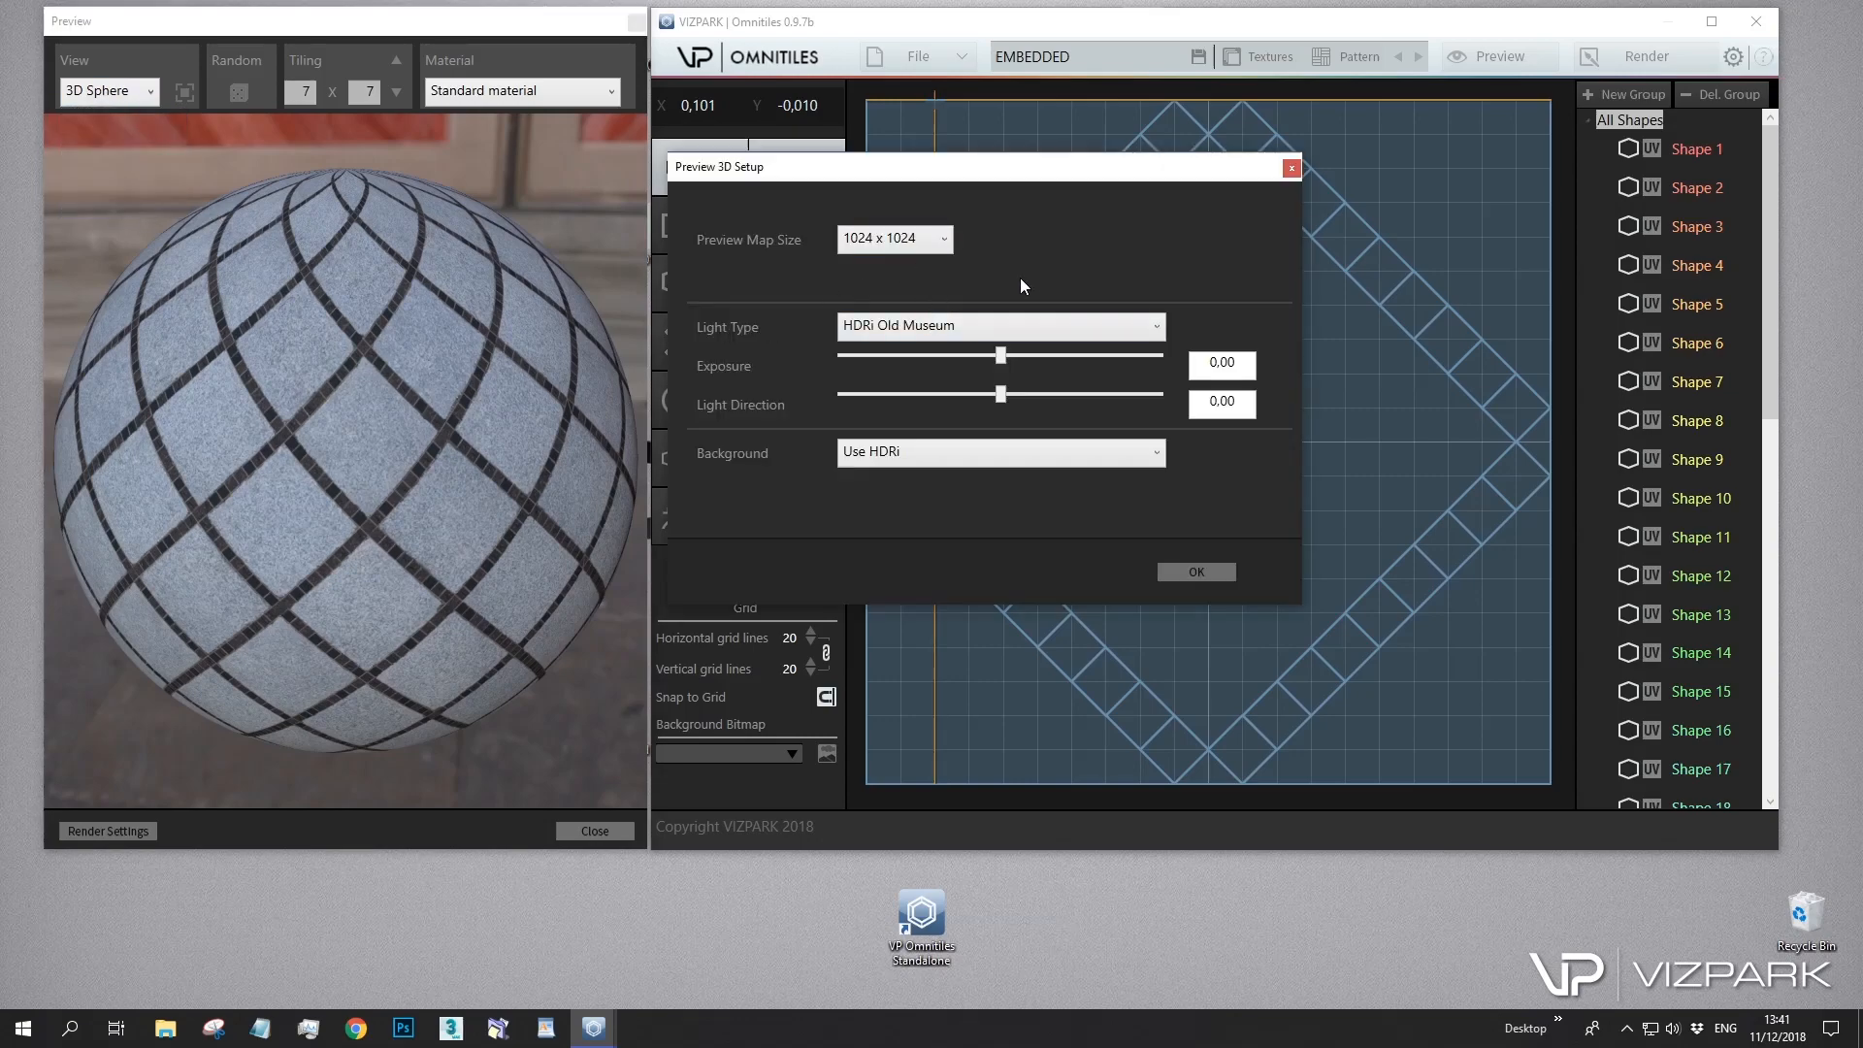
click(998, 326)
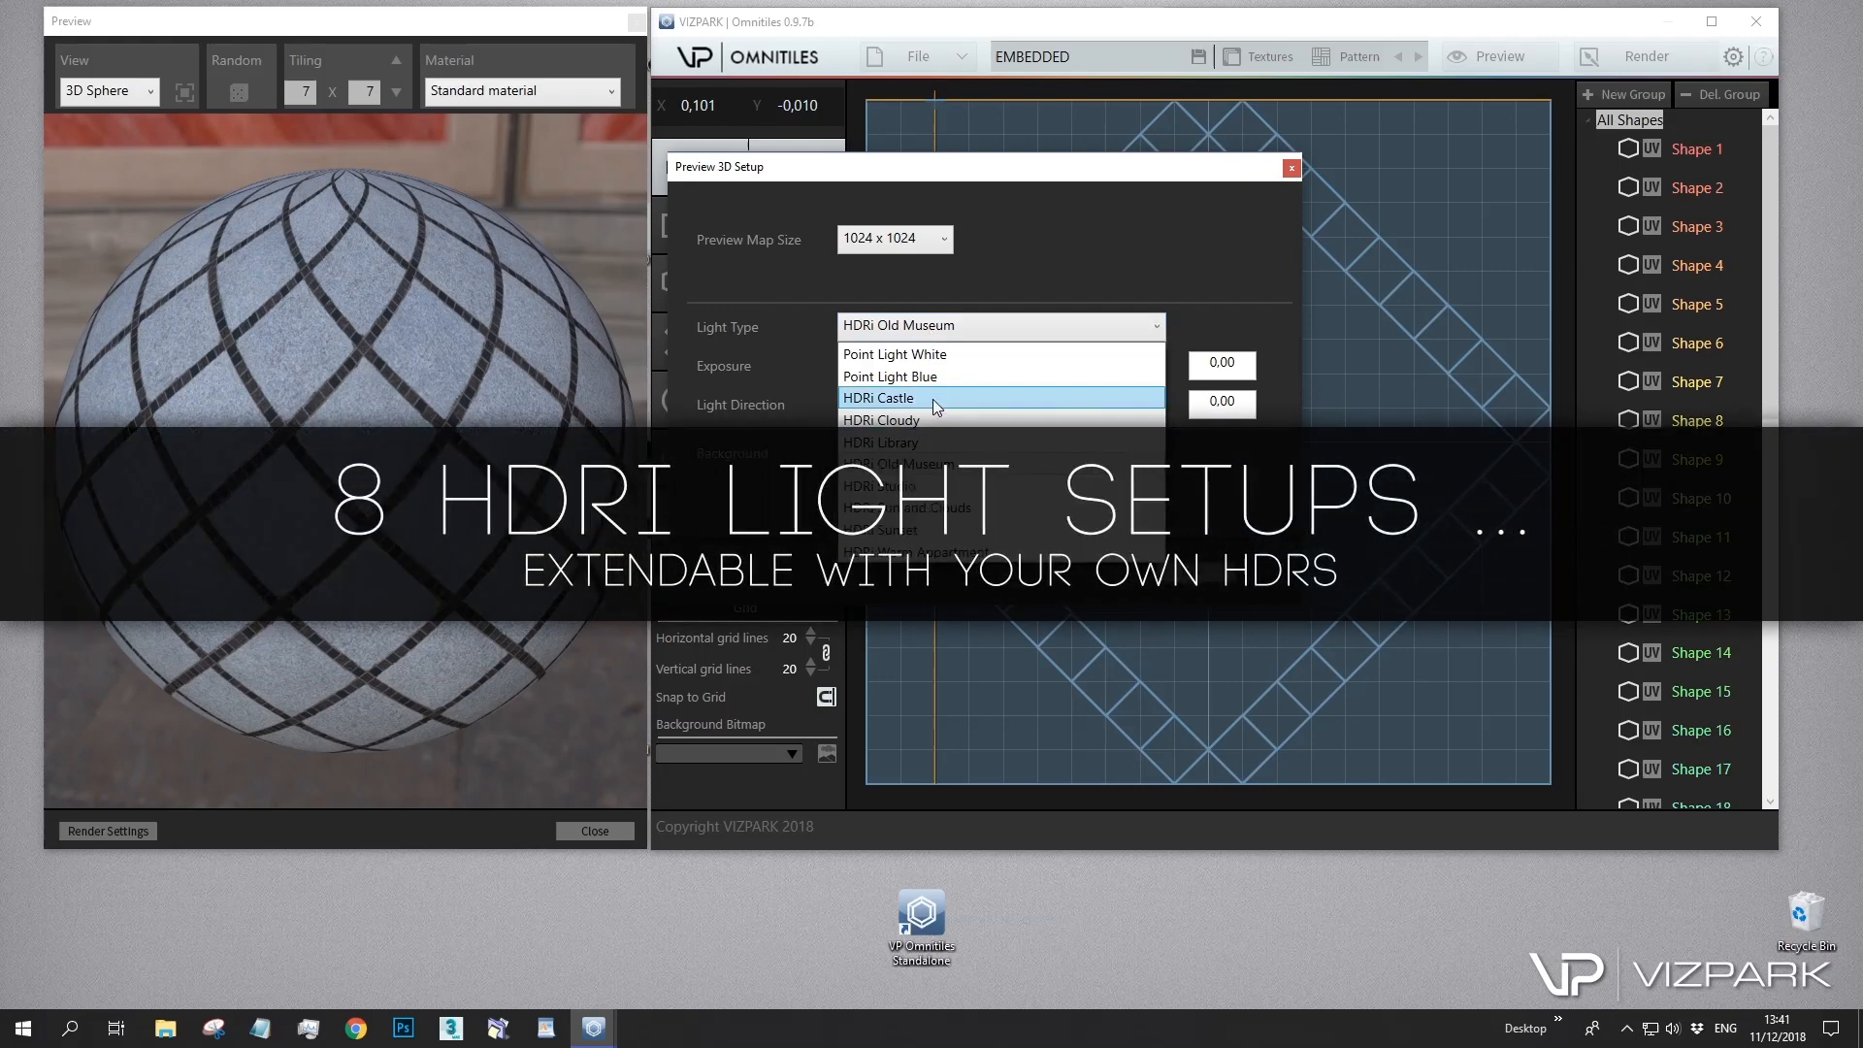
click(877, 396)
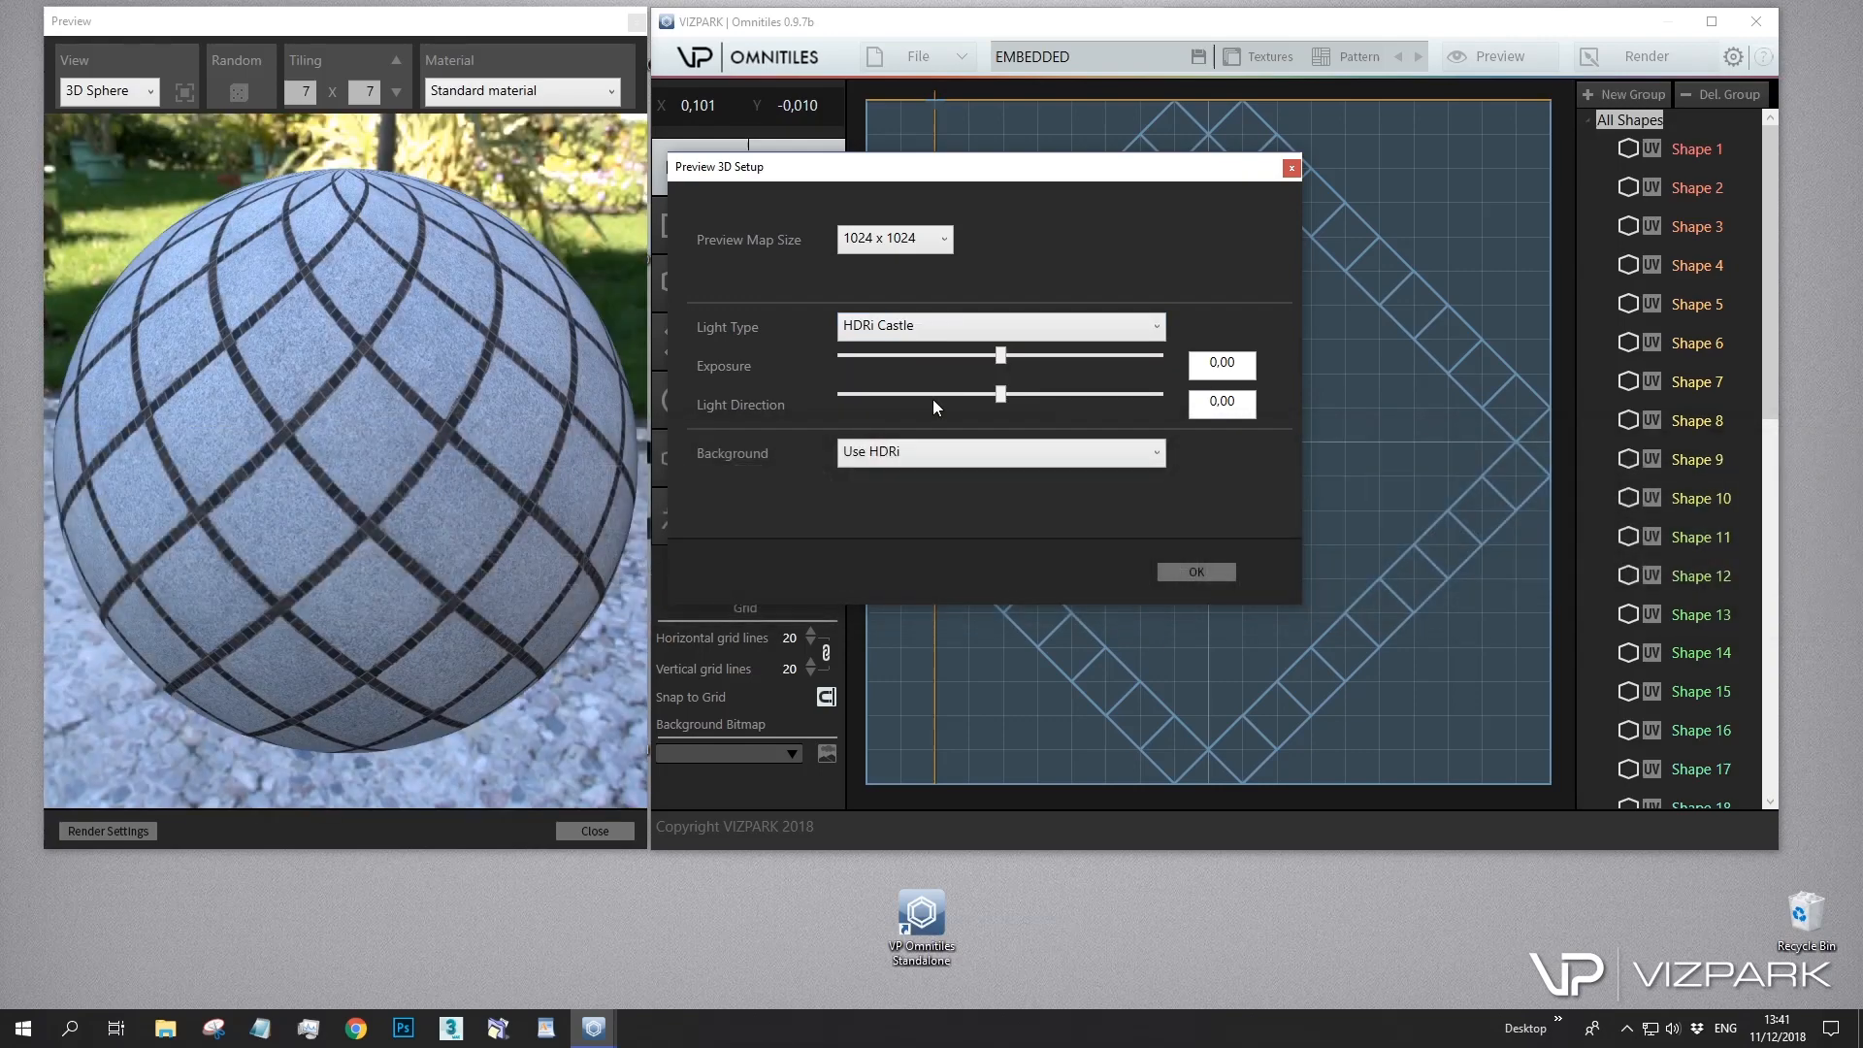
click(998, 324)
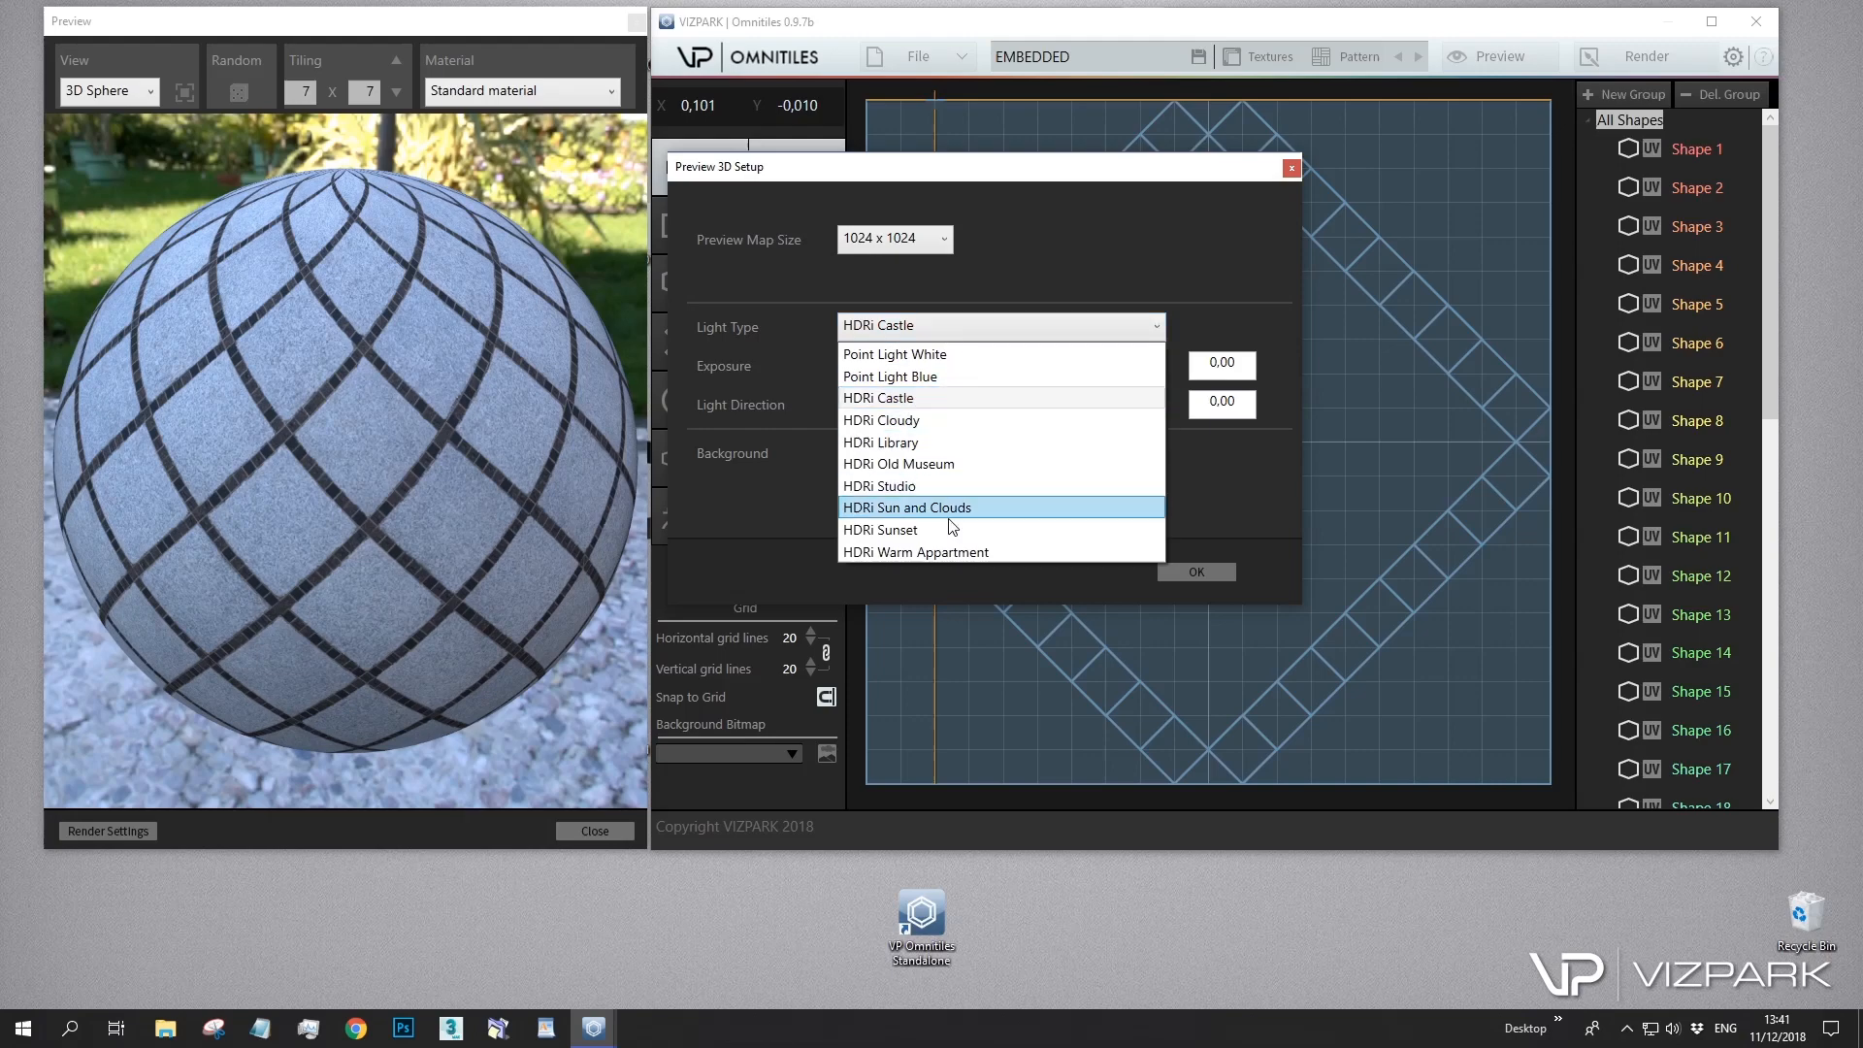
click(881, 420)
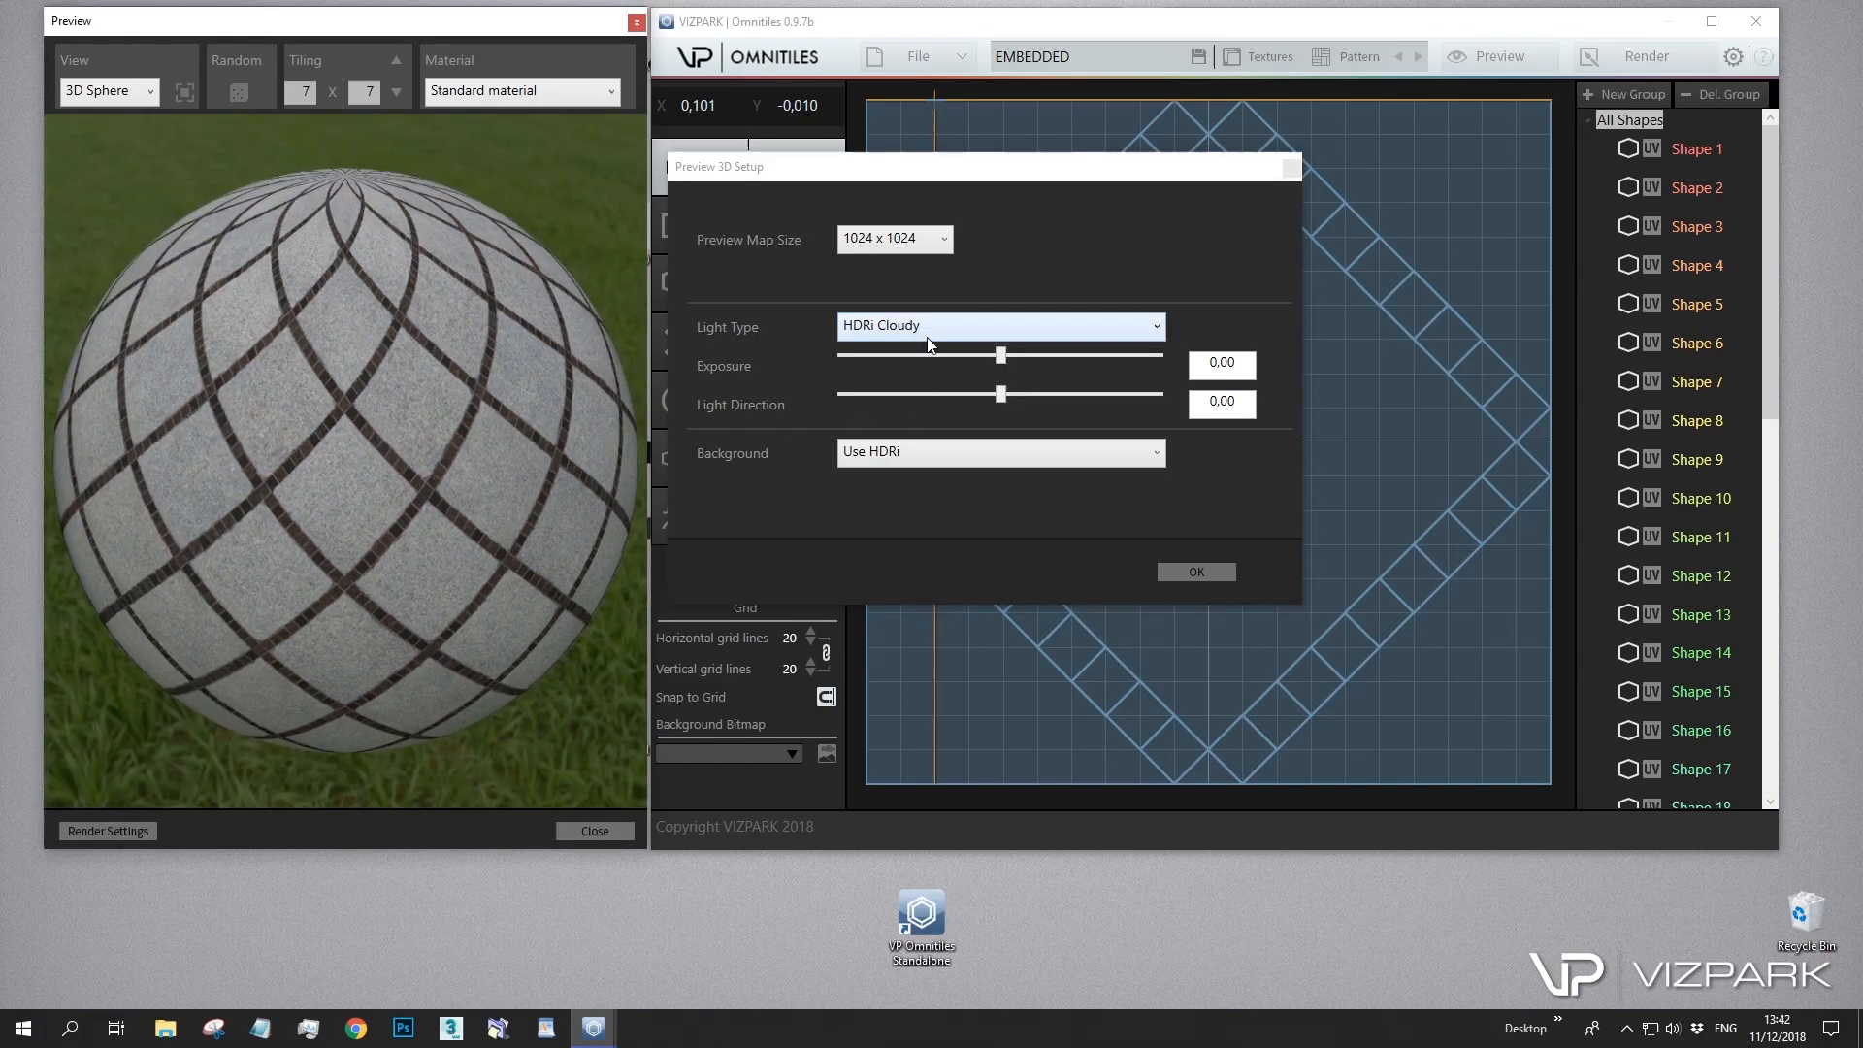
click(998, 324)
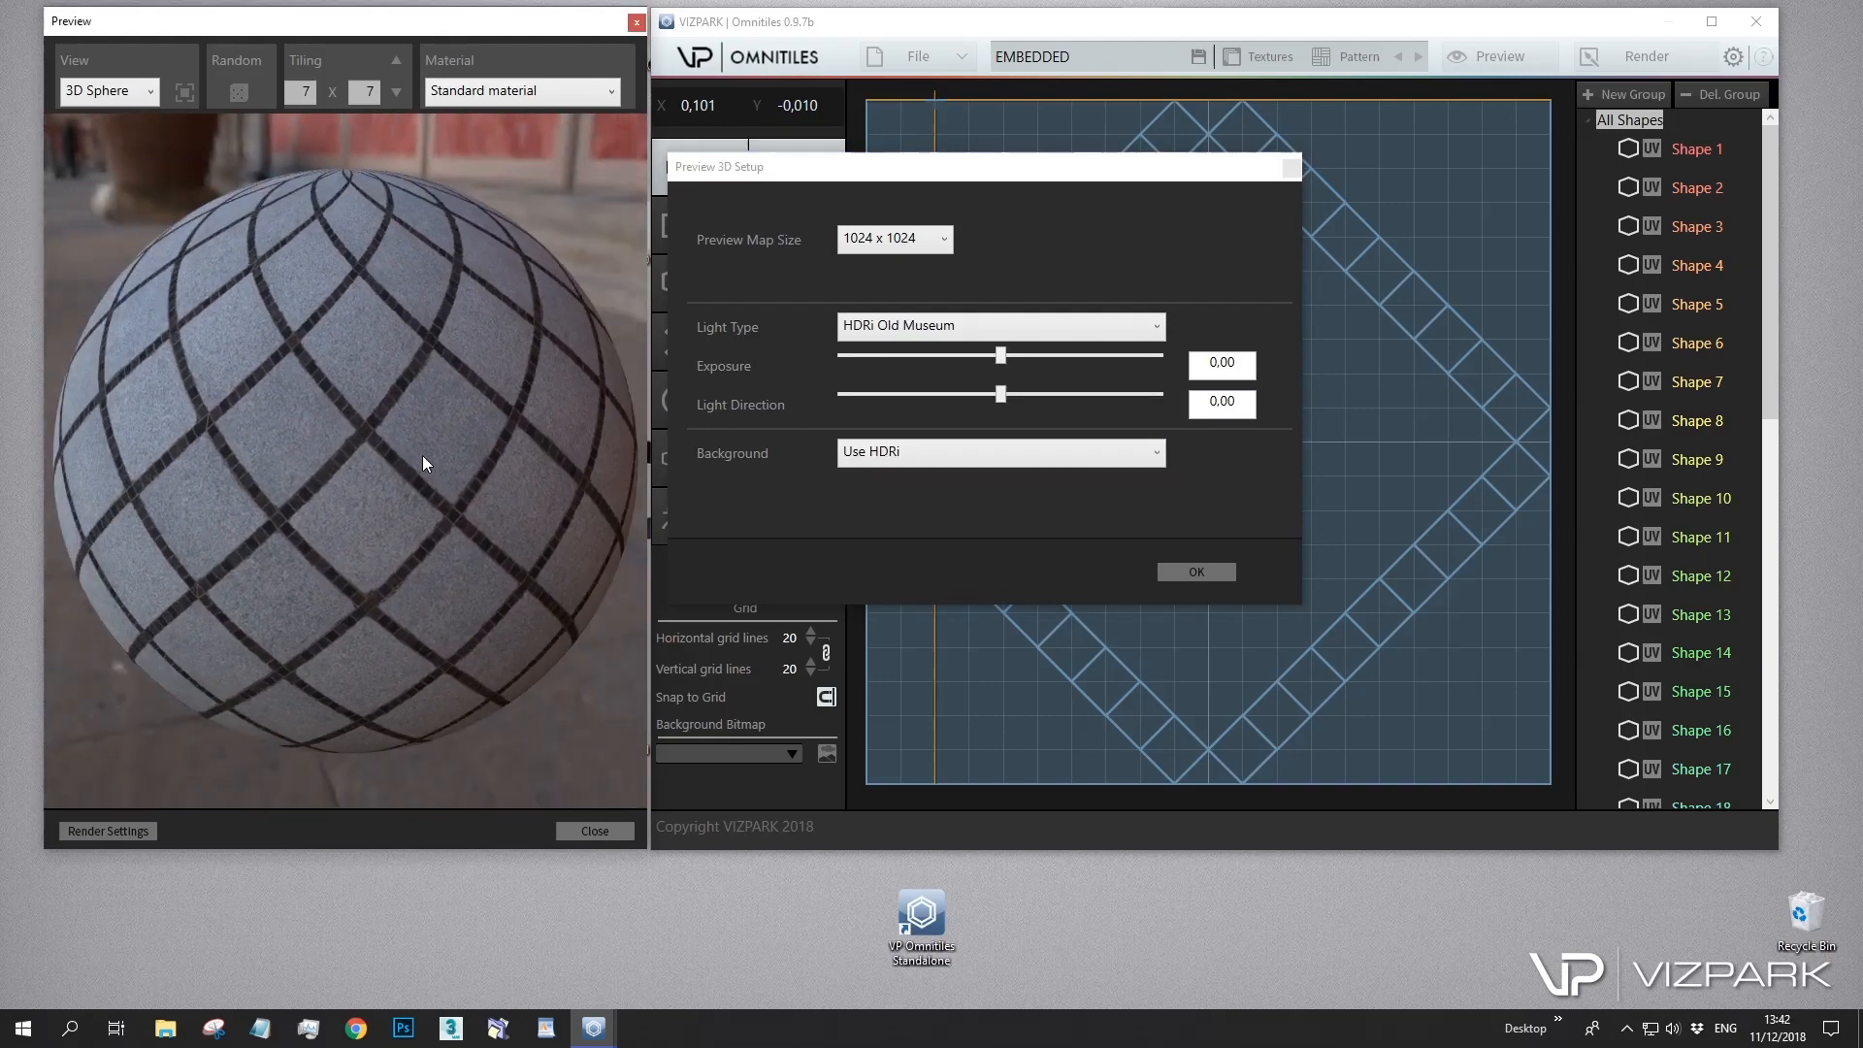
click(520, 91)
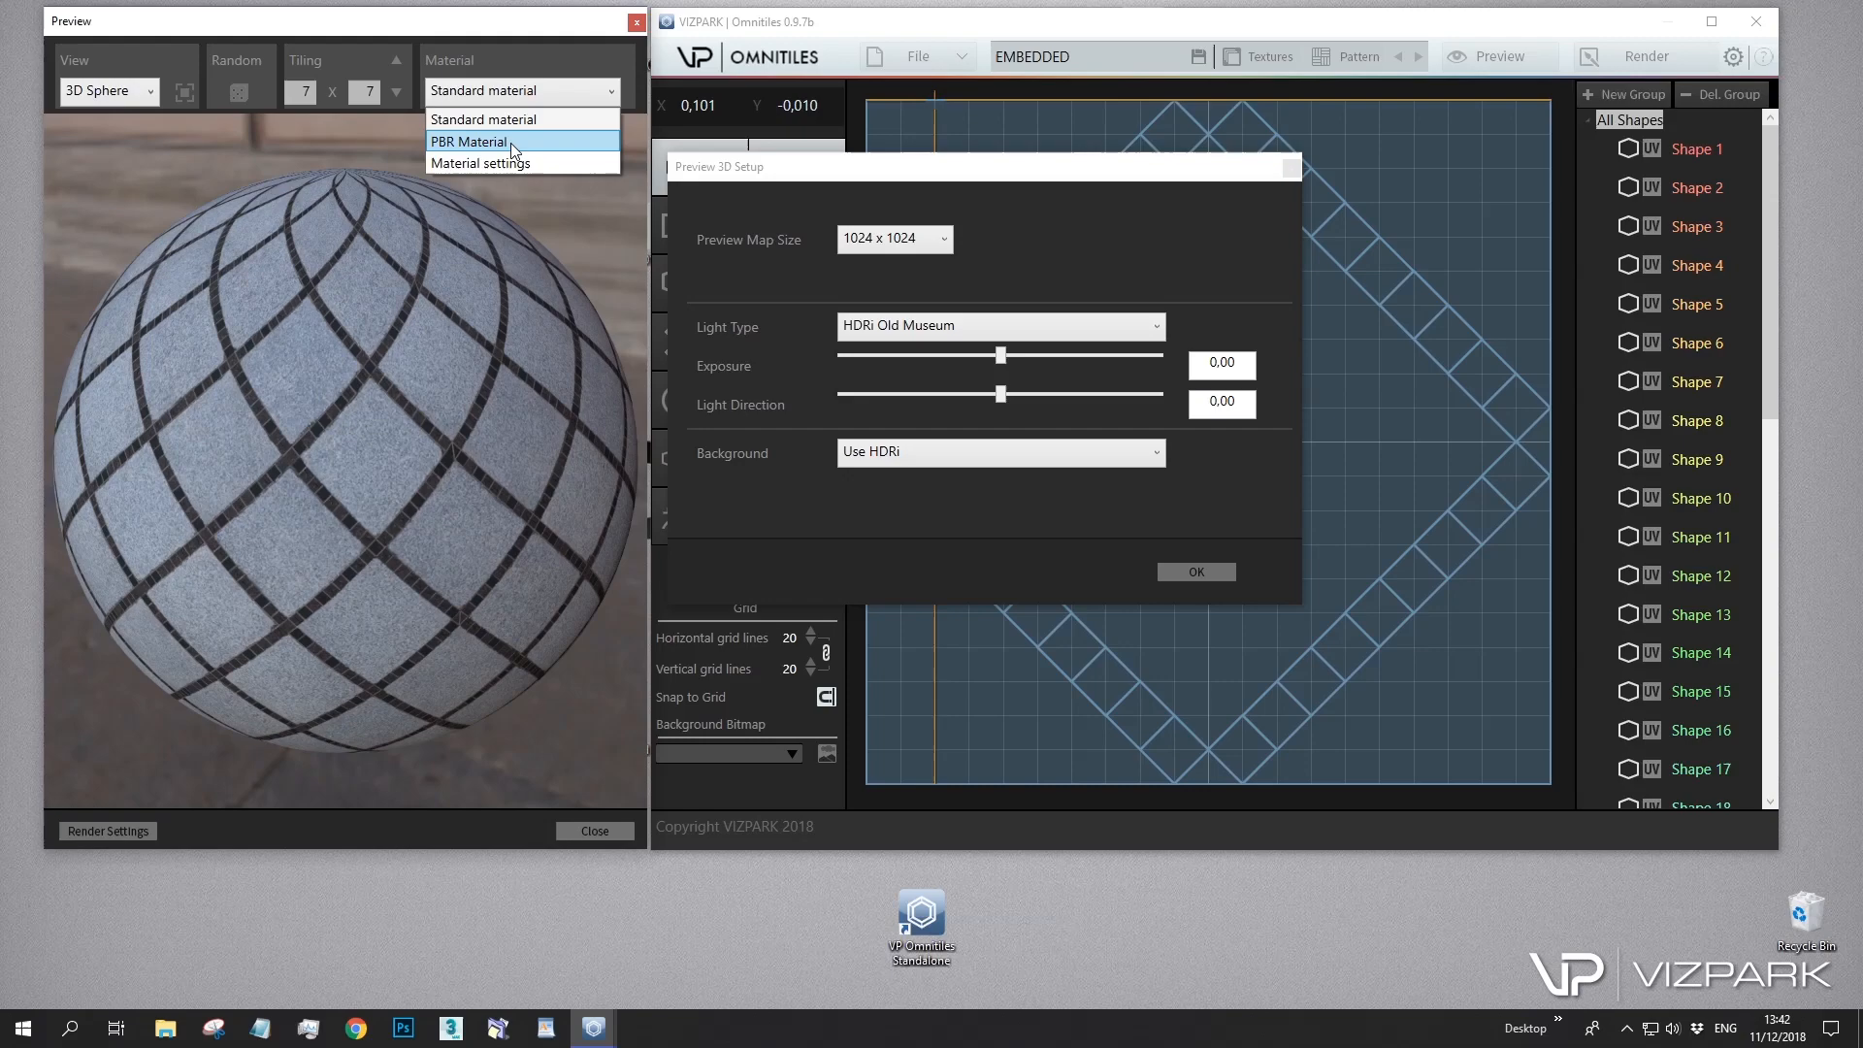
Use a PBR material with roughness sourced from the tile edges and the Roughness slider at 1.00
click(467, 142)
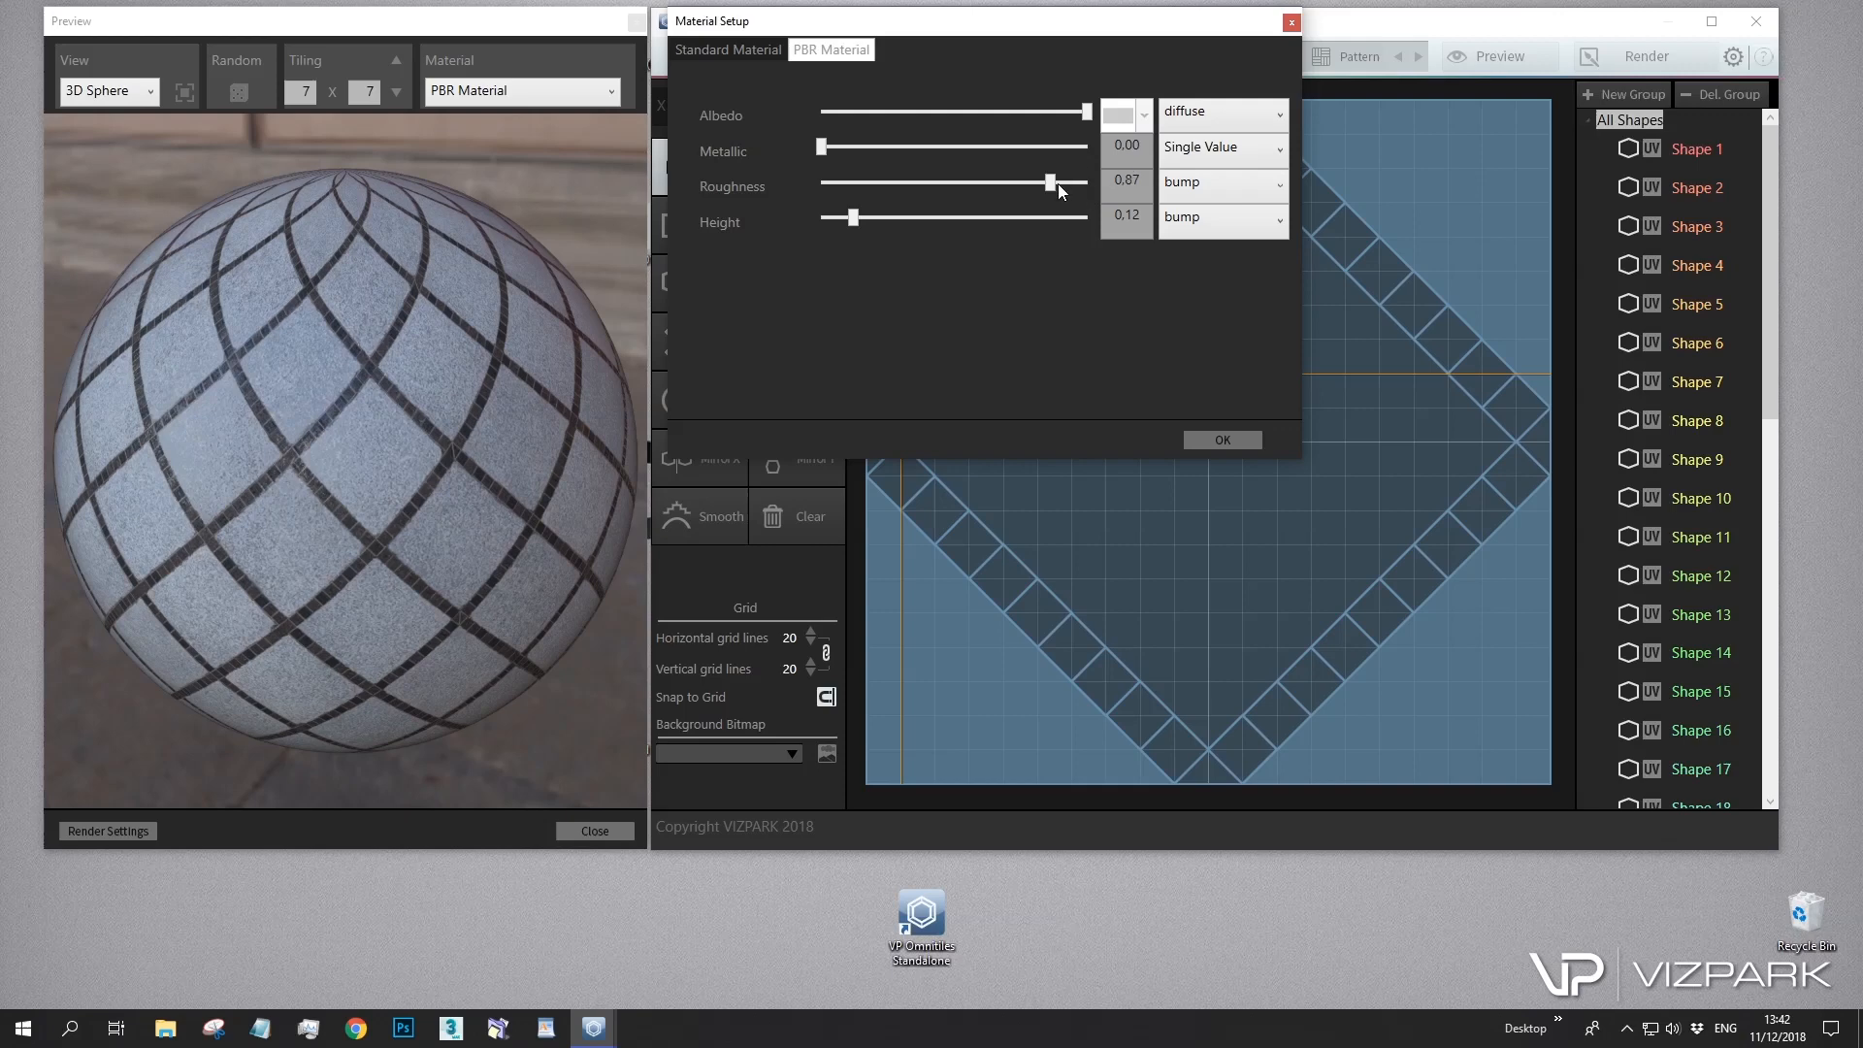
click(1221, 183)
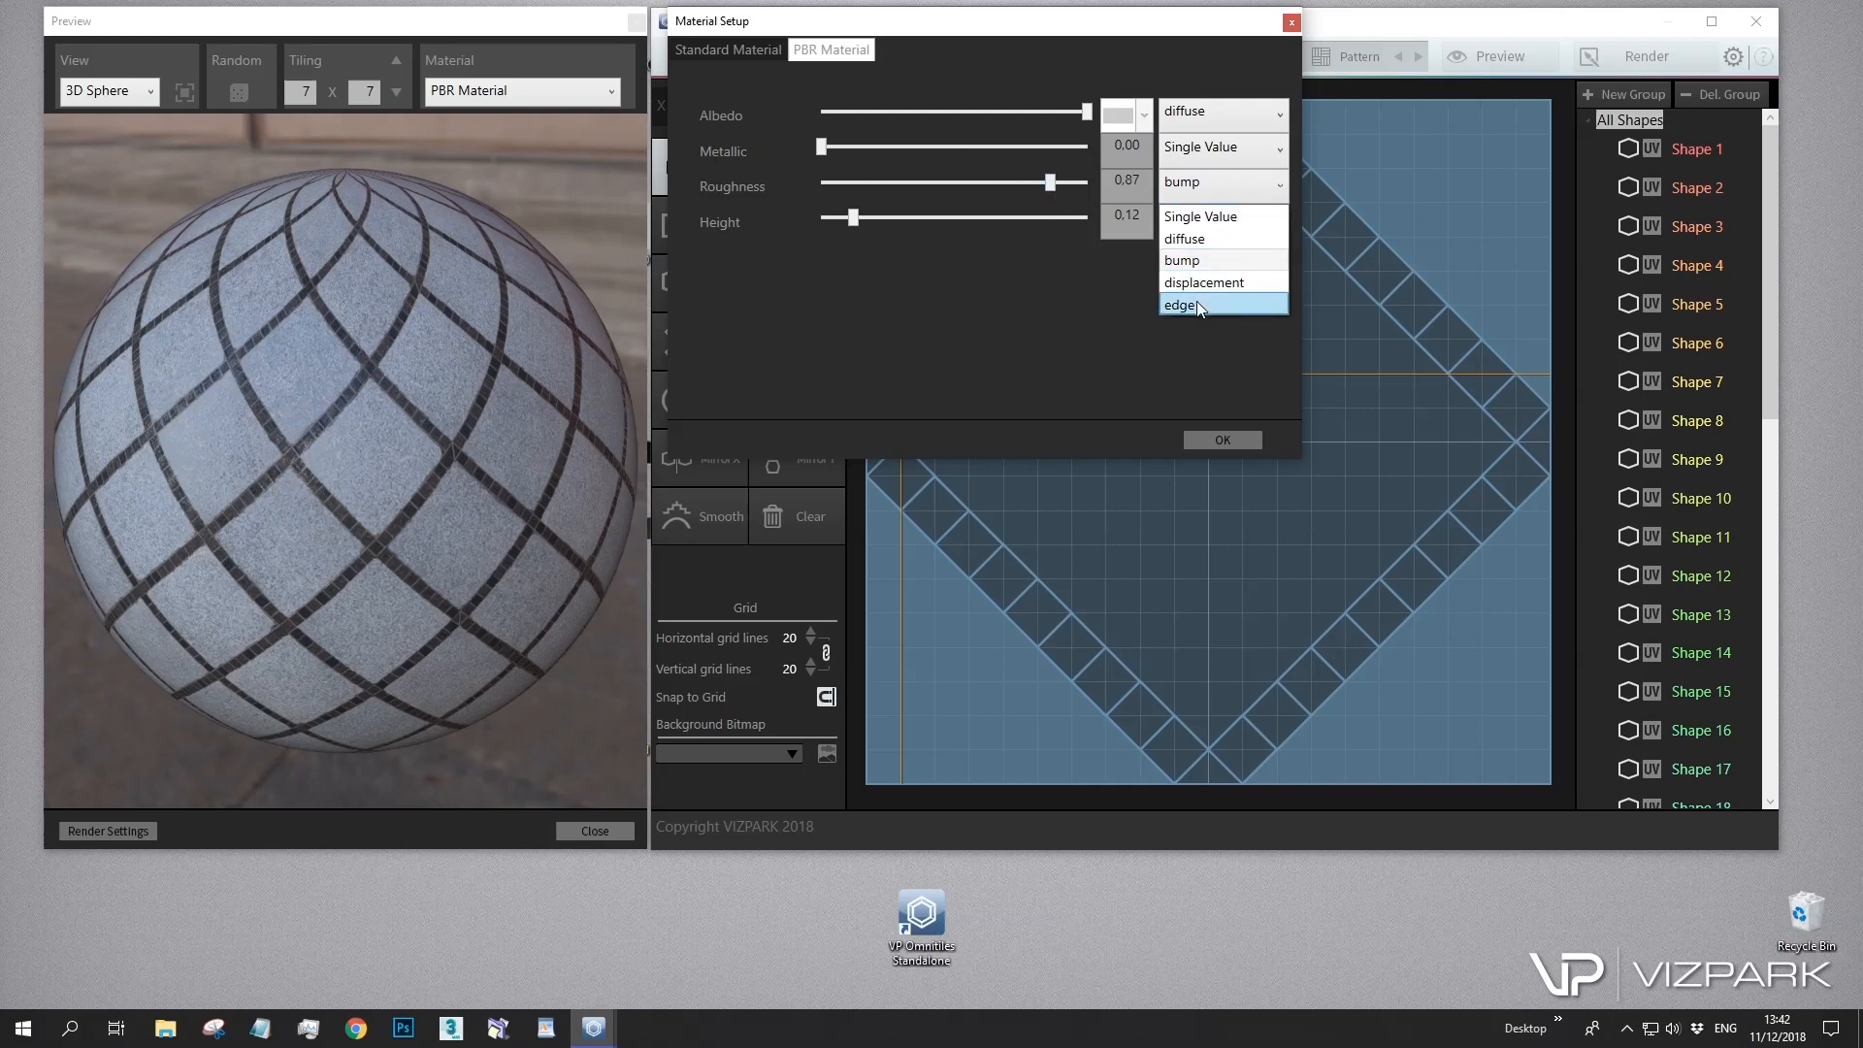
click(1182, 305)
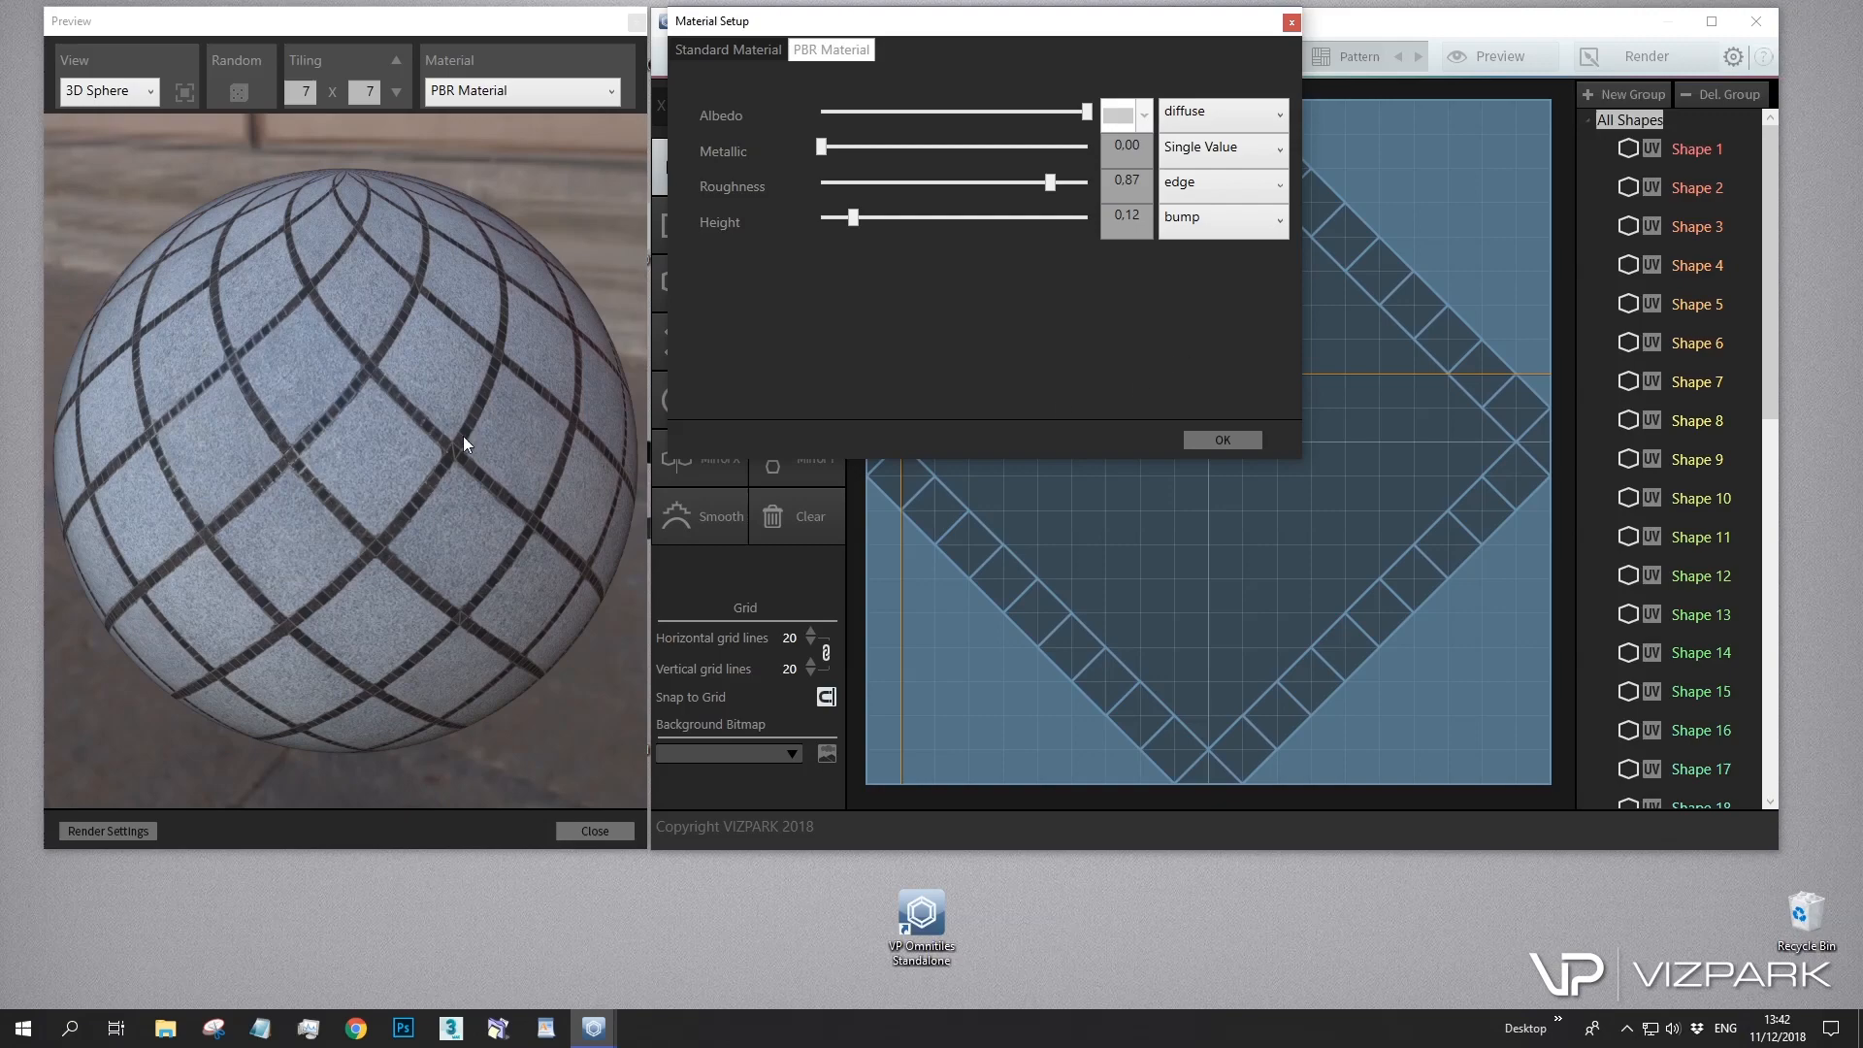
drag(1023, 185, 992, 185)
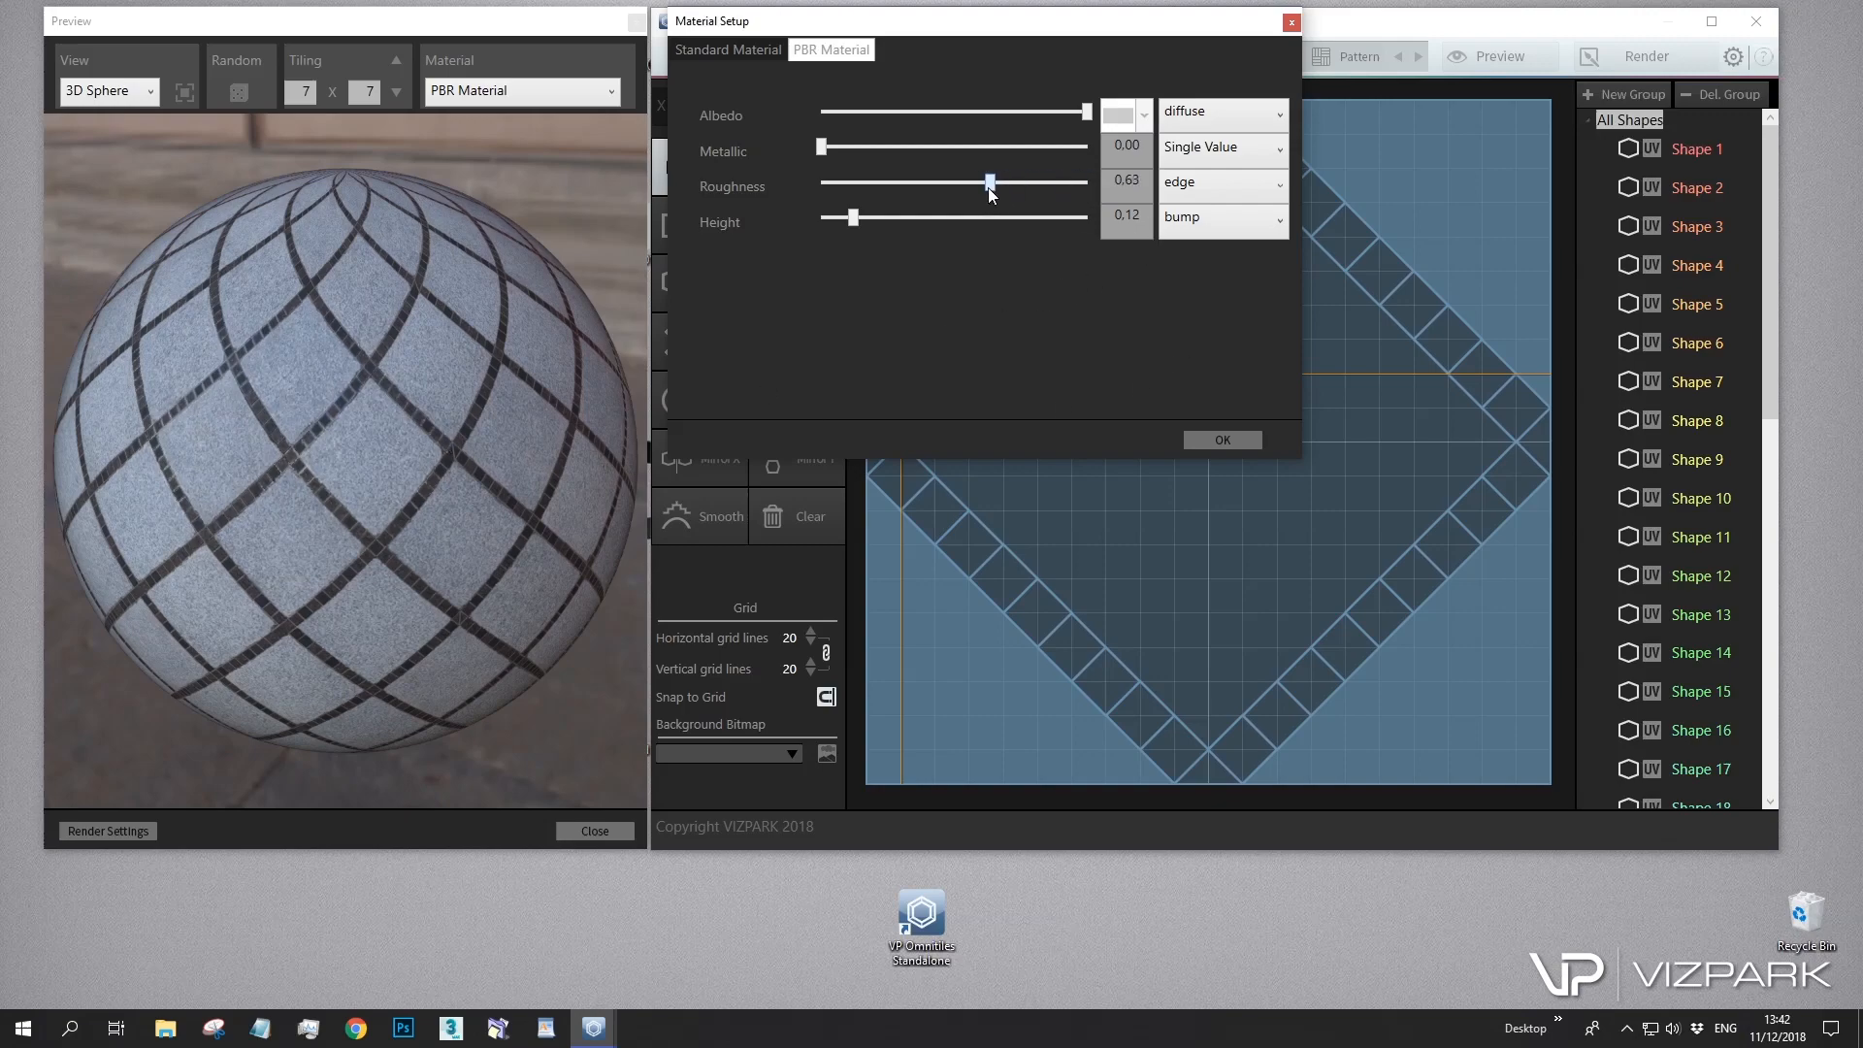
drag(991, 185, 819, 184)
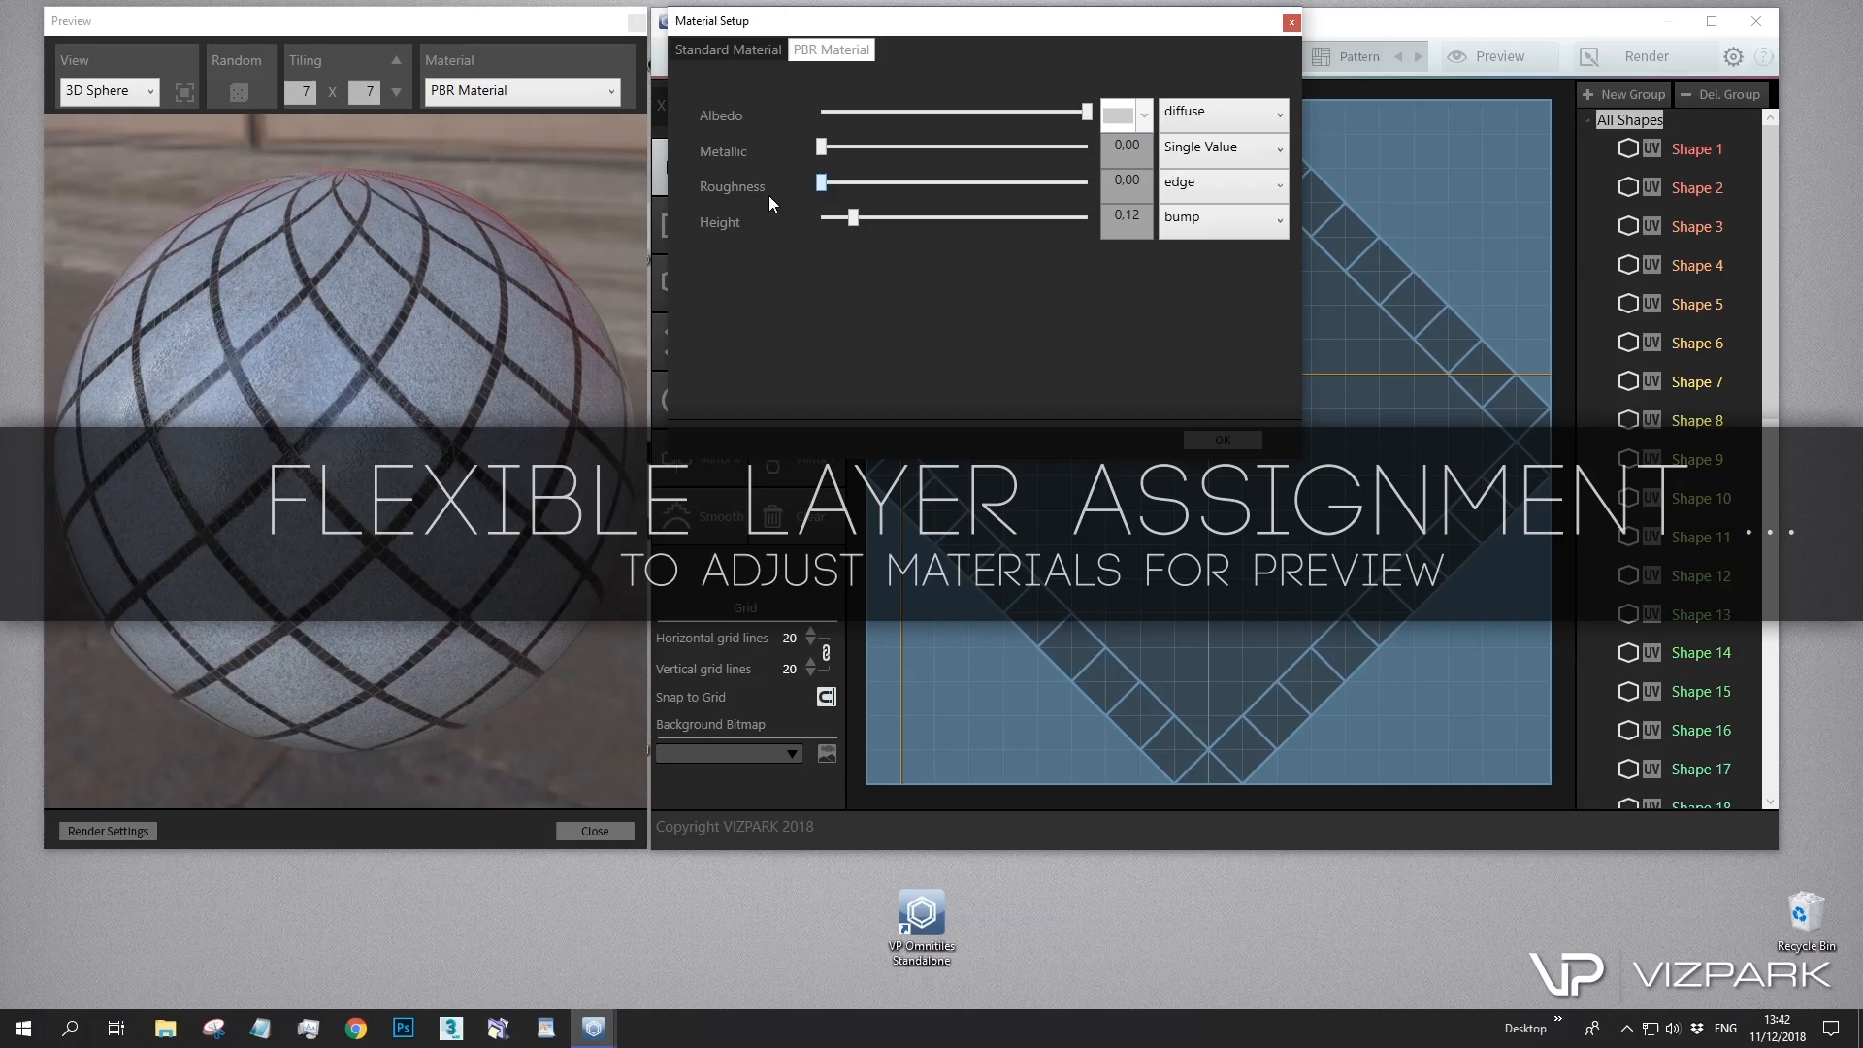
drag(823, 182, 1083, 183)
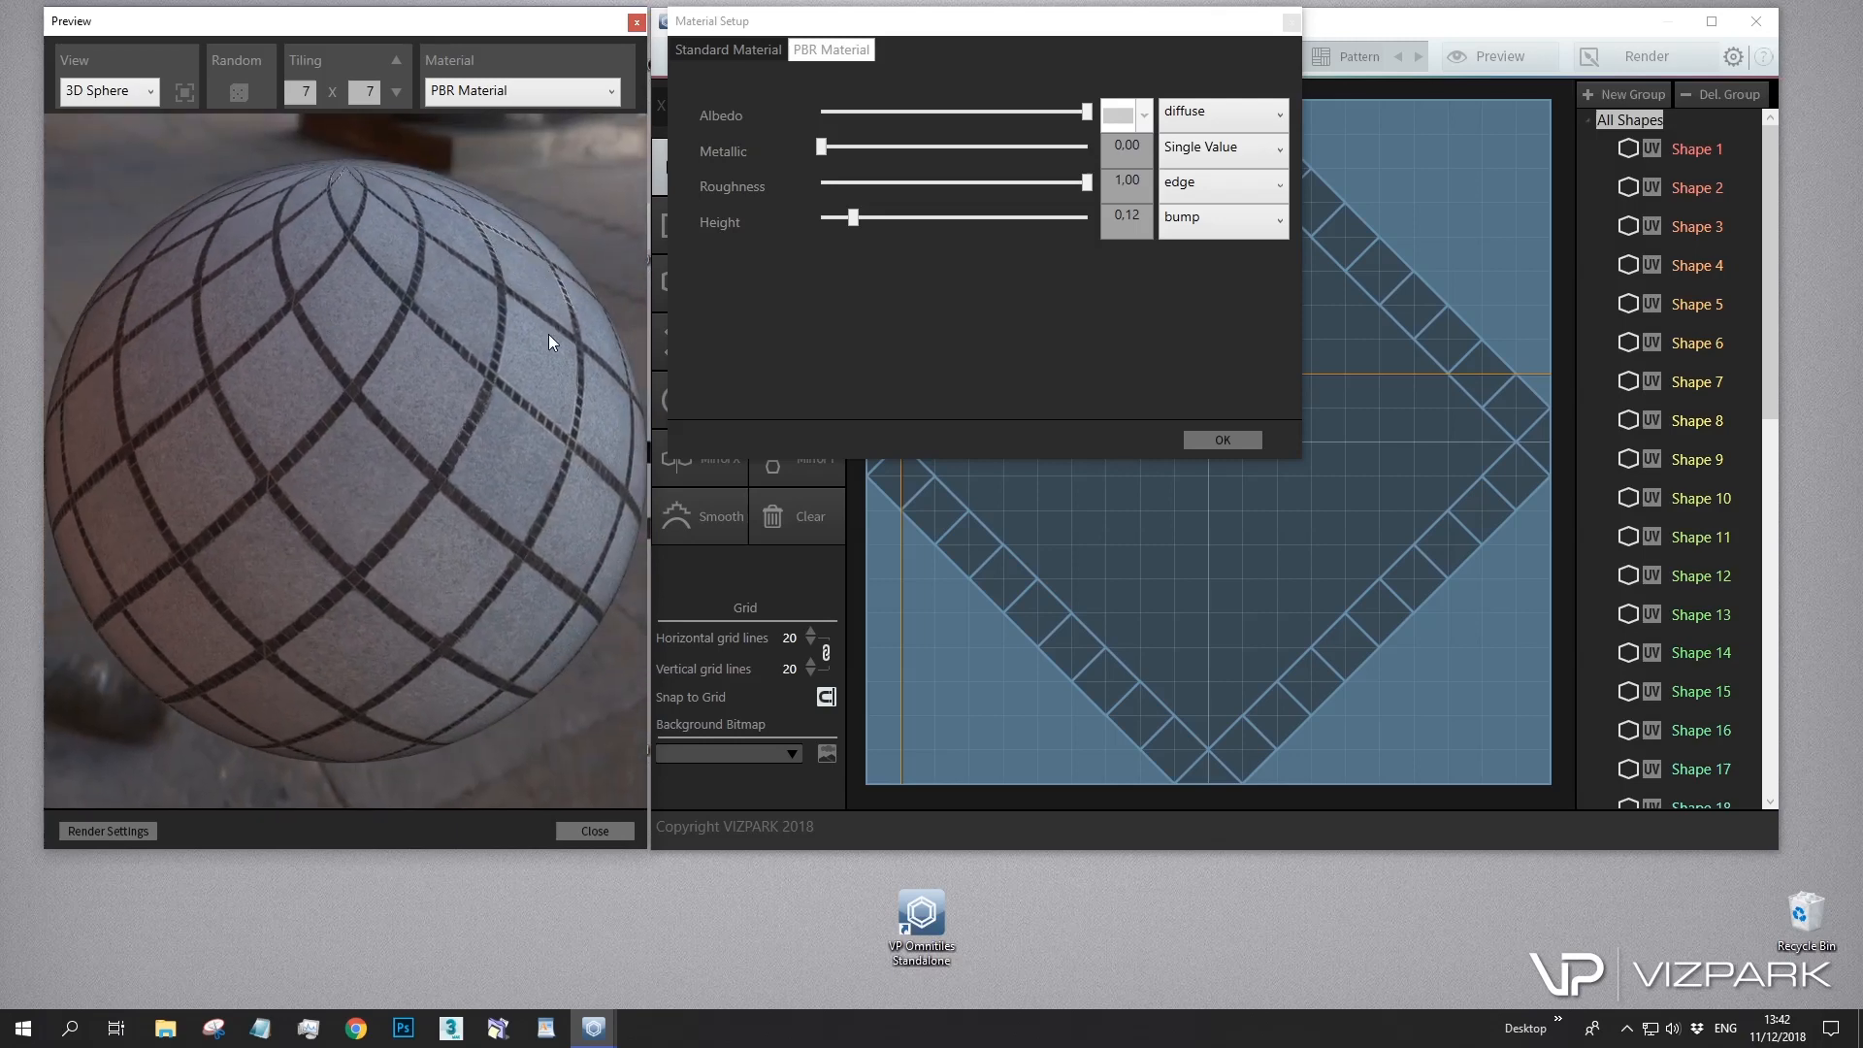
mouse_move(559, 293)
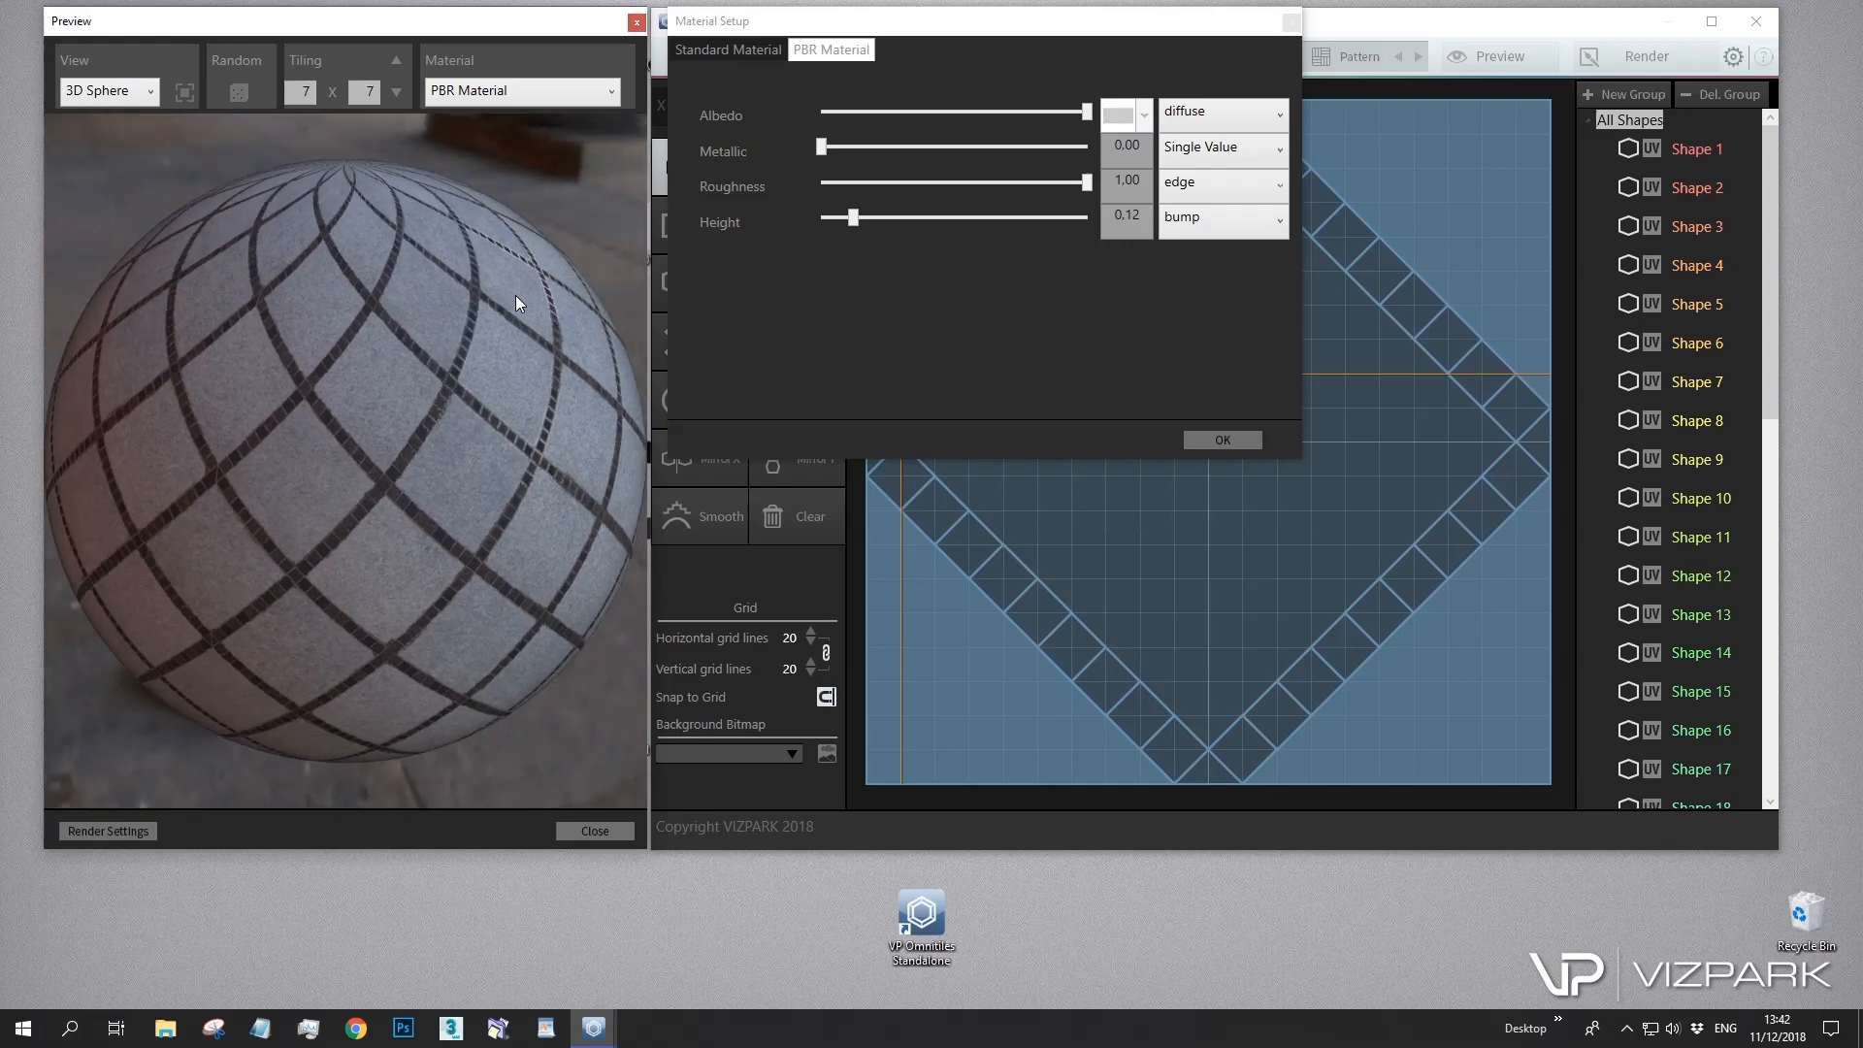
click(1221, 441)
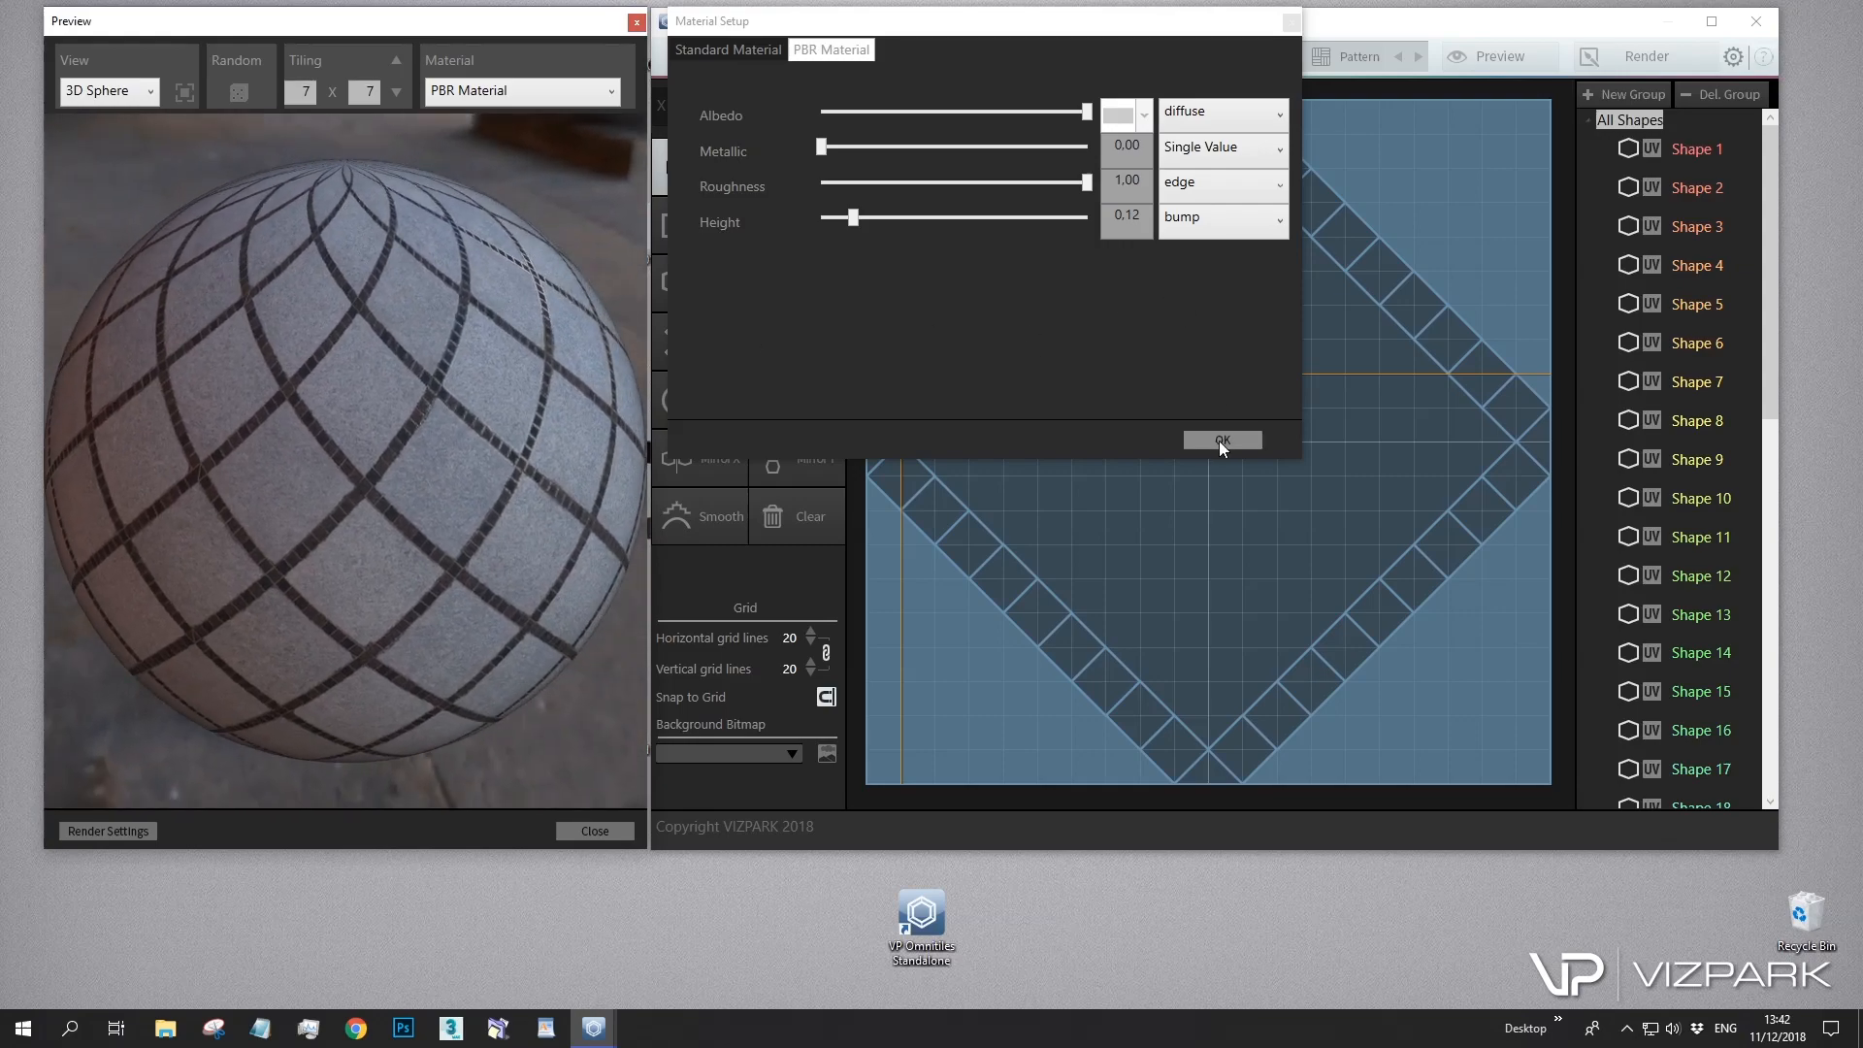
click(1221, 441)
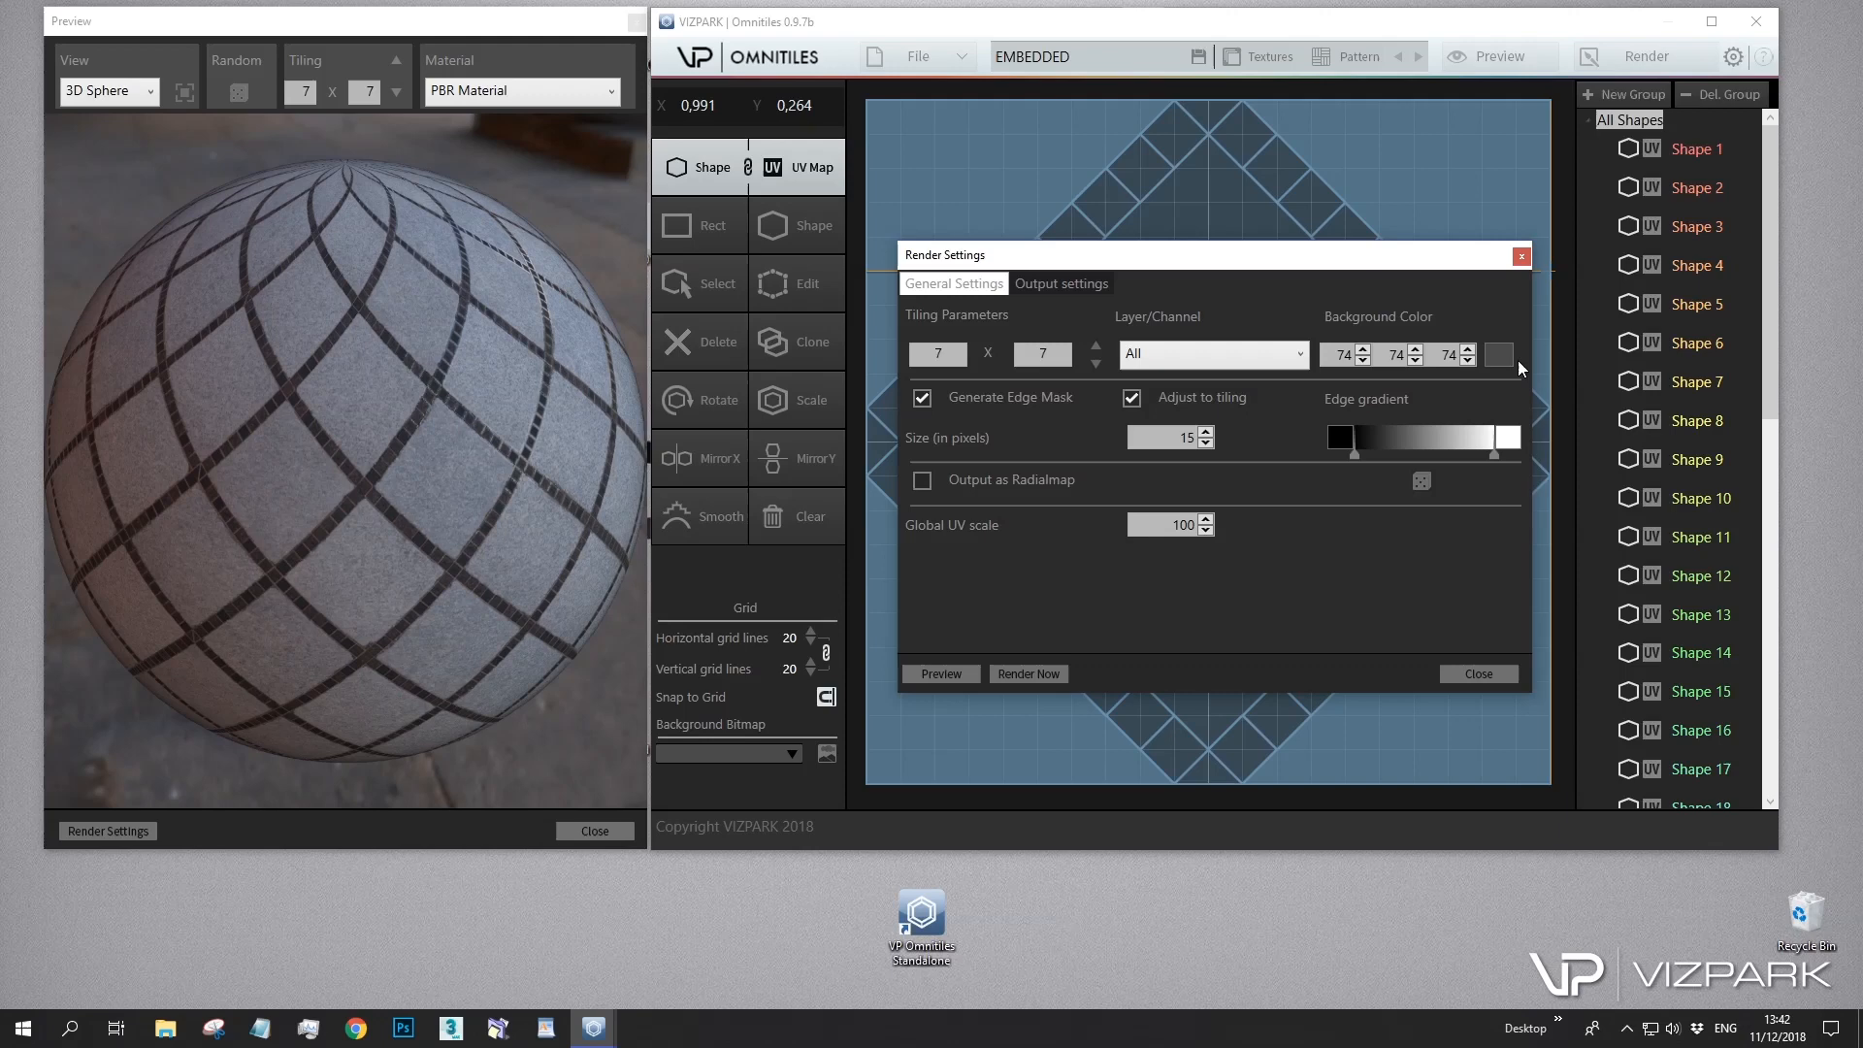
Recolour the Edge gradient stops to grey and dark grey in Render Settings and raise the tile repeats
click(1342, 439)
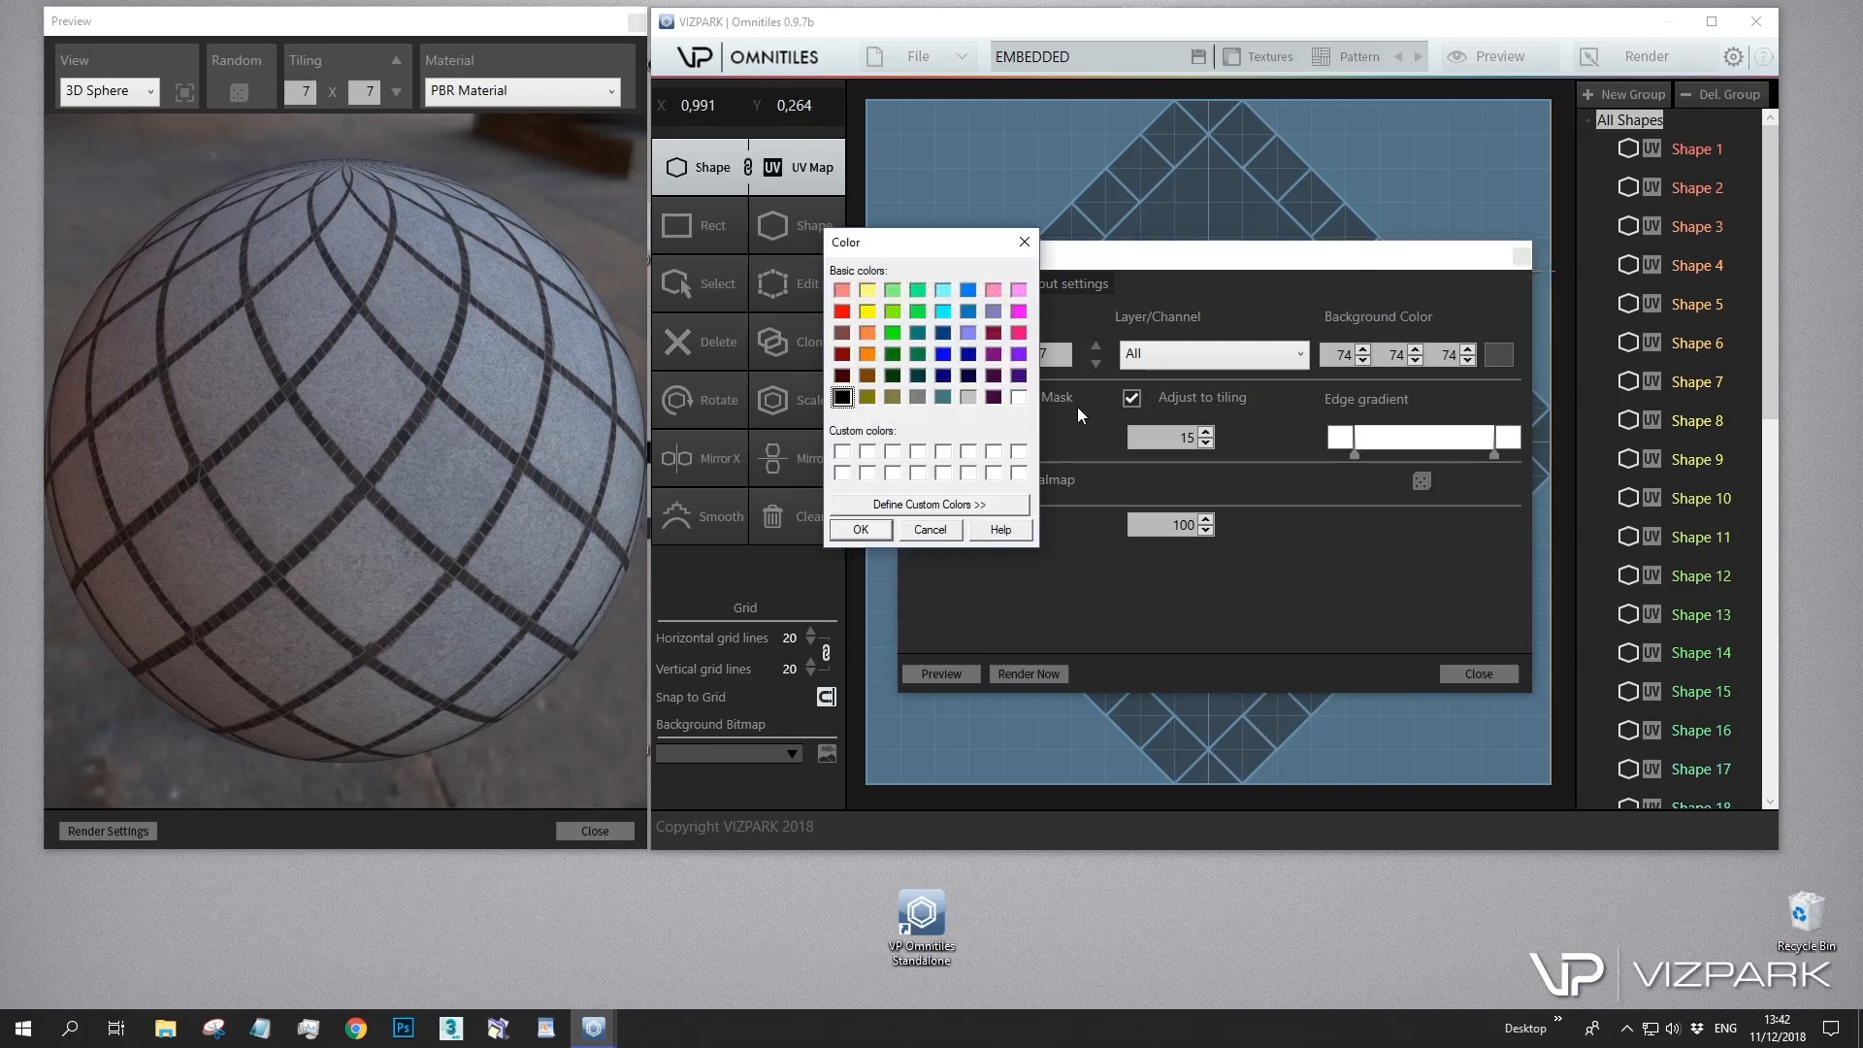
click(916, 396)
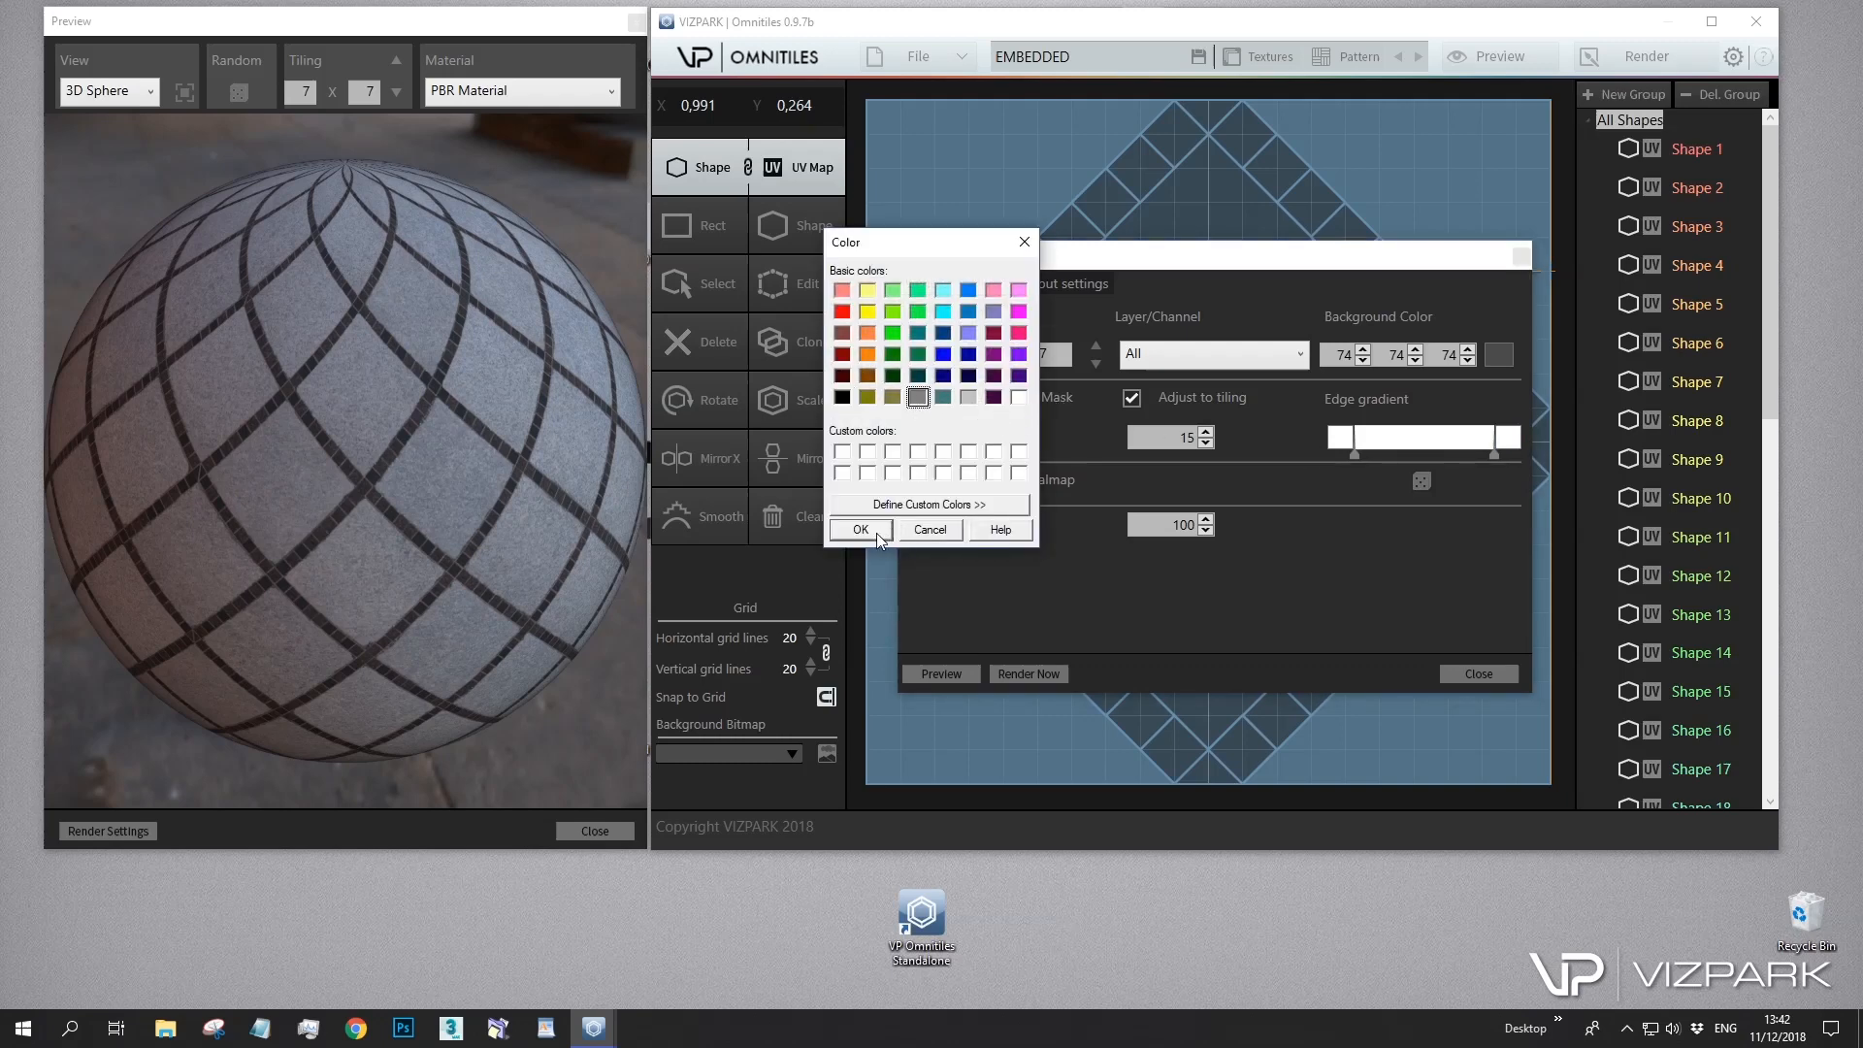
click(860, 528)
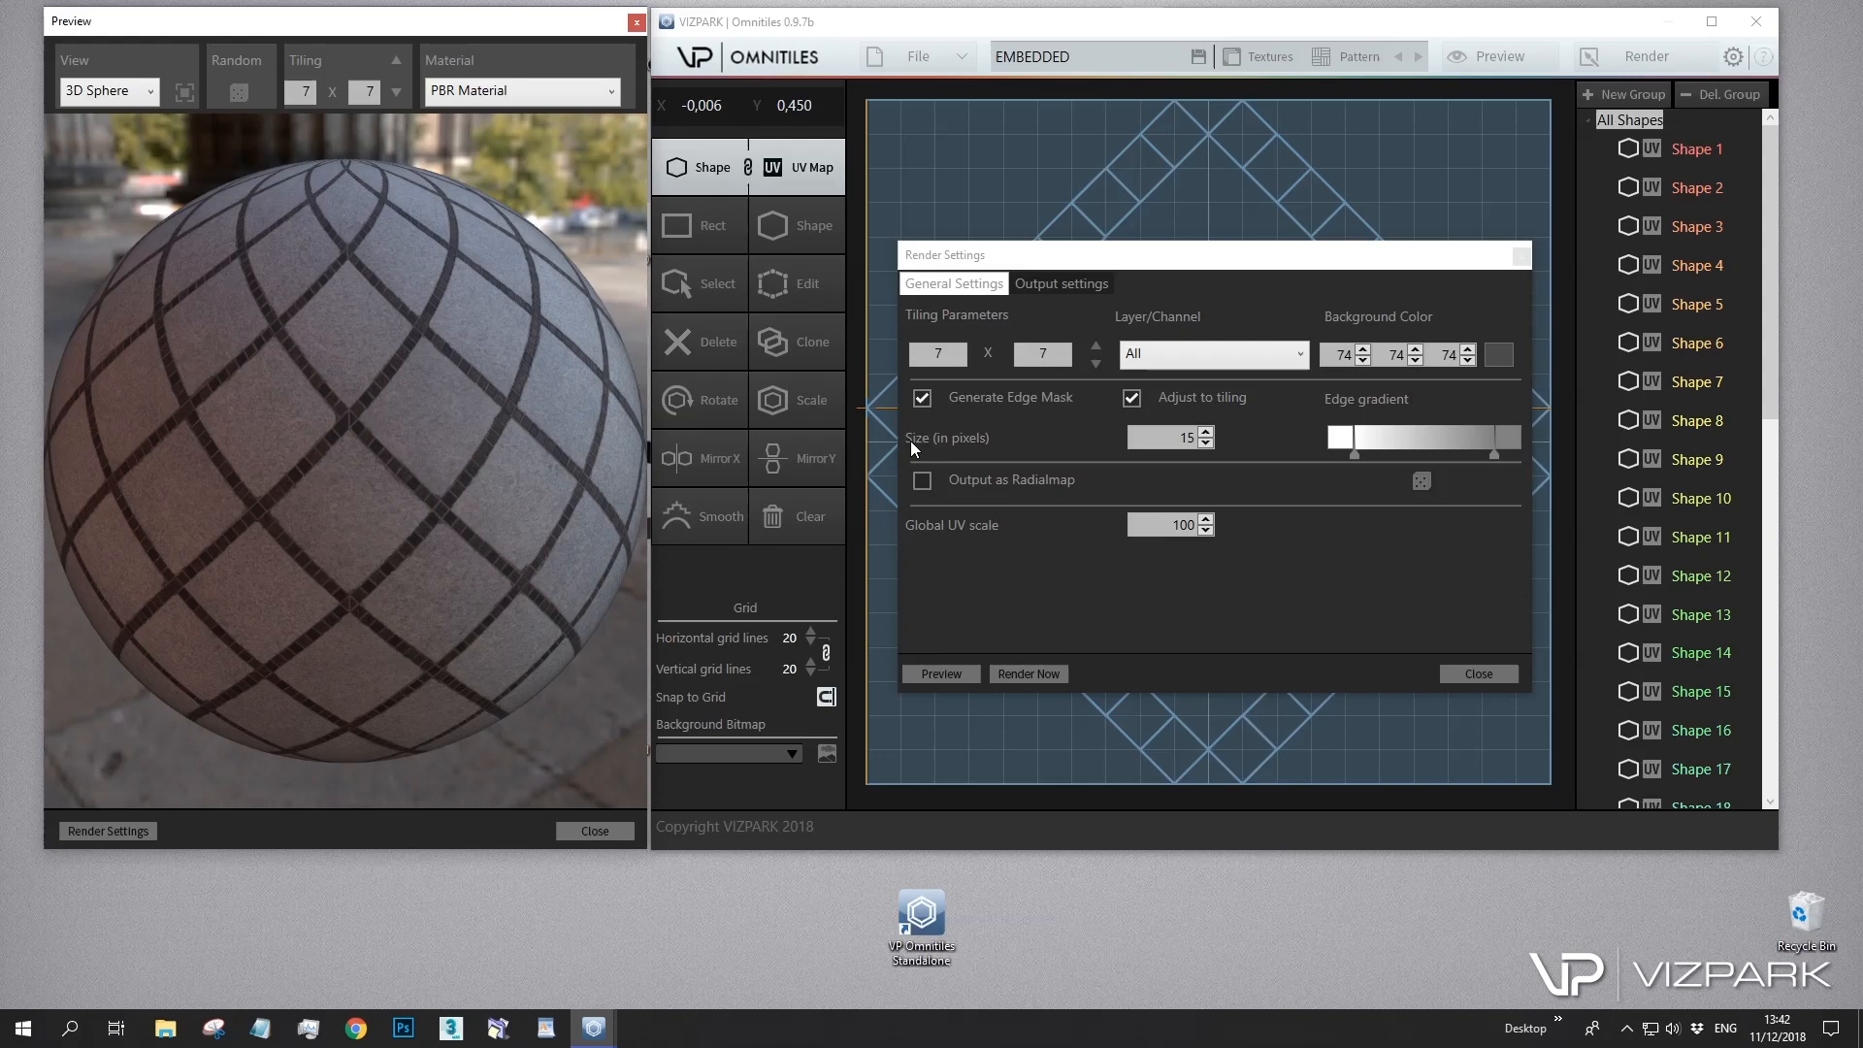
click(1498, 356)
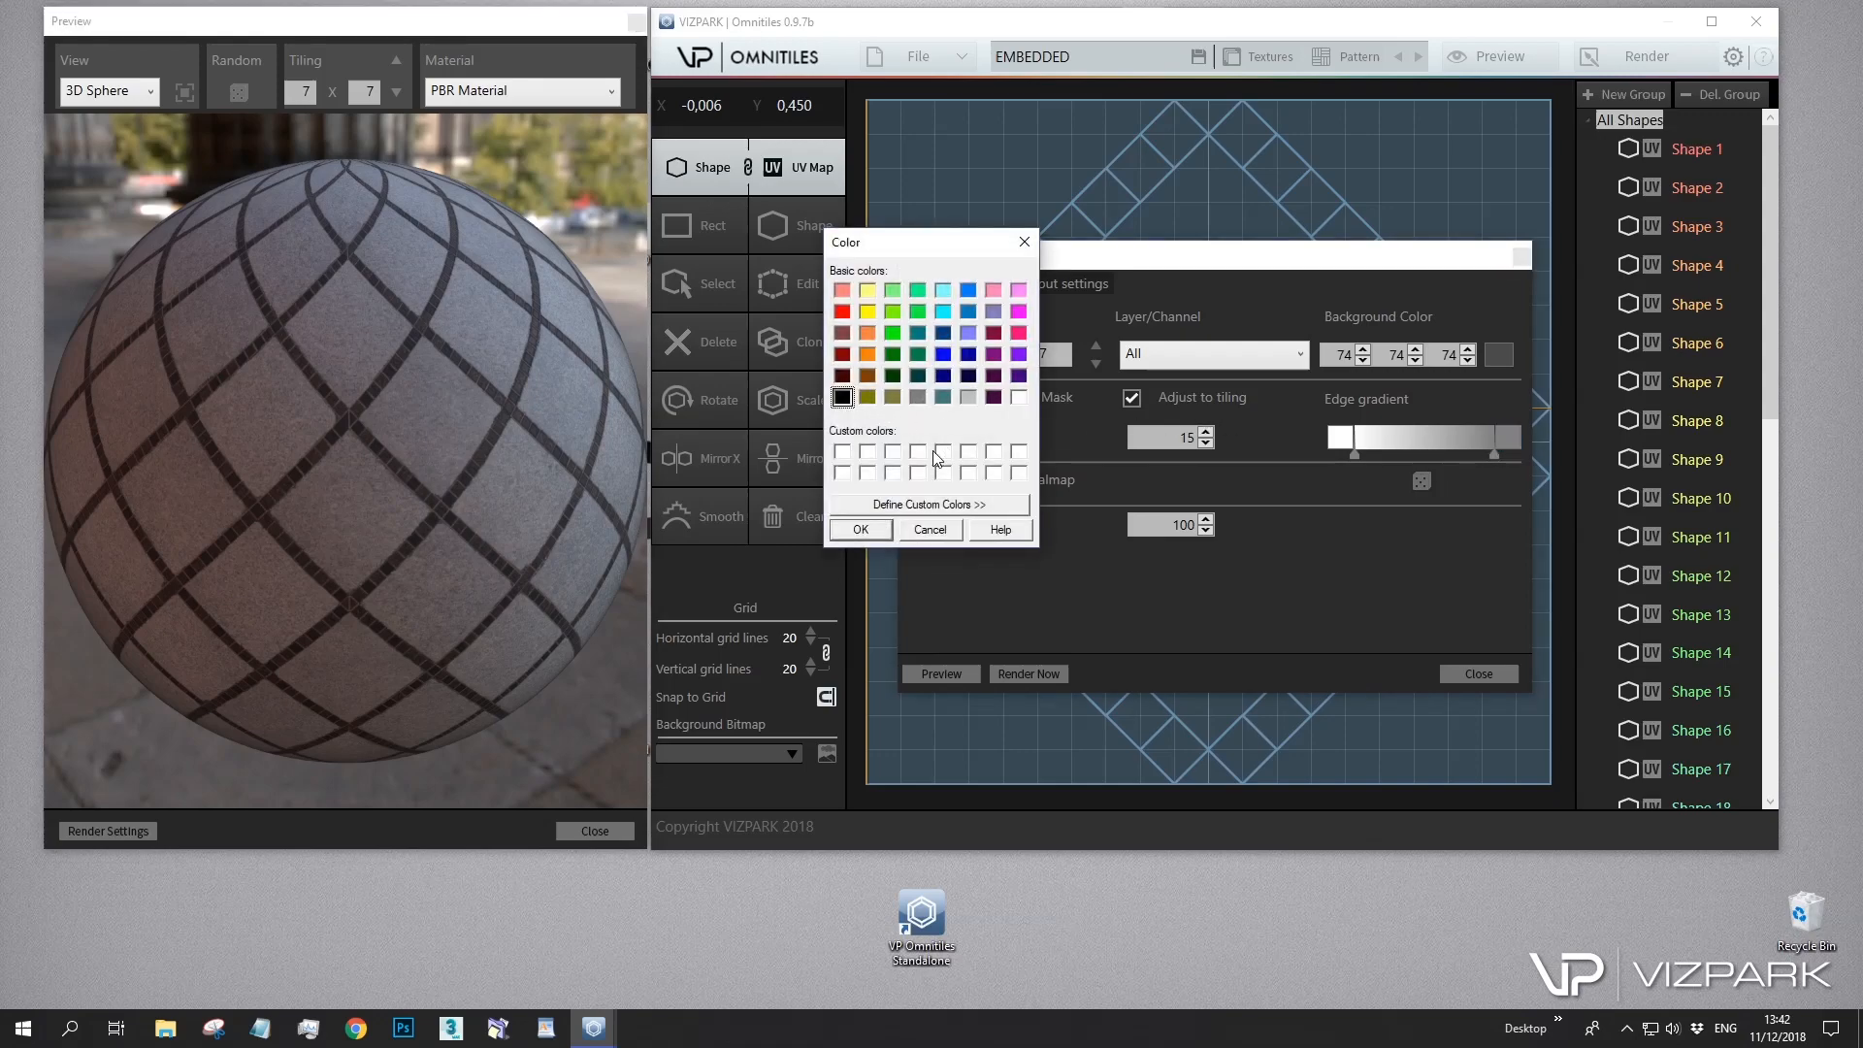
click(930, 505)
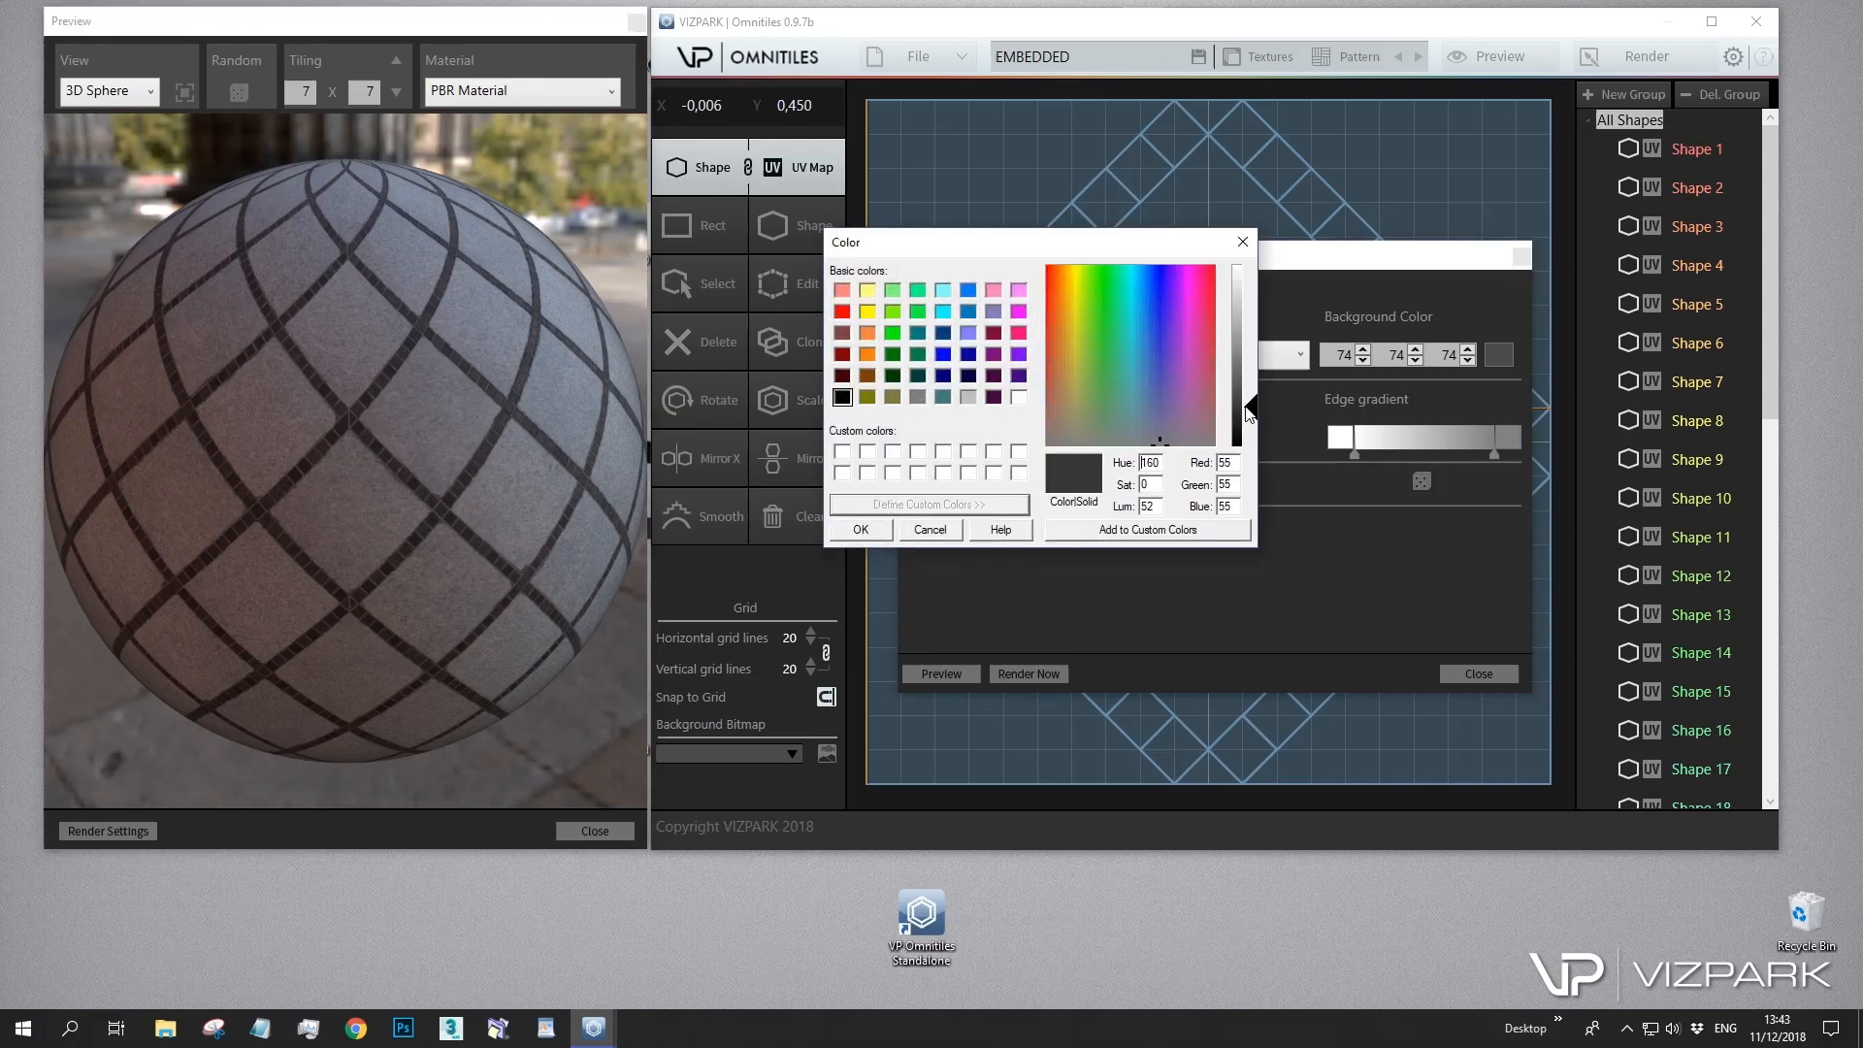
click(930, 528)
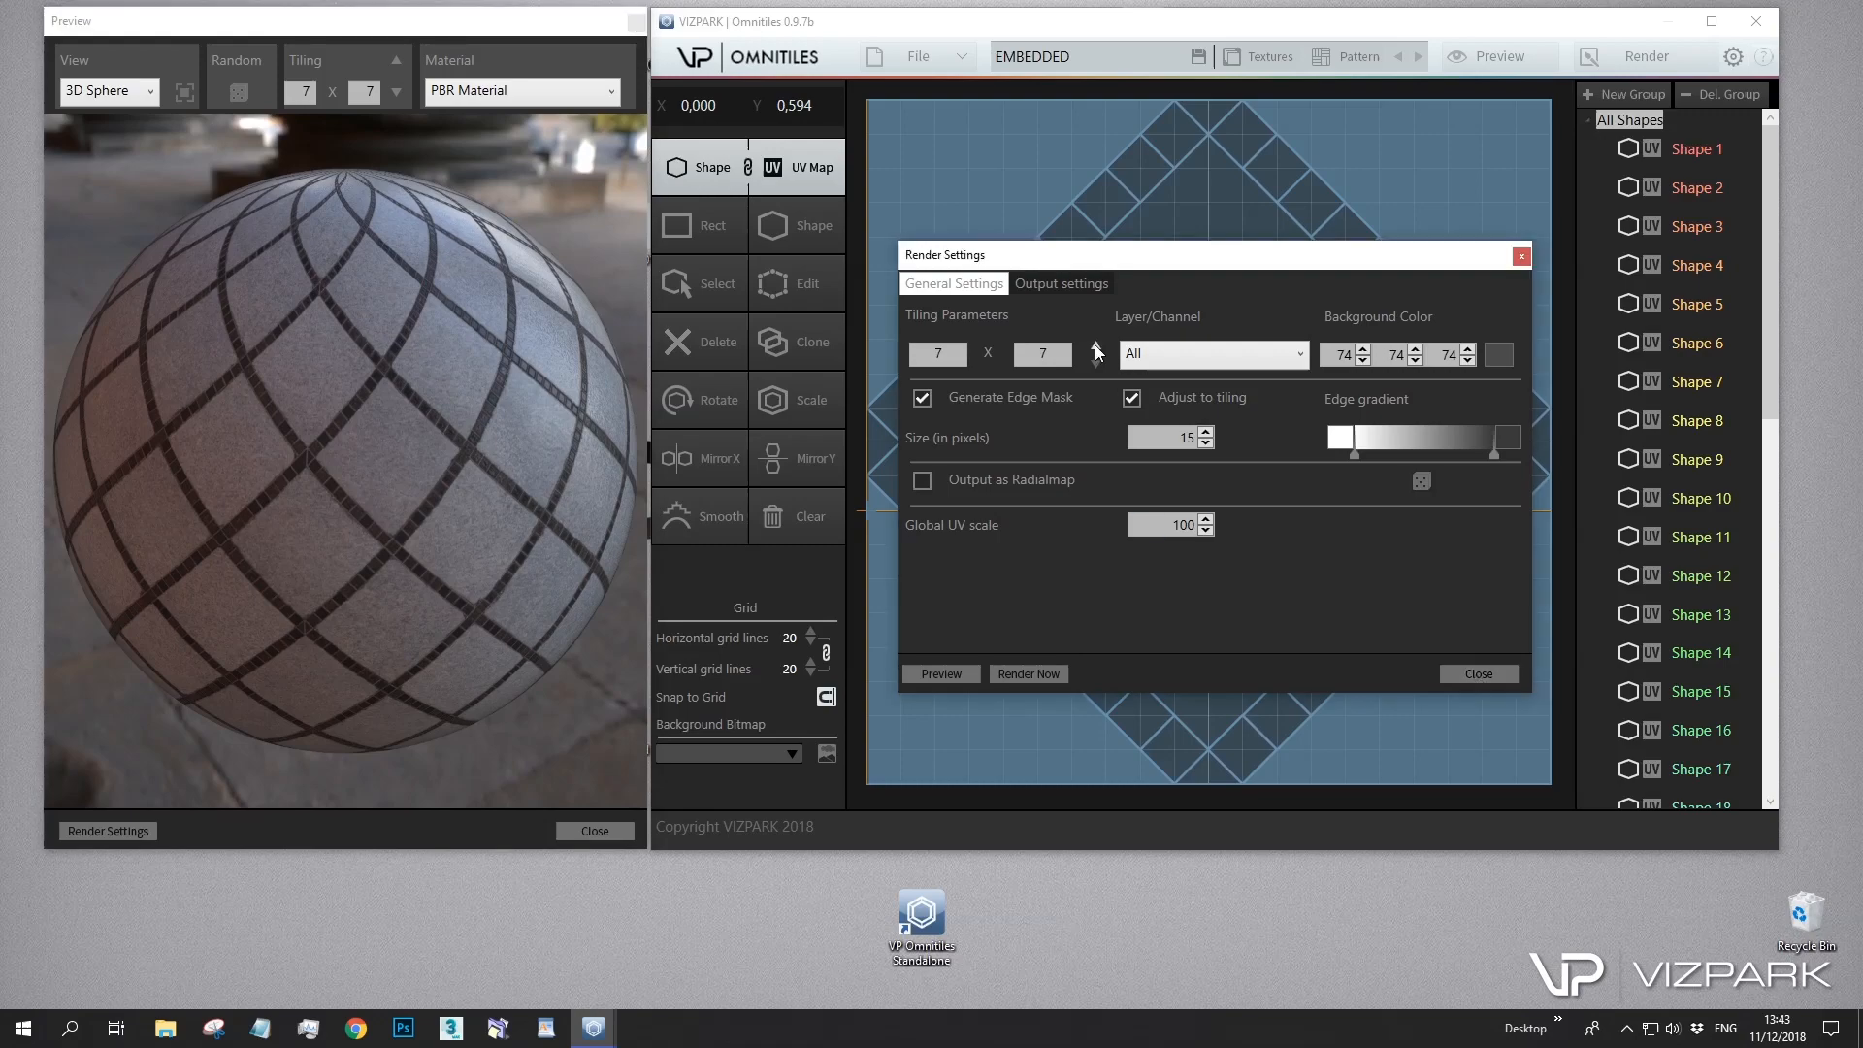
click(1094, 348)
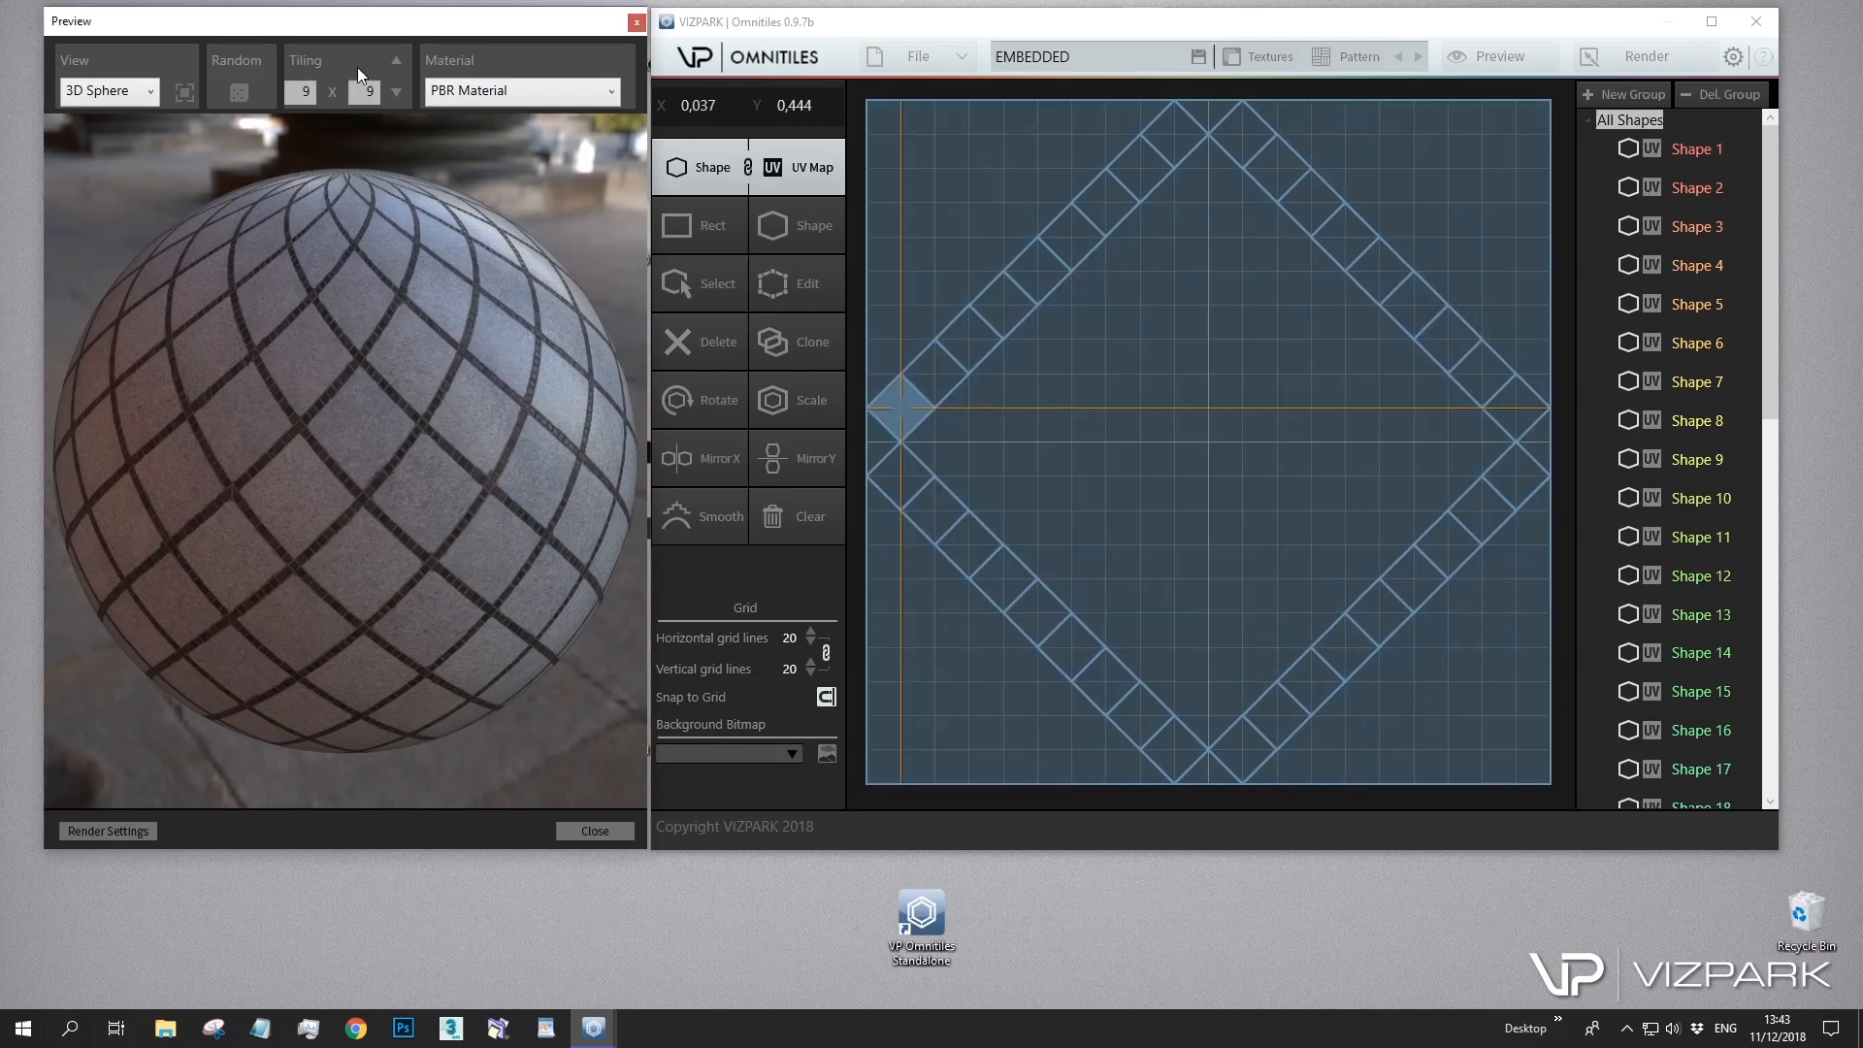
mouse_move(359, 432)
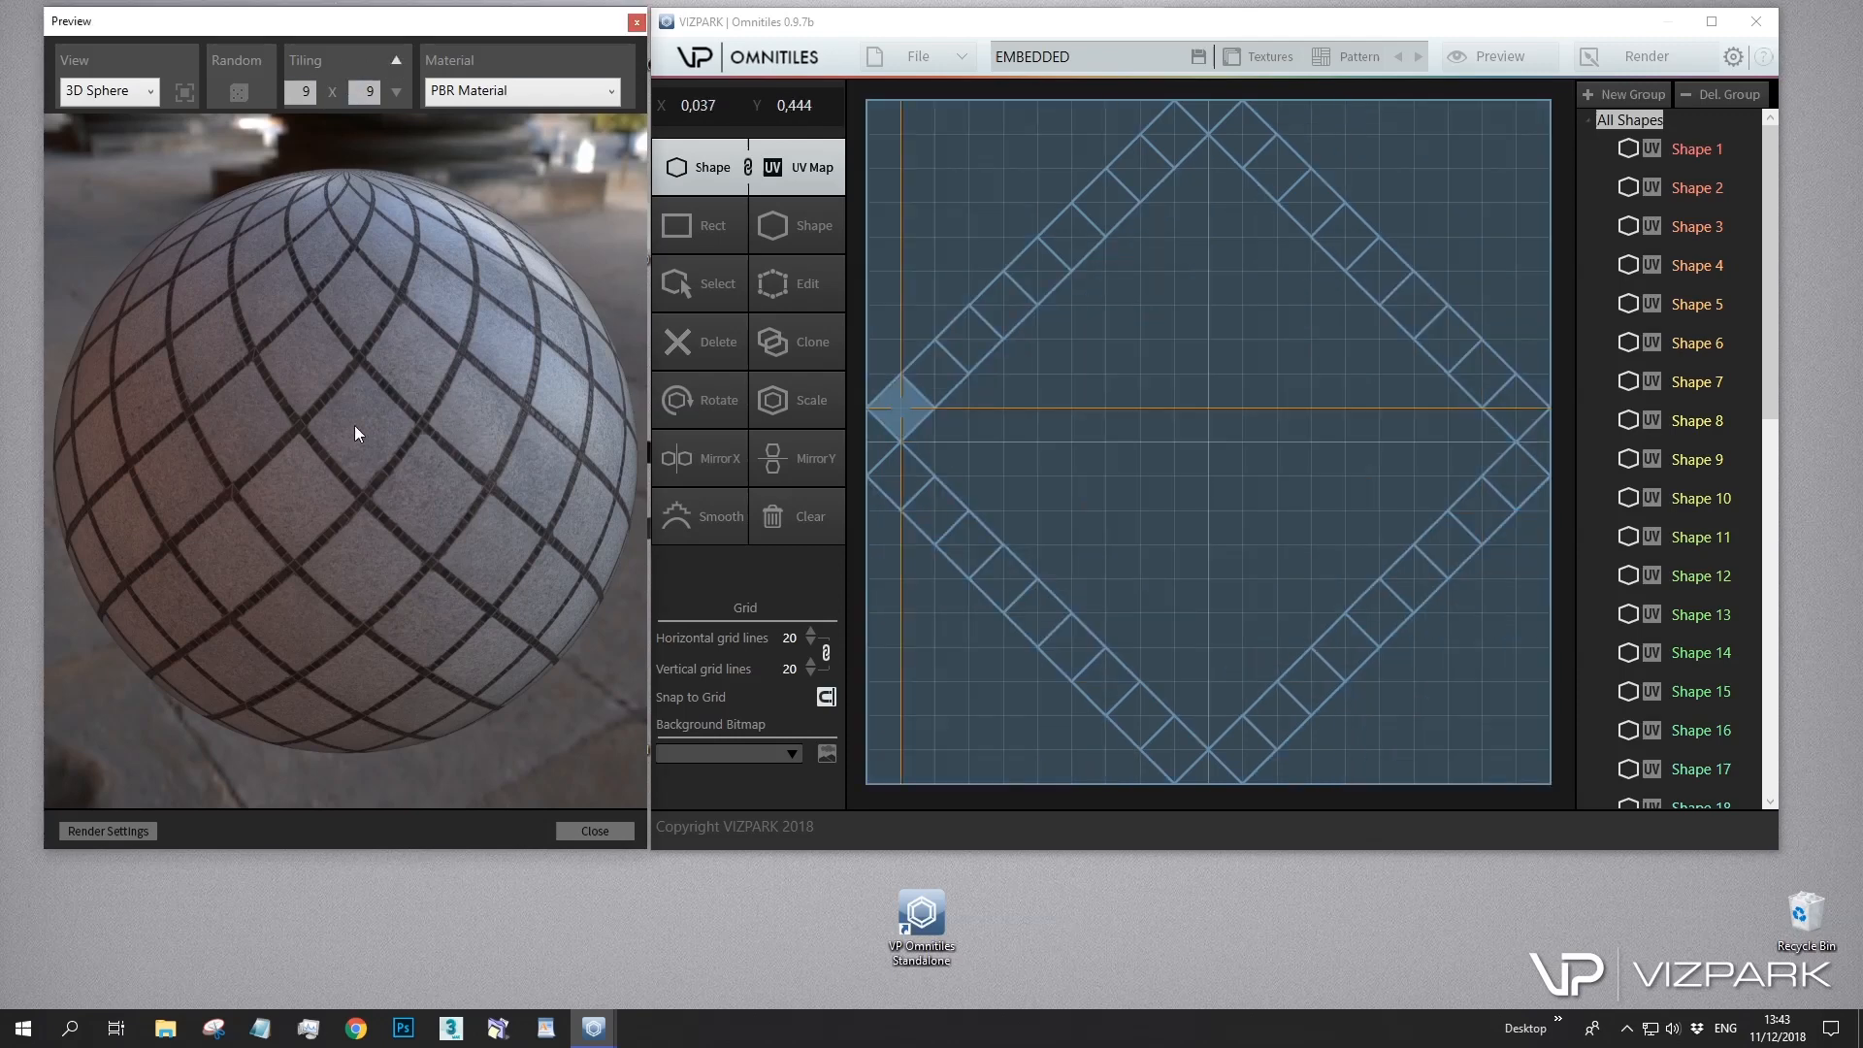
Raise the sphere preview Tiling to 10 x 10
click(396, 82)
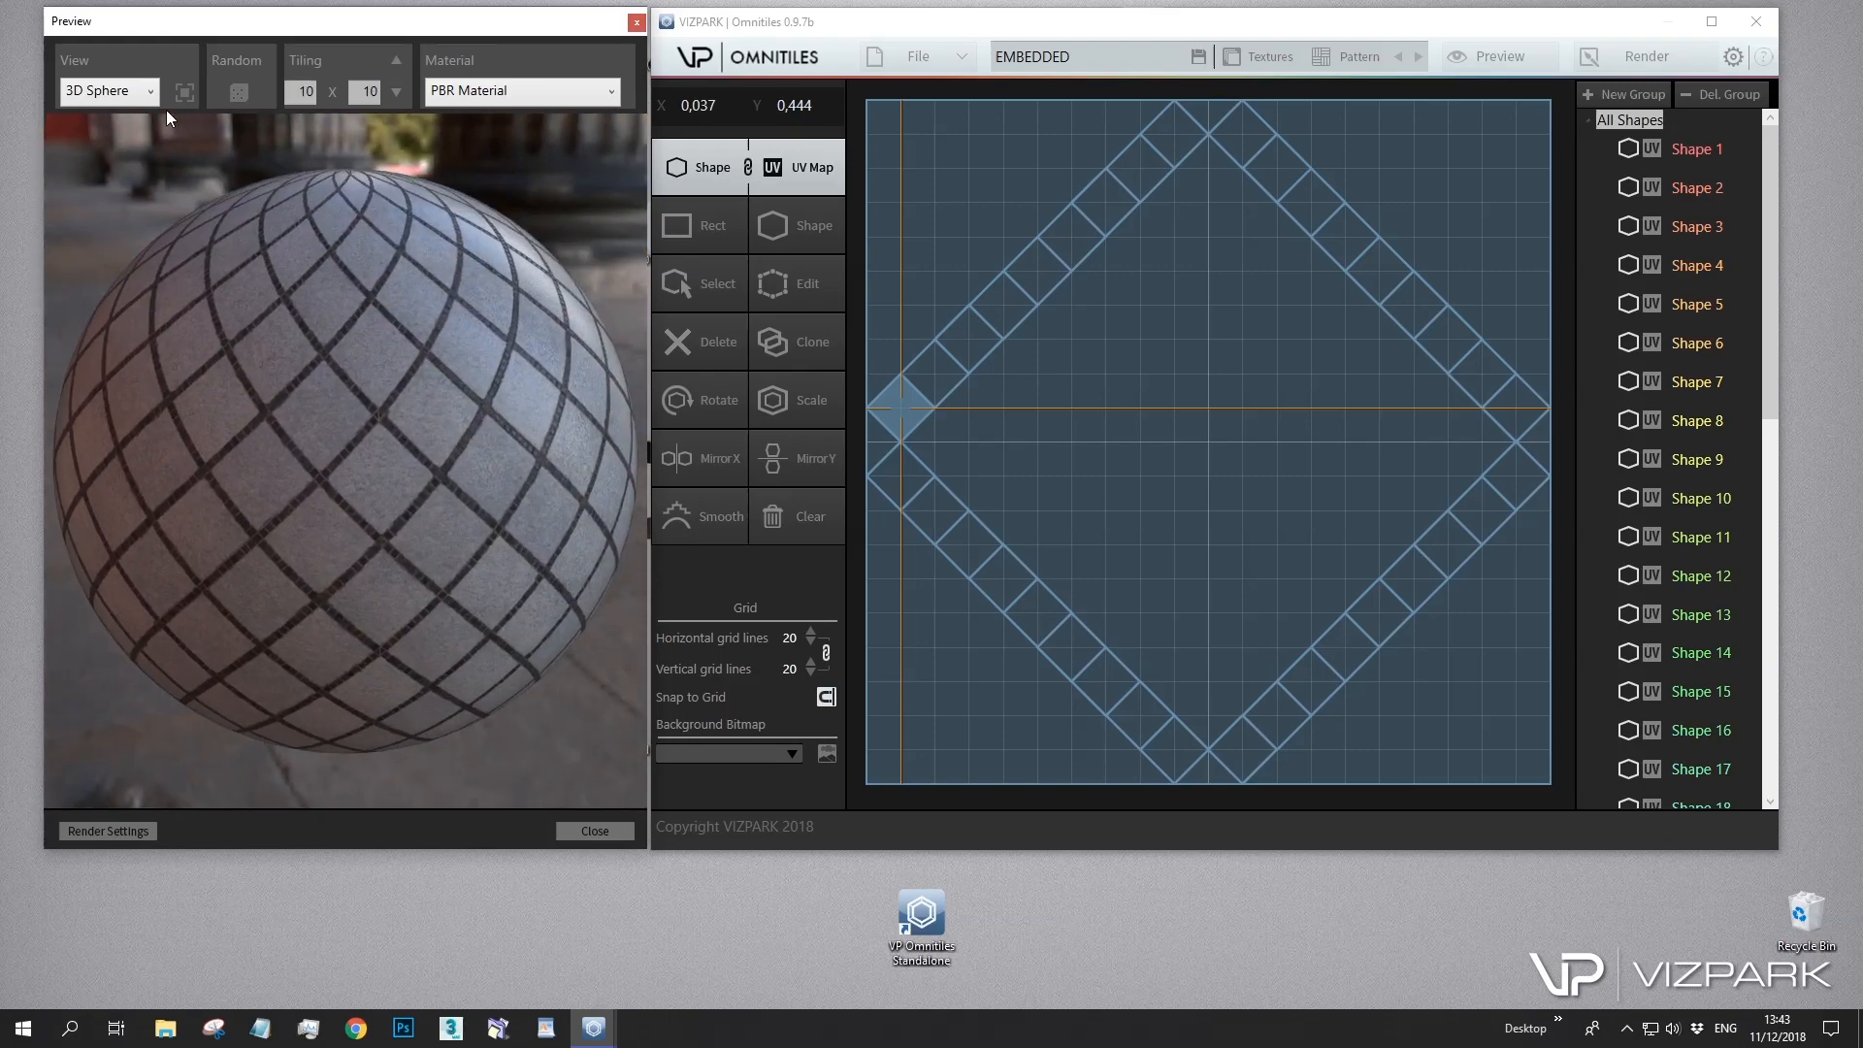
click(890, 239)
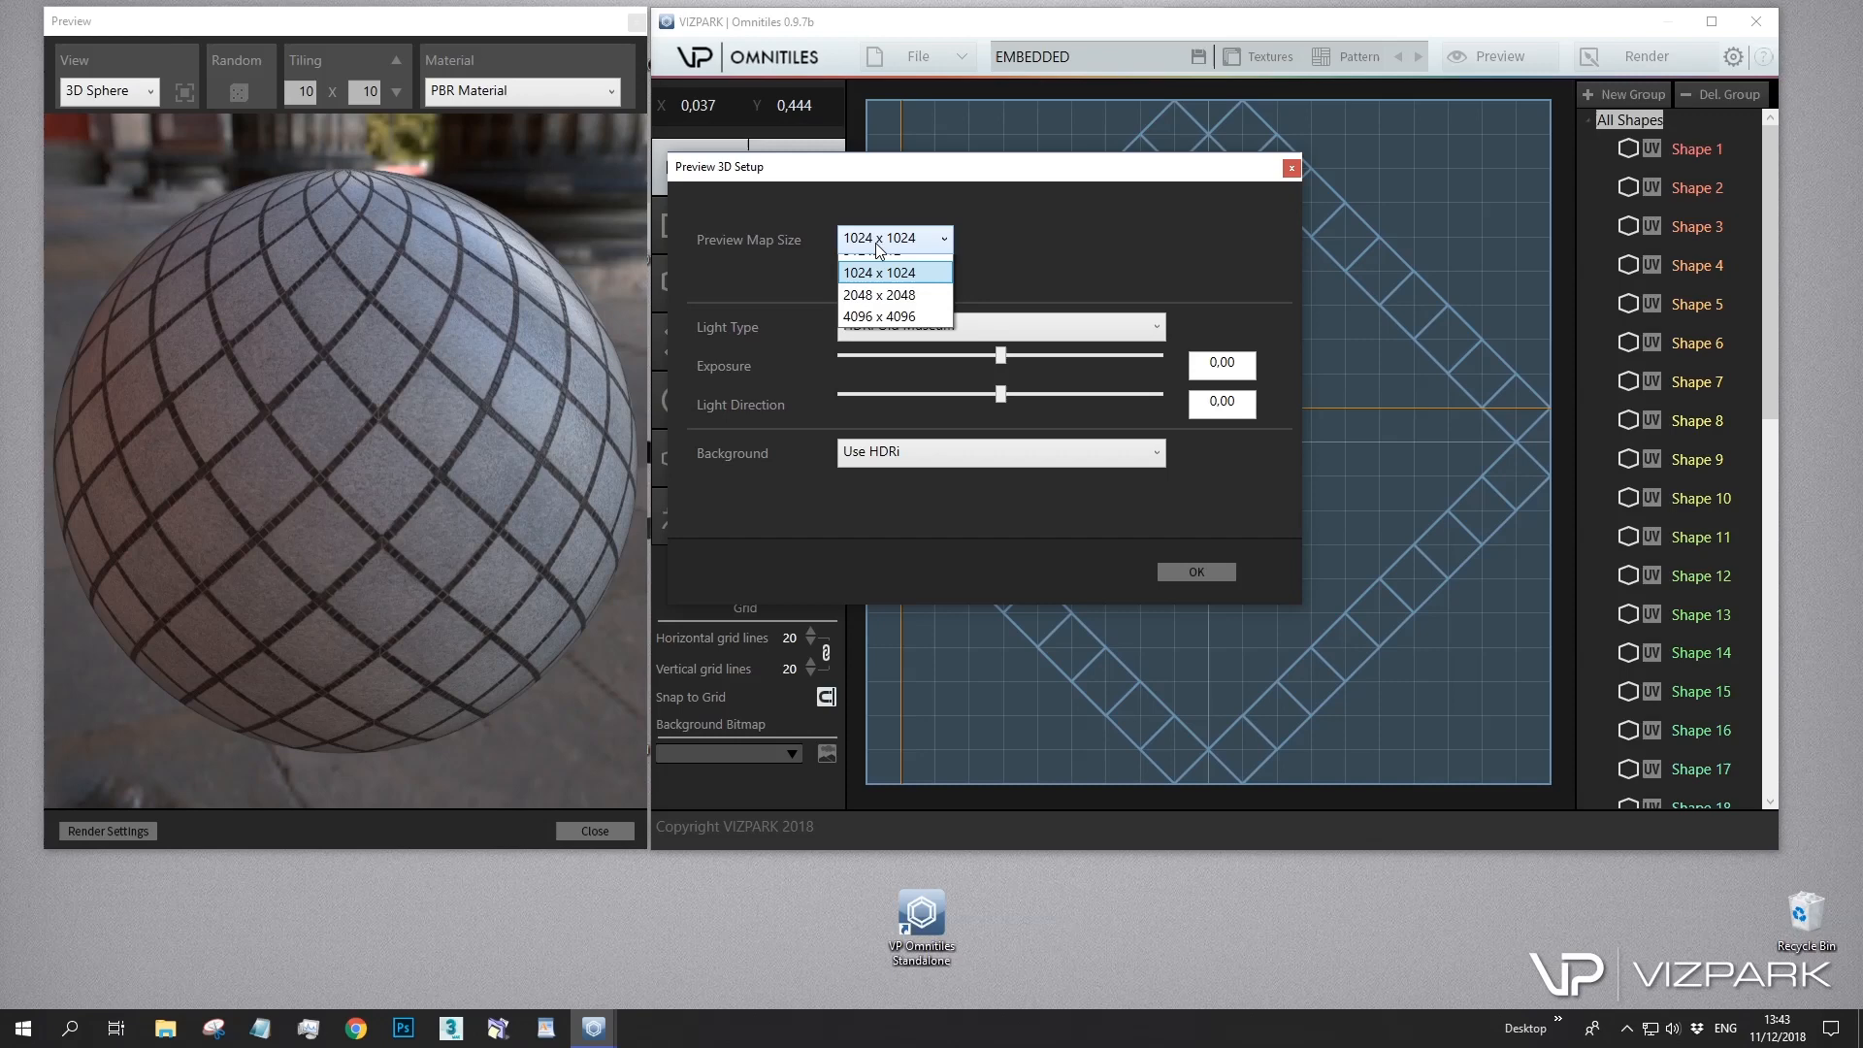
Set the preview map size to 2048 x 2048 and light the sphere with HDRi Sun and Clouds
click(885, 250)
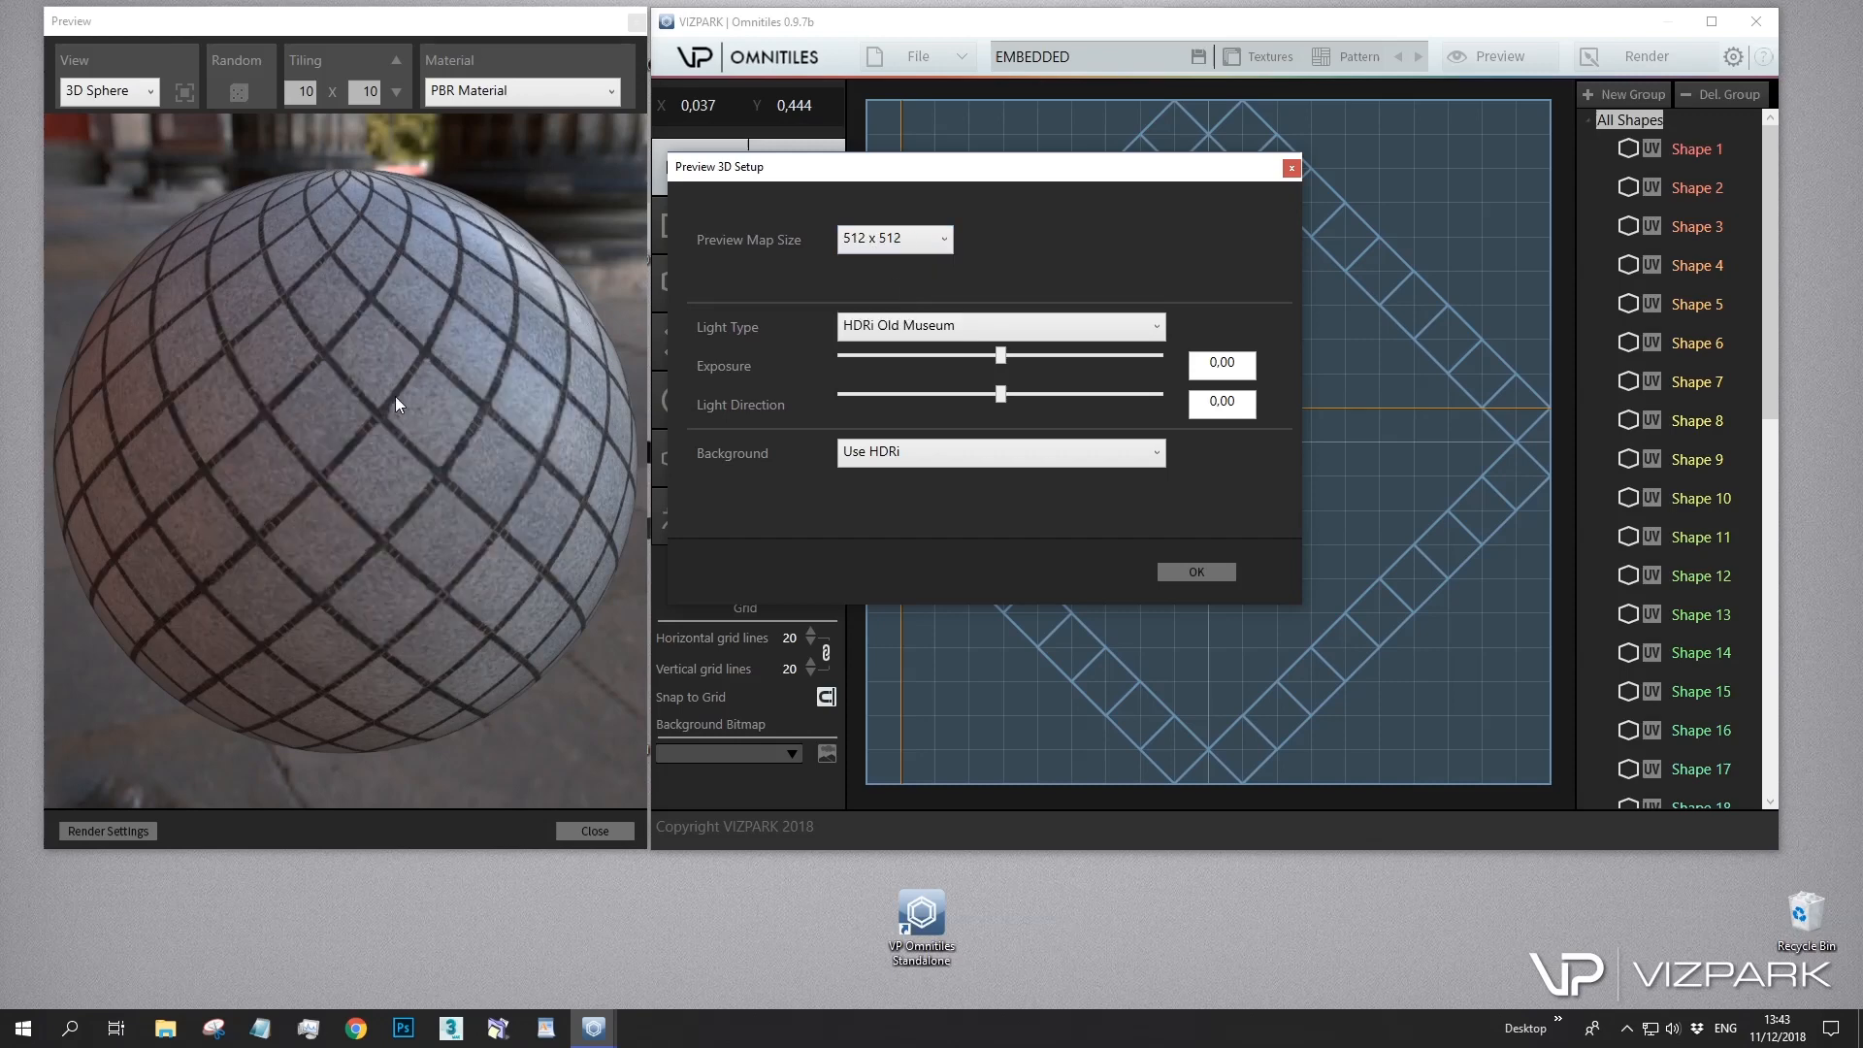
click(892, 236)
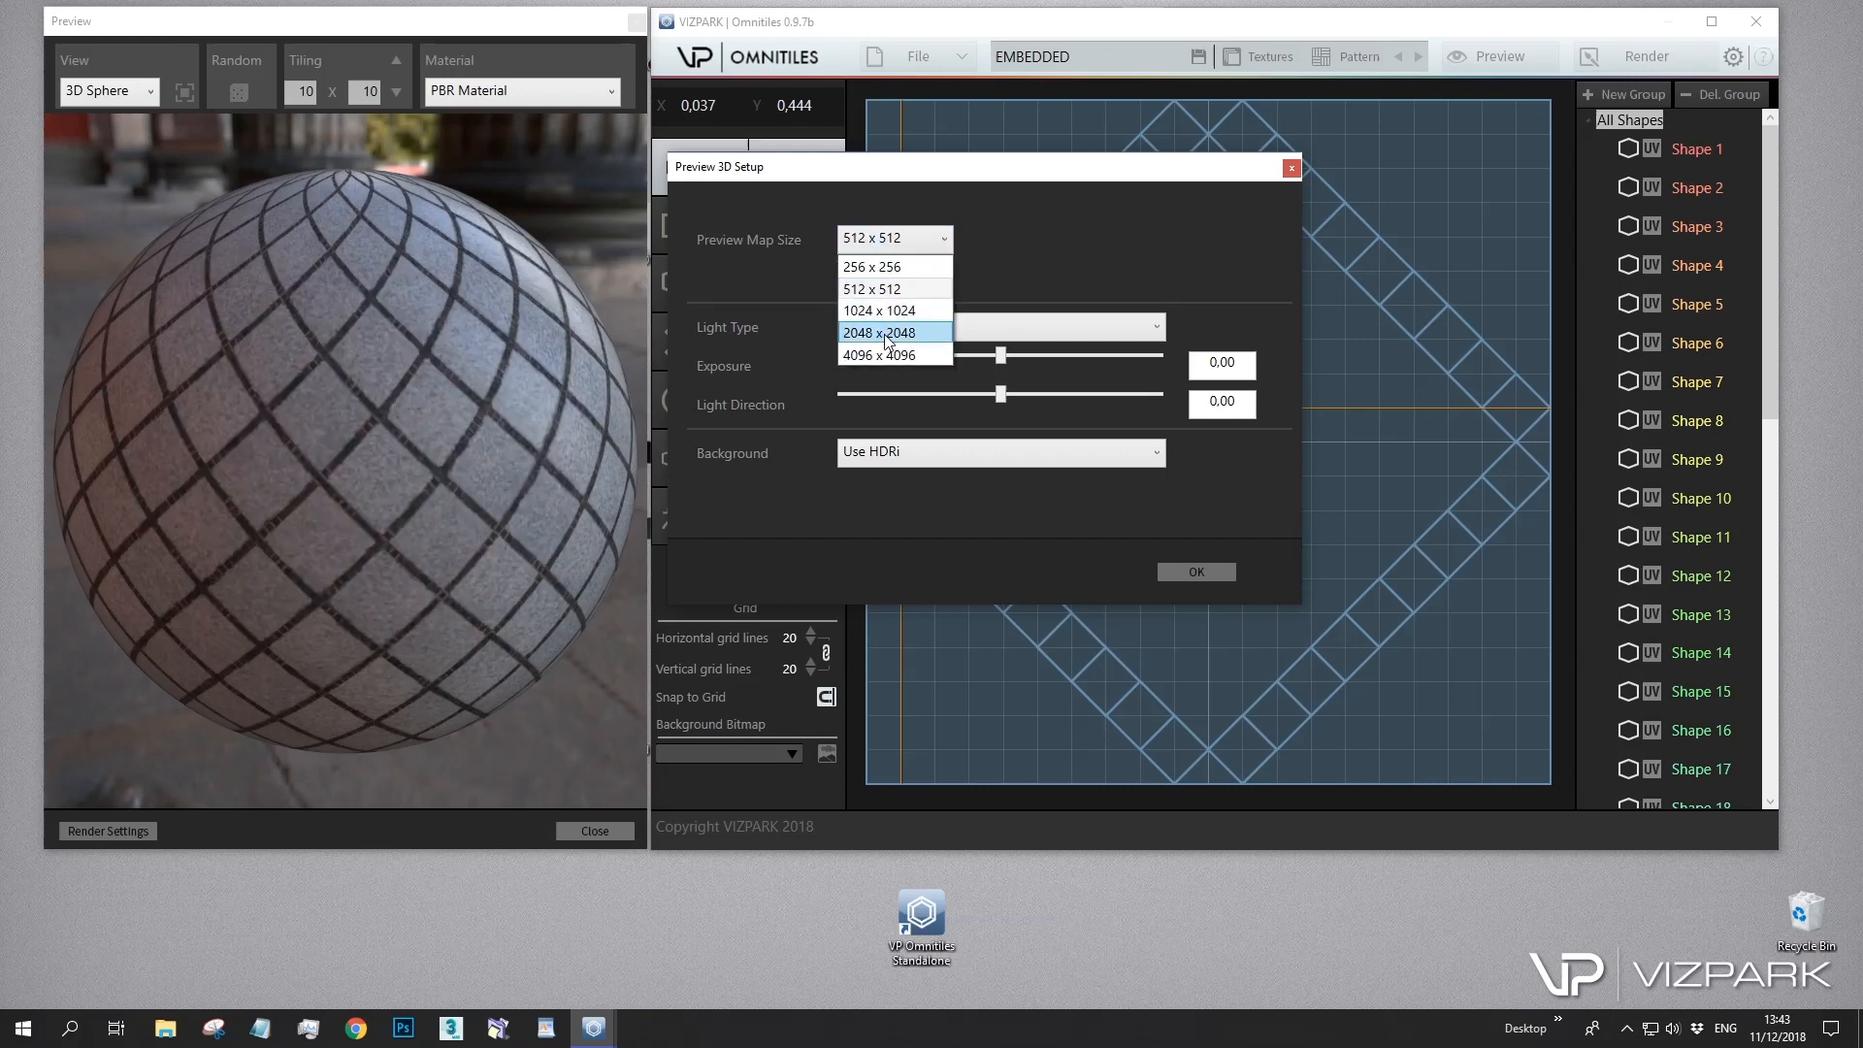
click(880, 332)
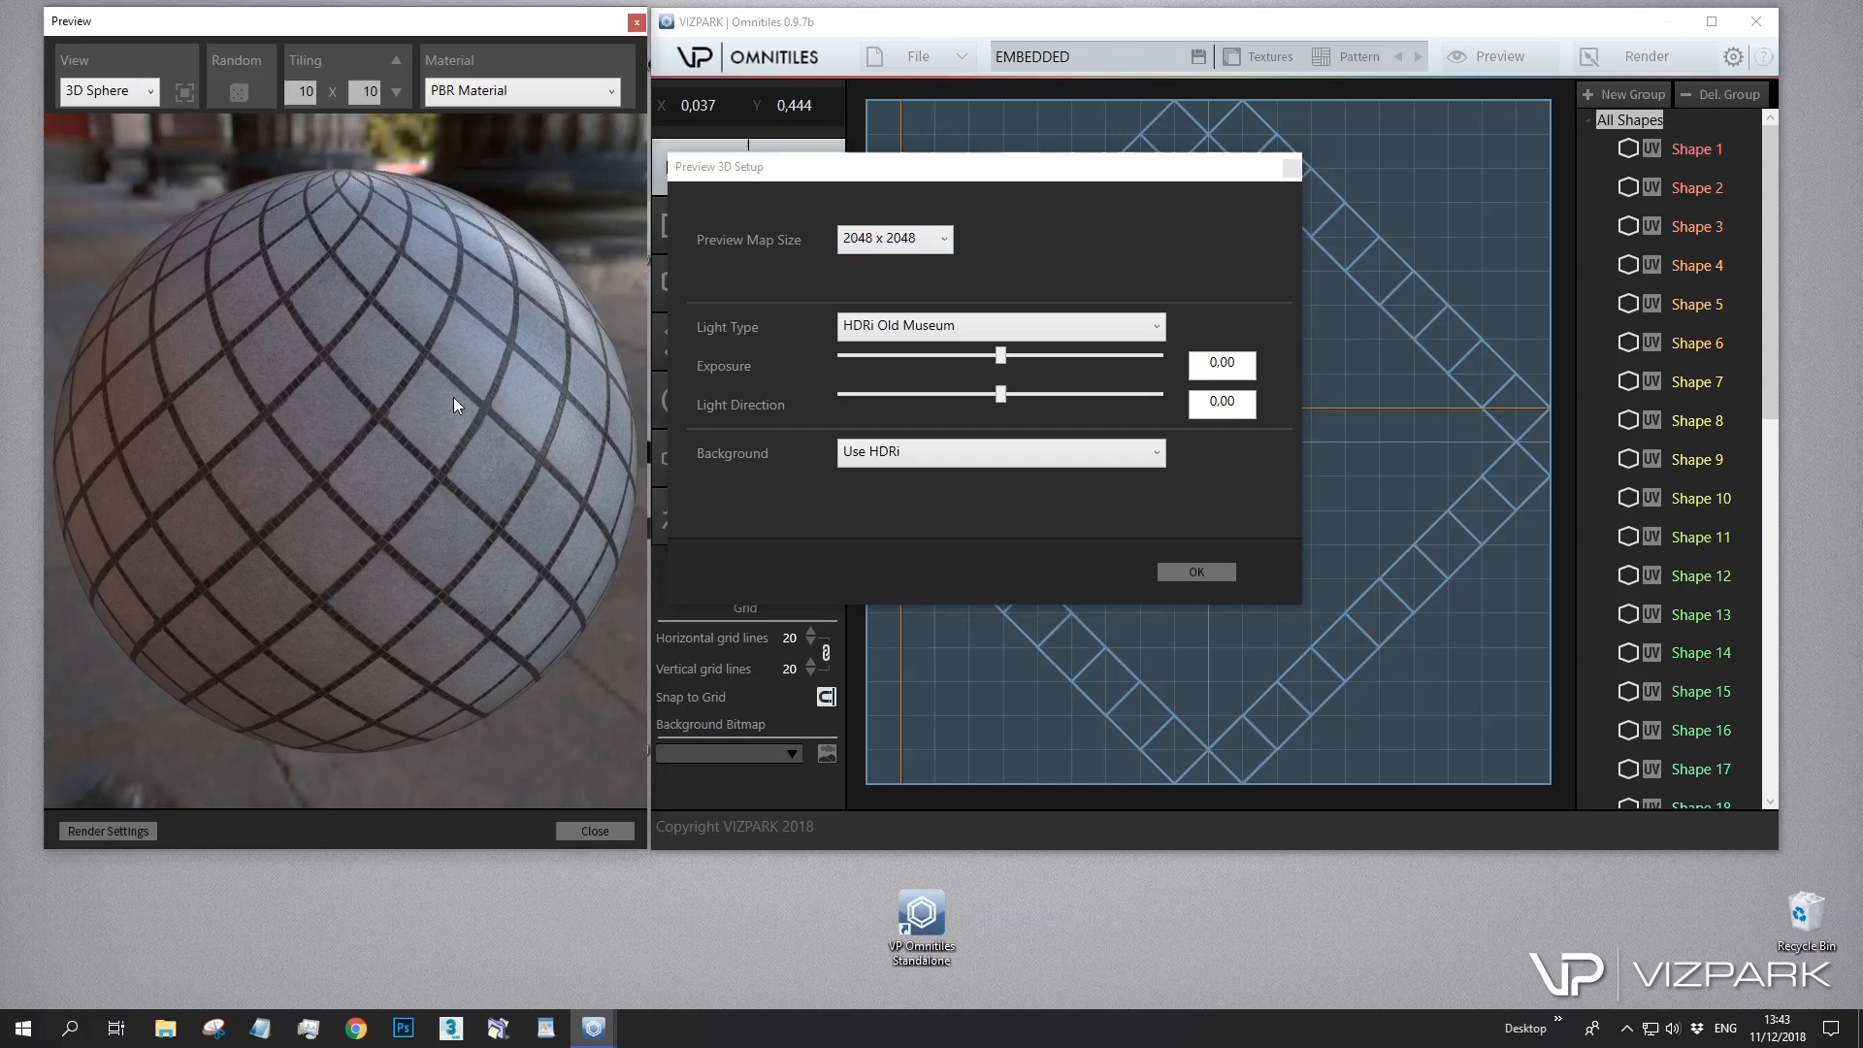
click(998, 324)
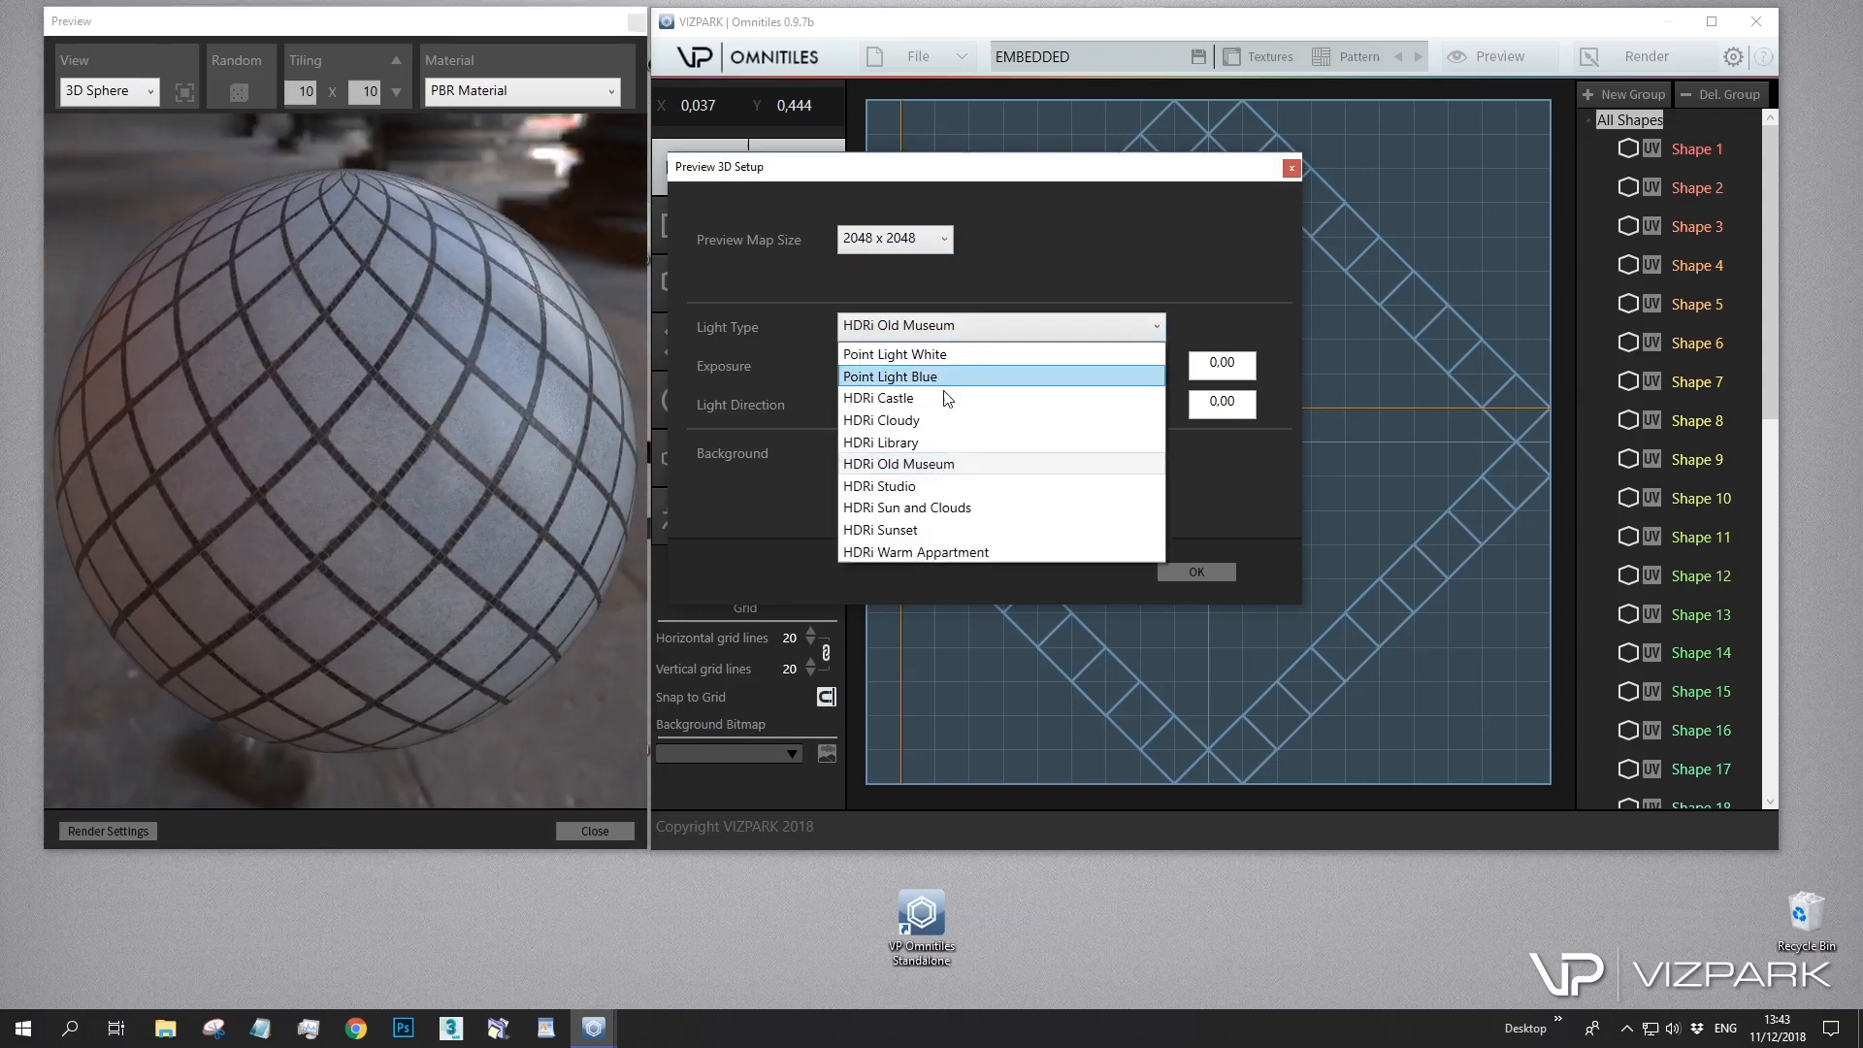
mouse_move(893, 353)
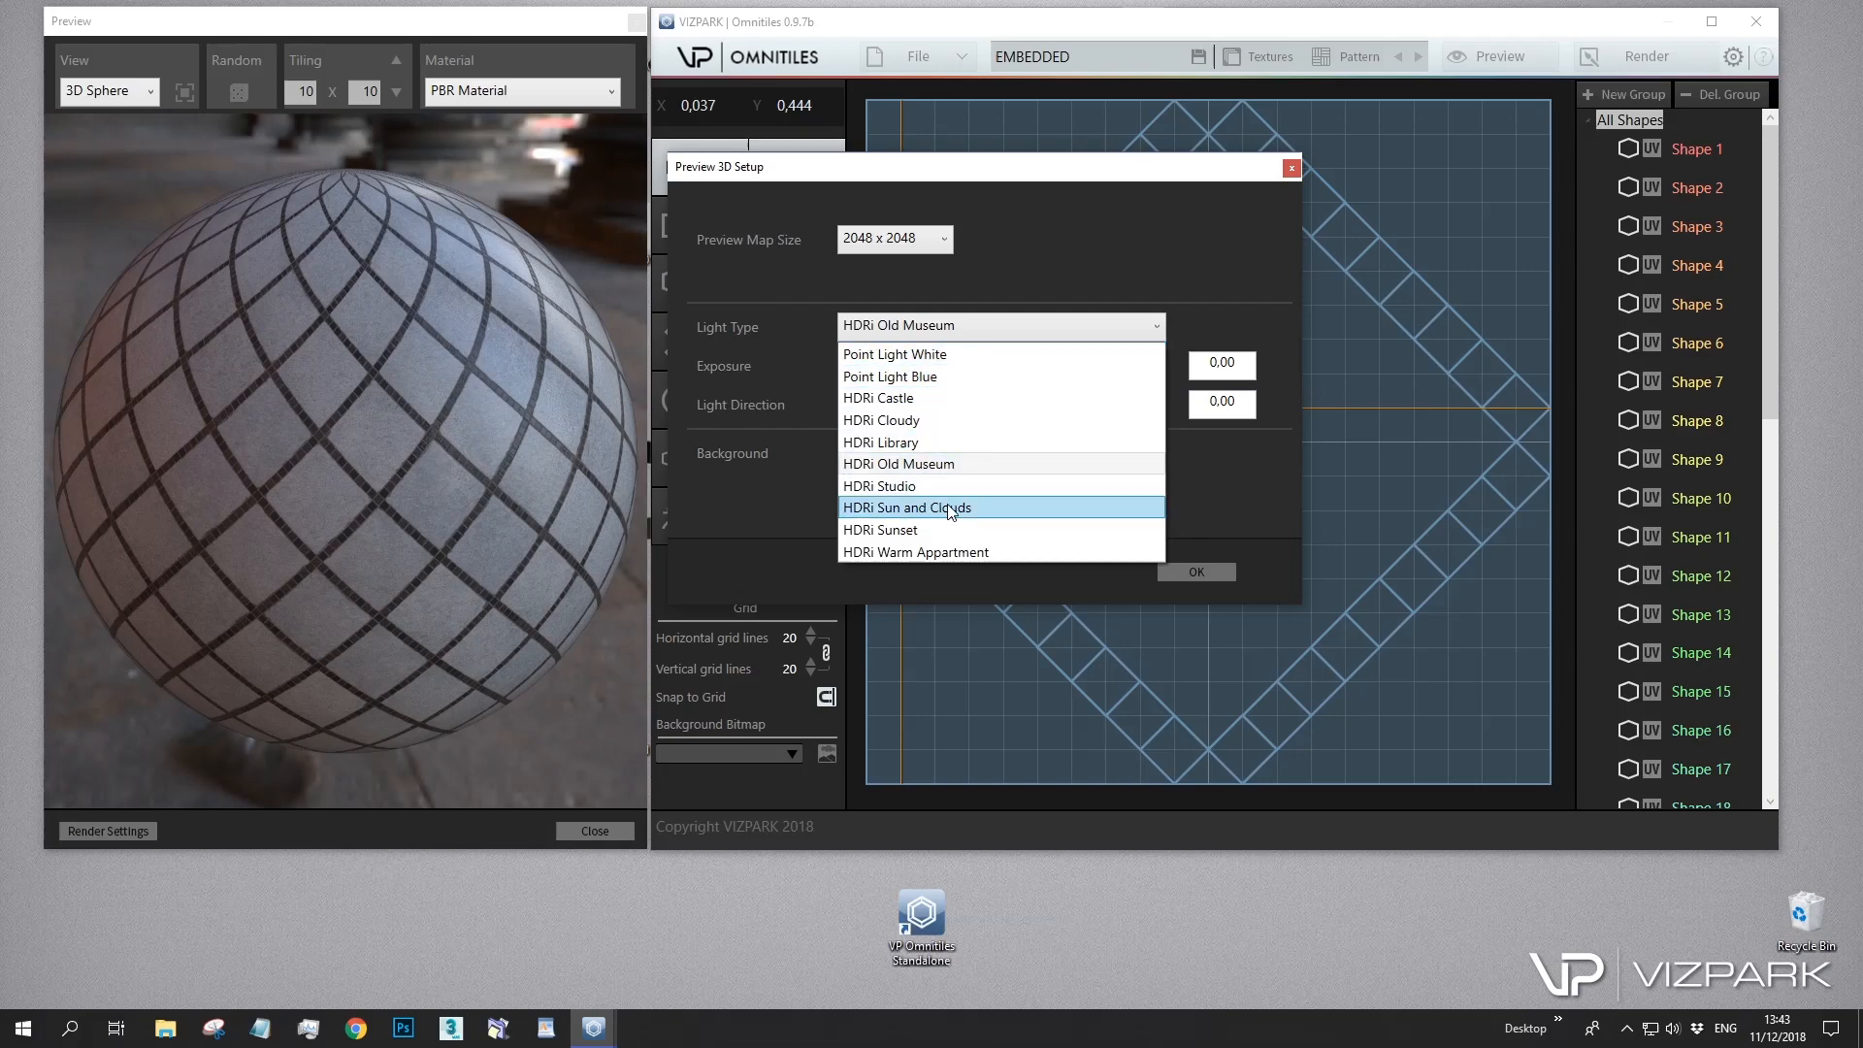
click(906, 507)
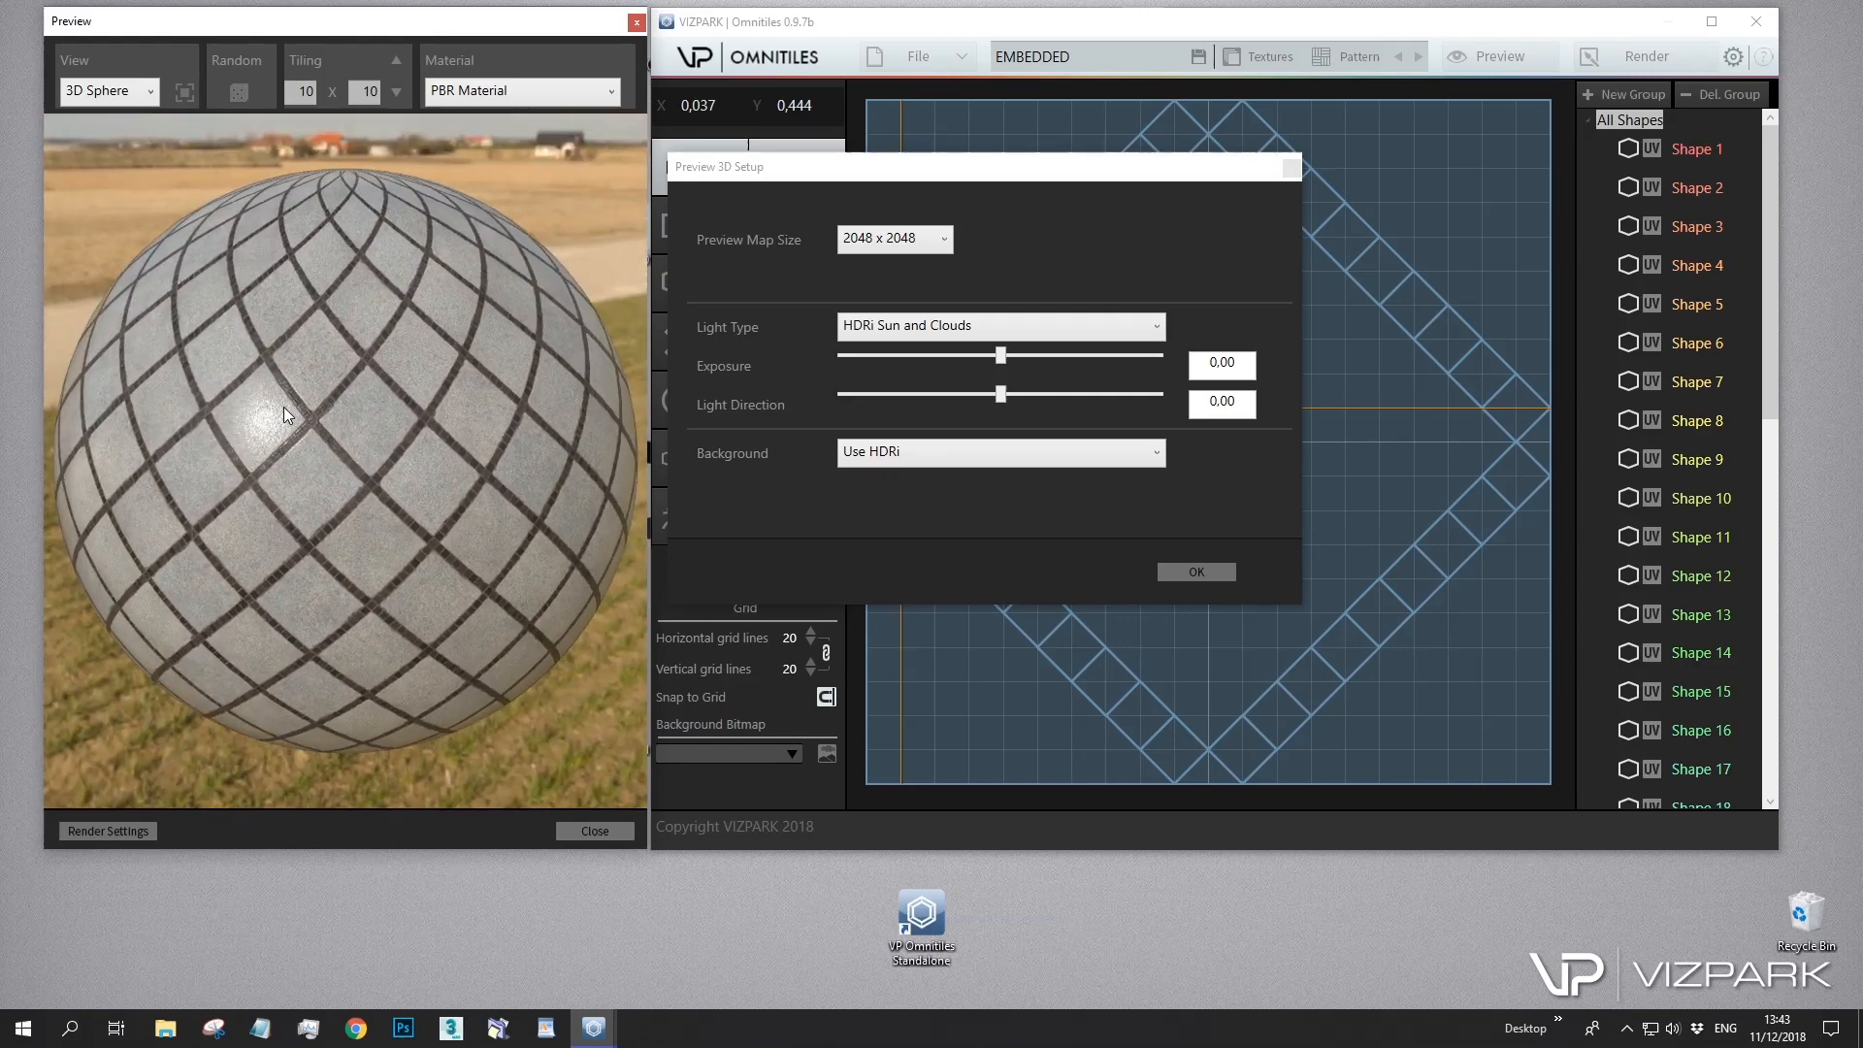
Try Black and Bright backgrounds behind the sphere, then set Background back to Use HDRi
click(997, 452)
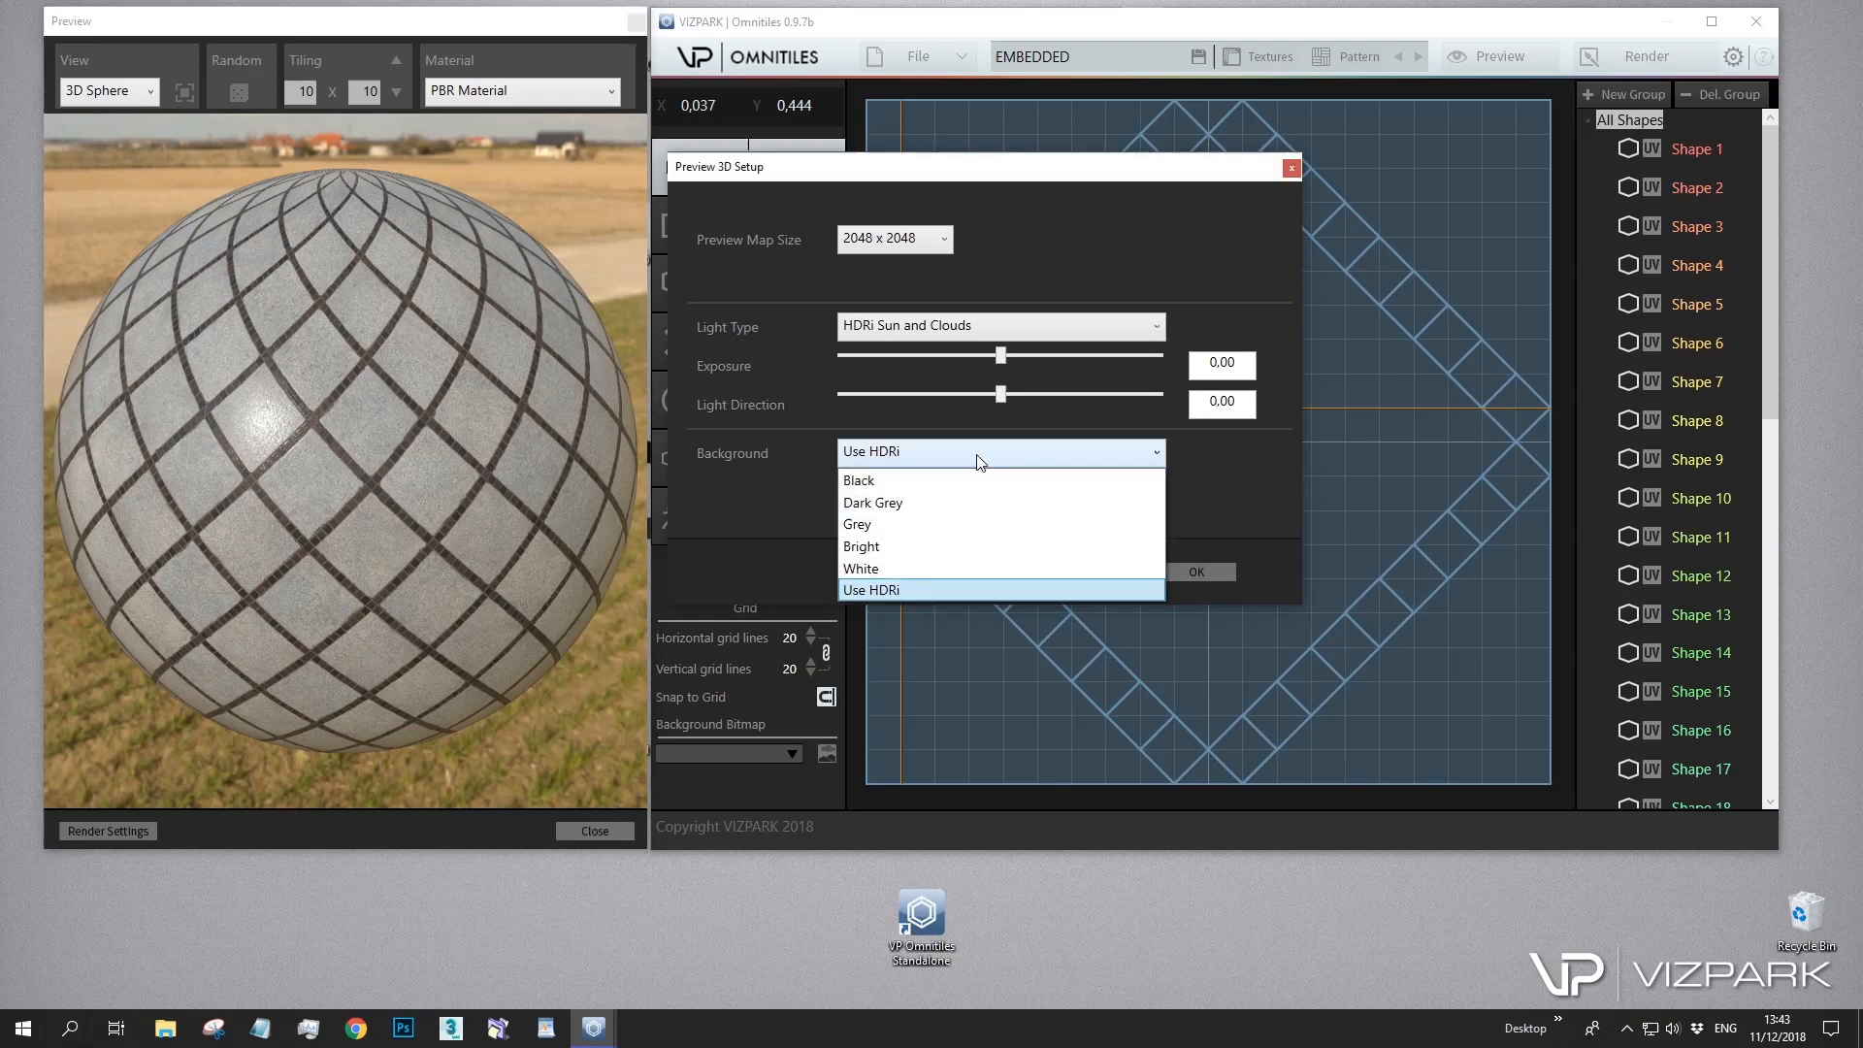
click(858, 479)
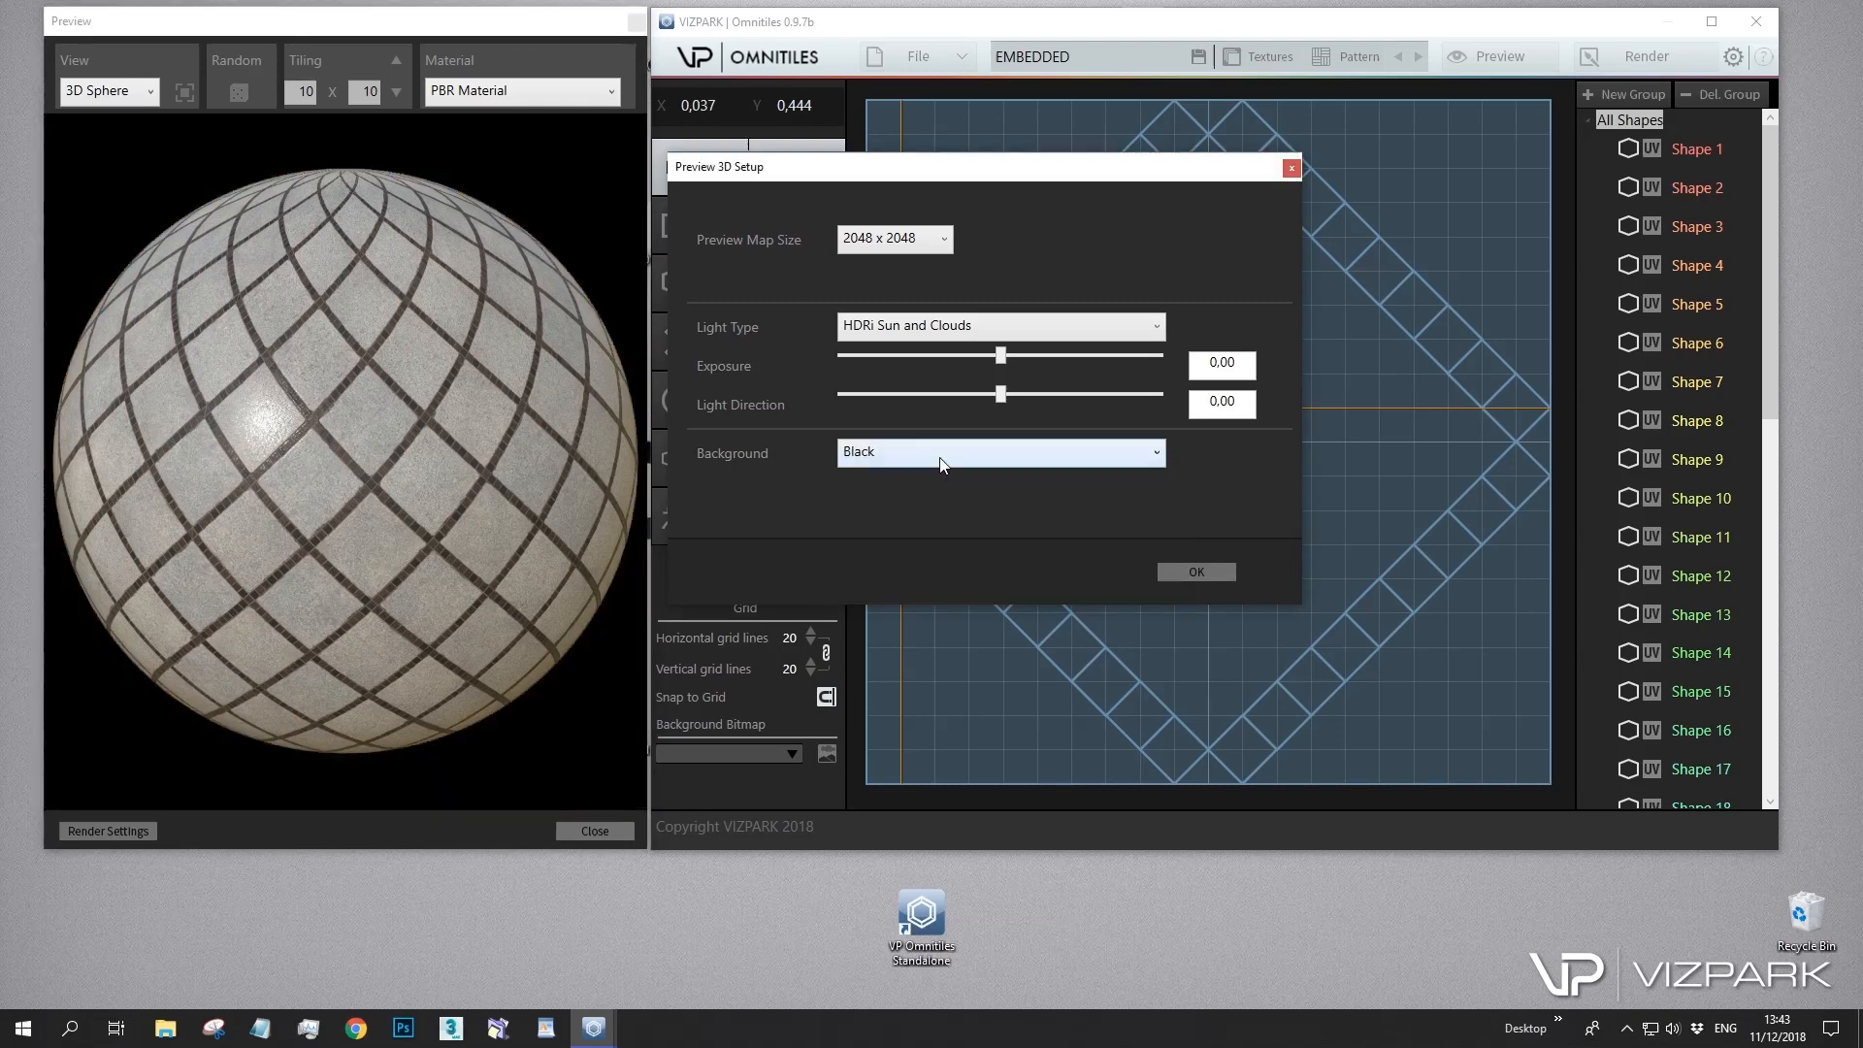
click(999, 452)
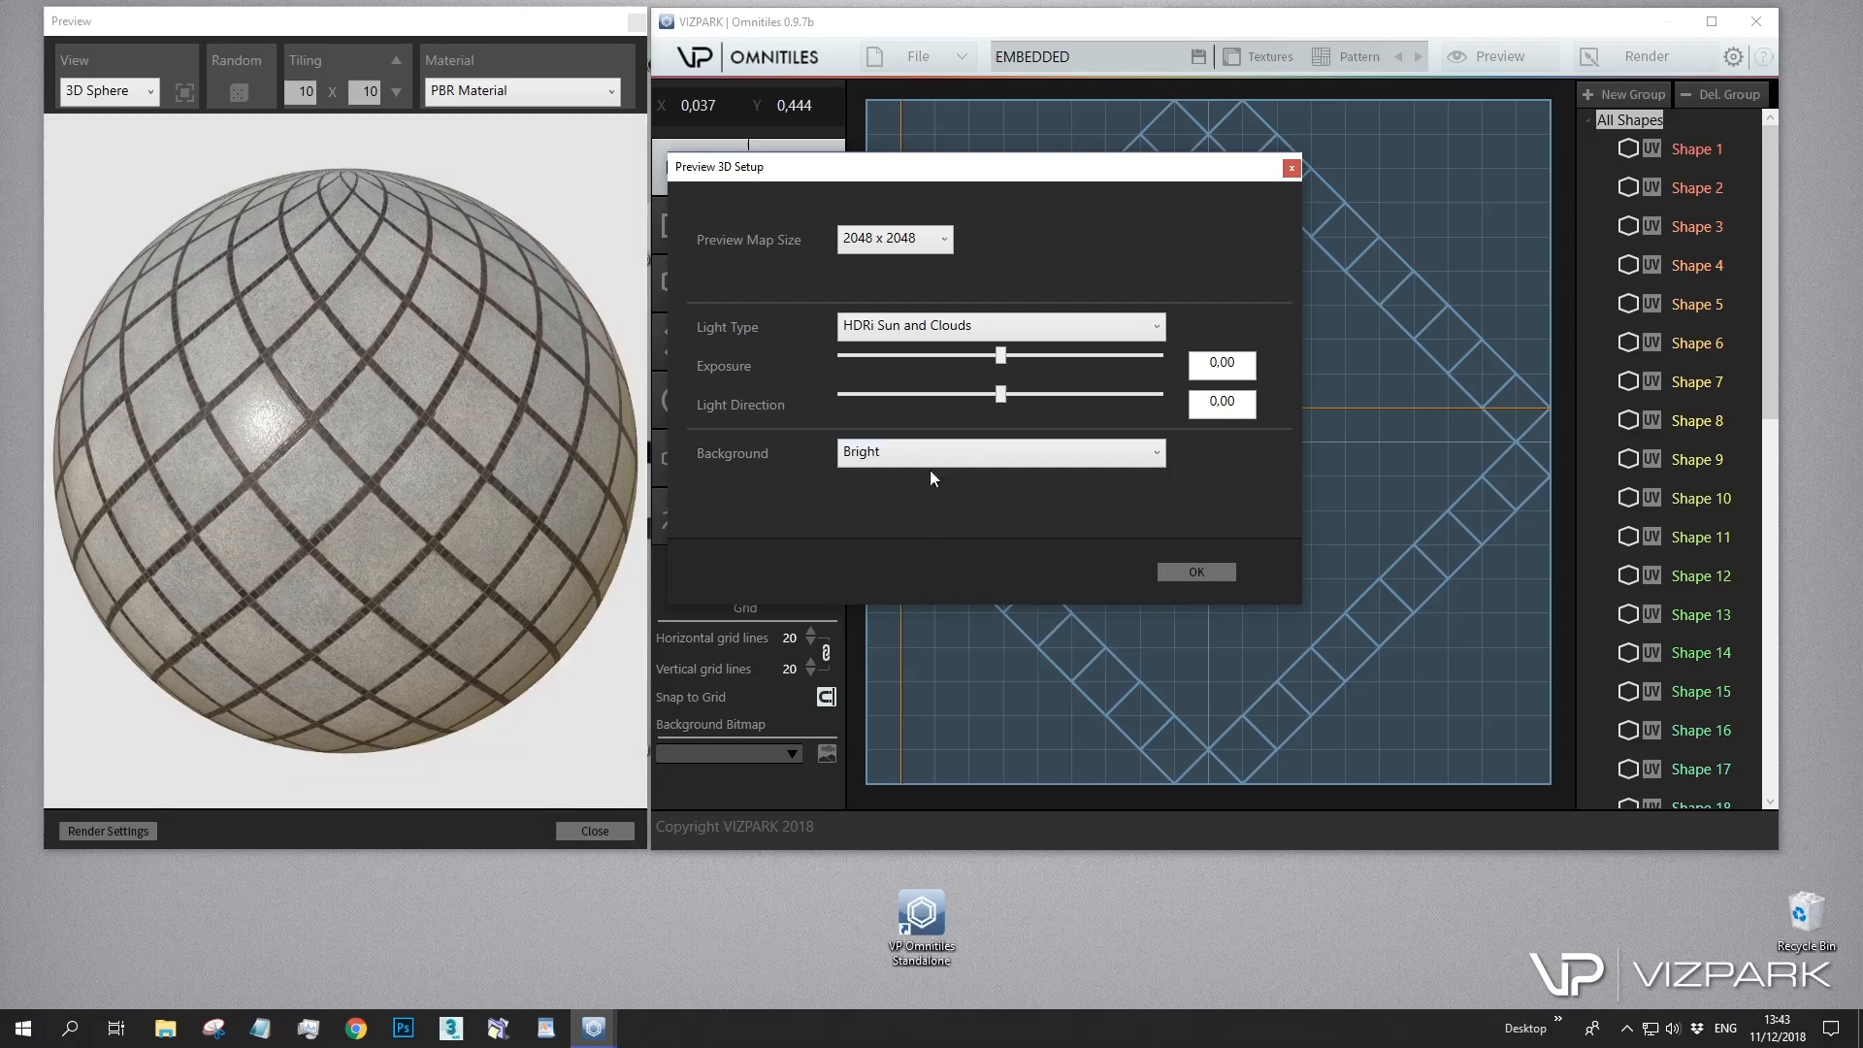
click(998, 452)
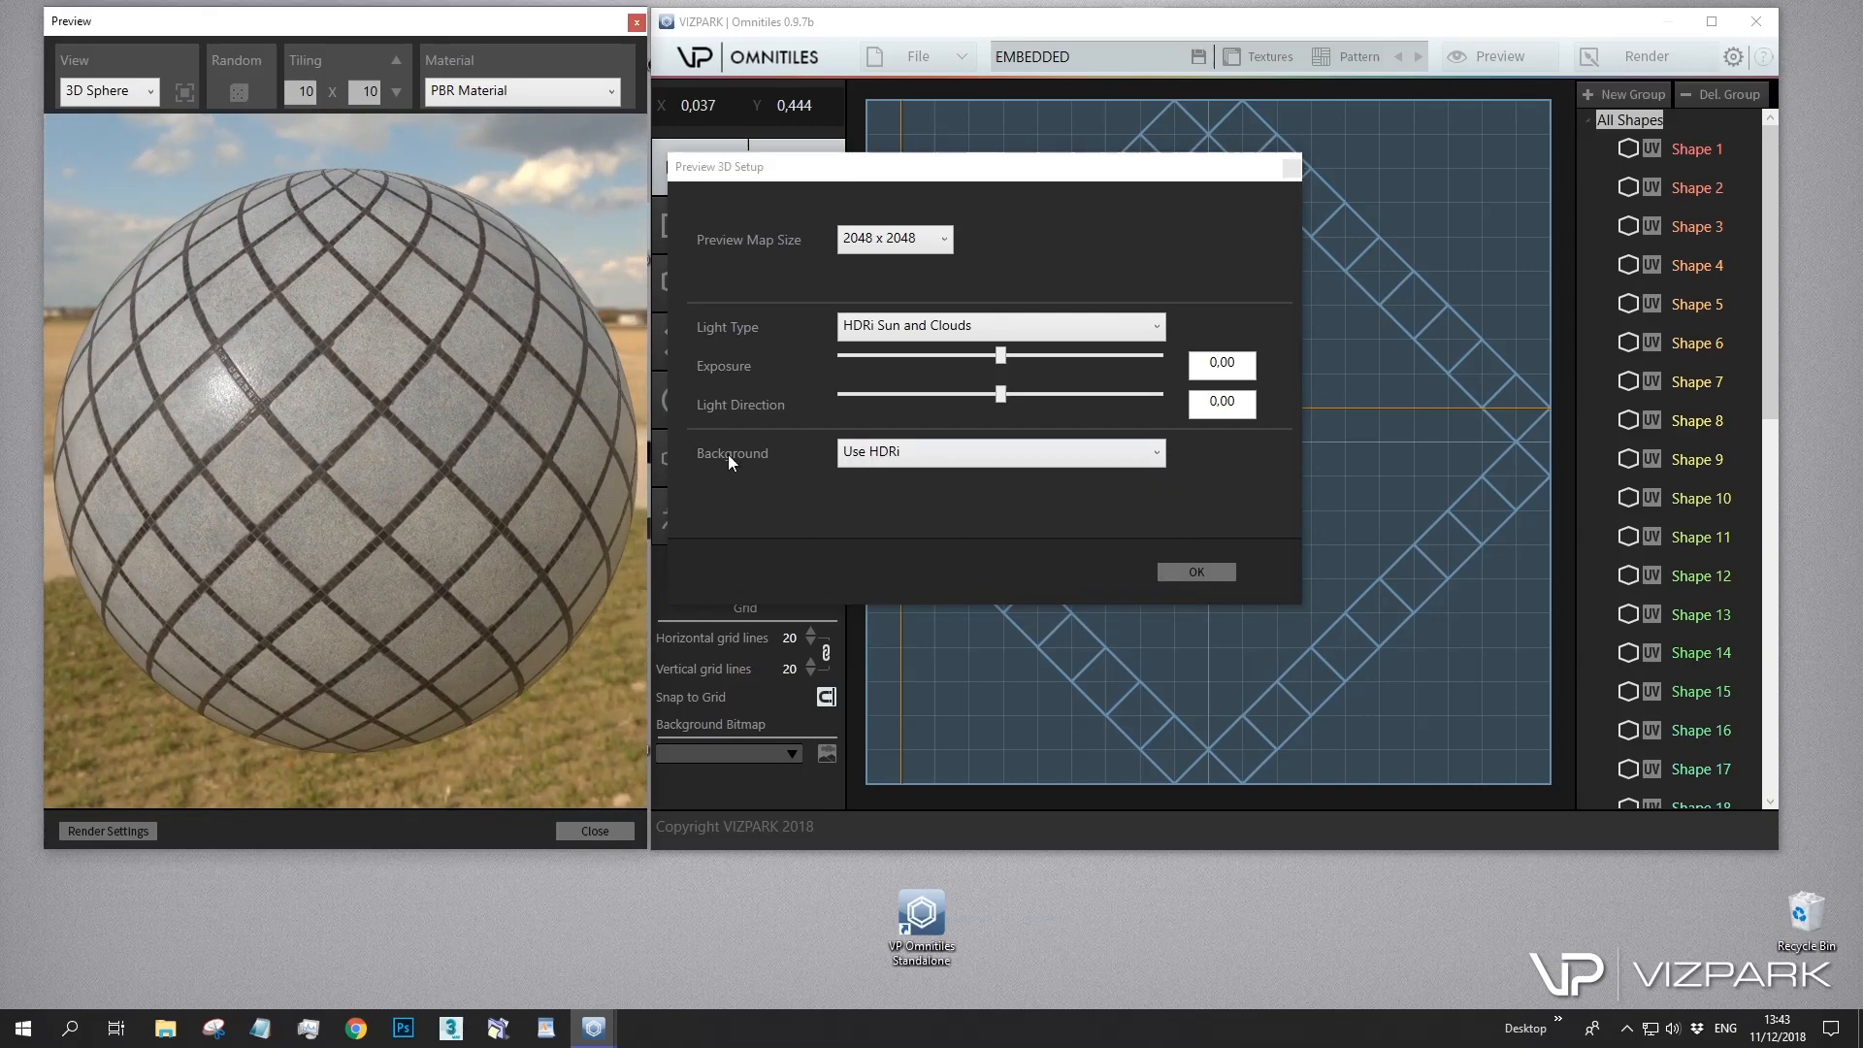
Preview the tiles on a 3D Plane instead of the sphere and confirm the Preview 3D Setup
click(152, 91)
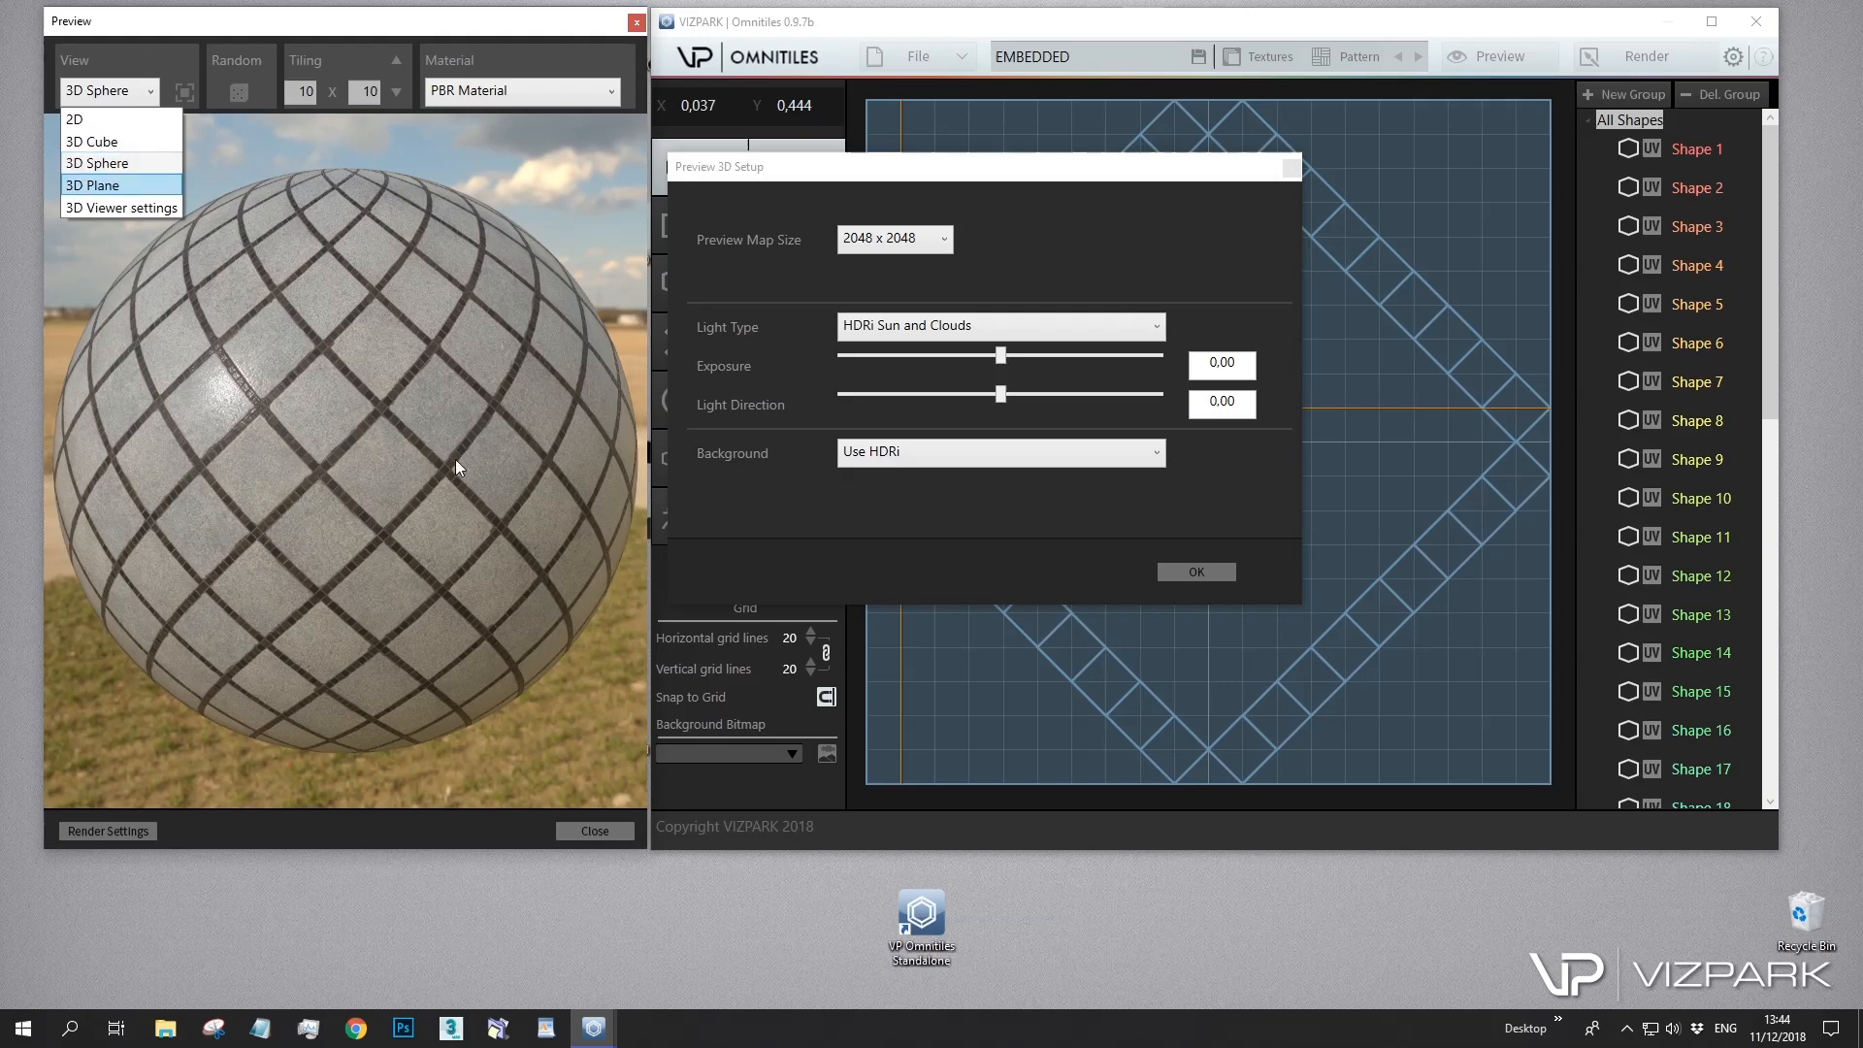
click(93, 184)
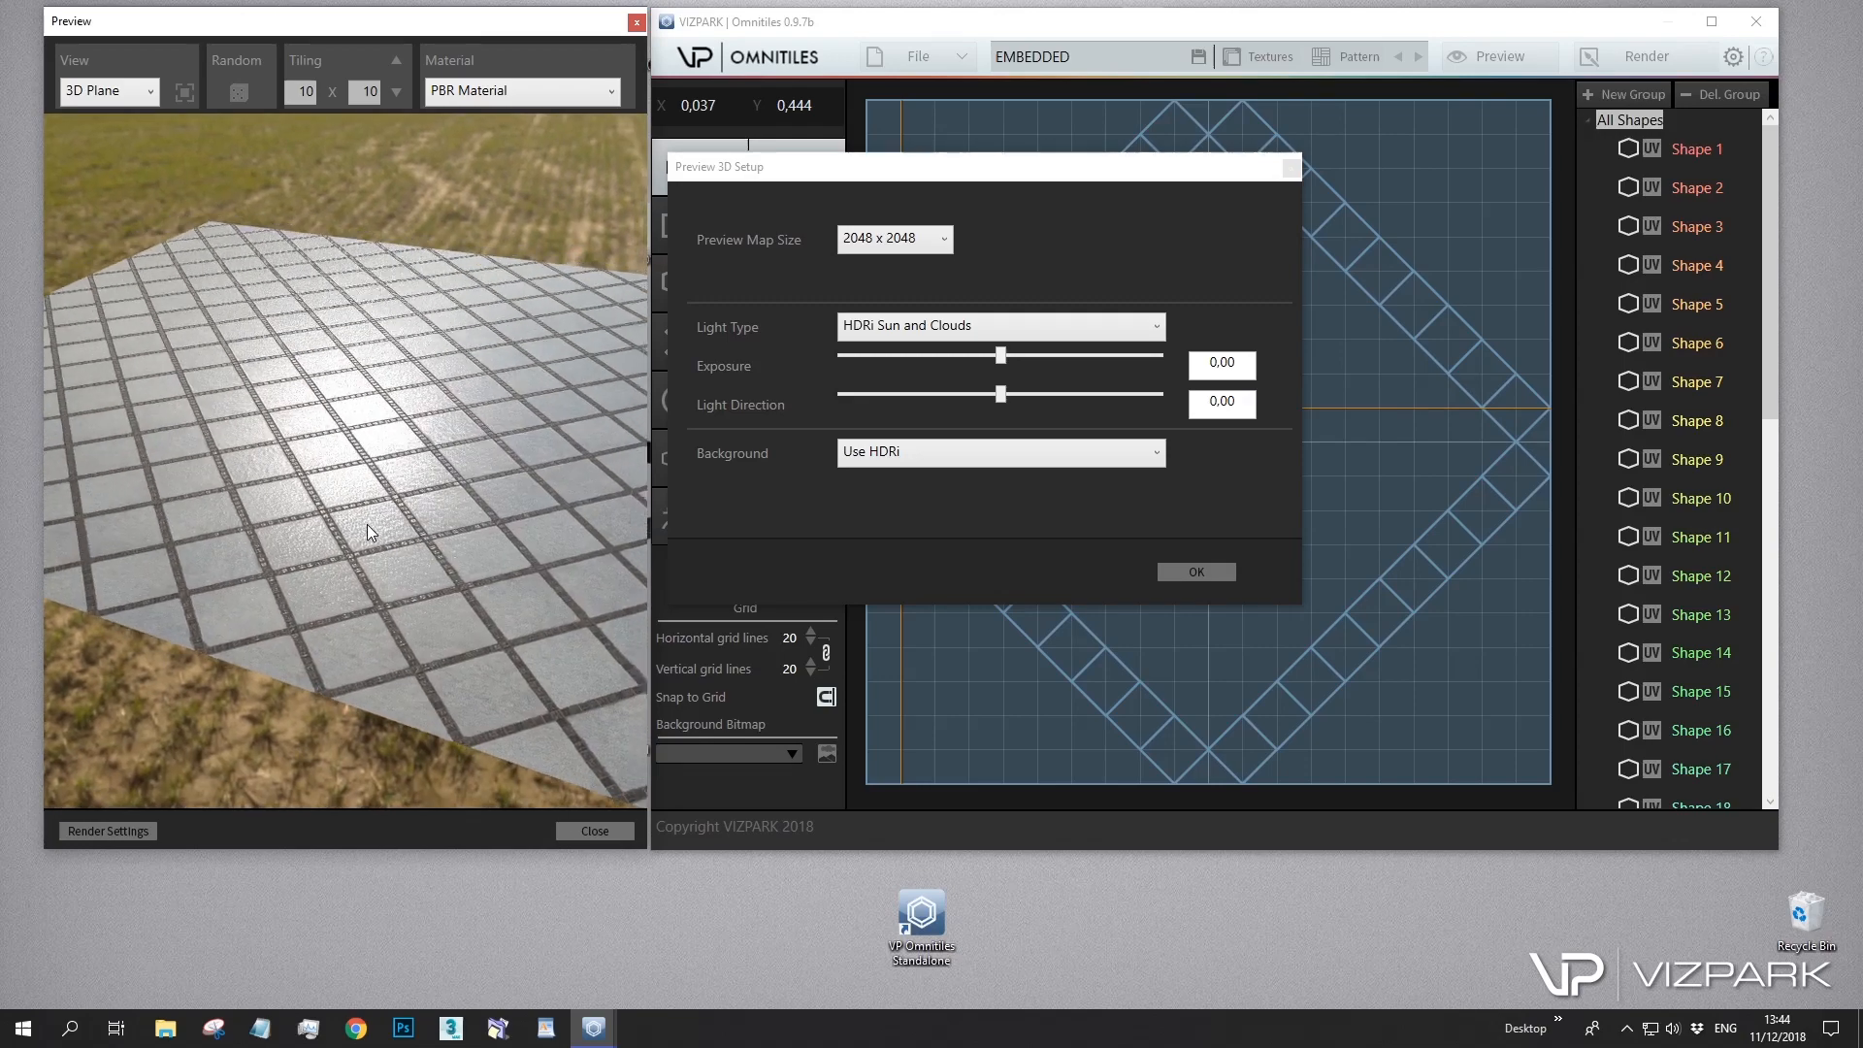
click(1194, 571)
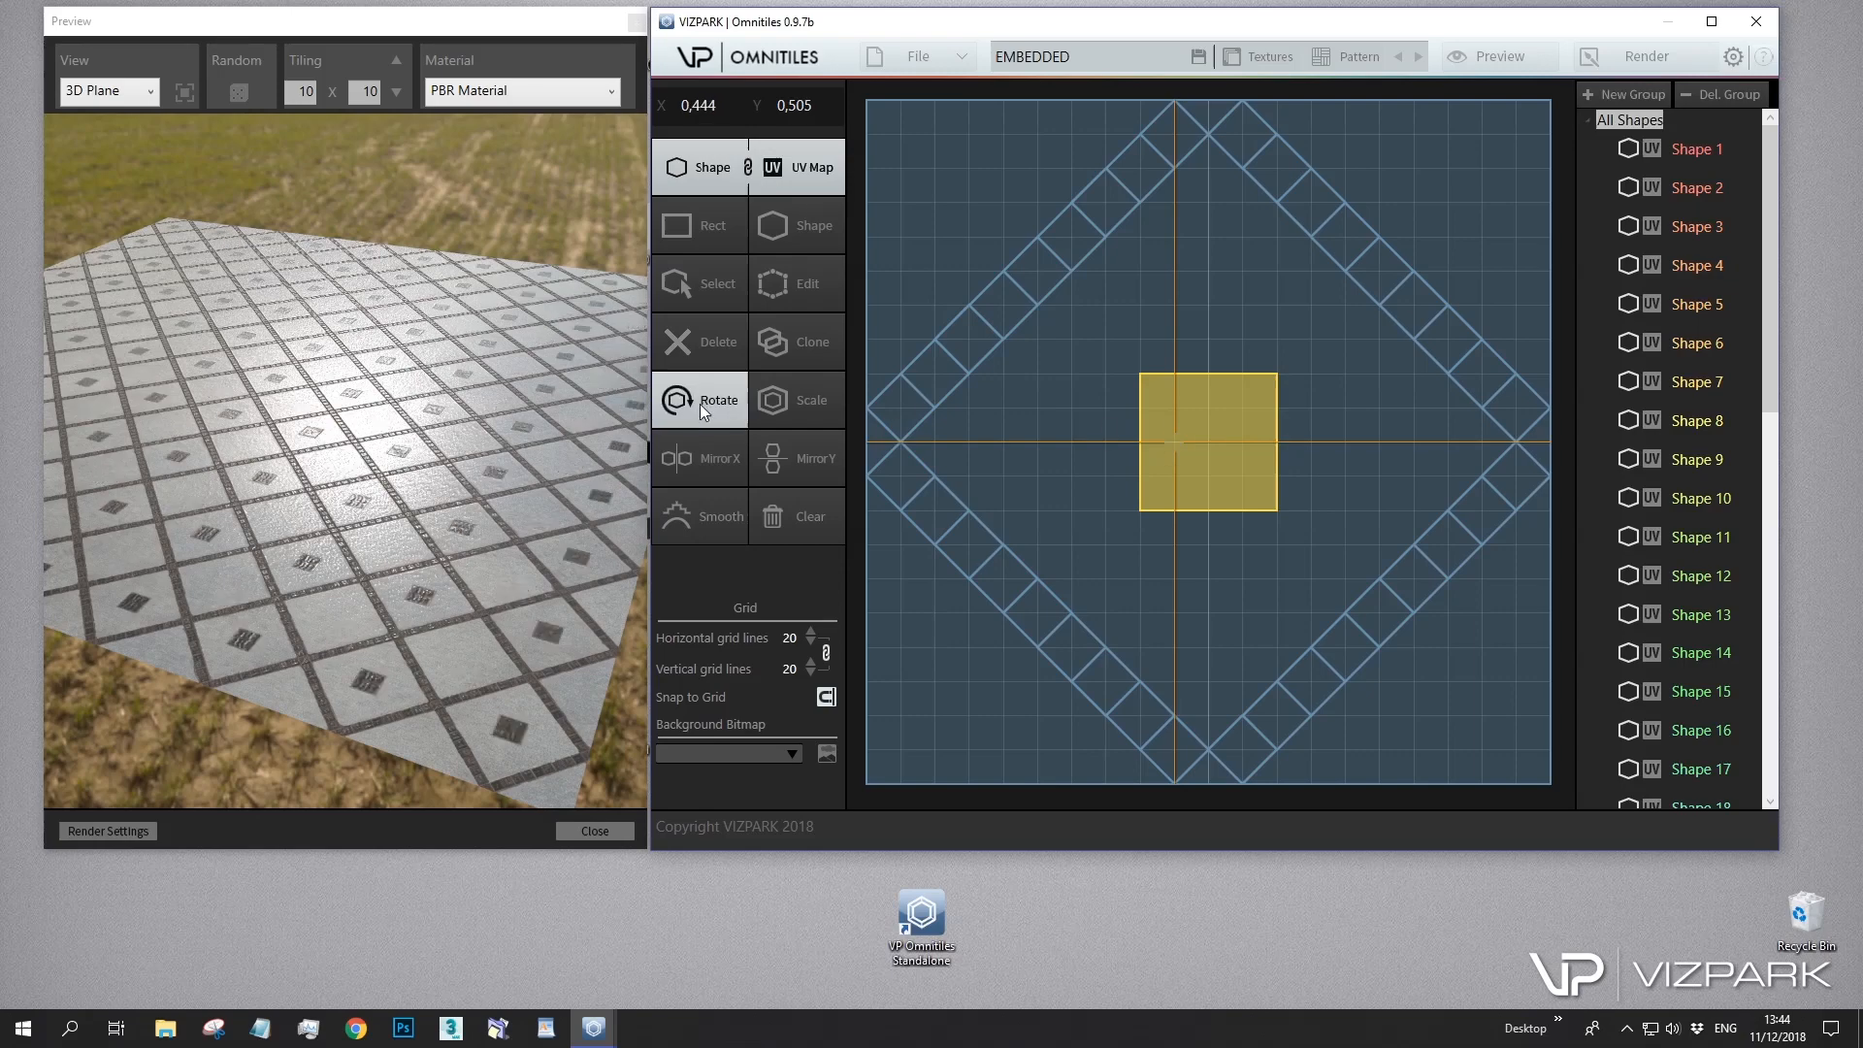
Rotate the yellow centre square 45 degrees into a diamond with the Rotate tool
drag(1207, 440, 1174, 443)
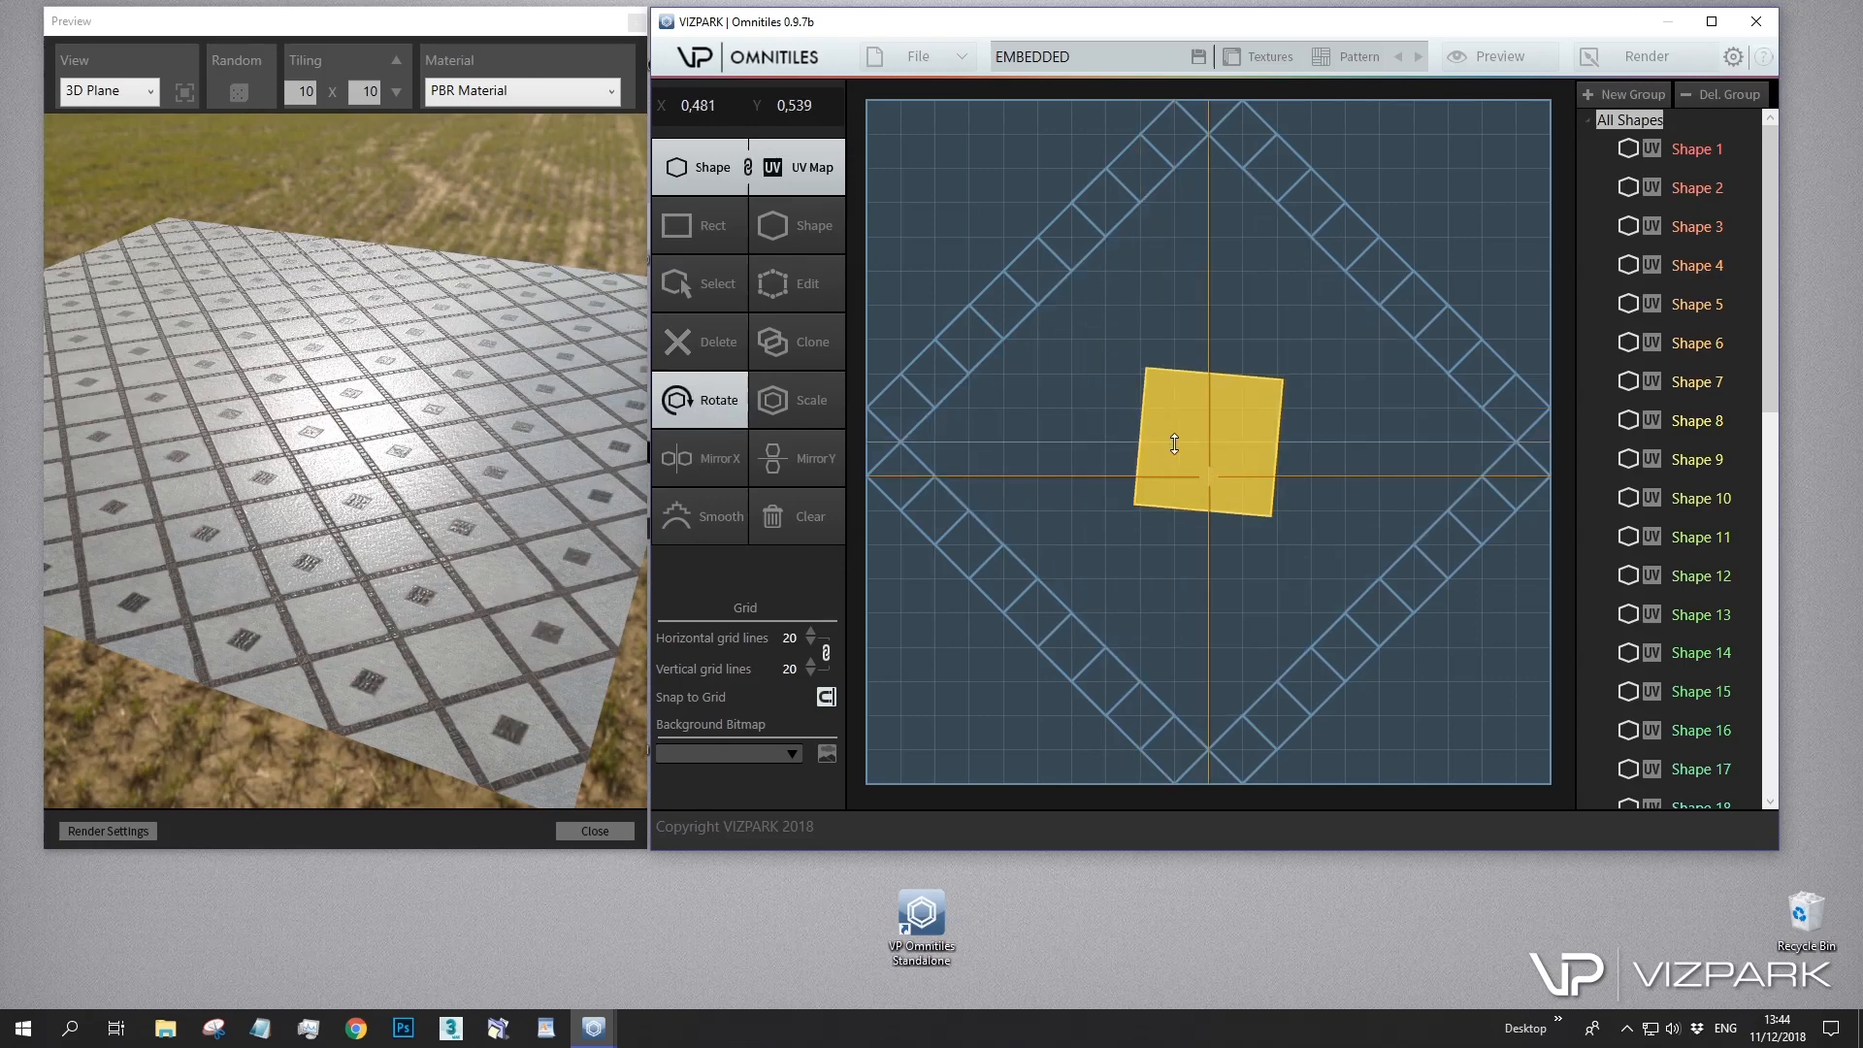
drag(1174, 443, 1200, 436)
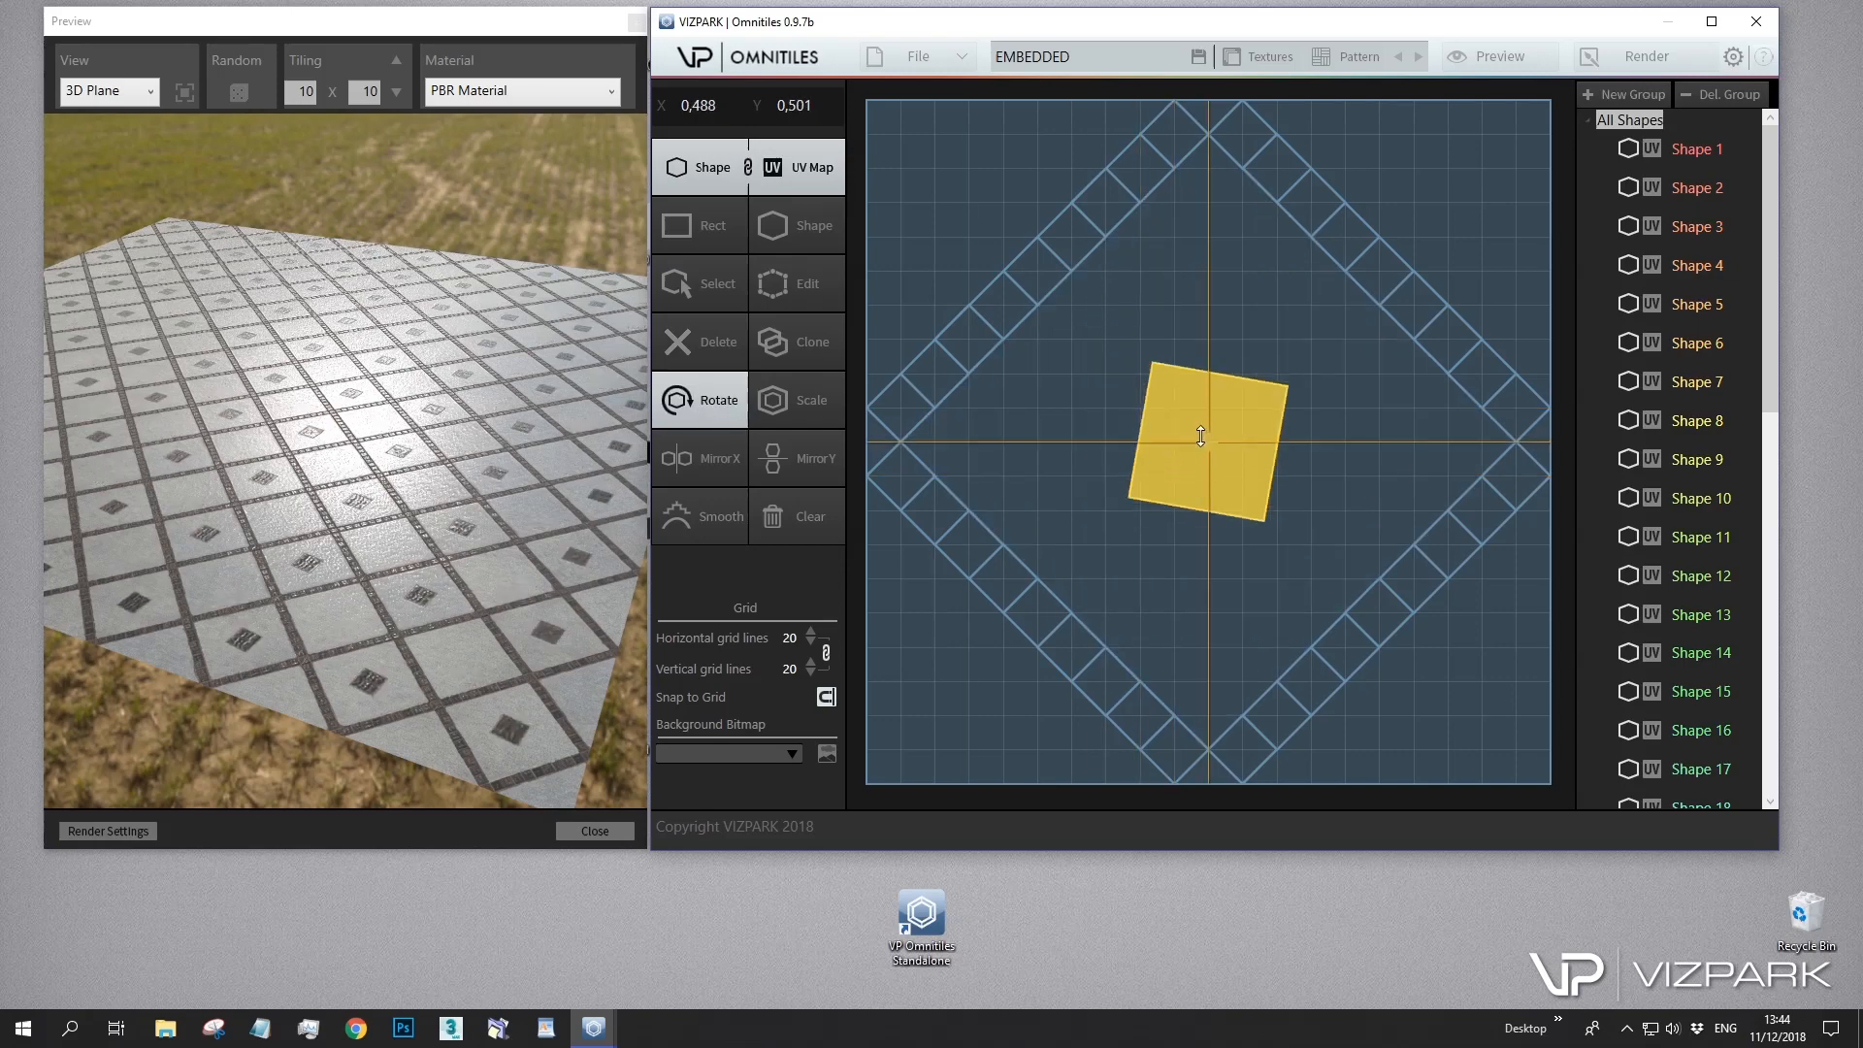
drag(1199, 436, 1188, 445)
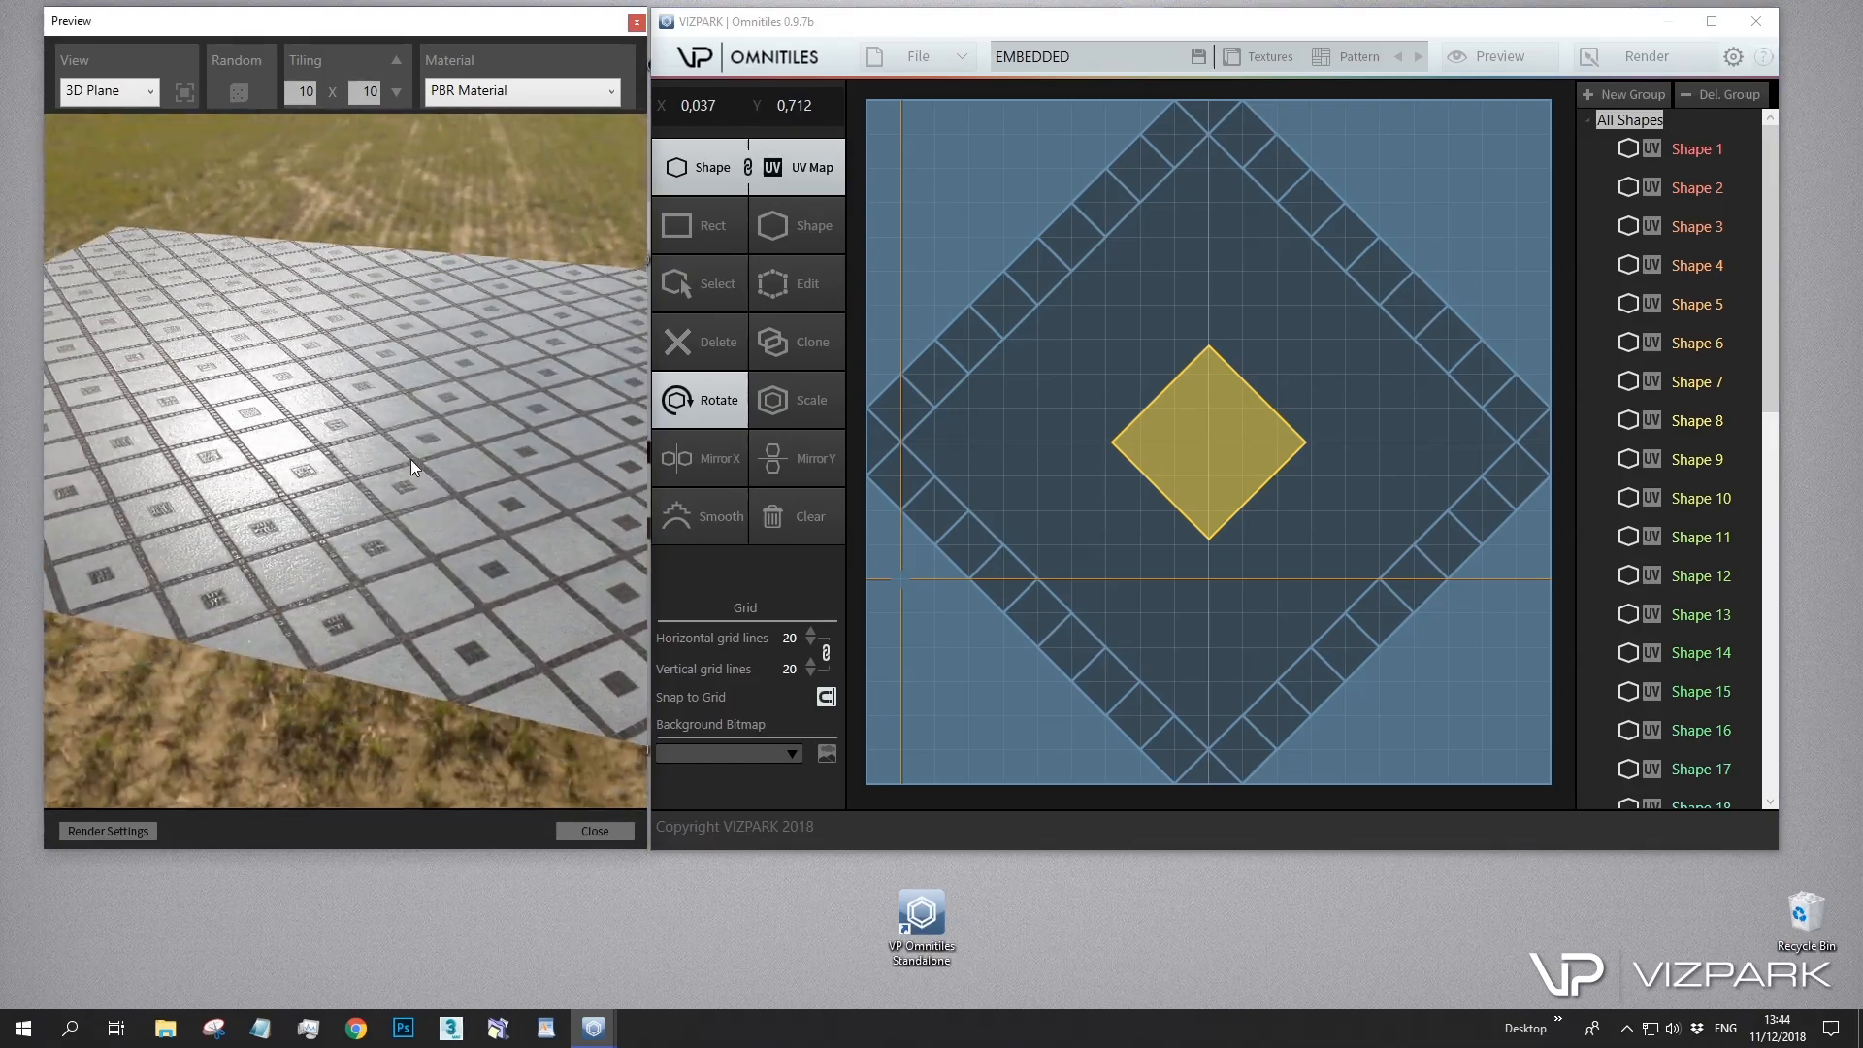
click(1269, 56)
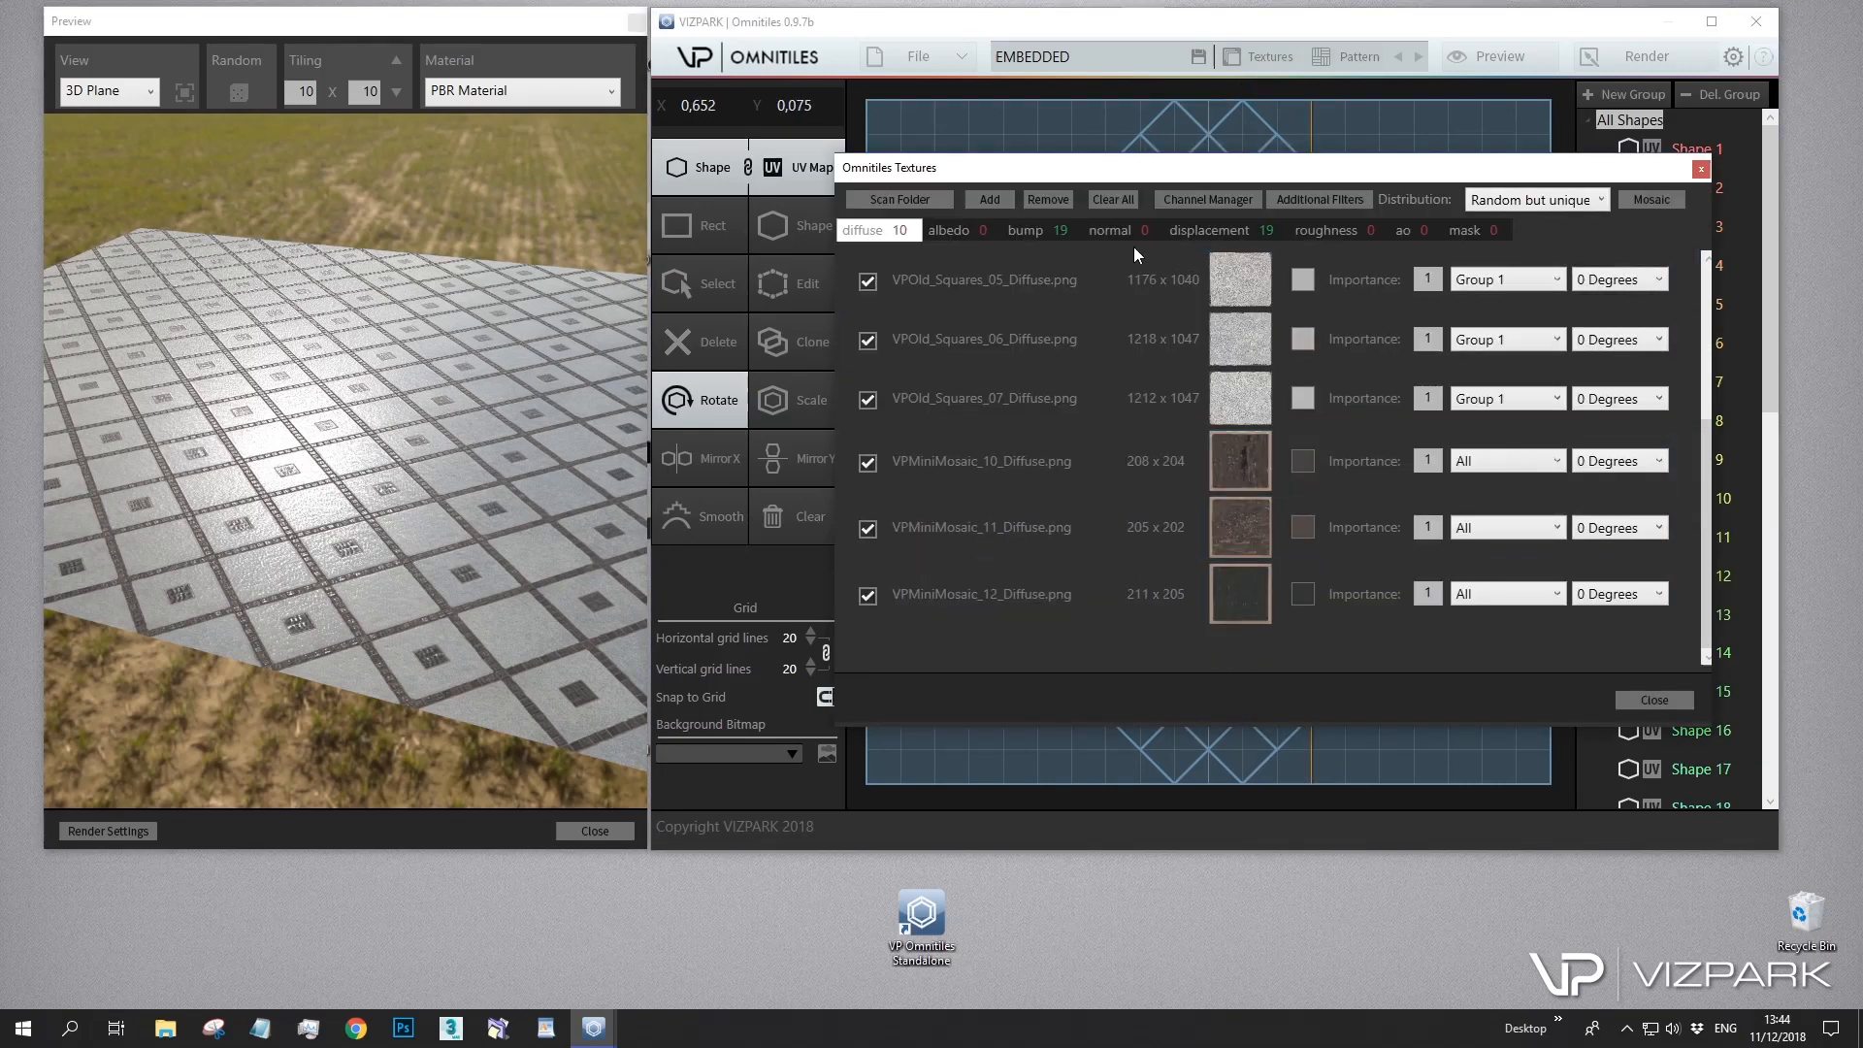
Look over the diffuse textures in the Omnitiles Textures dialog and close it
click(1022, 229)
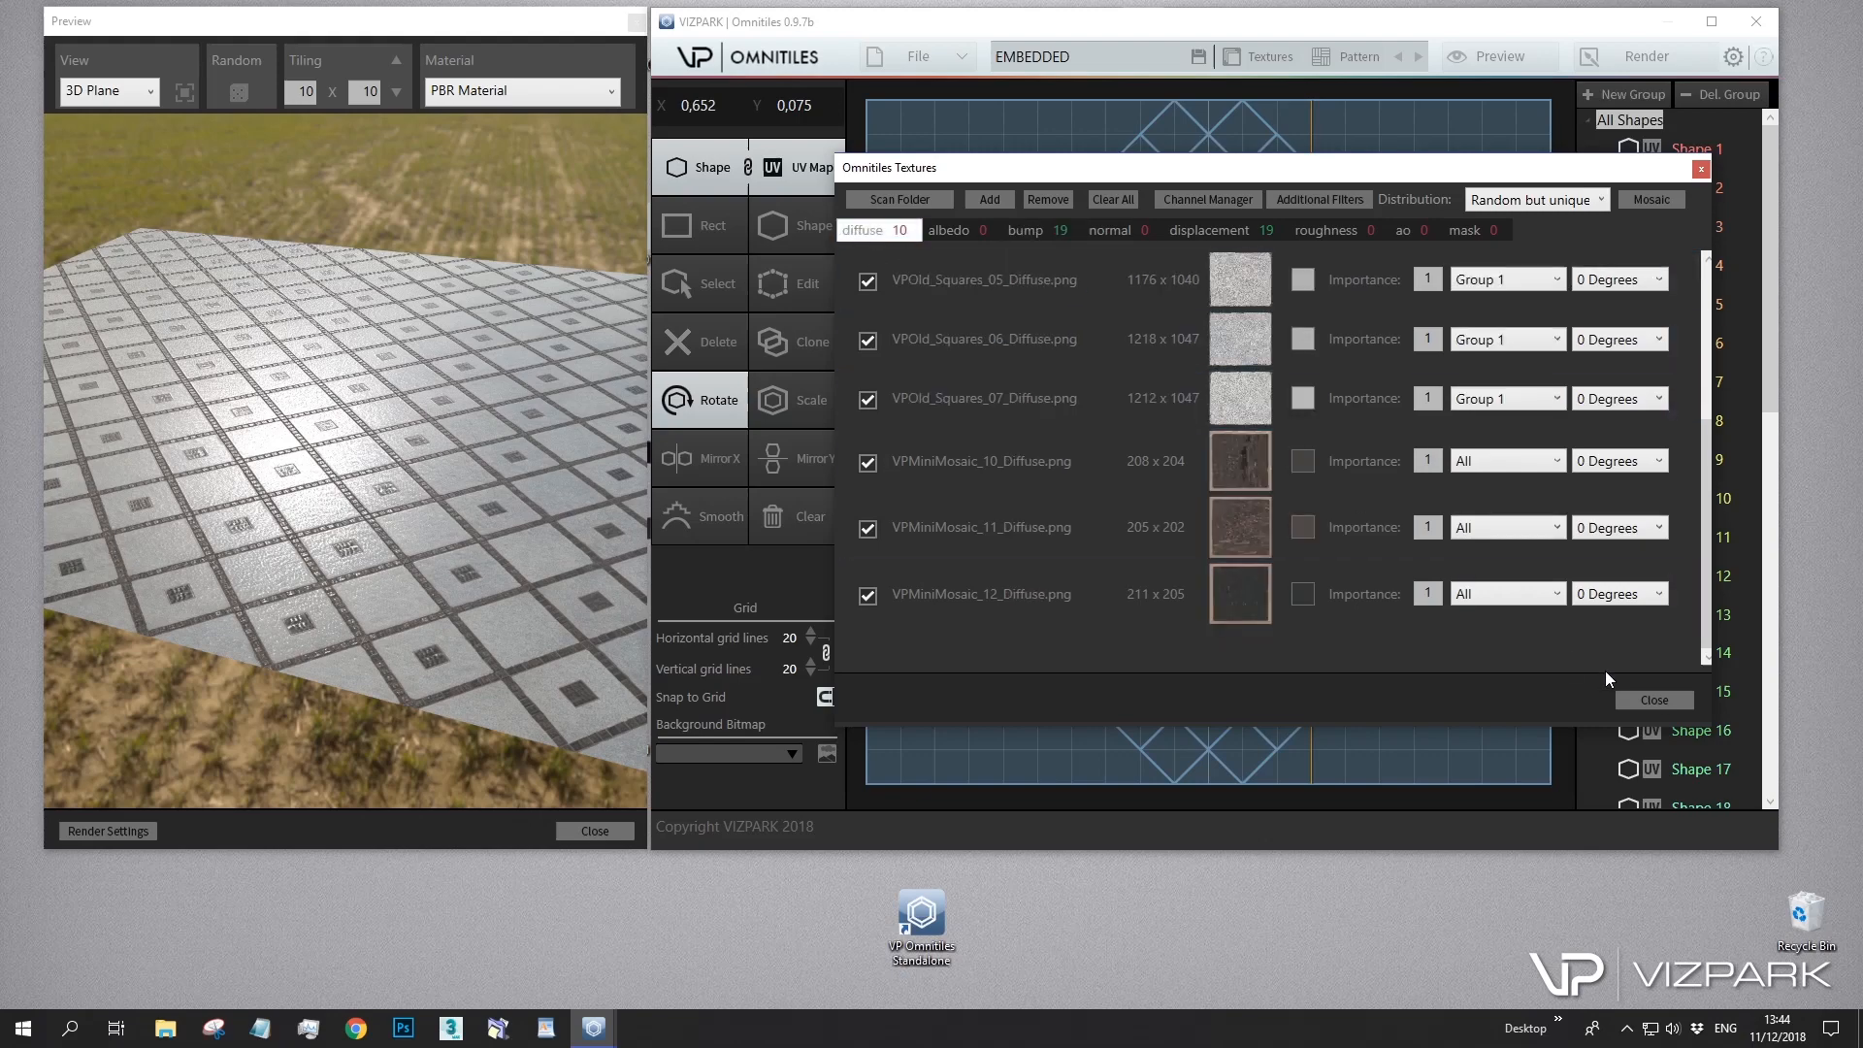
click(1653, 700)
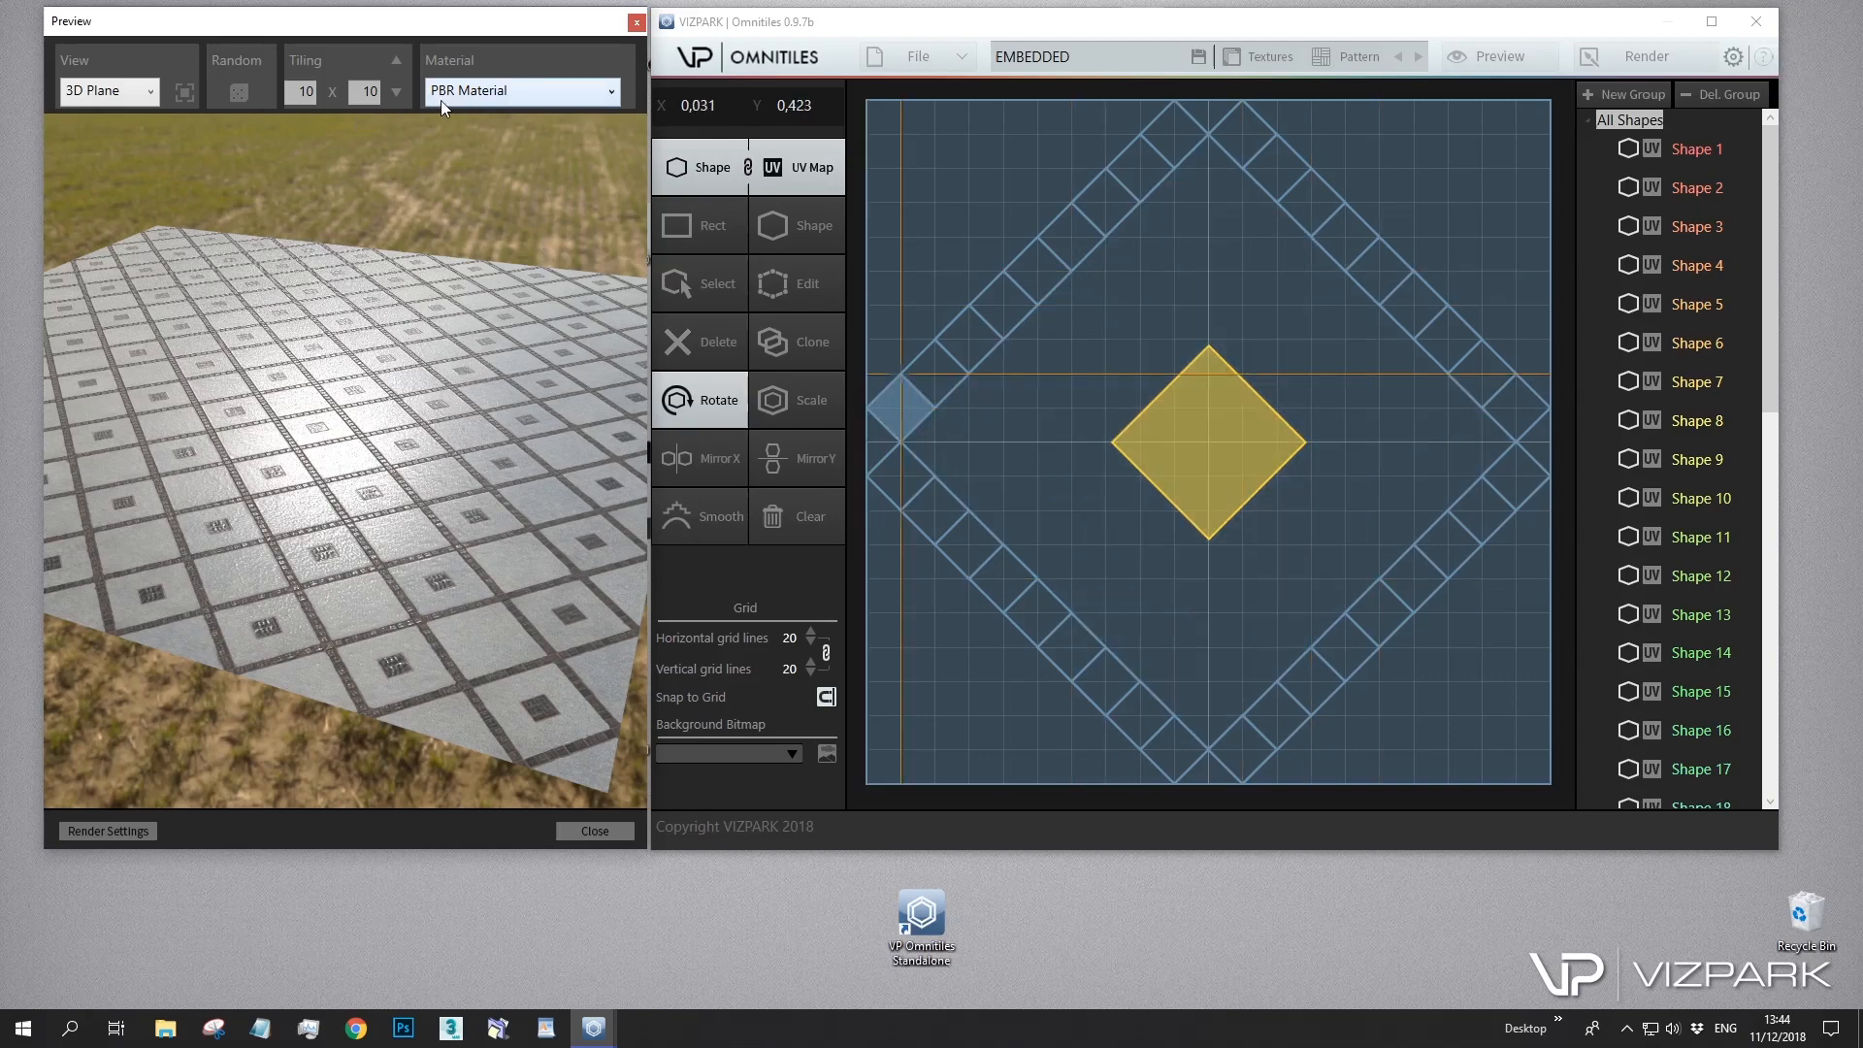
Load the herringbone wood parquet preset via File > Open Preset
click(903, 57)
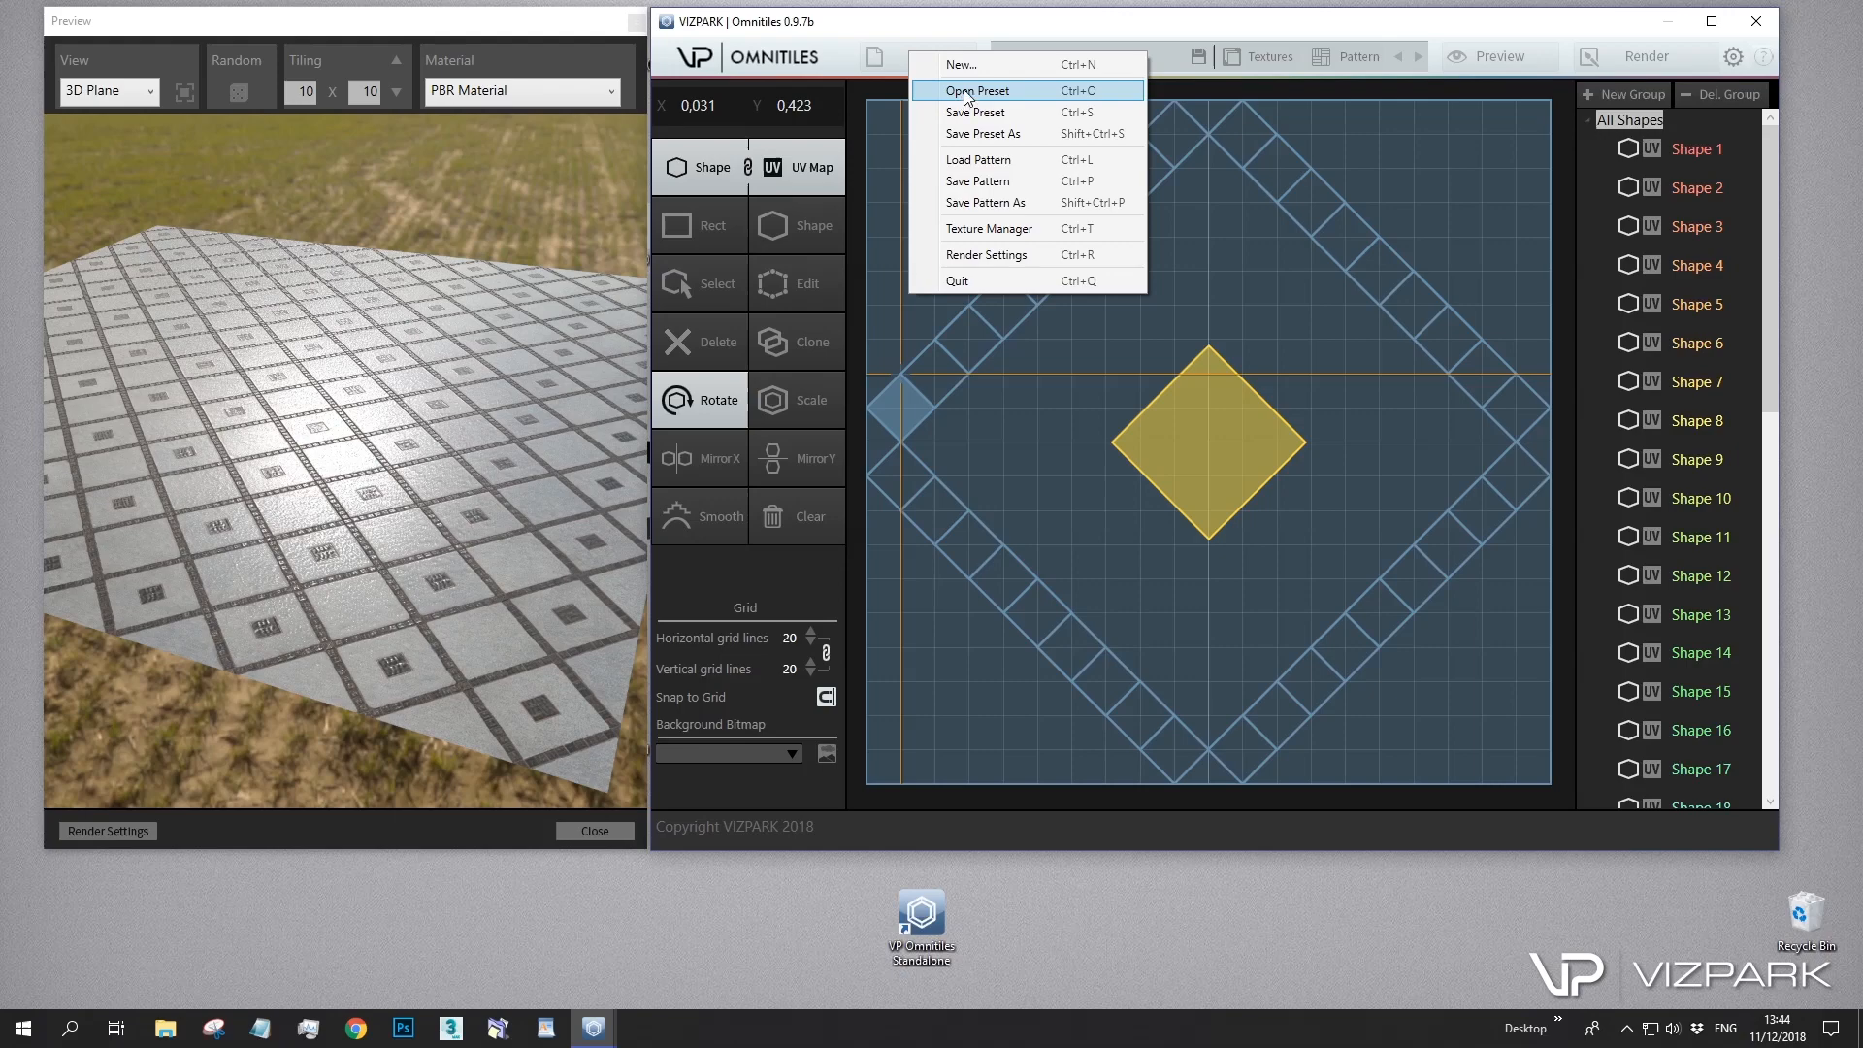
click(976, 91)
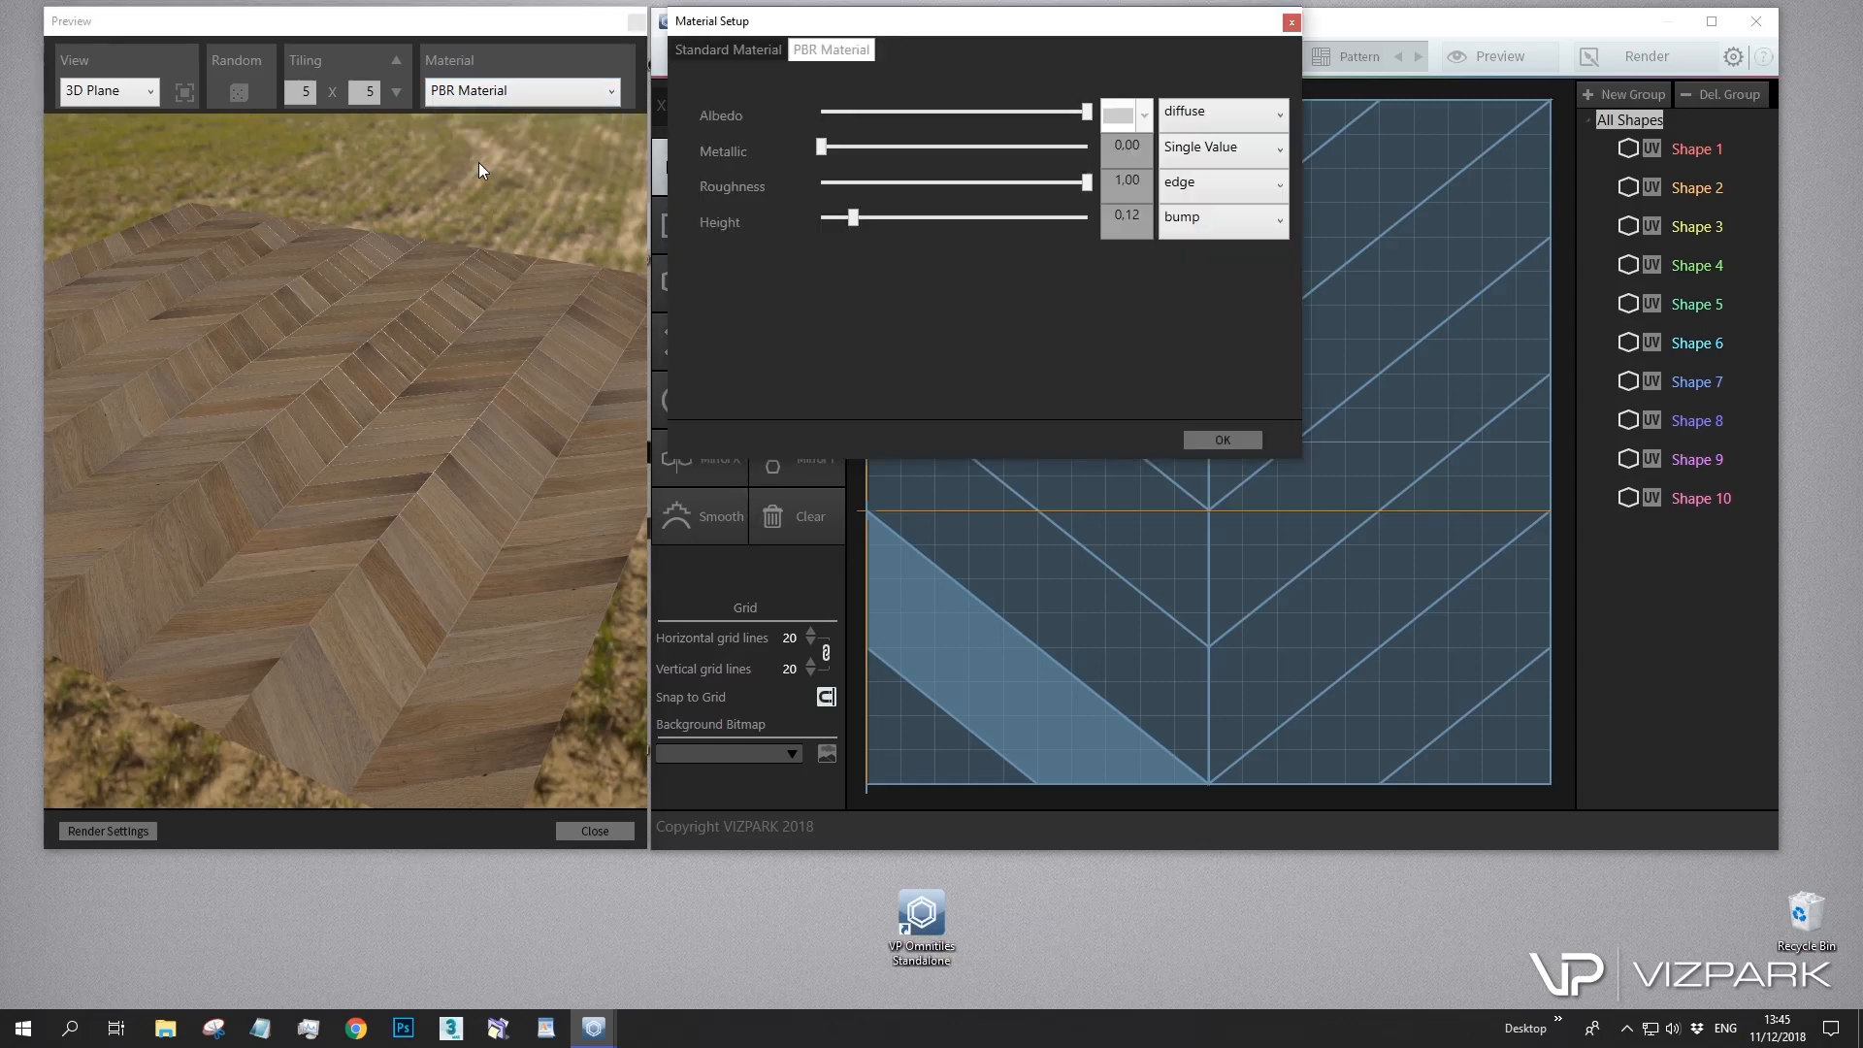
Drive PBR roughness from the bump map and set height to 0.03, then confirm
click(1220, 182)
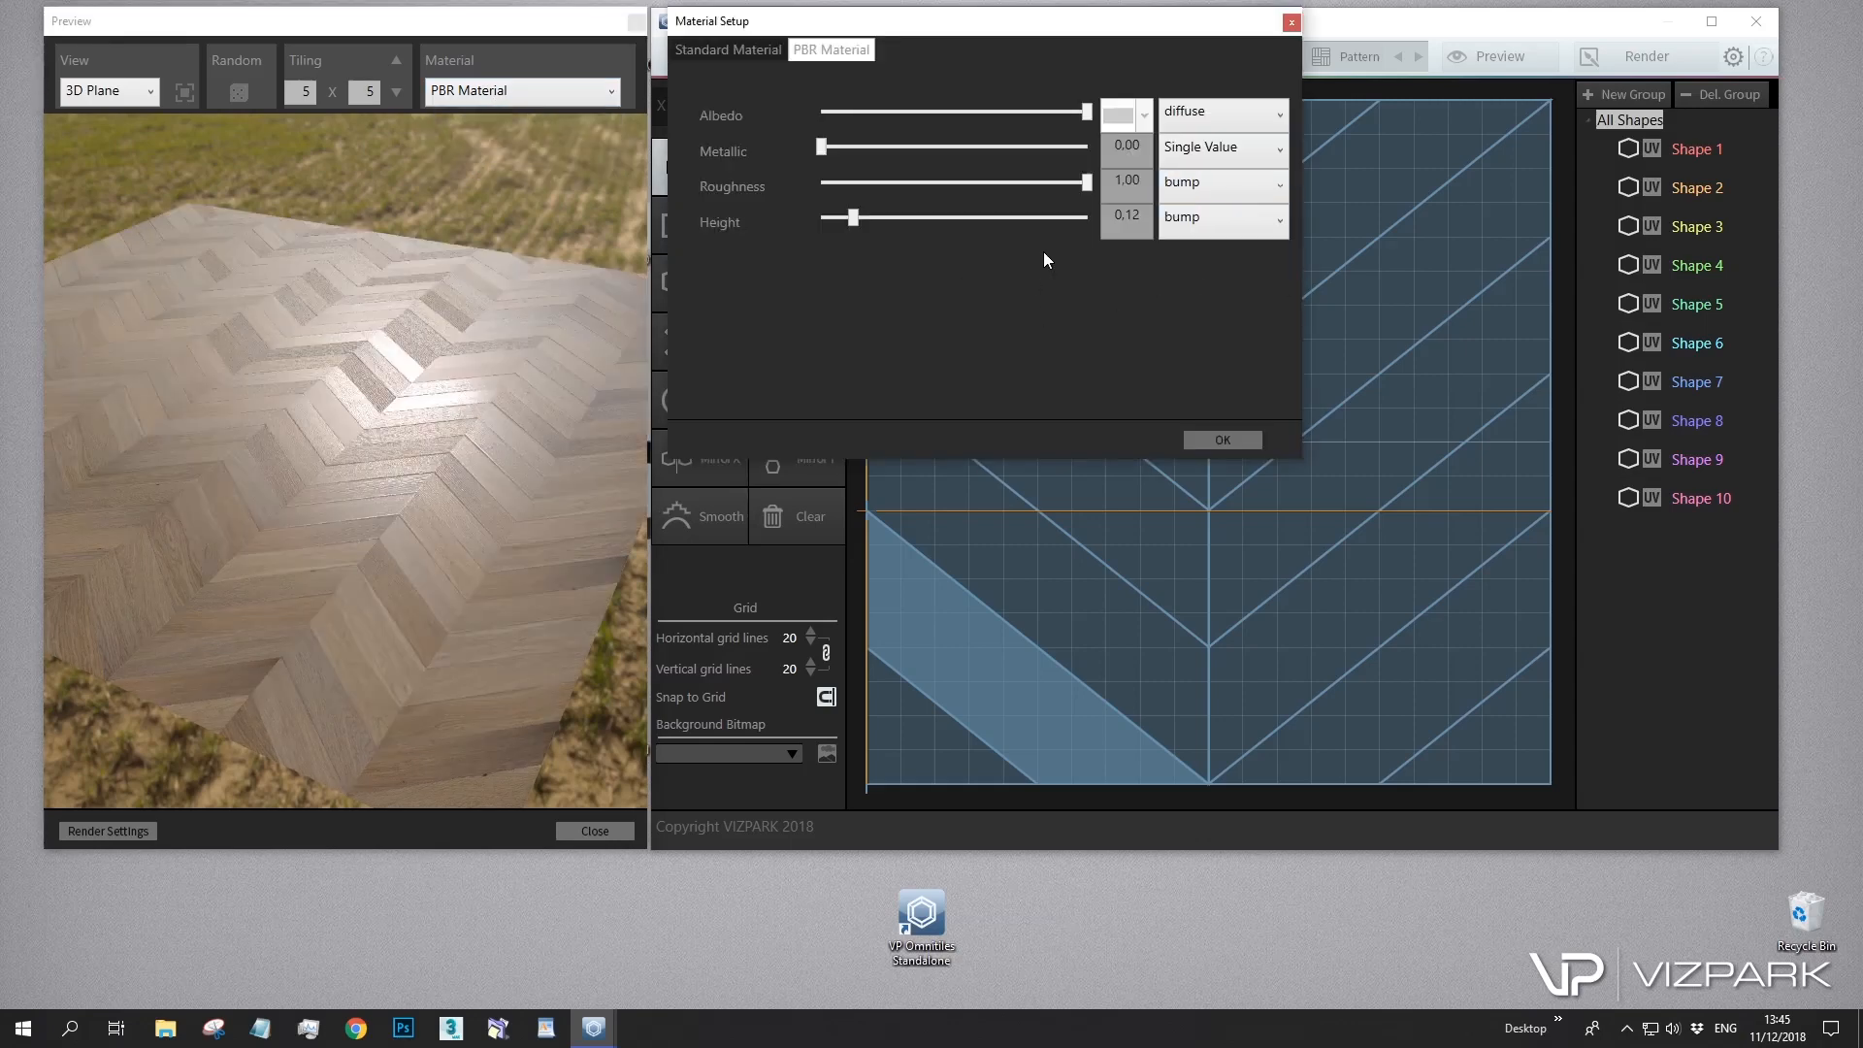
drag(850, 216, 829, 221)
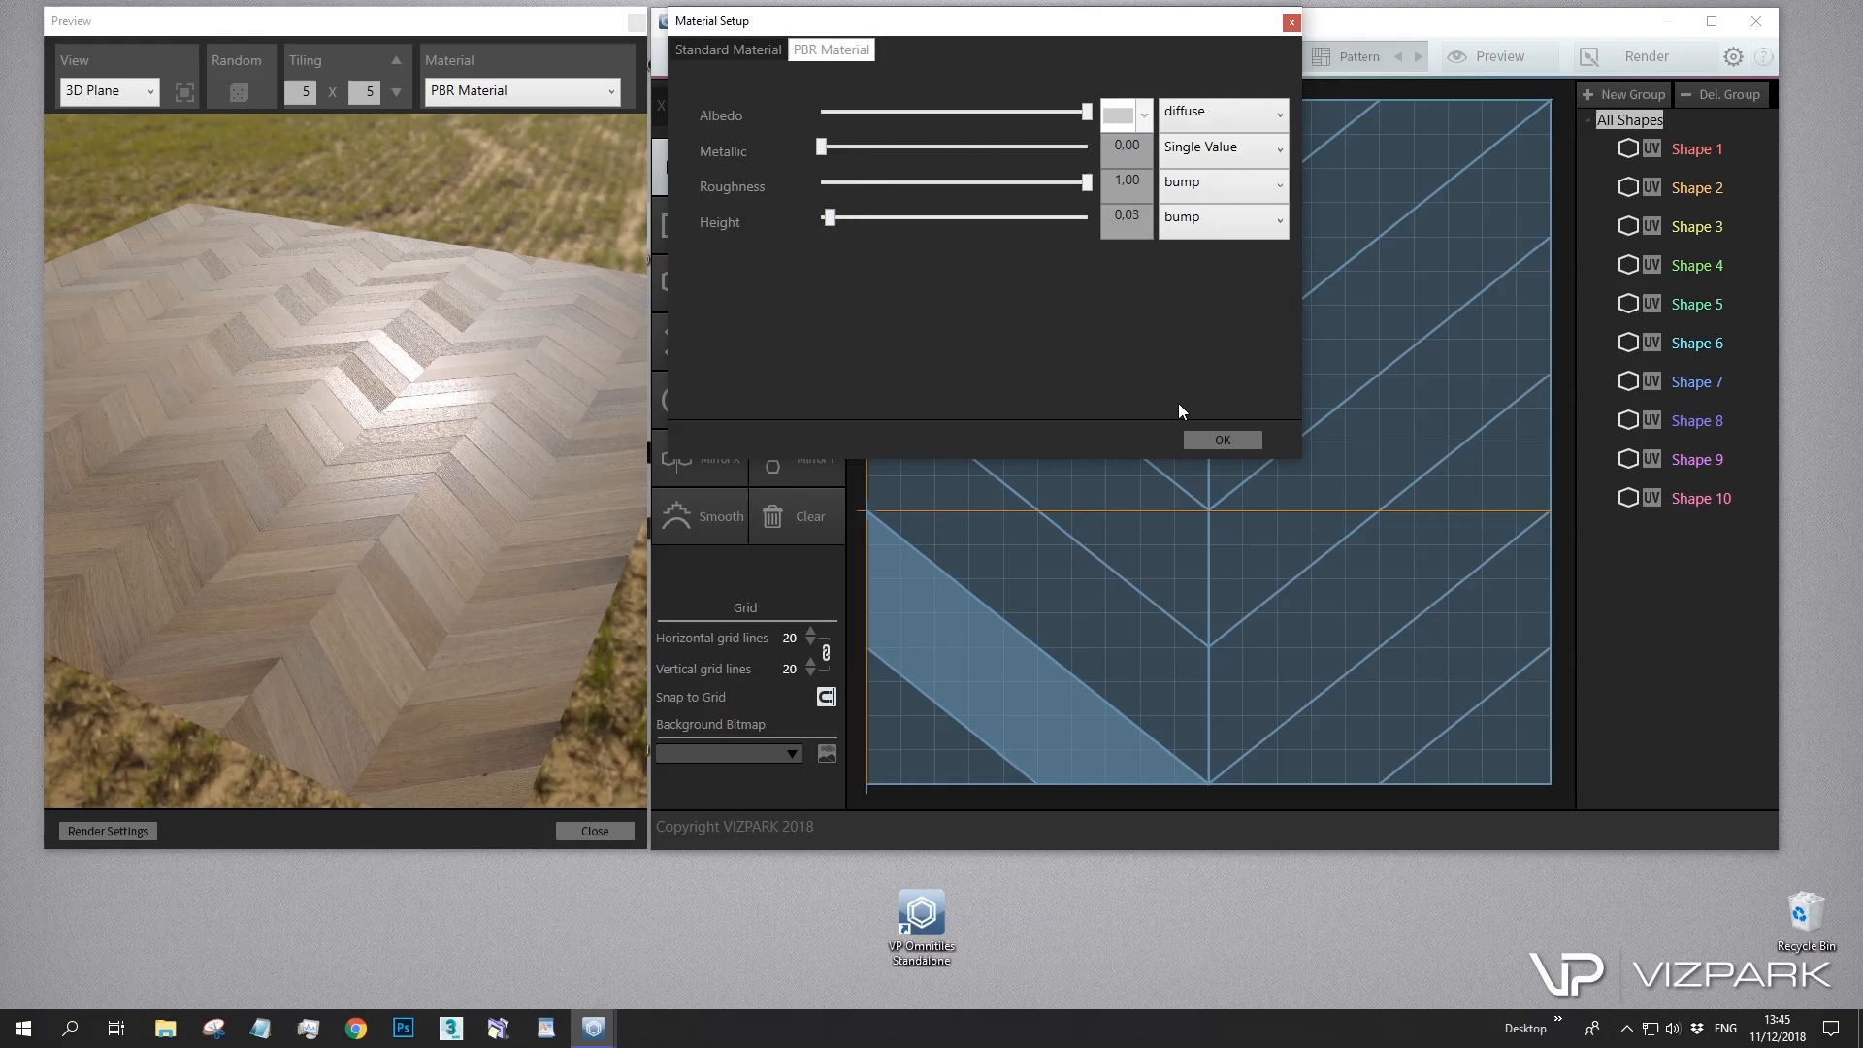
click(1221, 441)
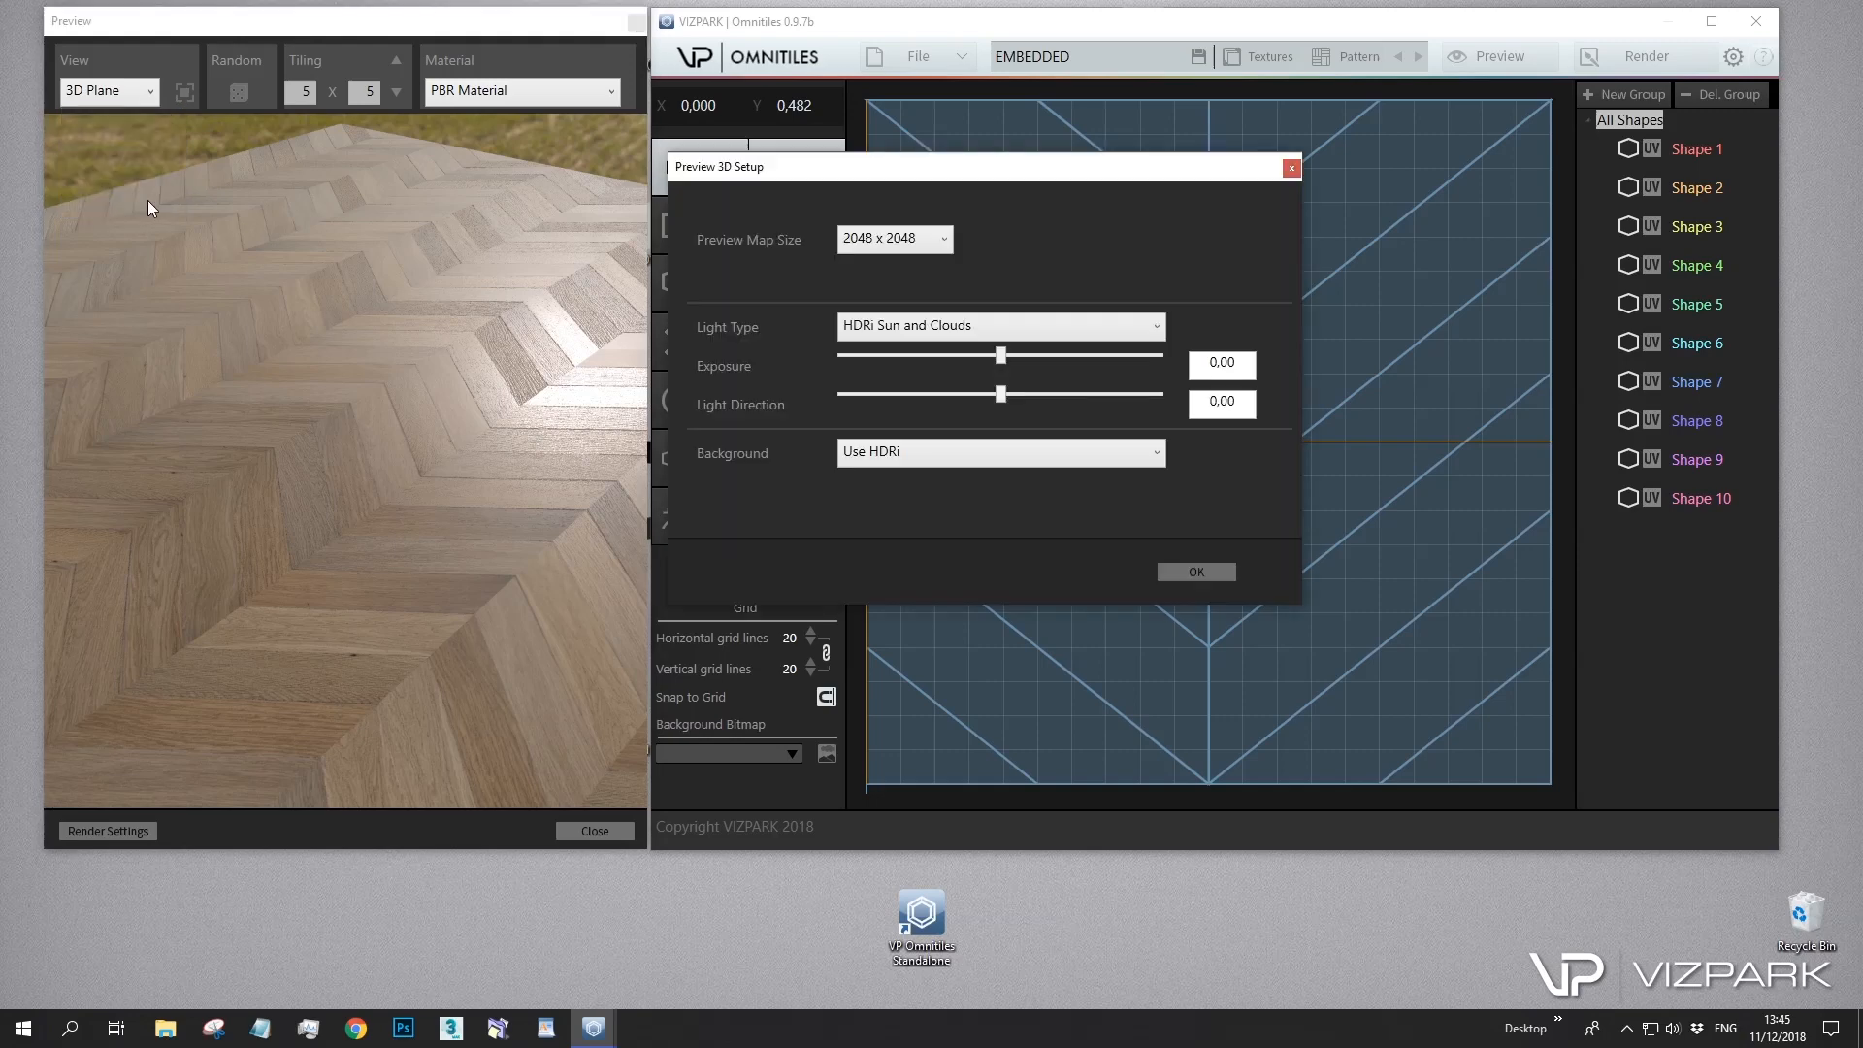
Light the parquet with the Studio HDRI and orbit to a low viewing angle
click(998, 326)
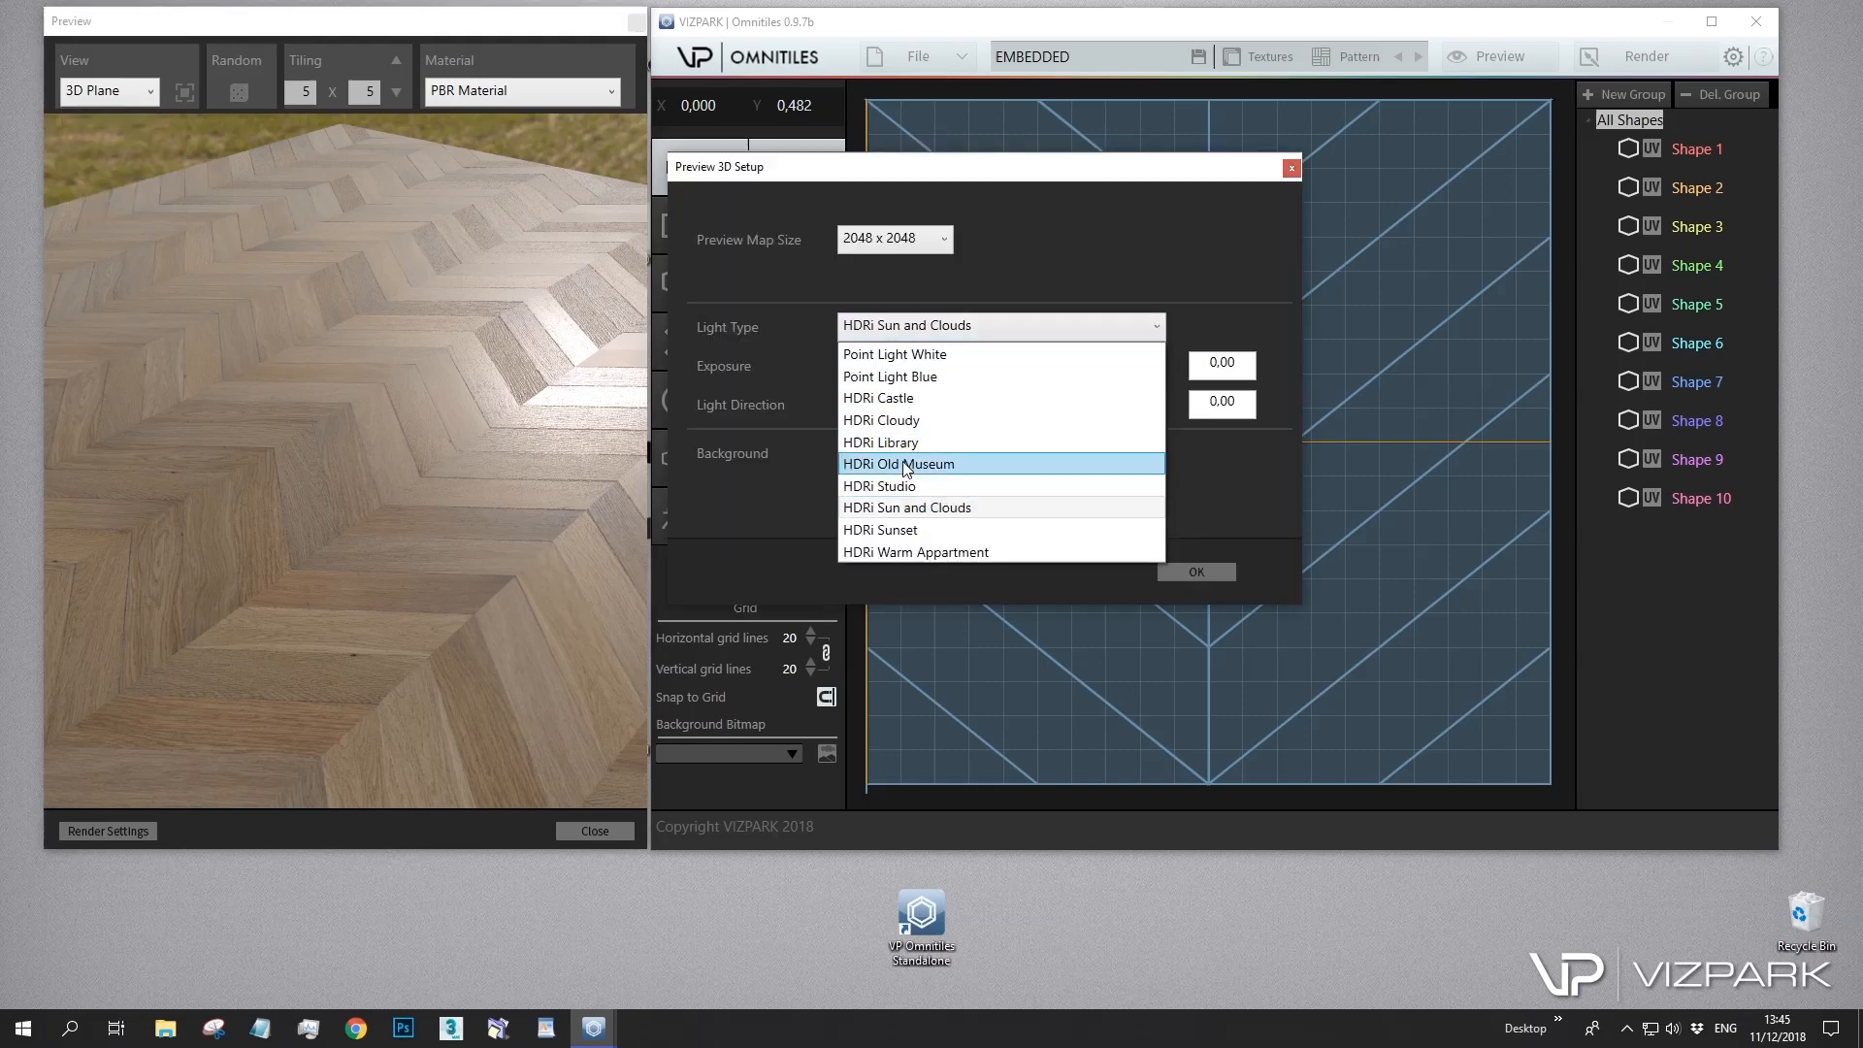
click(899, 464)
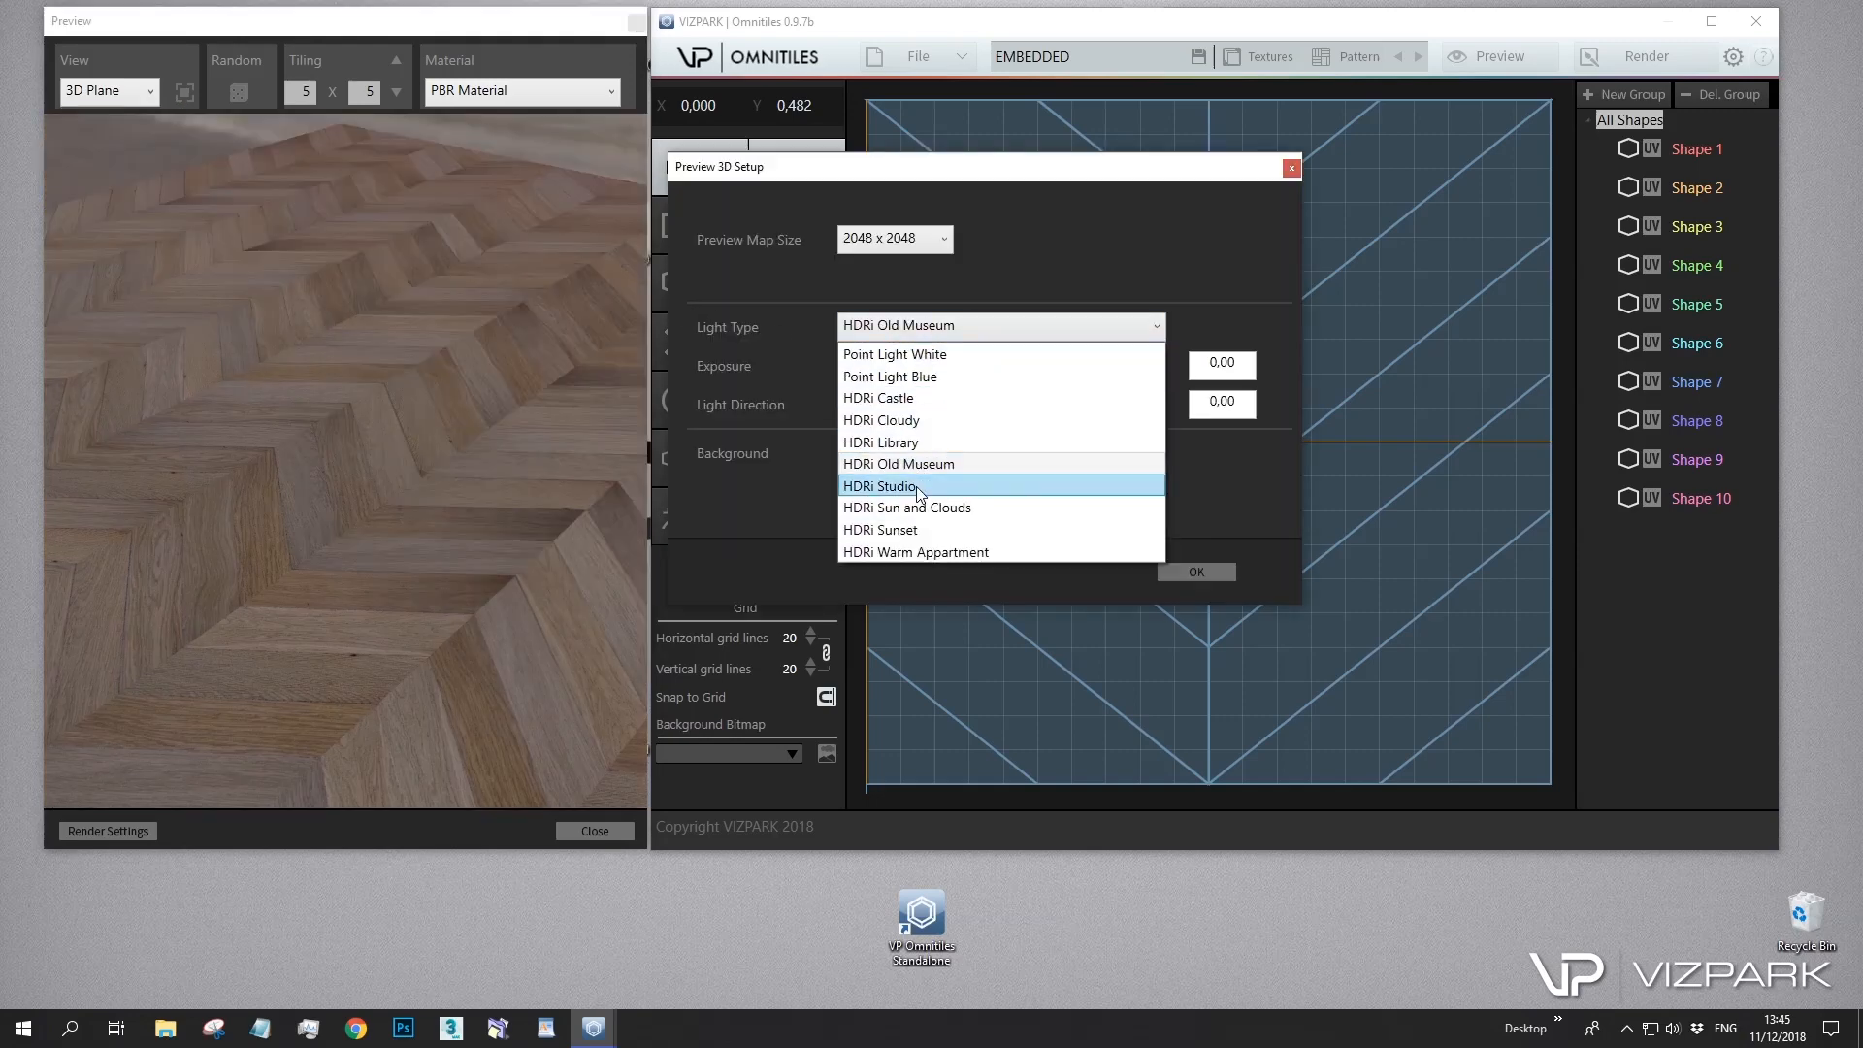
click(880, 485)
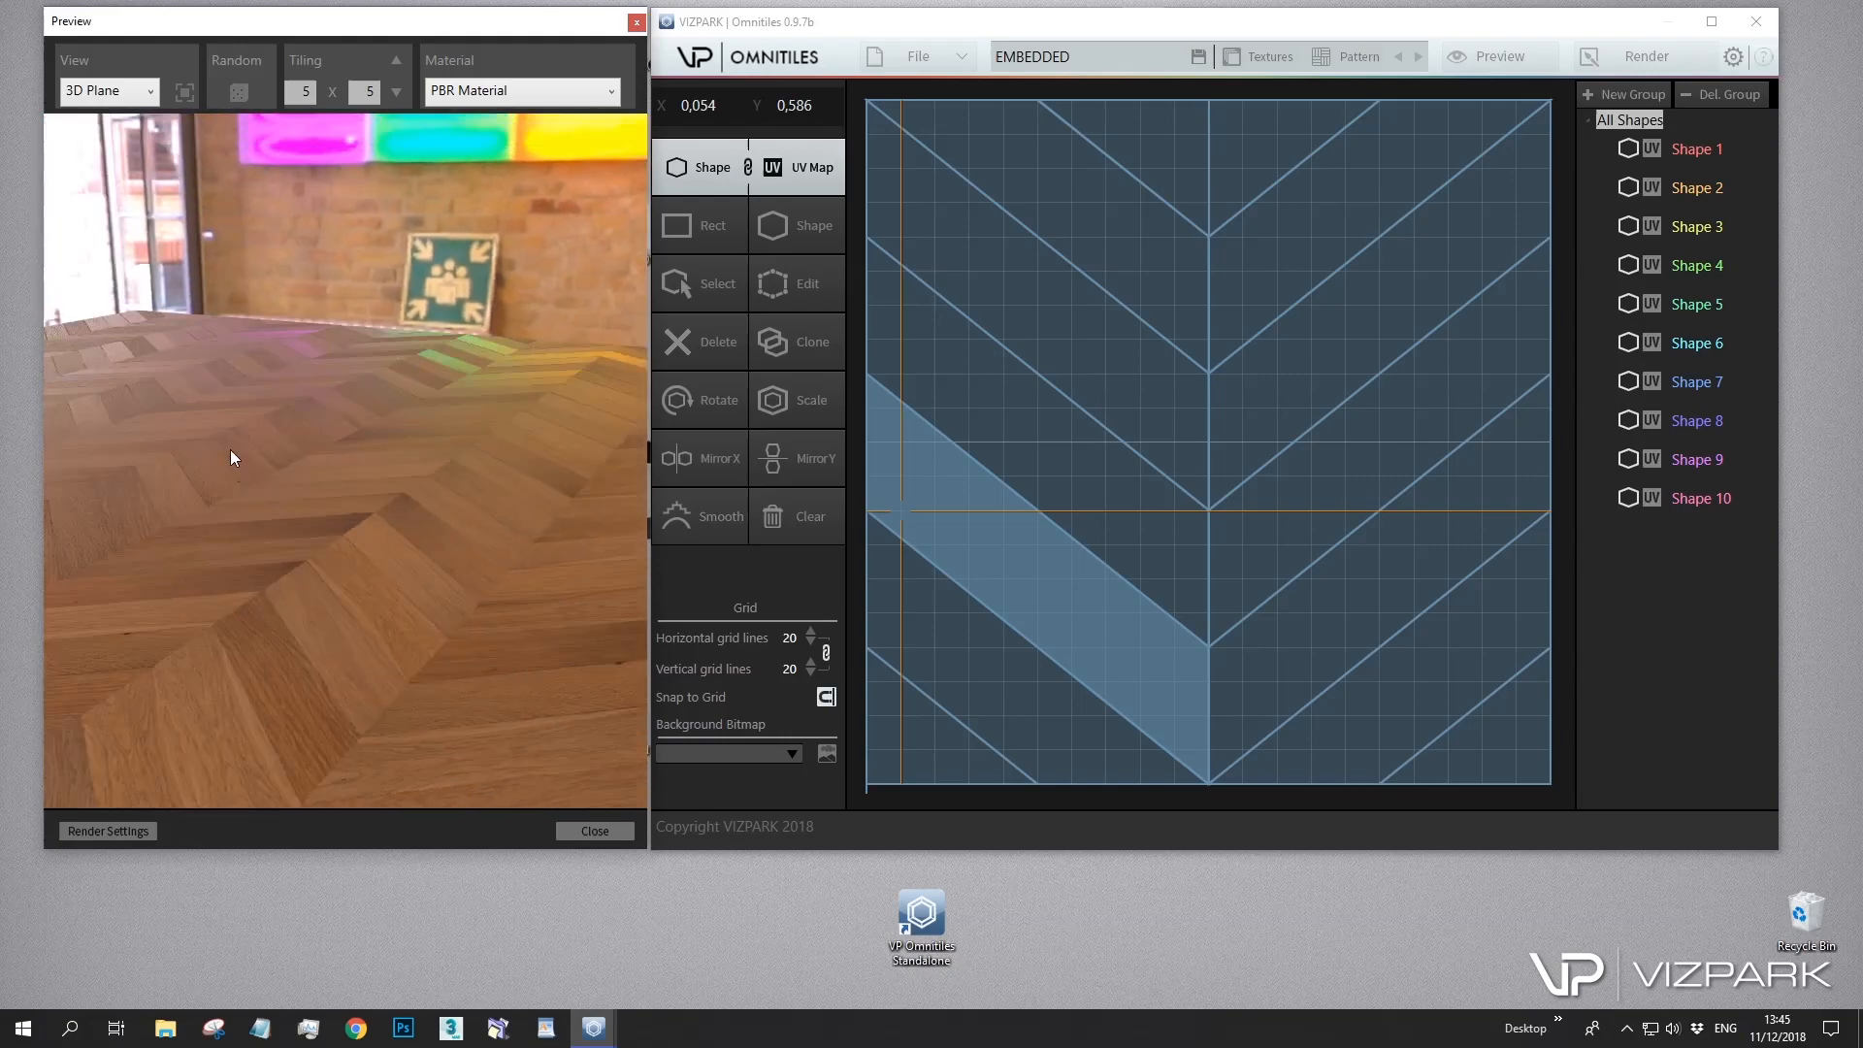
drag(914, 510, 1248, 146)
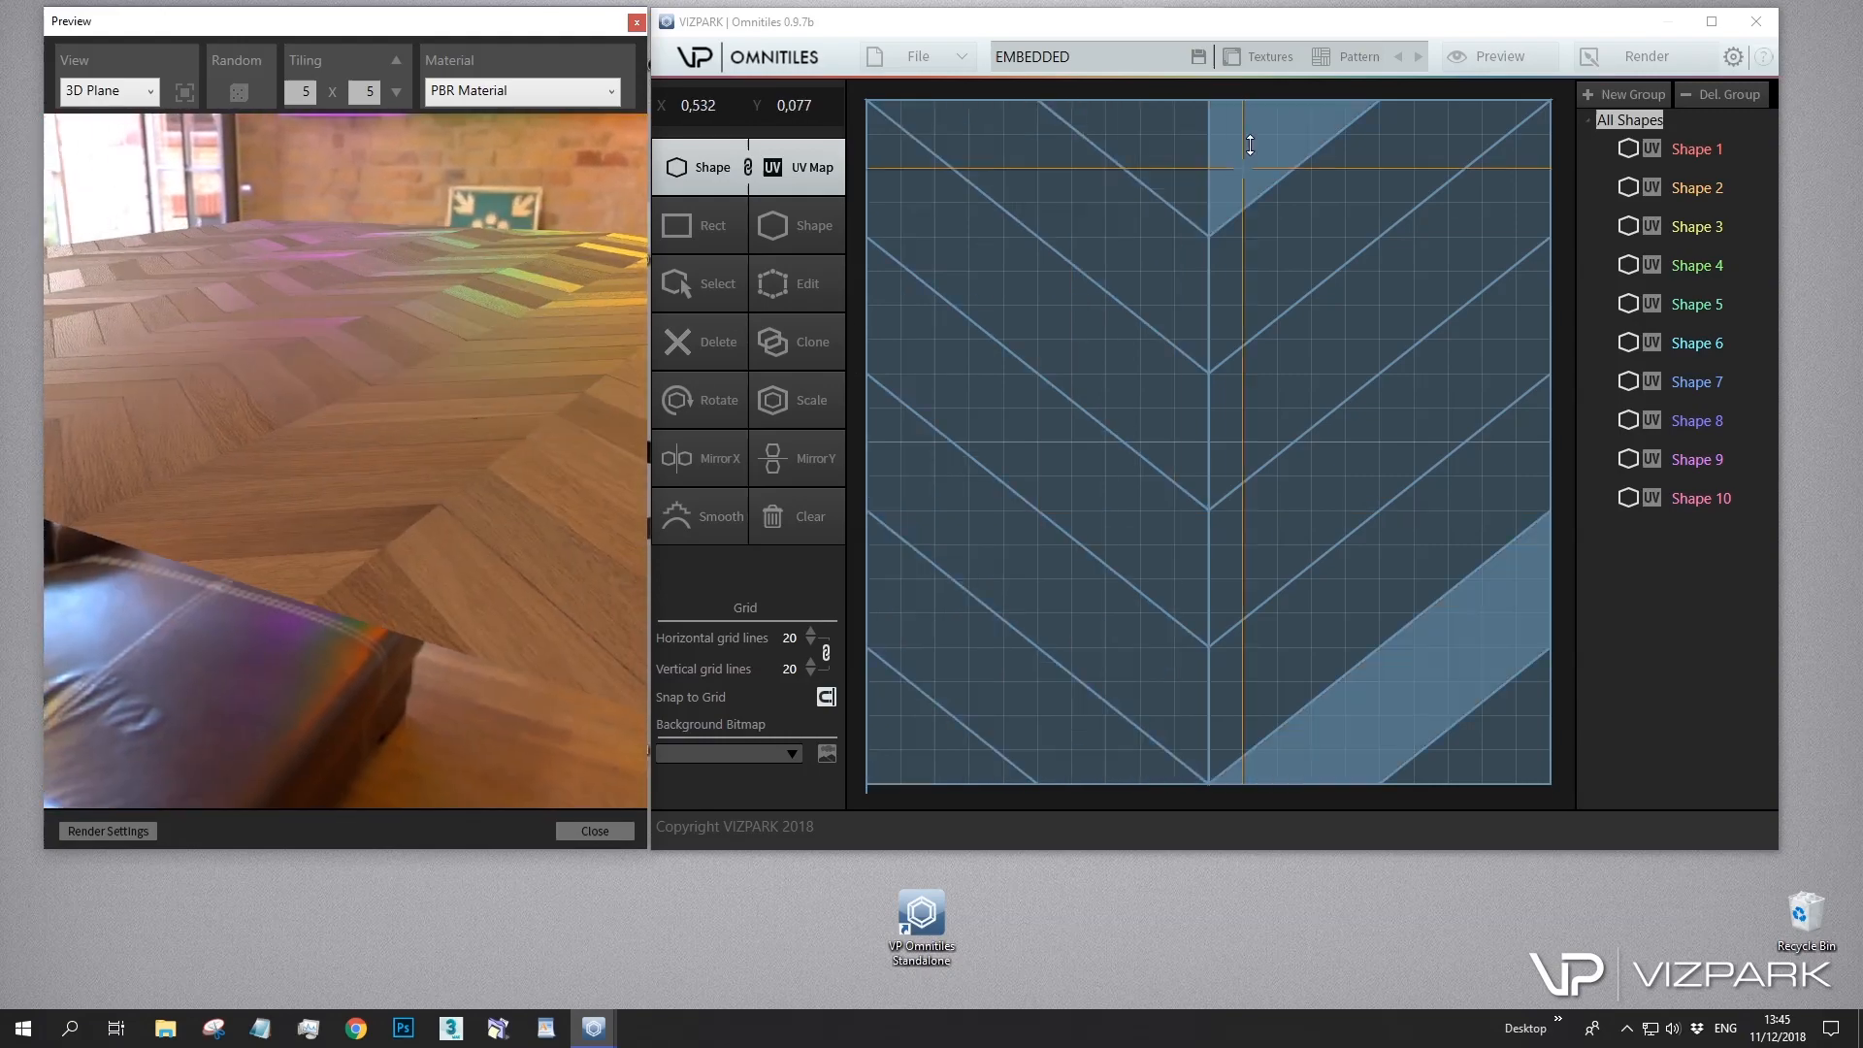